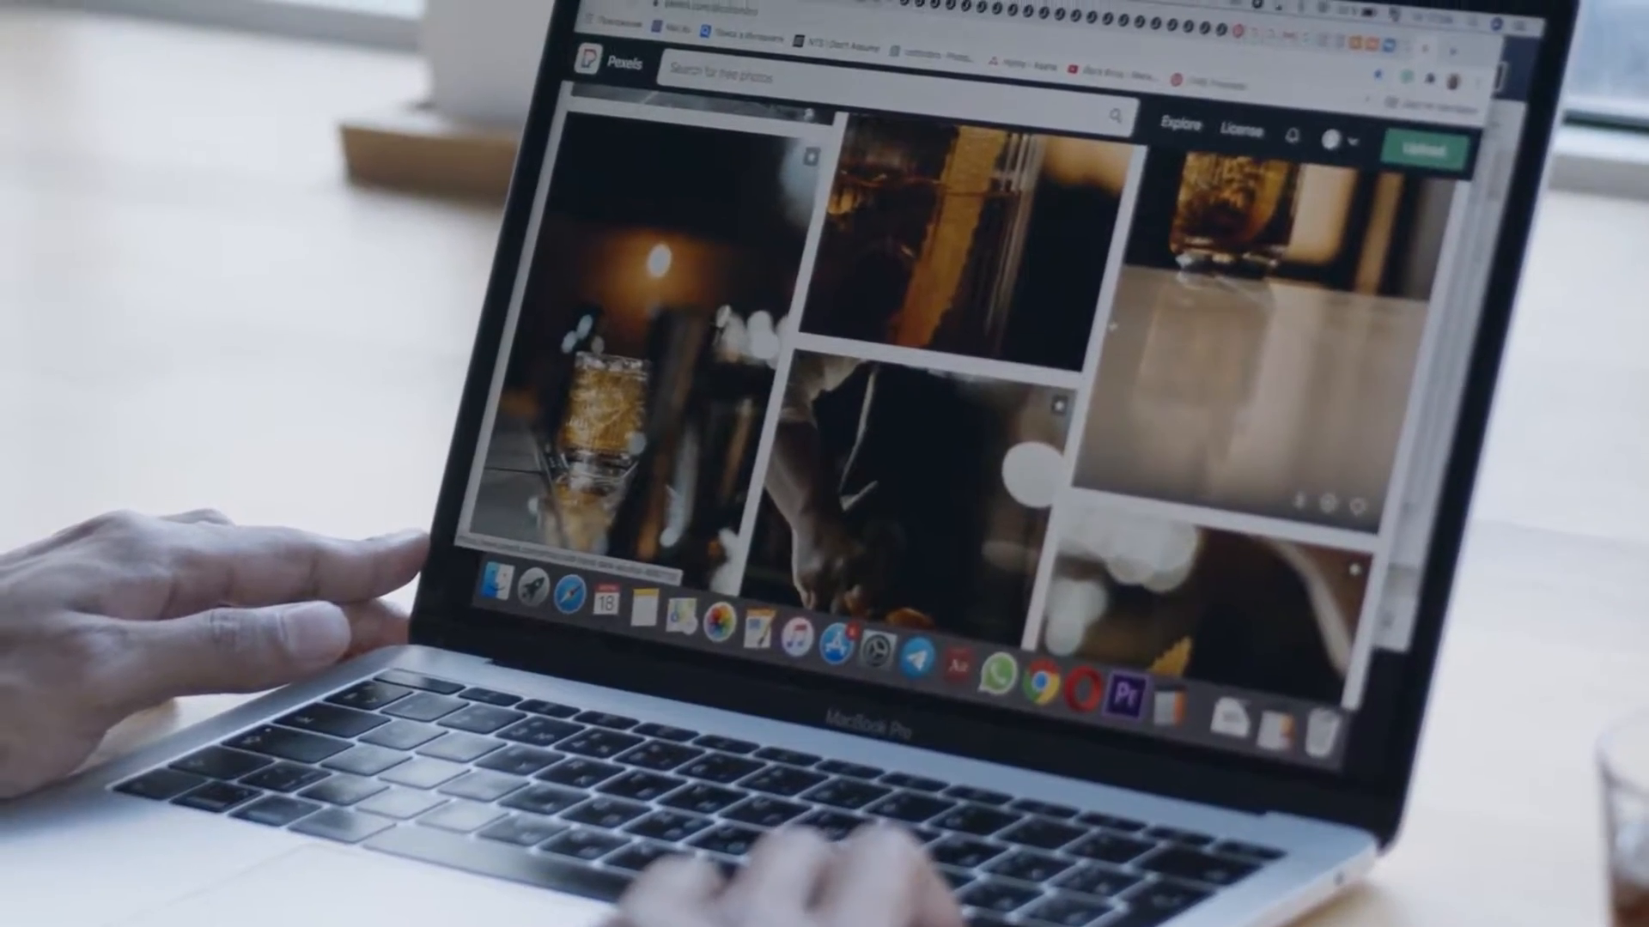
Run a Google search for 'woocommerce' using the address-bar history suggestion
{"action": "scroll", "scroll_direction": "down", "scroll_amount": 3}
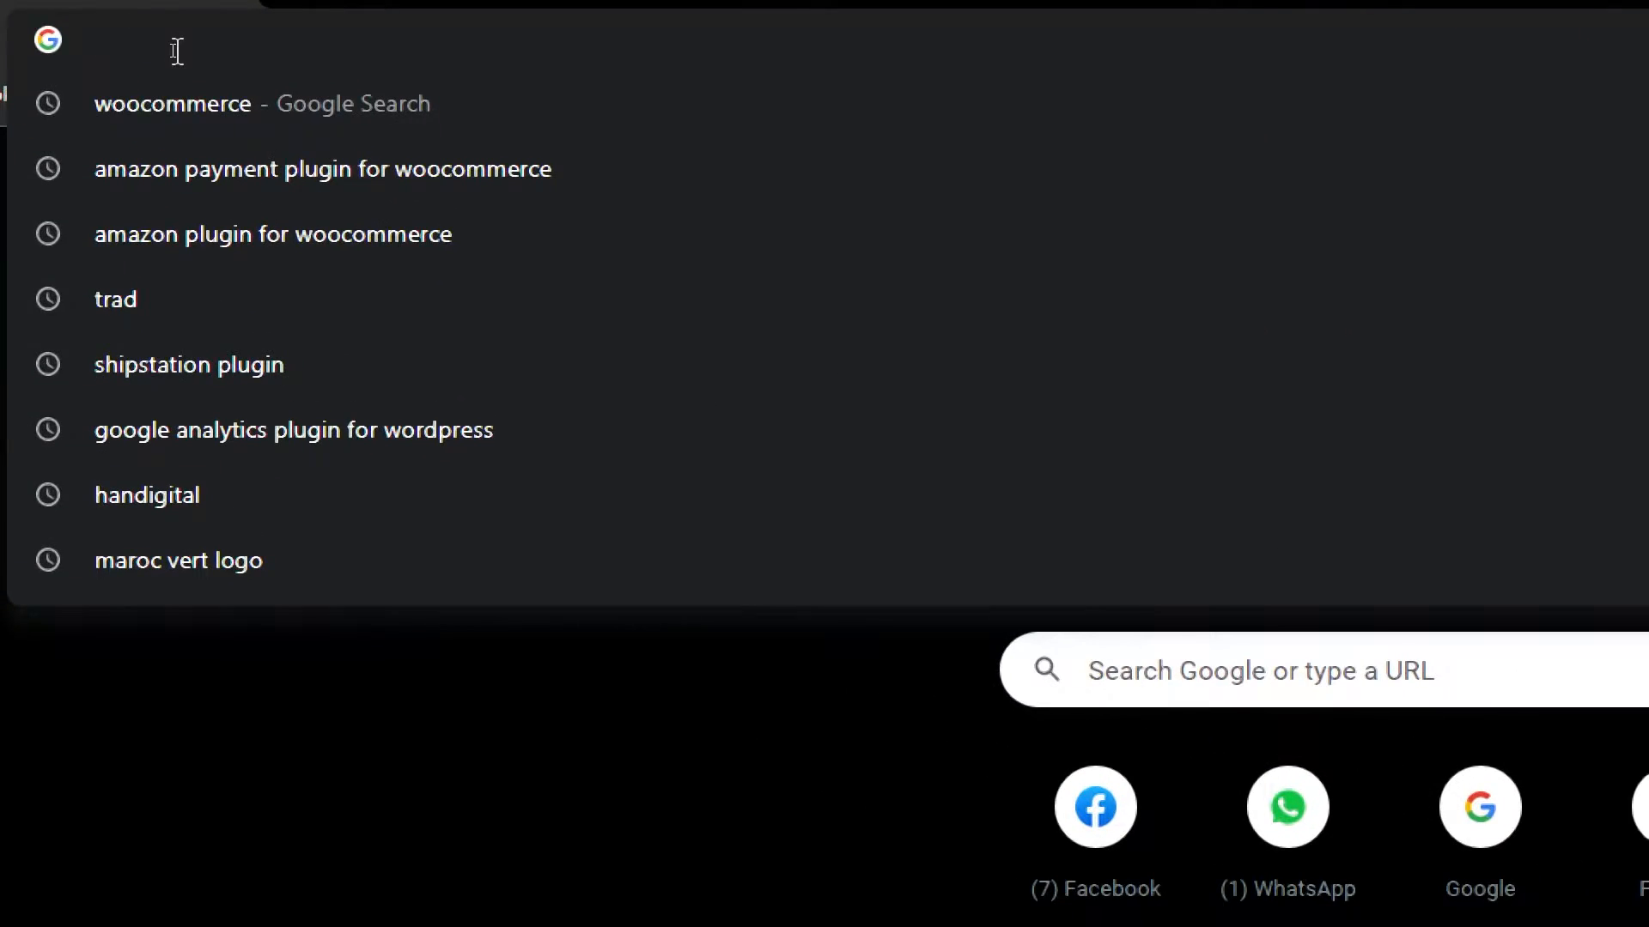
{"action": "left_click", "coordinate": [172, 102]}
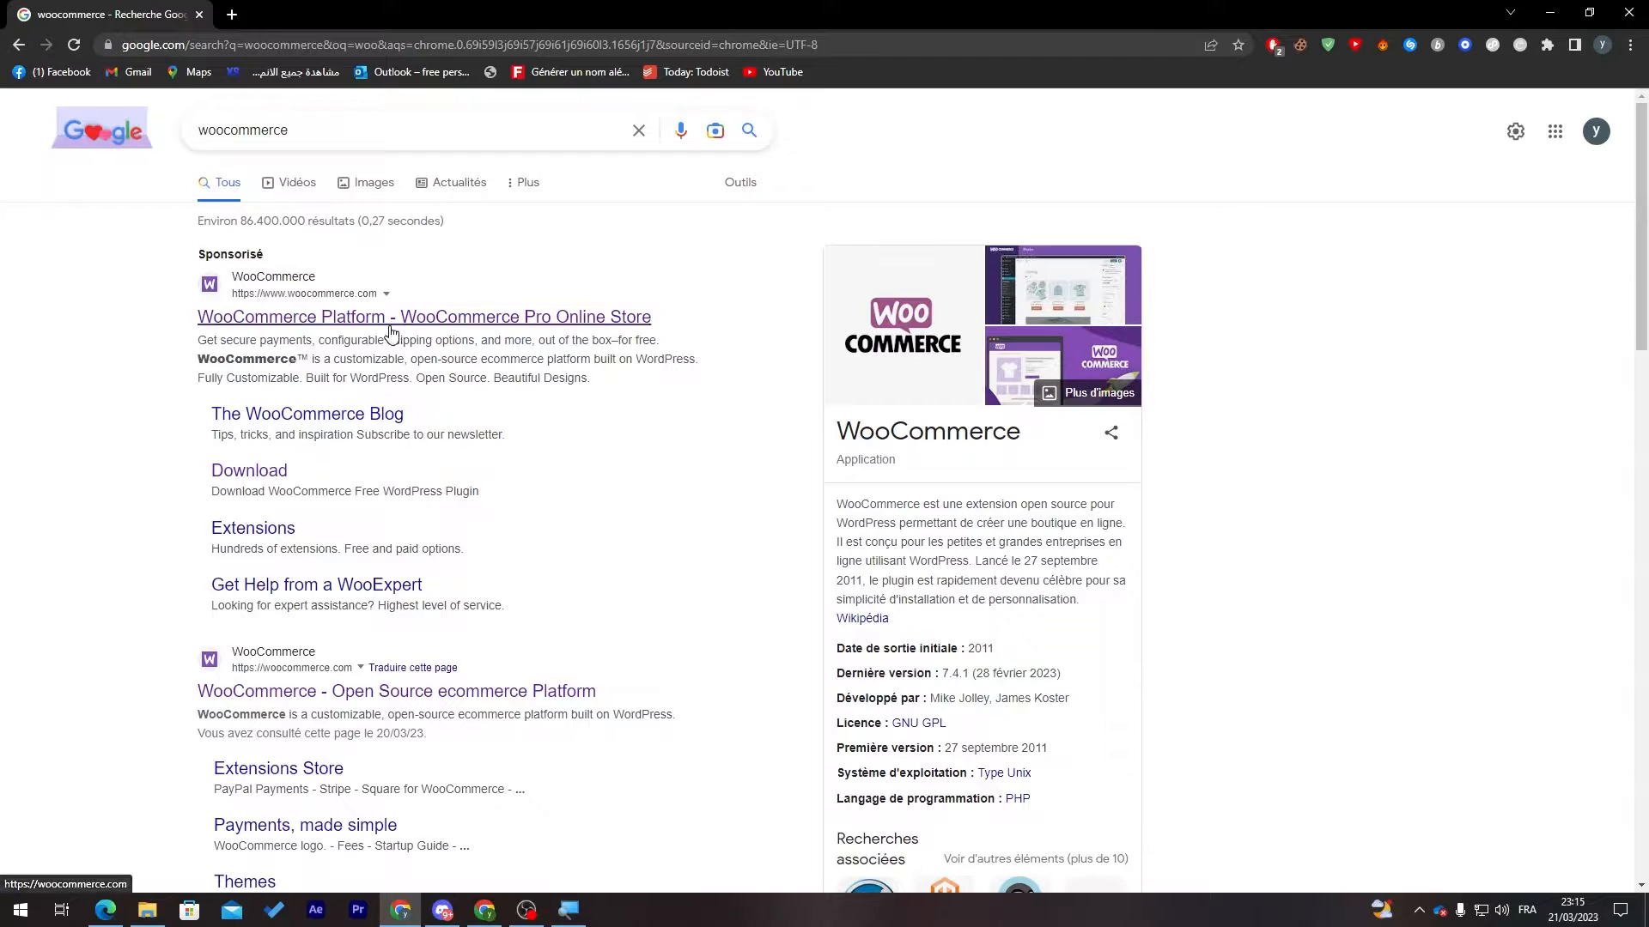
{"action": "mouse_move", "coordinate": [360, 331]}
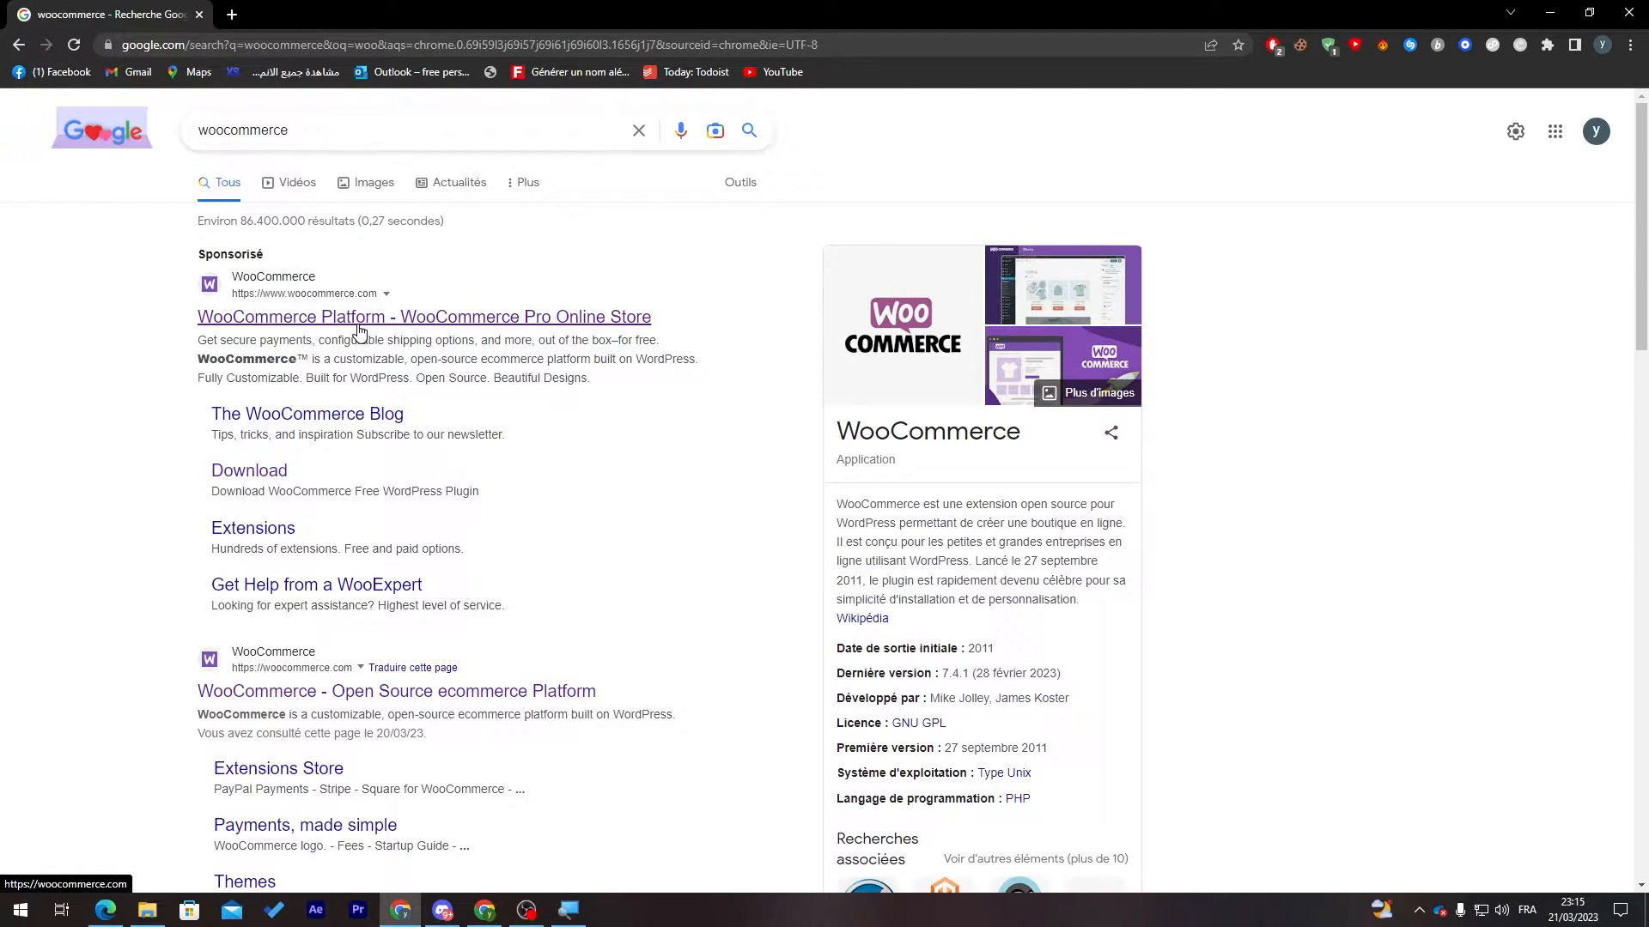
{"action": "mouse_move", "coordinate": [486, 226]}
{"action": "type", "text": "localhost"}
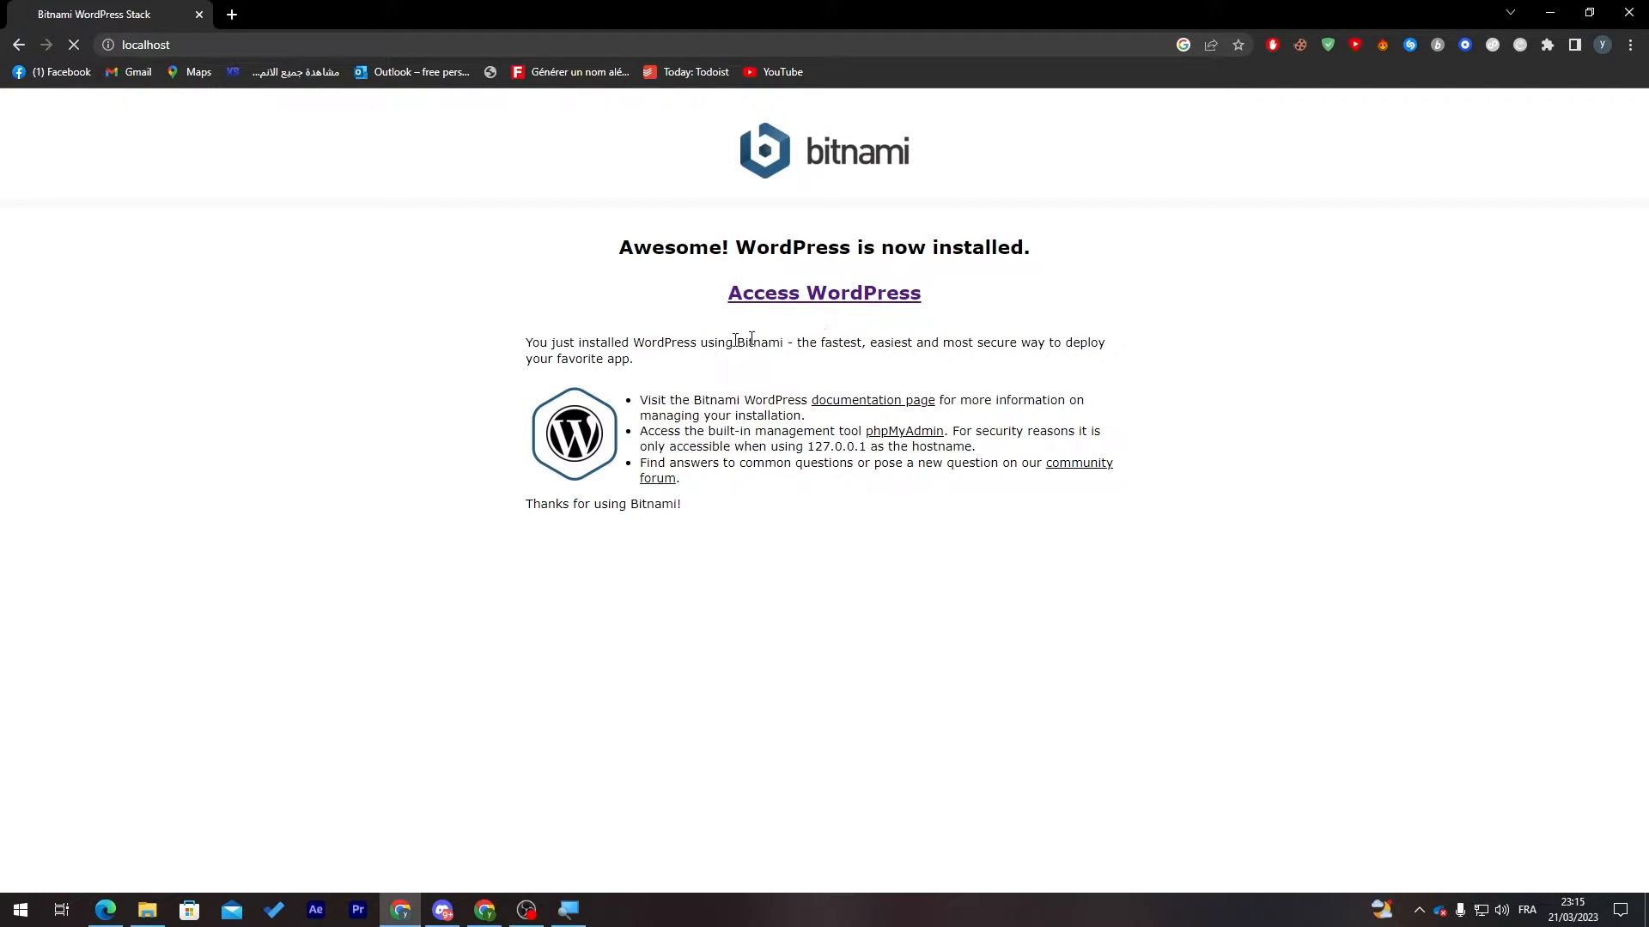
Open the local WordPress site from the Bitnami page and go to its admin Dashboard
{"action": "left_click", "coordinate": [823, 292]}
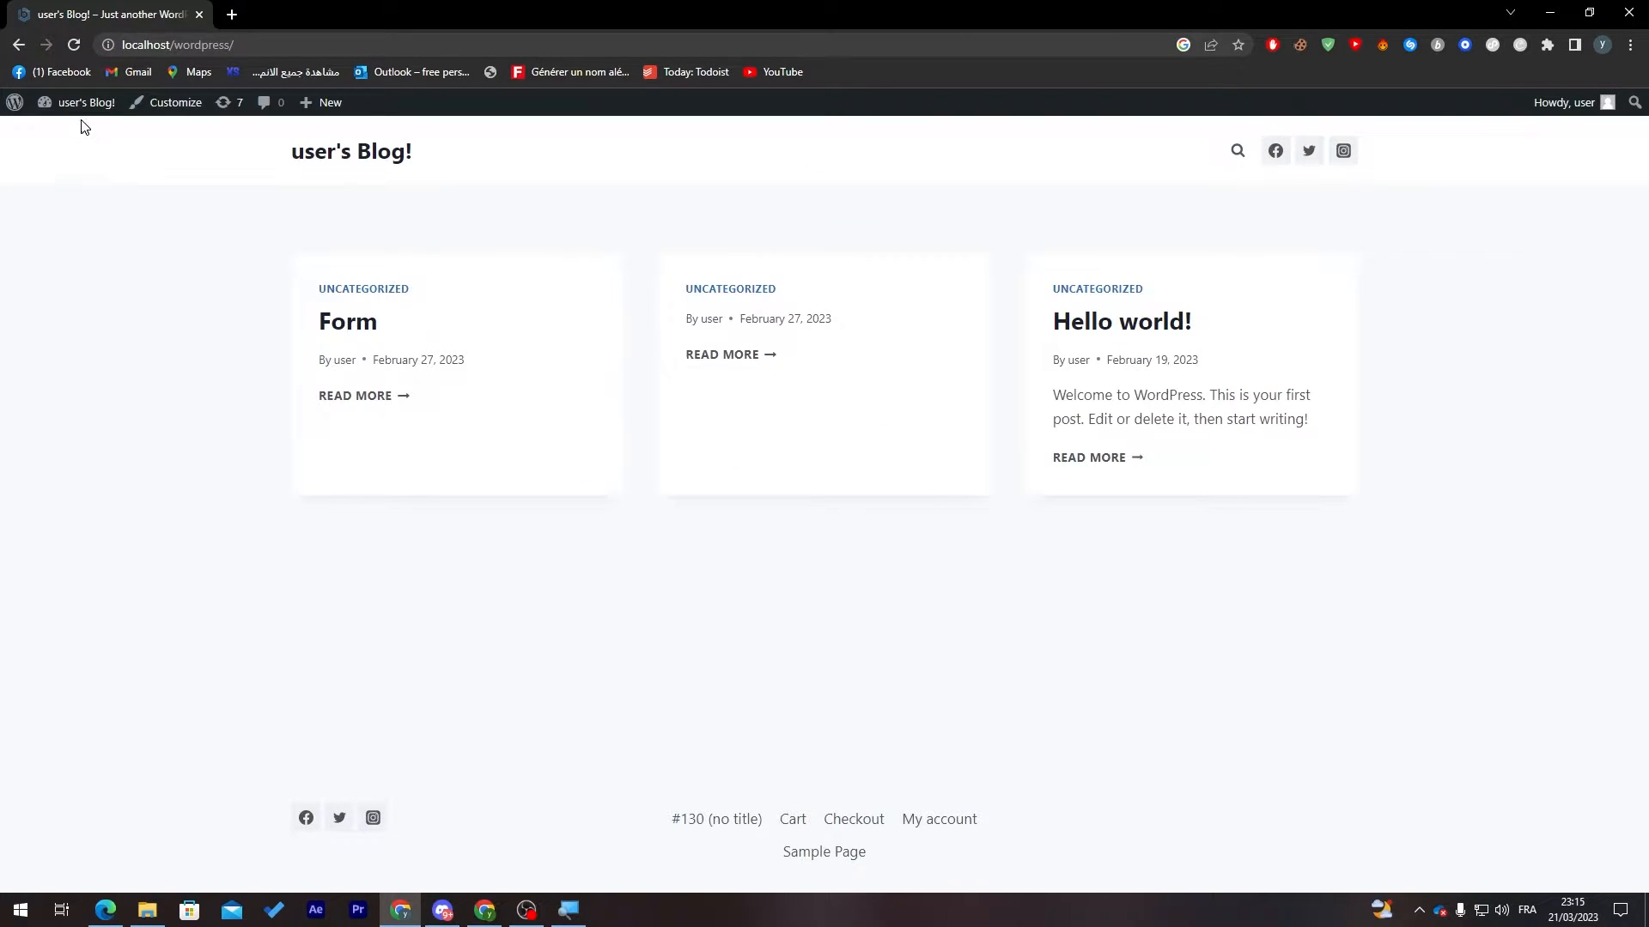
{"action": "left_click", "coordinate": [86, 102]}
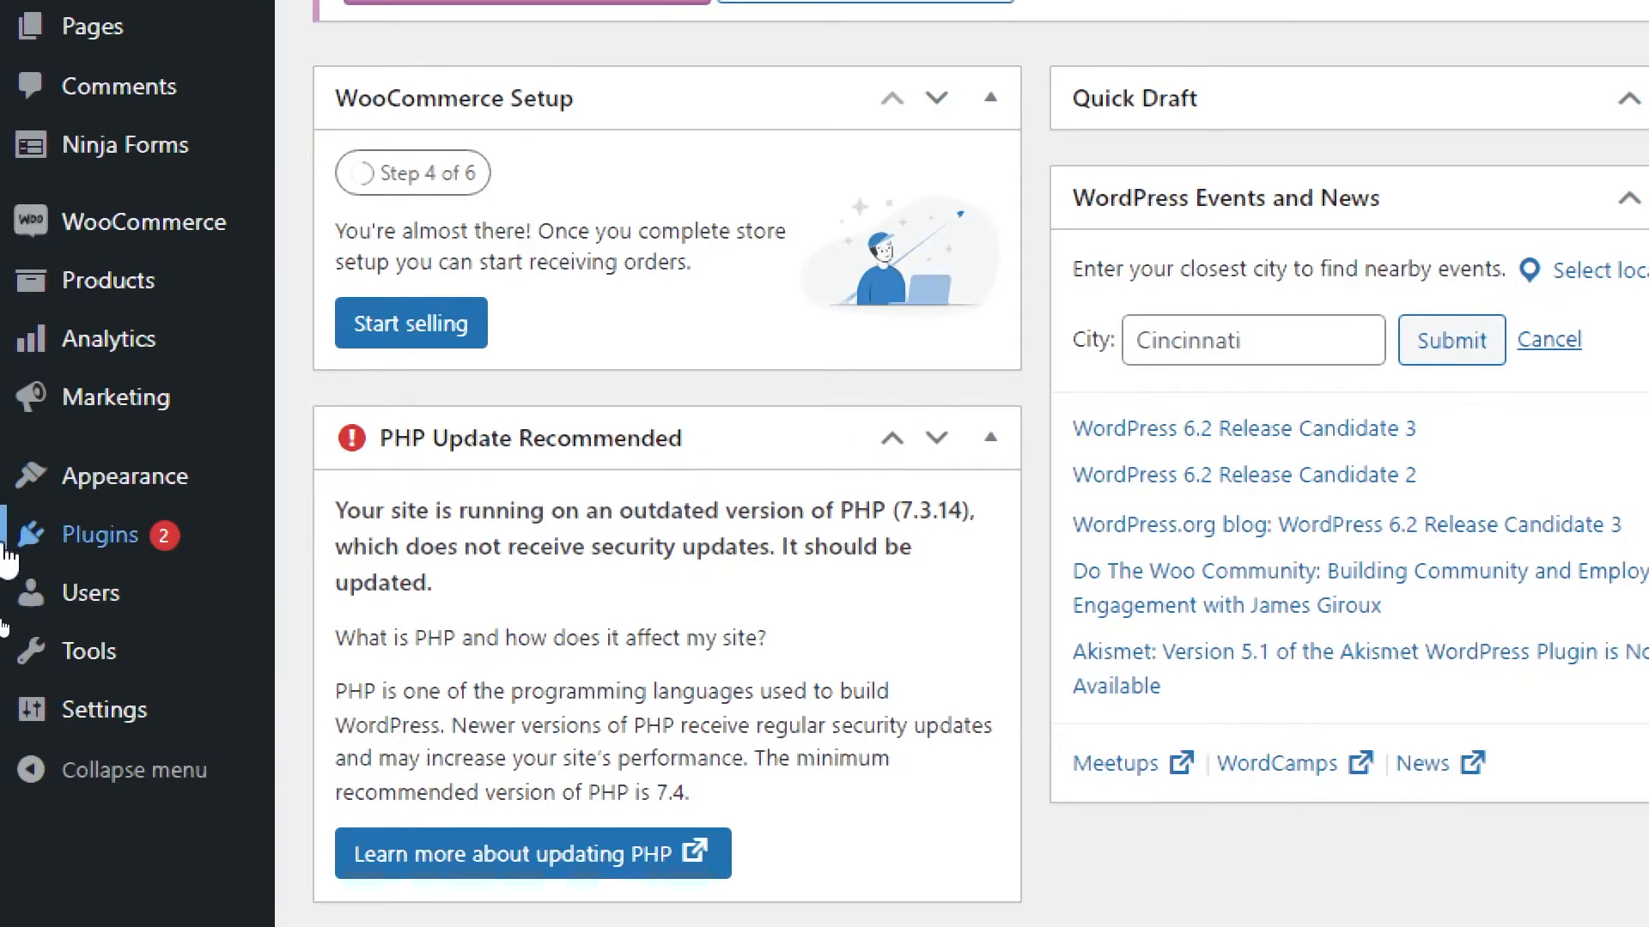
{"action": "mouse_move", "coordinate": [102, 534]}
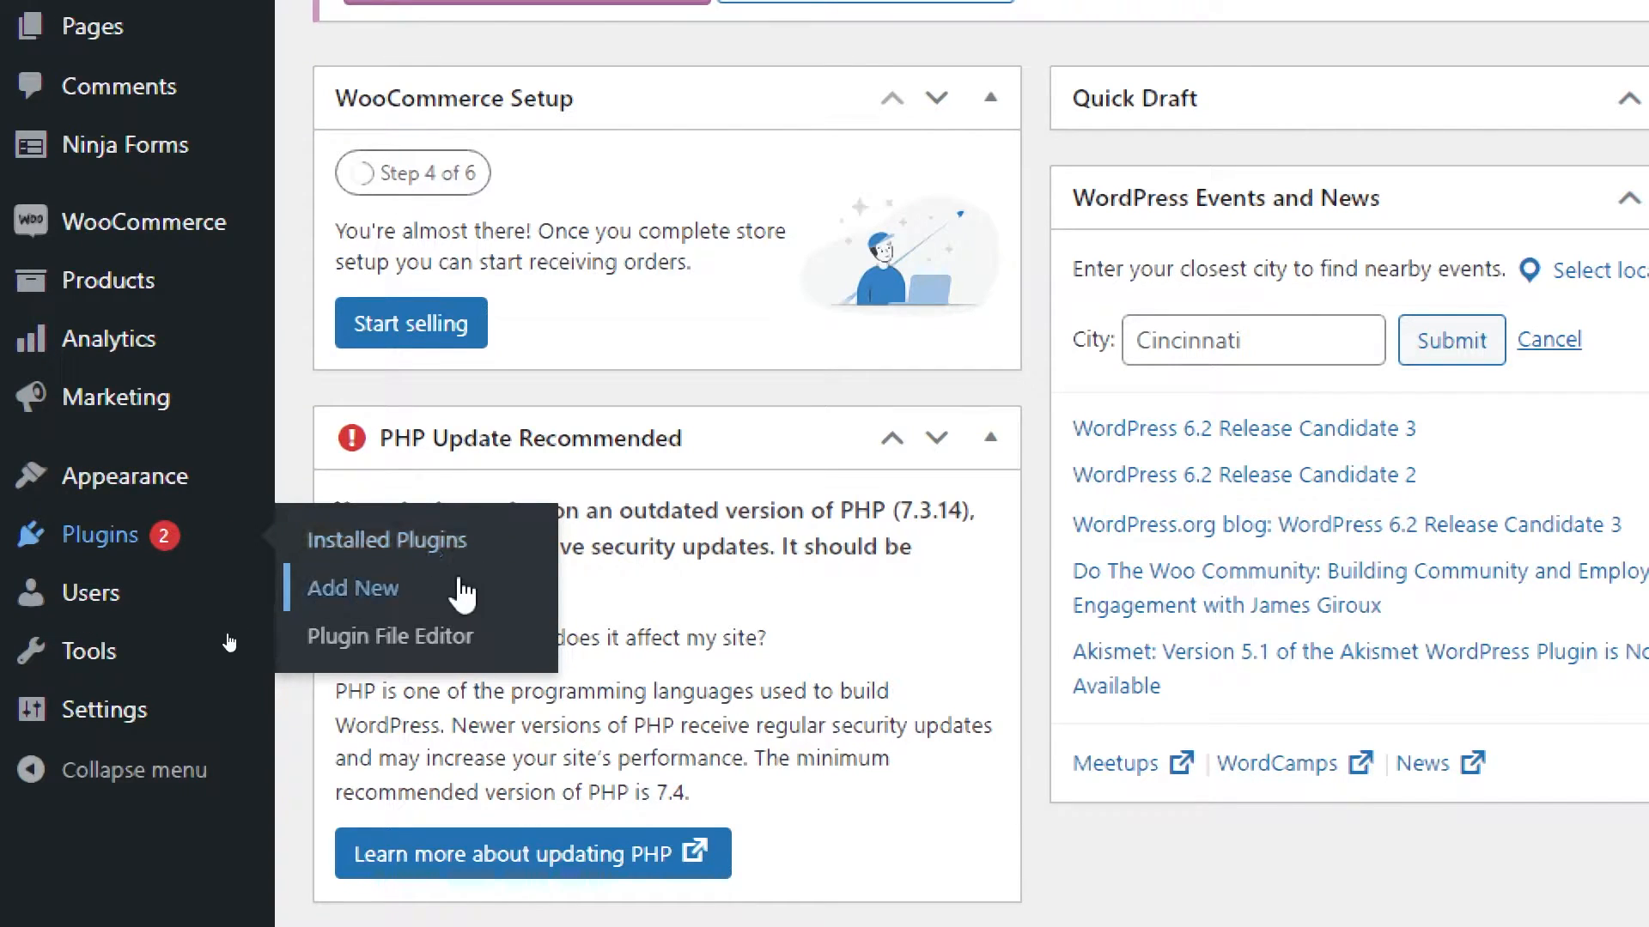
Go to Plugins > Add New, reveal the Upload Plugin zip area, and begin a Trustpilot search
{"action": "left_click", "coordinate": [352, 587]}
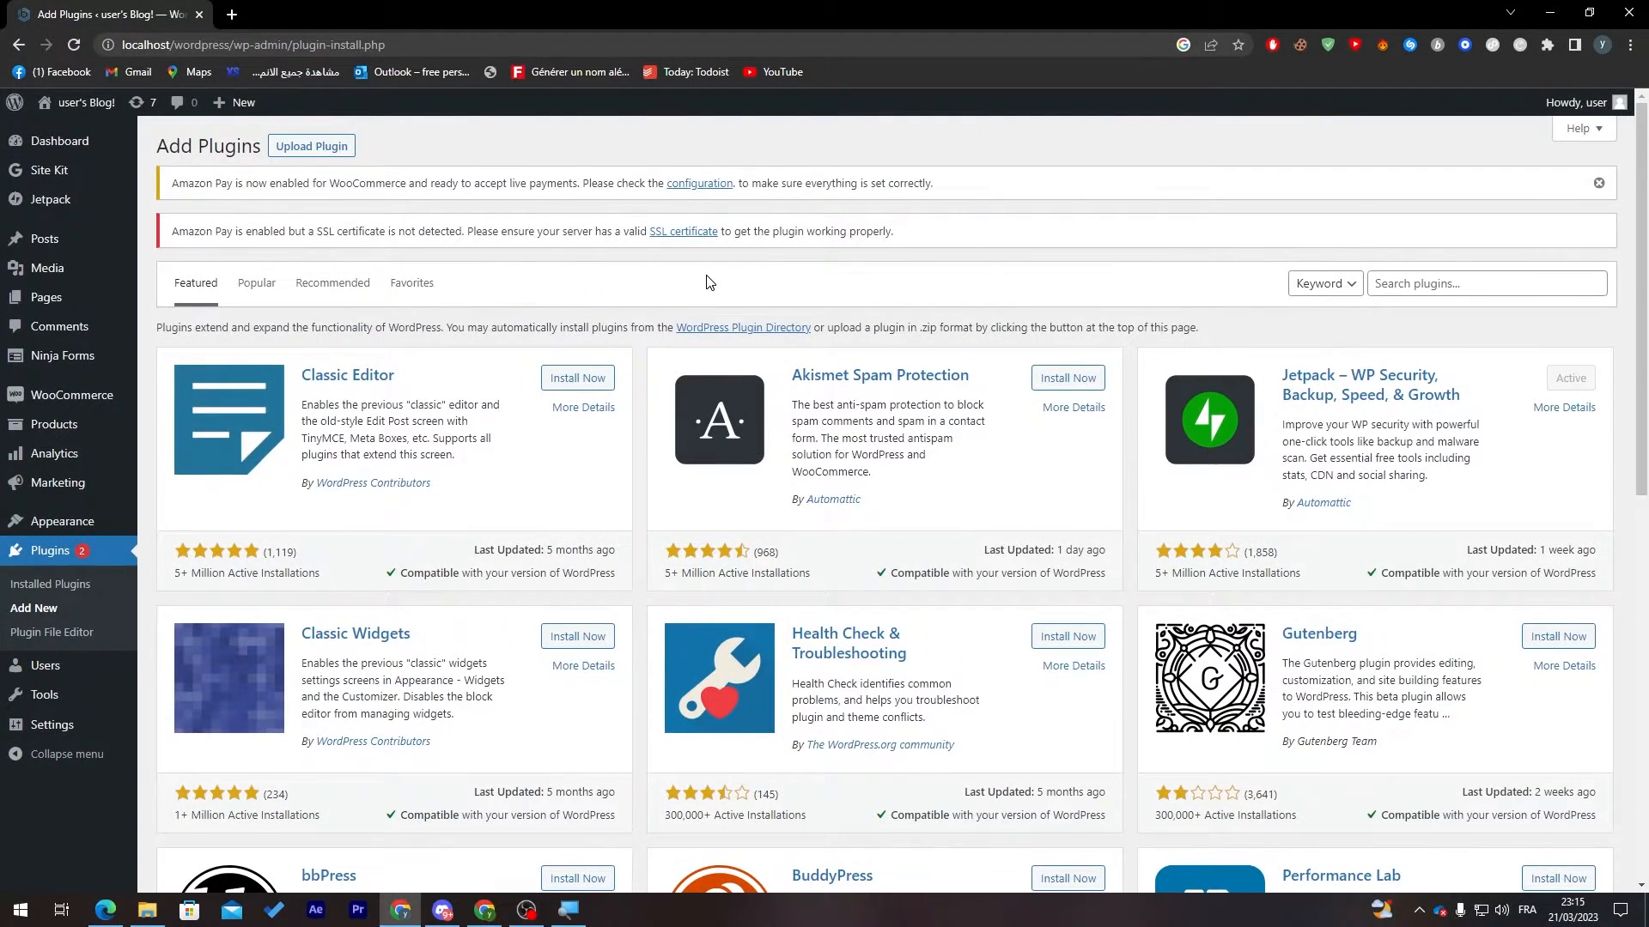
{"action": "mouse_move", "coordinate": [351, 215]}
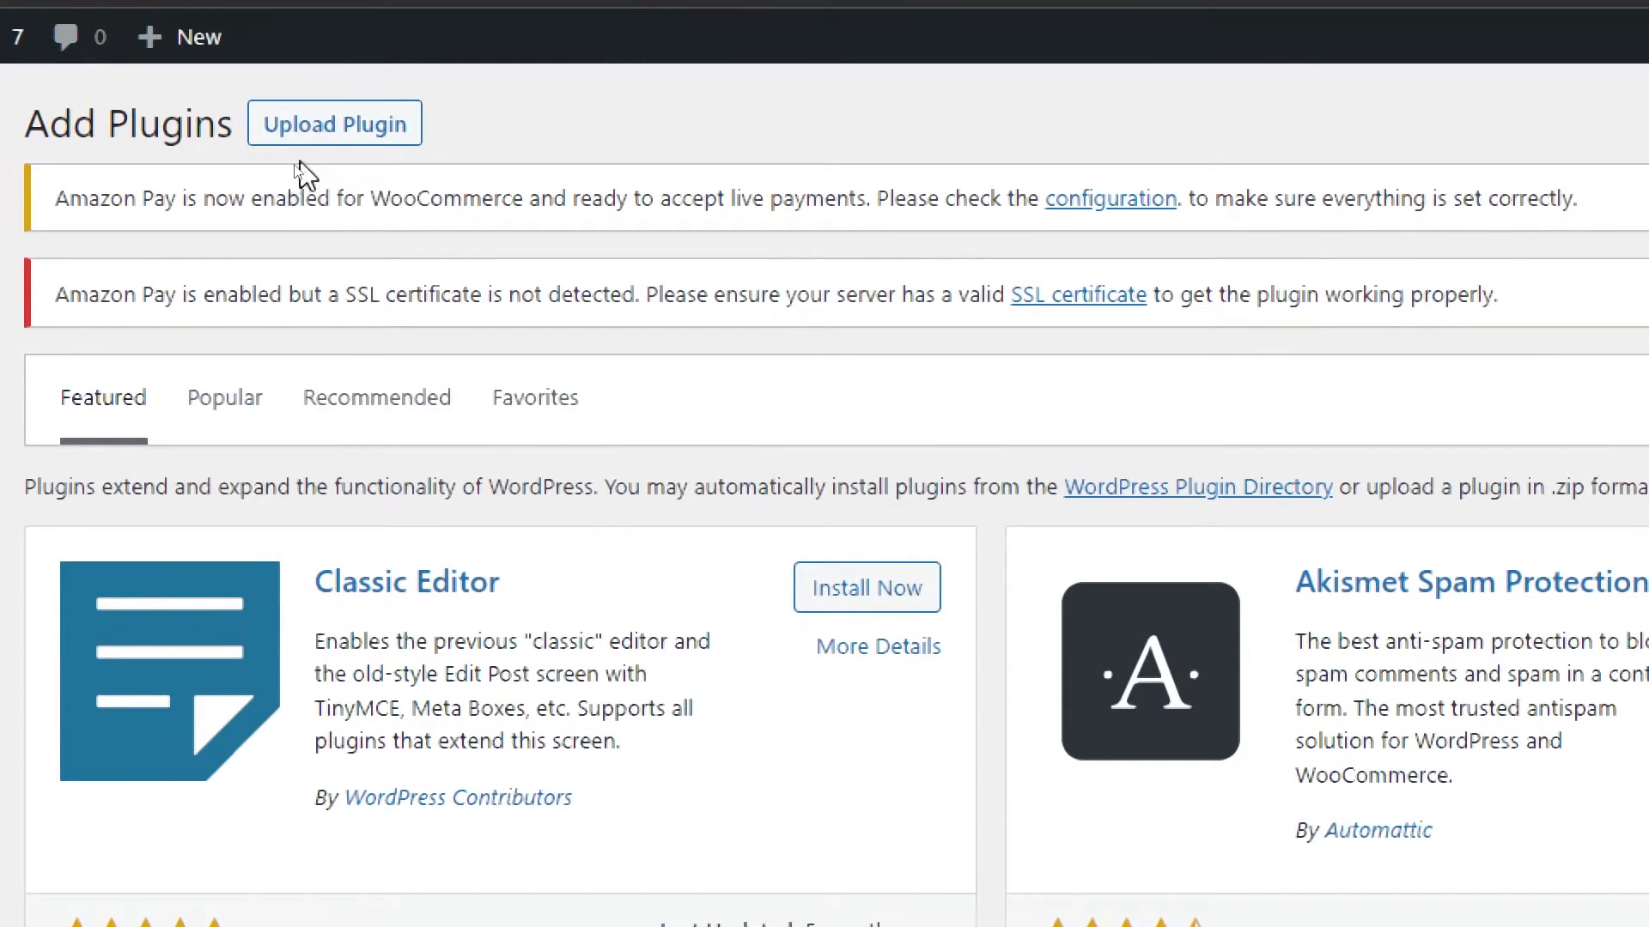
{"action": "left_click", "coordinate": [334, 123]}
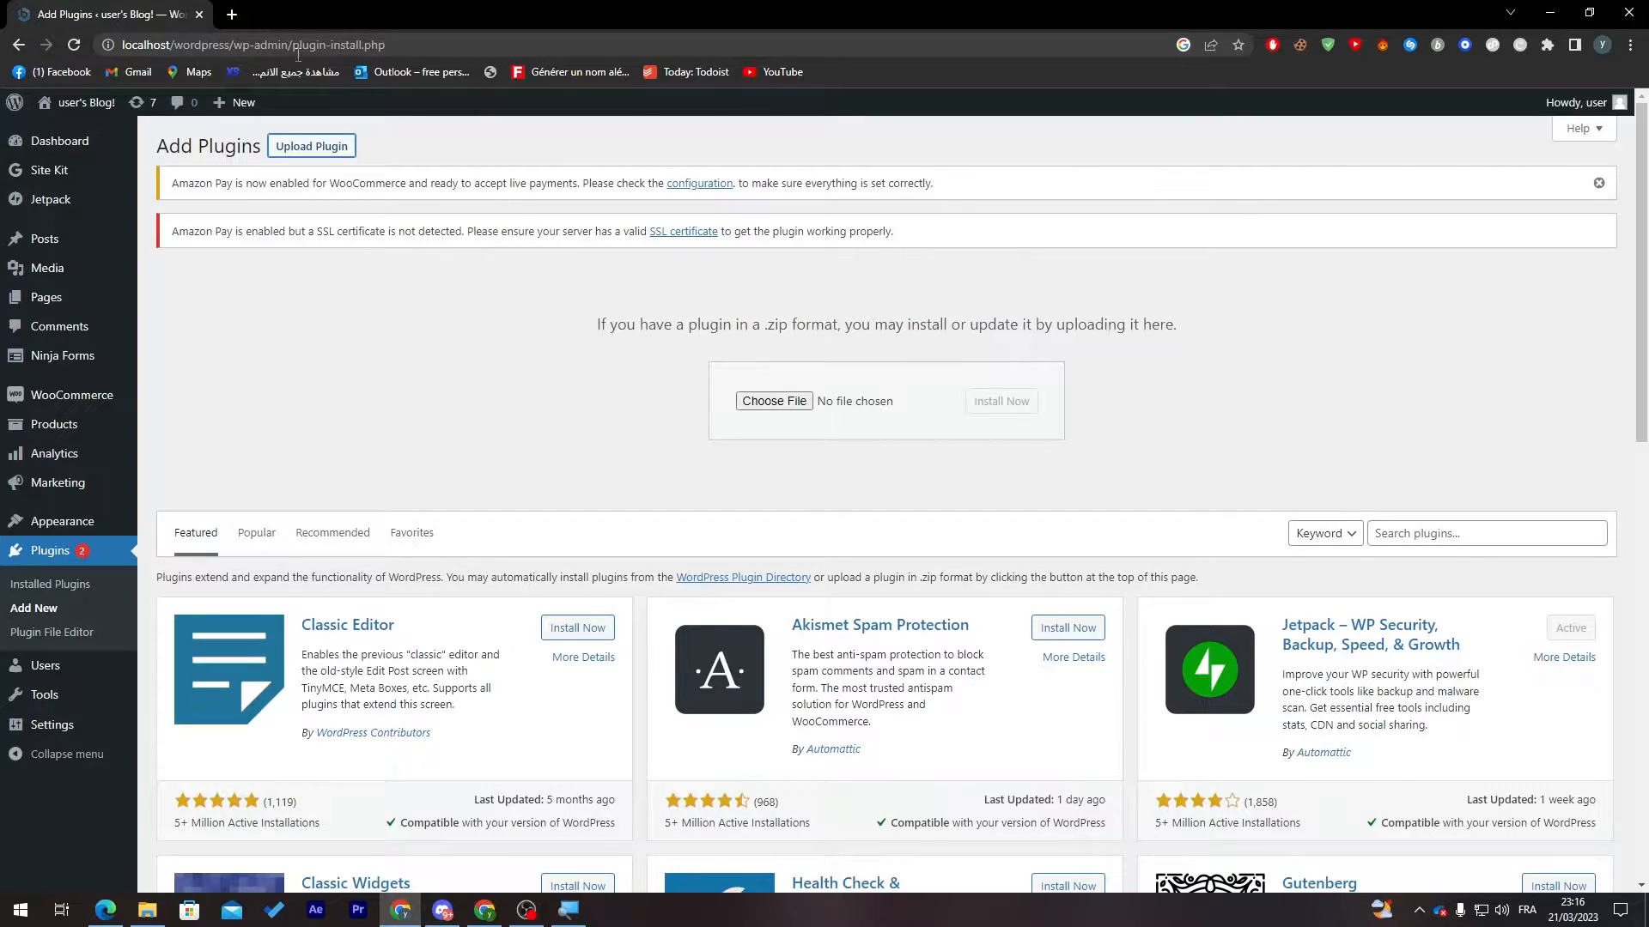
{"action": "type", "text": "trust pilot plugin for w"}
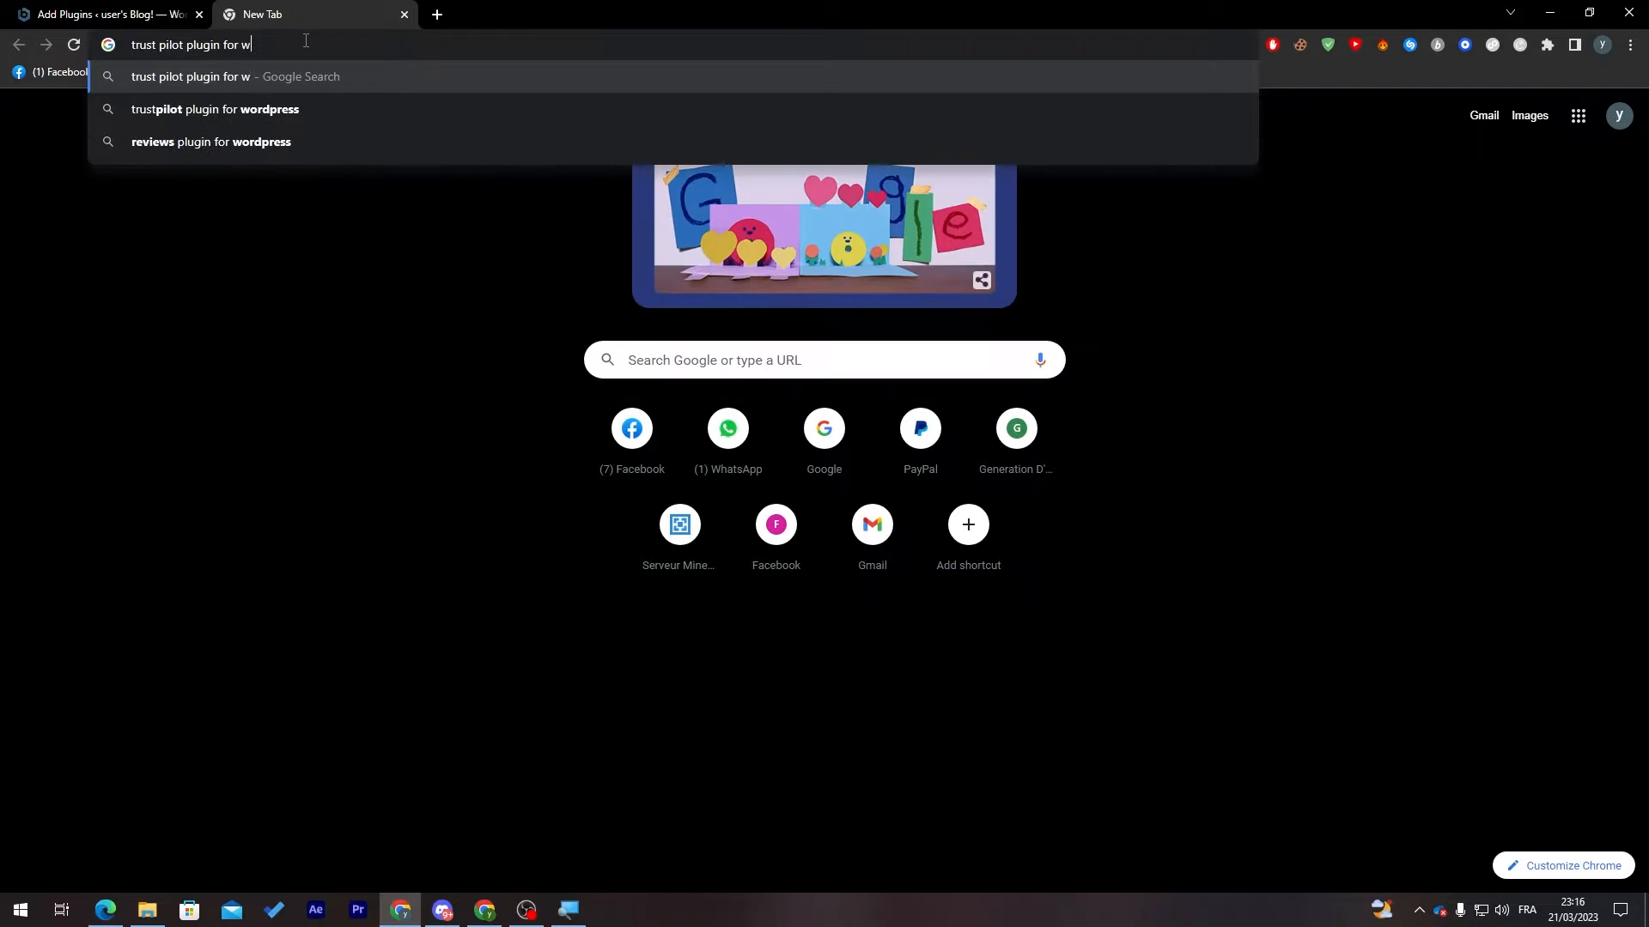
Search Google for a Trustpilot plugin for WooCommerce and open the WooCommerce.com Trustpilot Reviews page
{"action": "type", "text": "oo"}
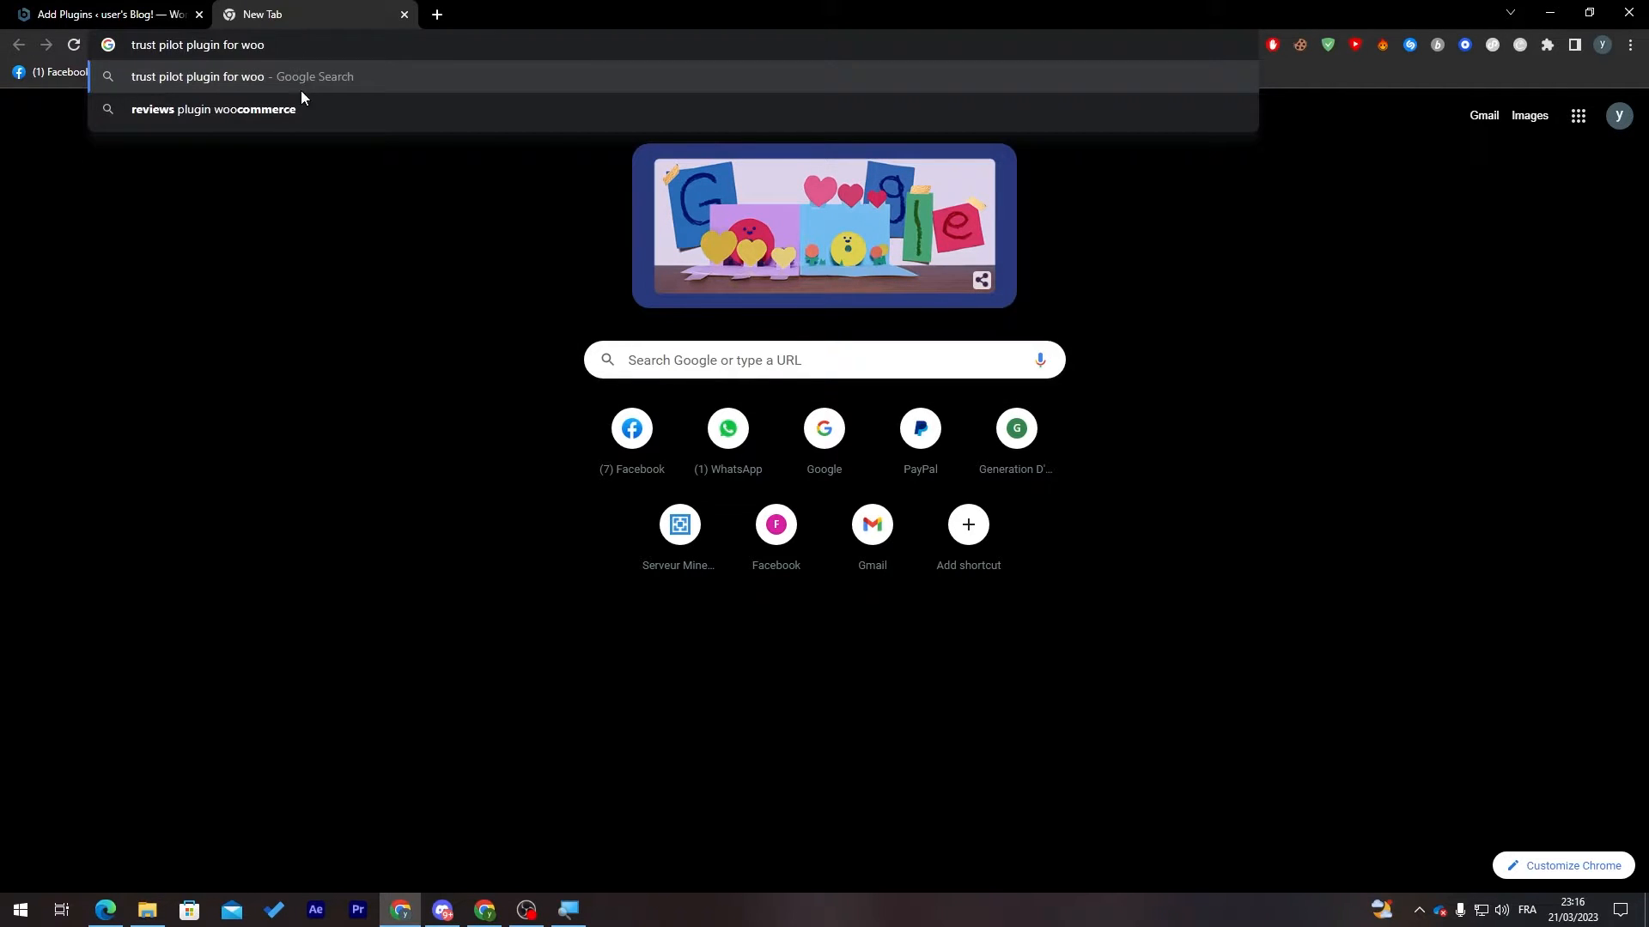
{"action": "left_click", "coordinate": [213, 109]}
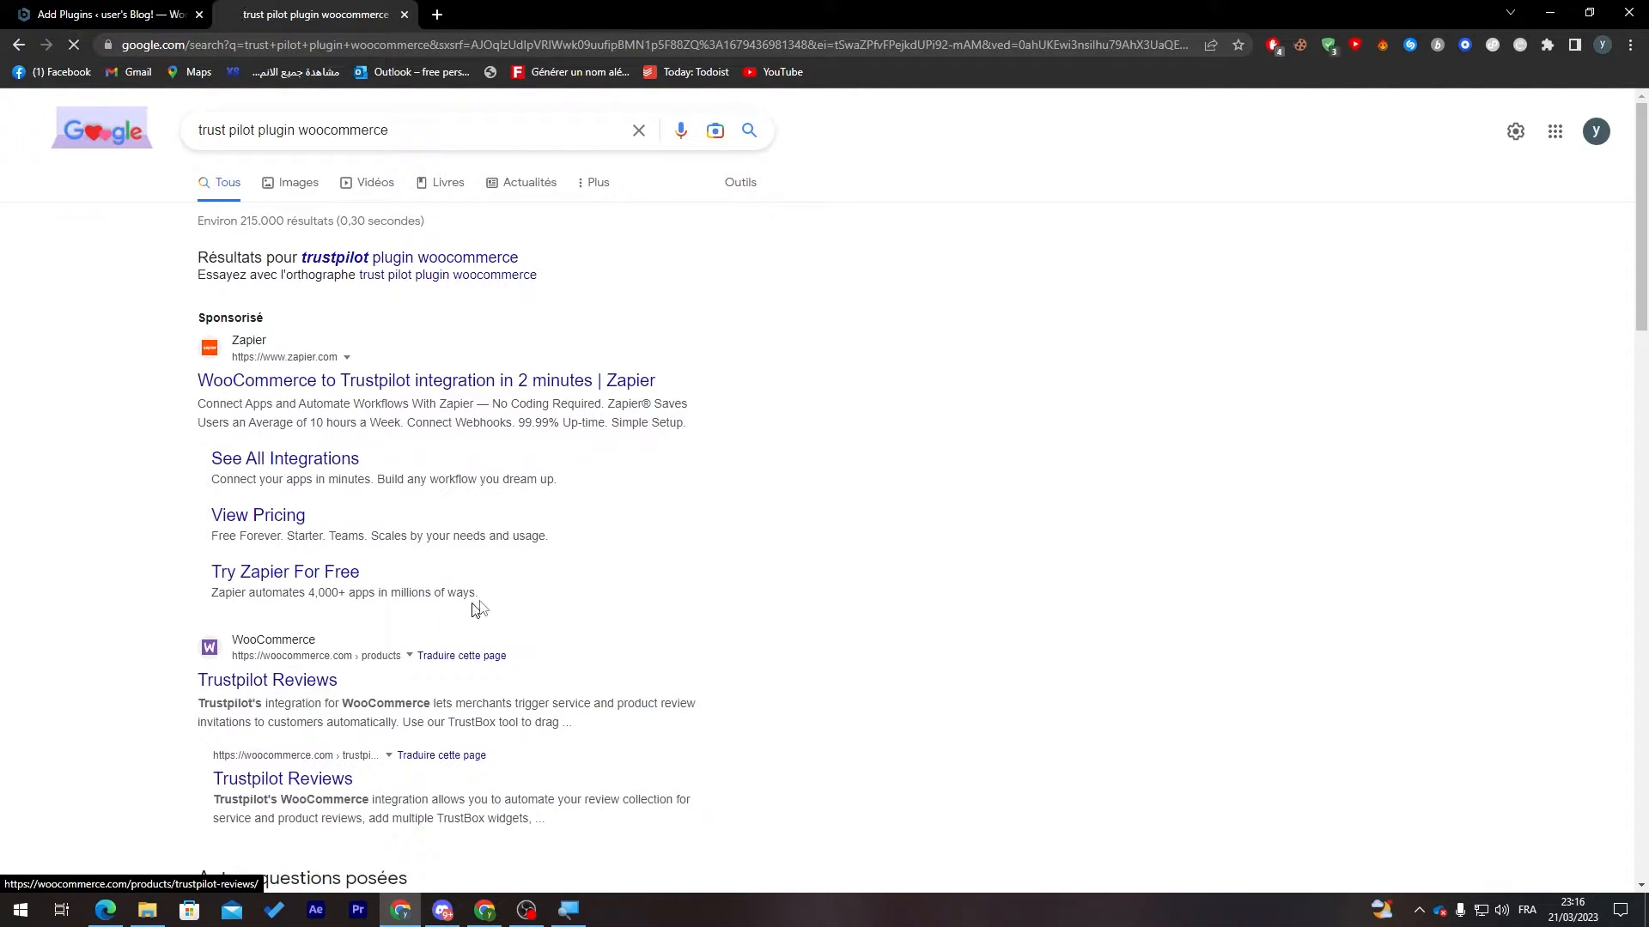
{"action": "left_click", "coordinate": [266, 679]}
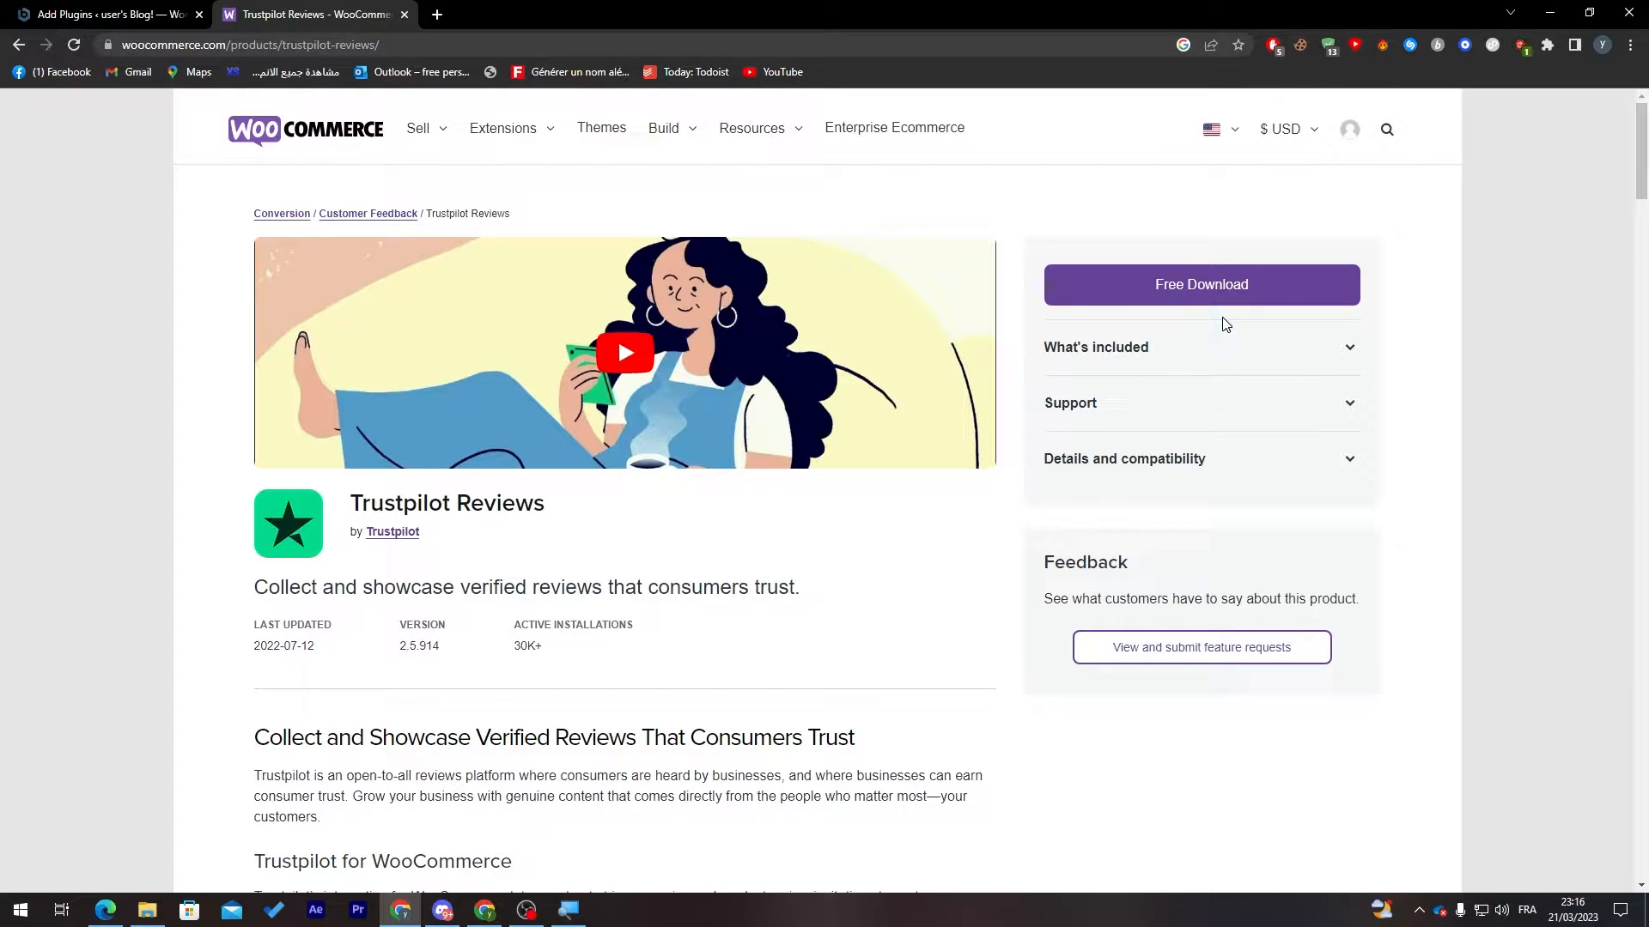
Take the free Trustpilot Reviews download through checkout and pay $0.00
{"action": "left_click", "coordinate": [1200, 284]}
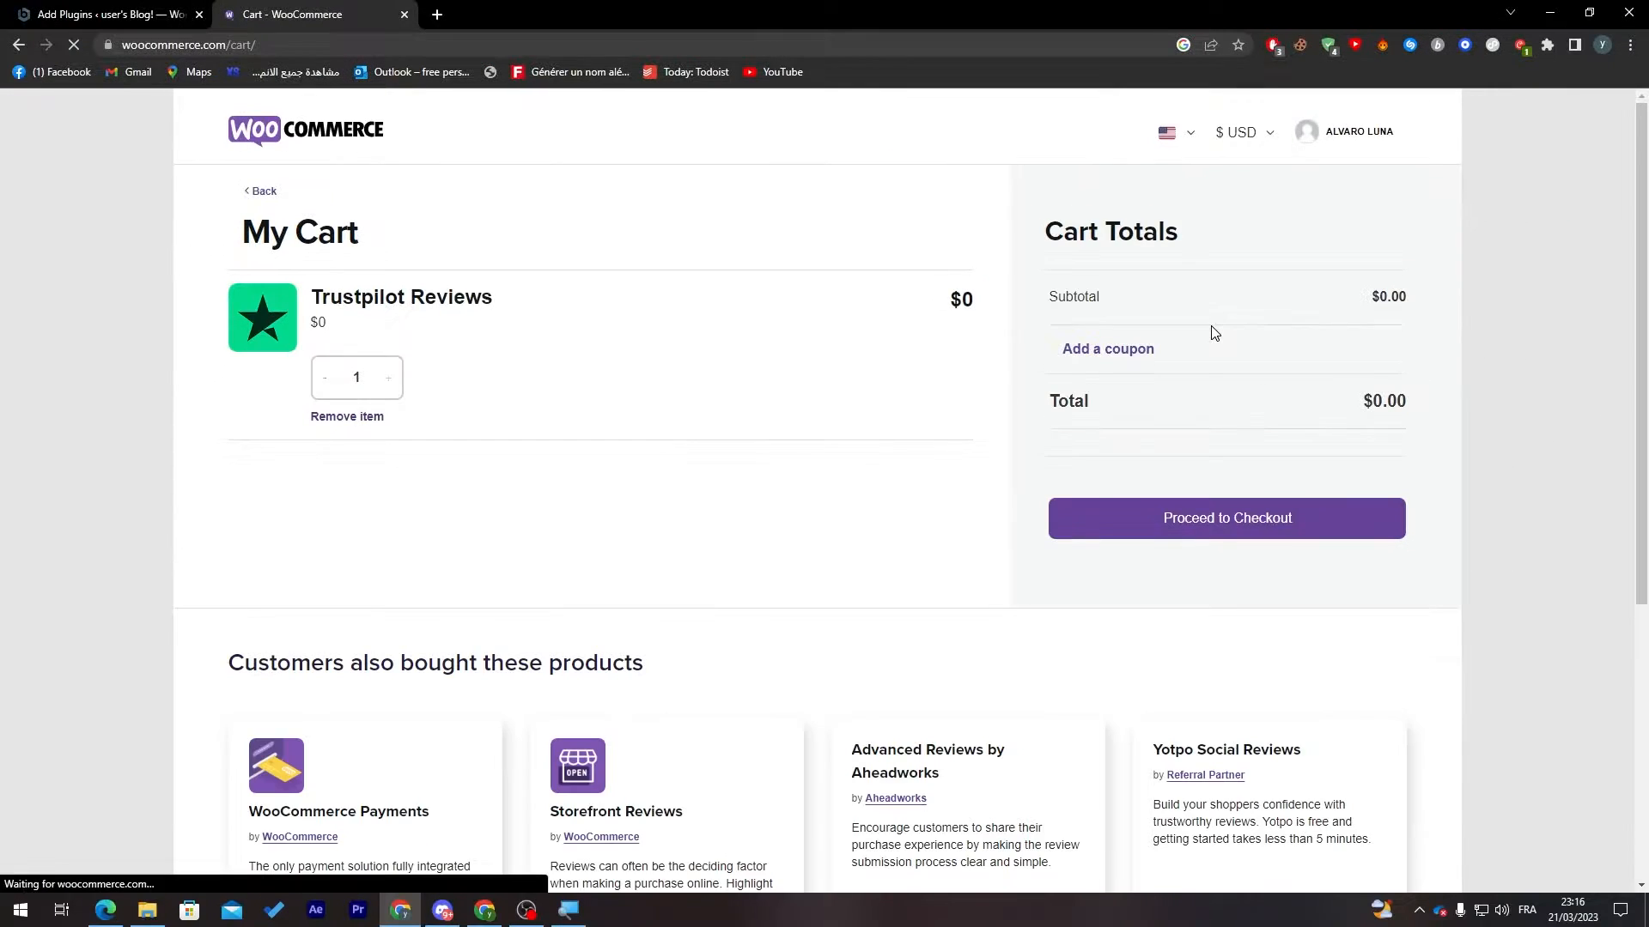
{"action": "left_click", "coordinate": [1225, 517]}
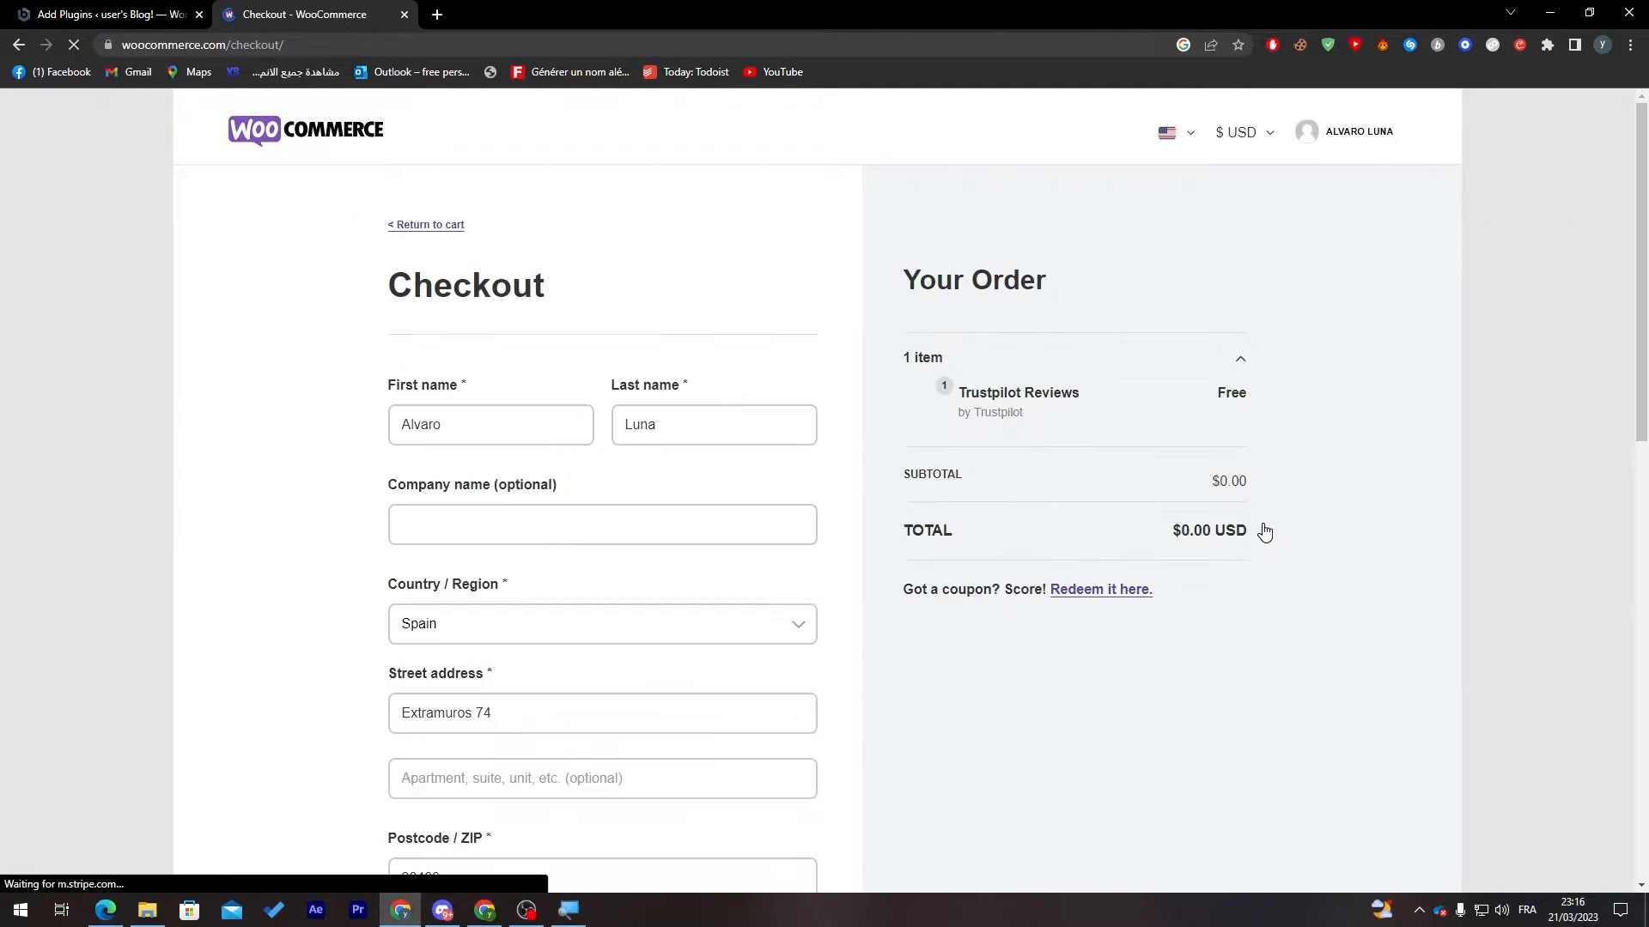
{"action": "scroll", "scroll_direction": "down", "scroll_amount": 3}
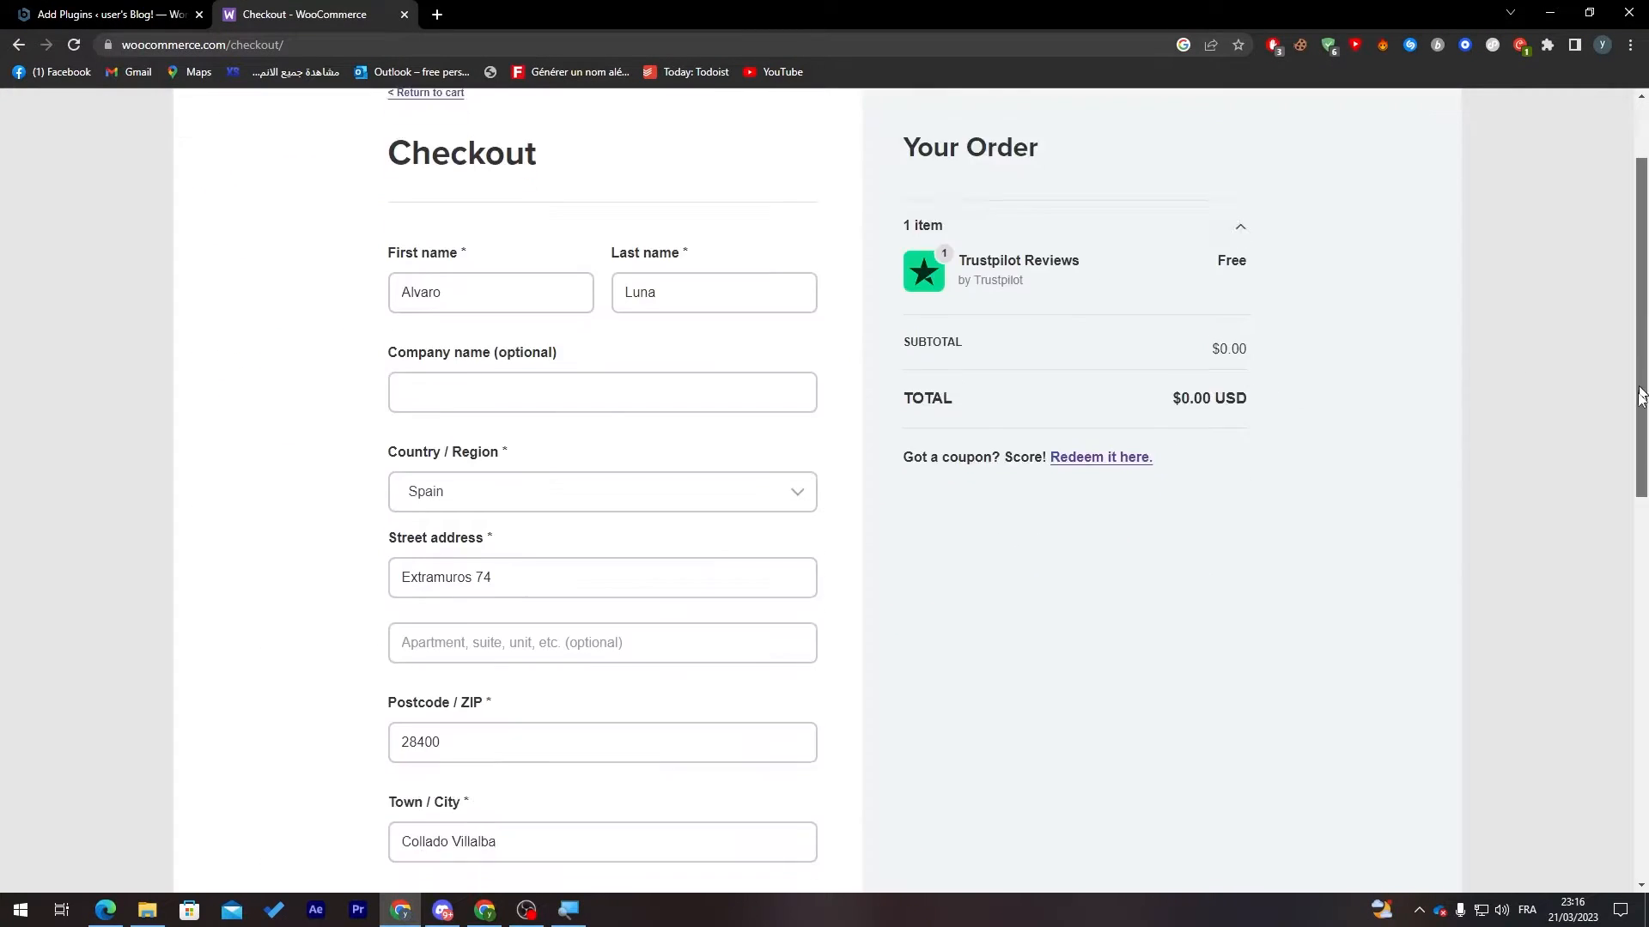
{"action": "scroll", "scroll_direction": "down", "scroll_amount": 3}
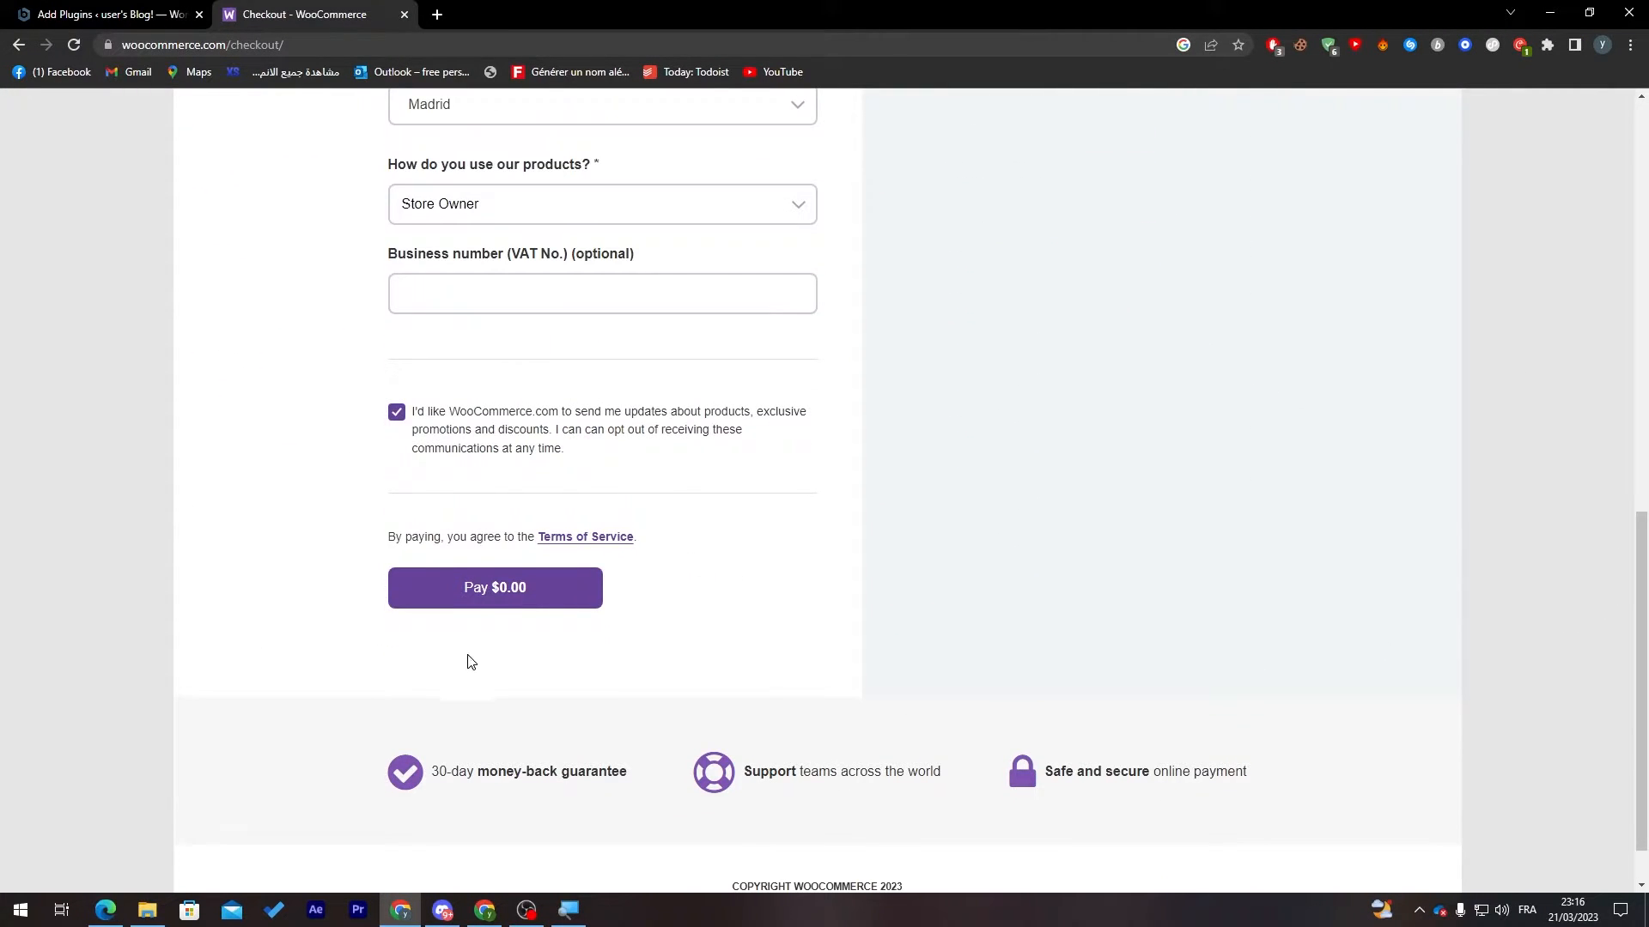
{"action": "left_click", "coordinate": [495, 586]}
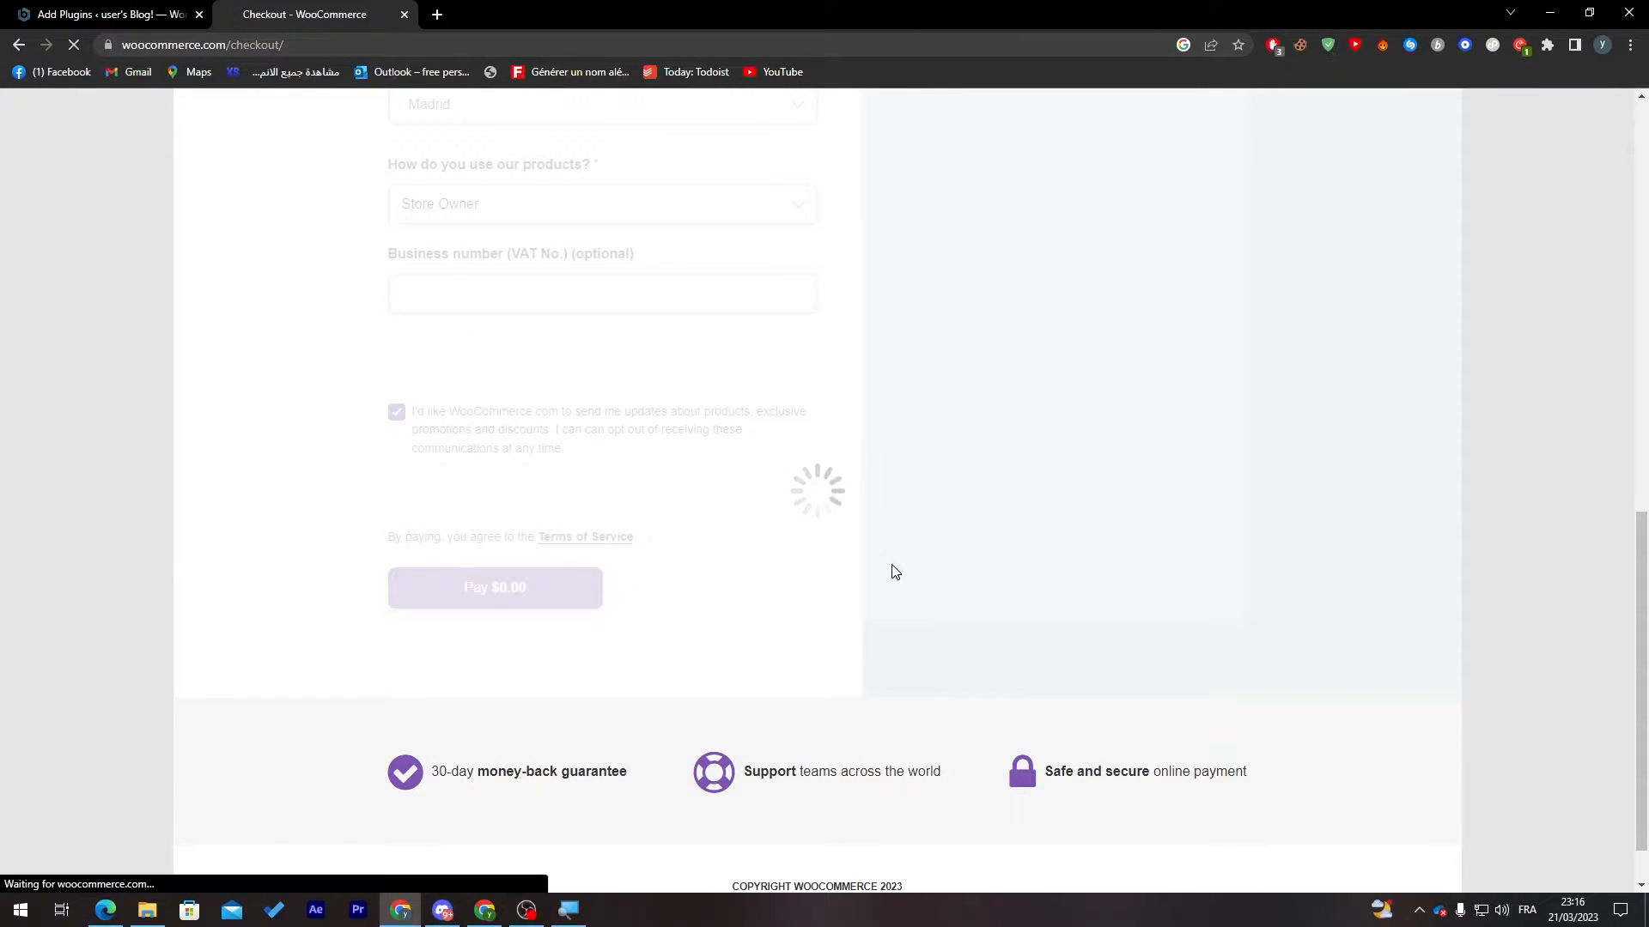
{"action": "left_click", "coordinate": [494, 586]}
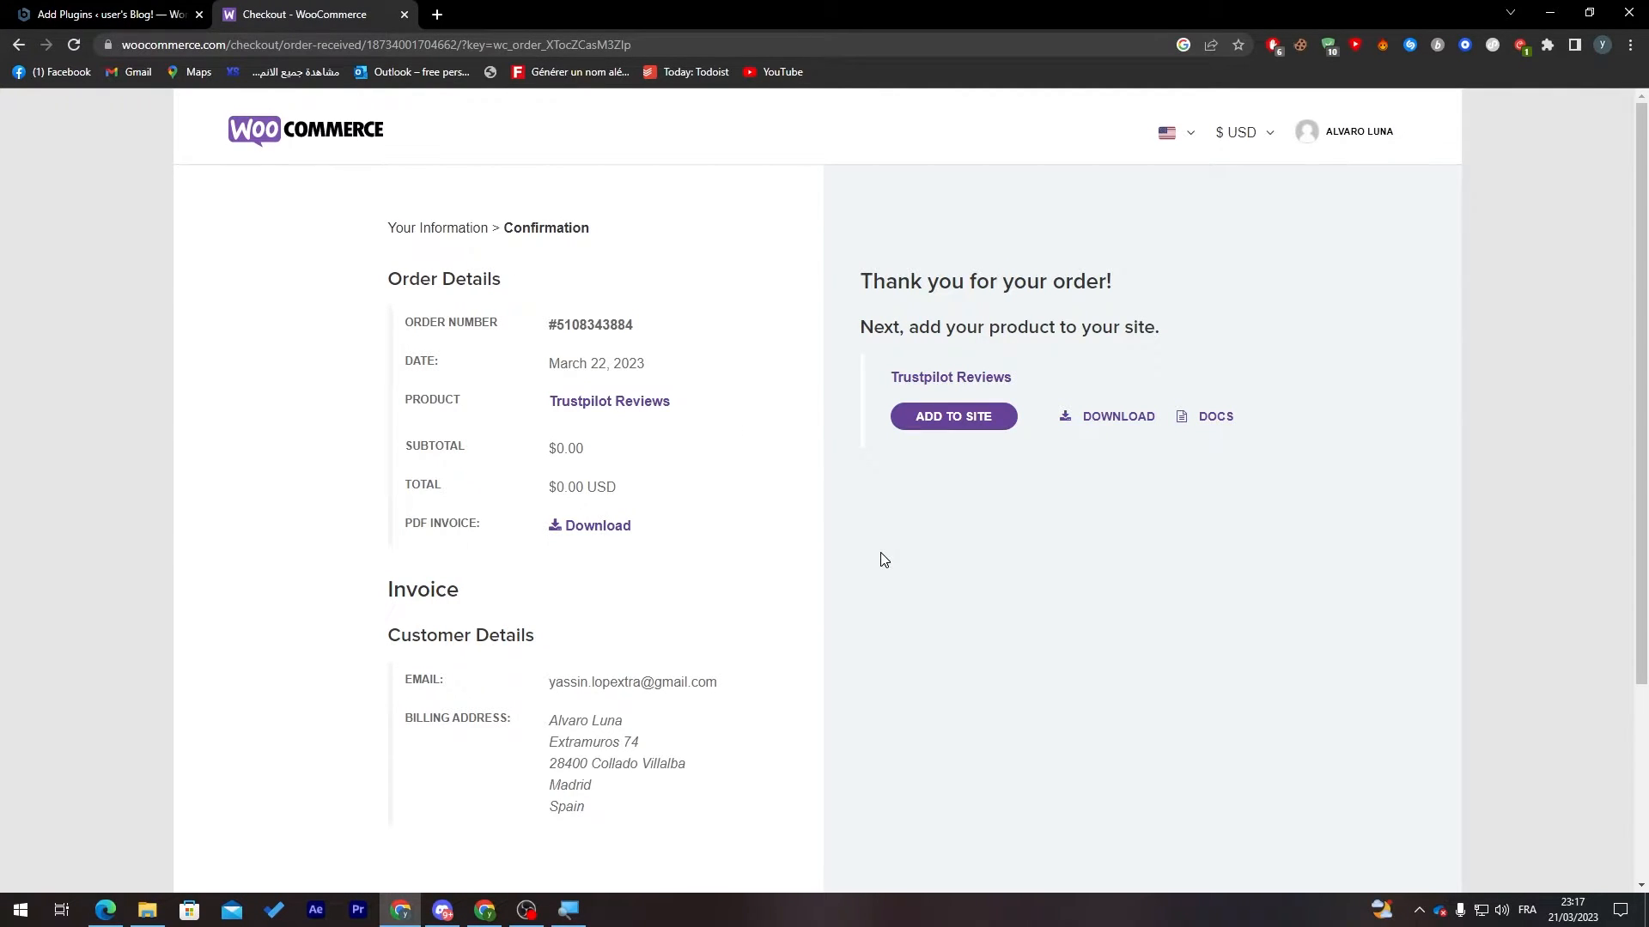
{"action": "mouse_move", "coordinate": [980, 489]}
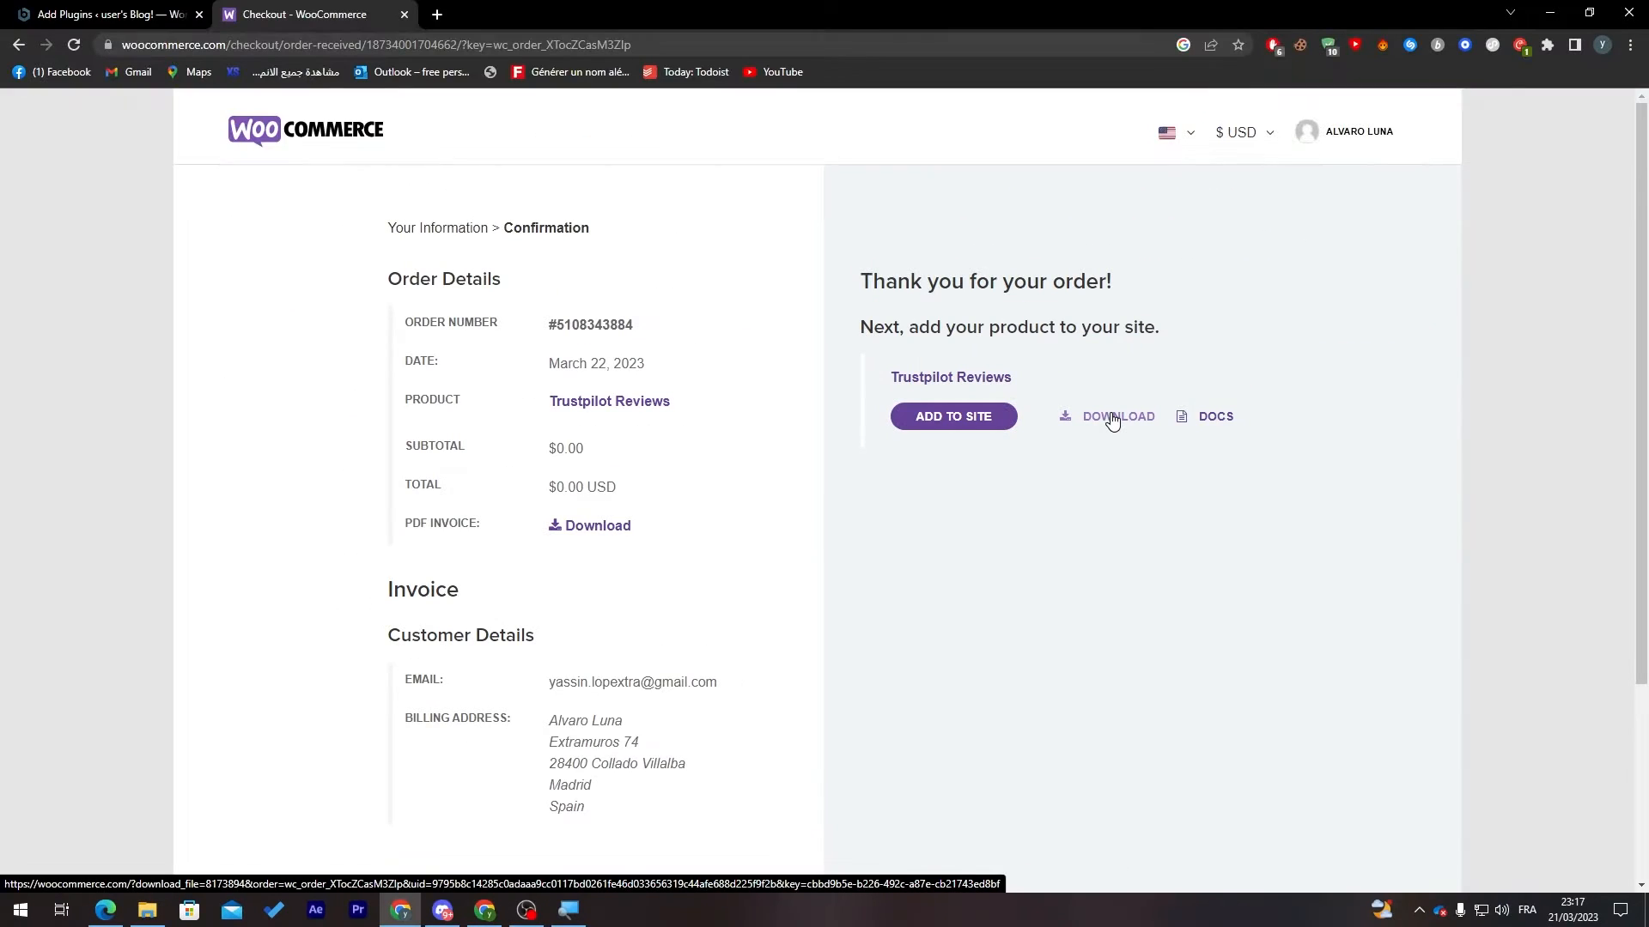
Download the Trustpilot Reviews file from the order page and return to the WordPress Add Plugins tab
{"action": "left_click", "coordinate": [100, 14]}
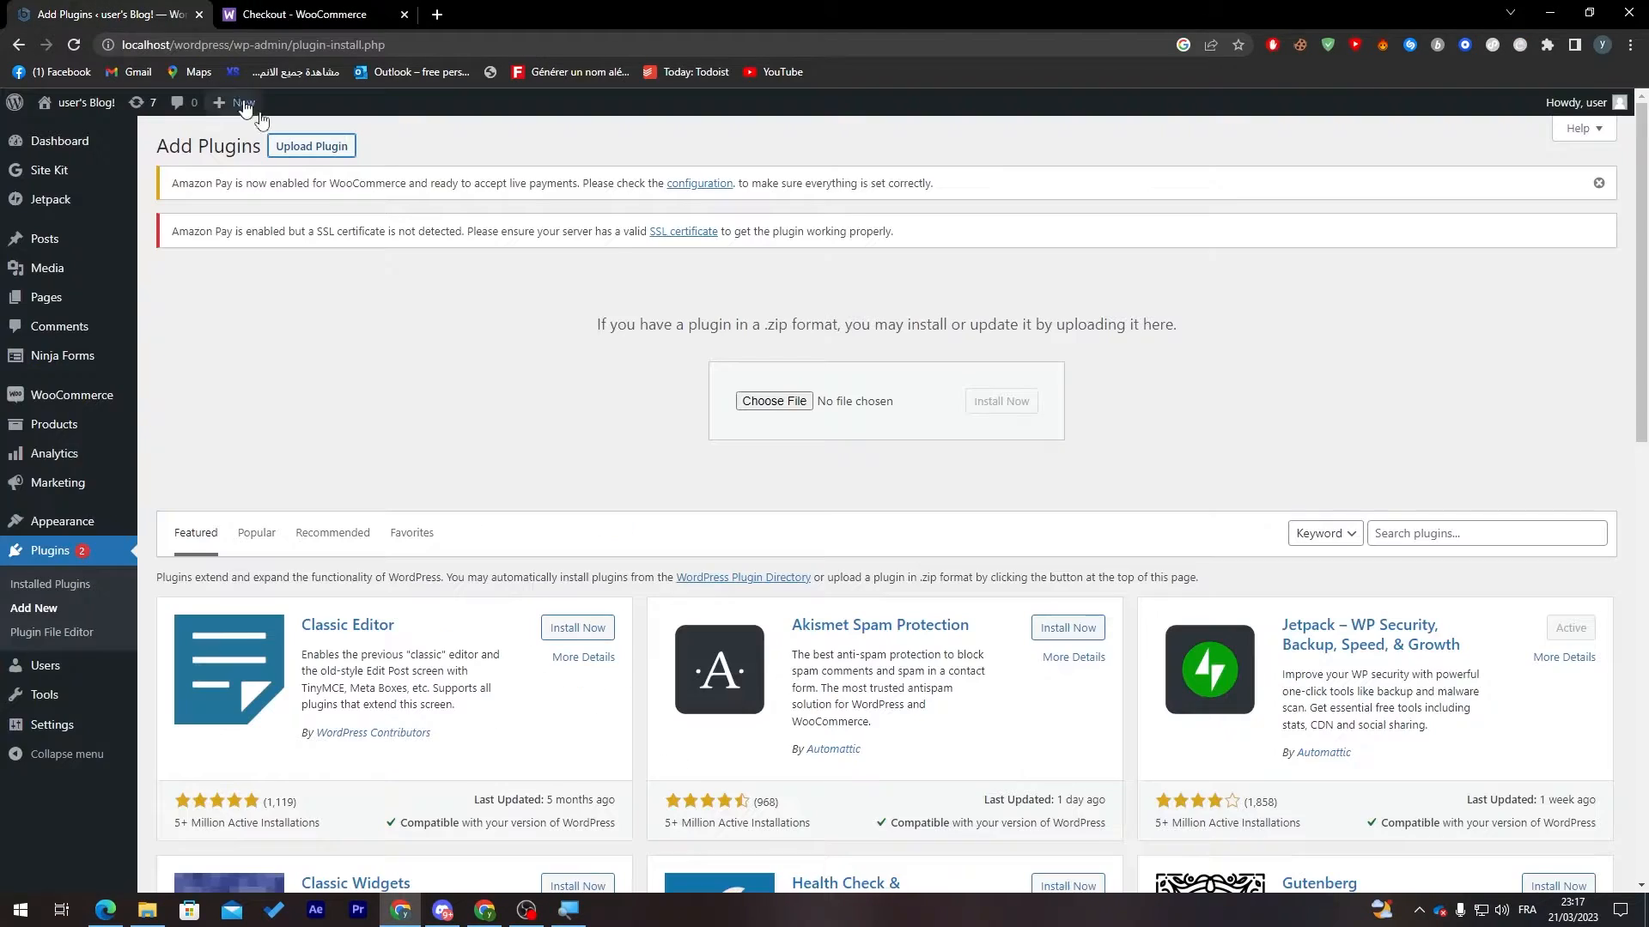
{"action": "left_click", "coordinate": [772, 401]}
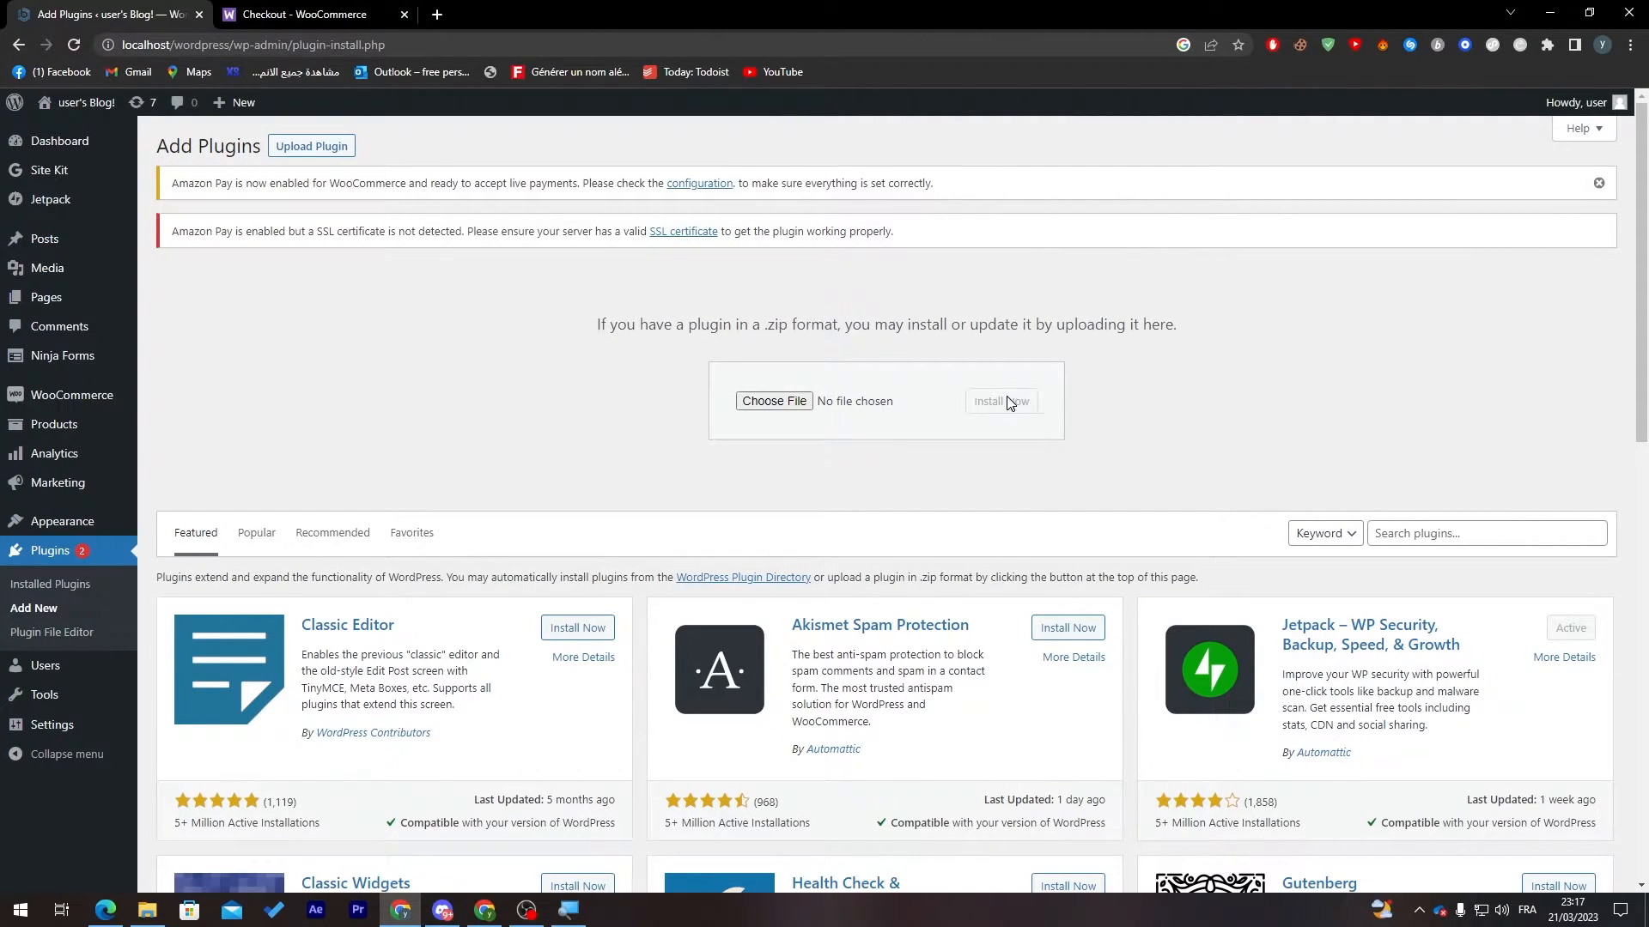
{"action": "left_click", "coordinate": [305, 13]}
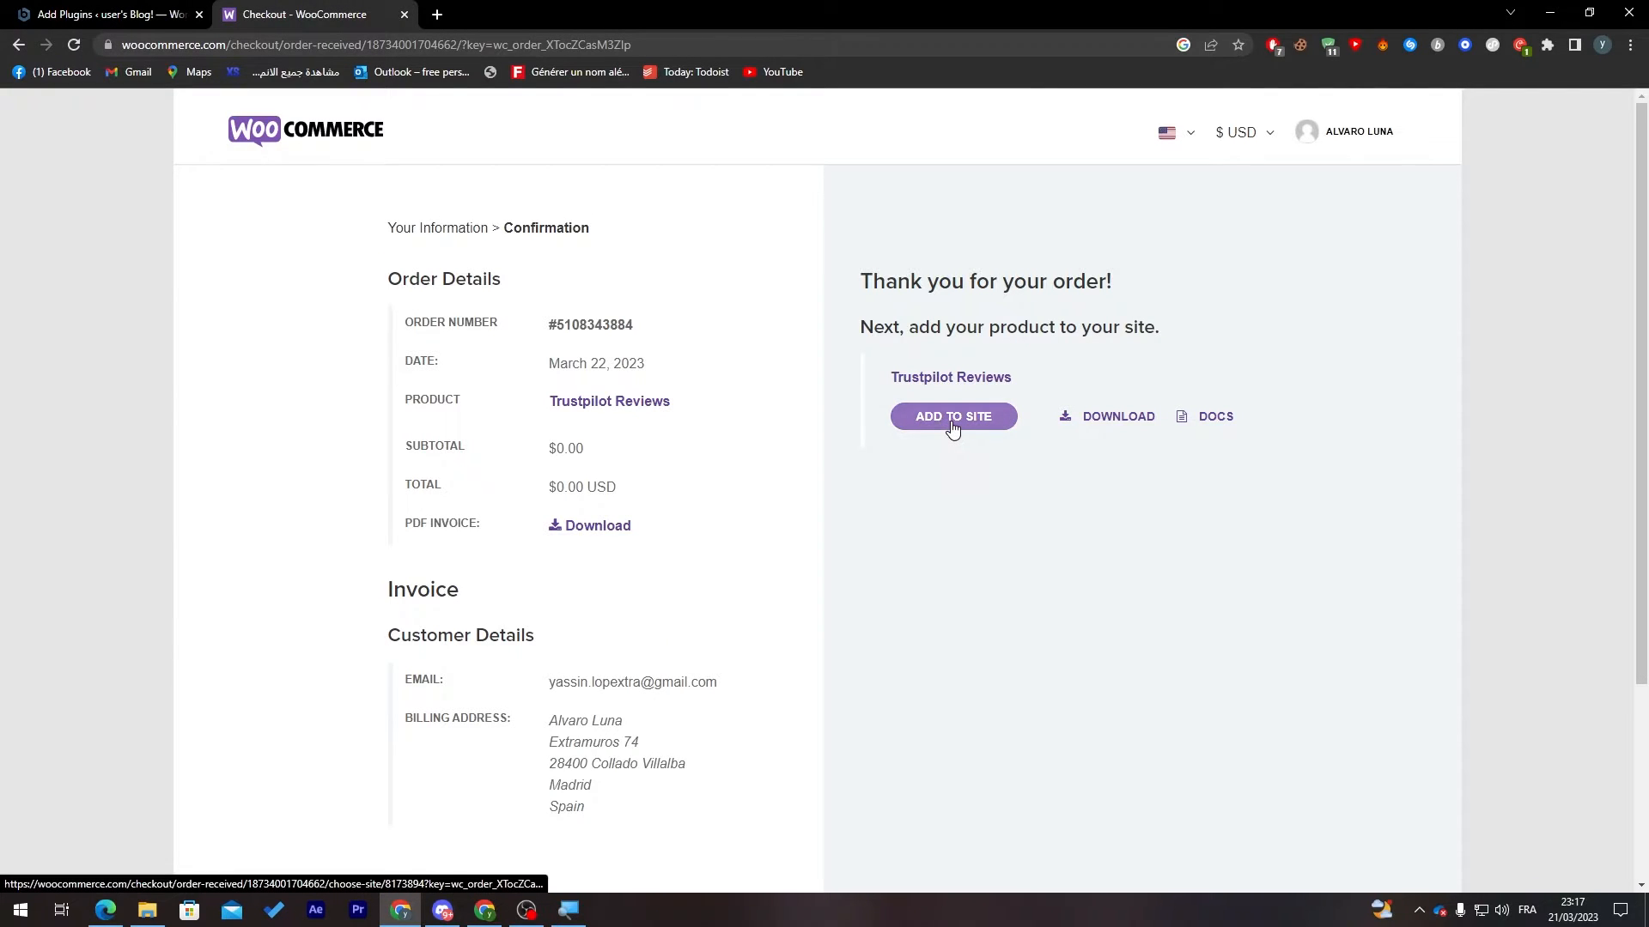
{"action": "mouse_move", "coordinate": [182, 52]}
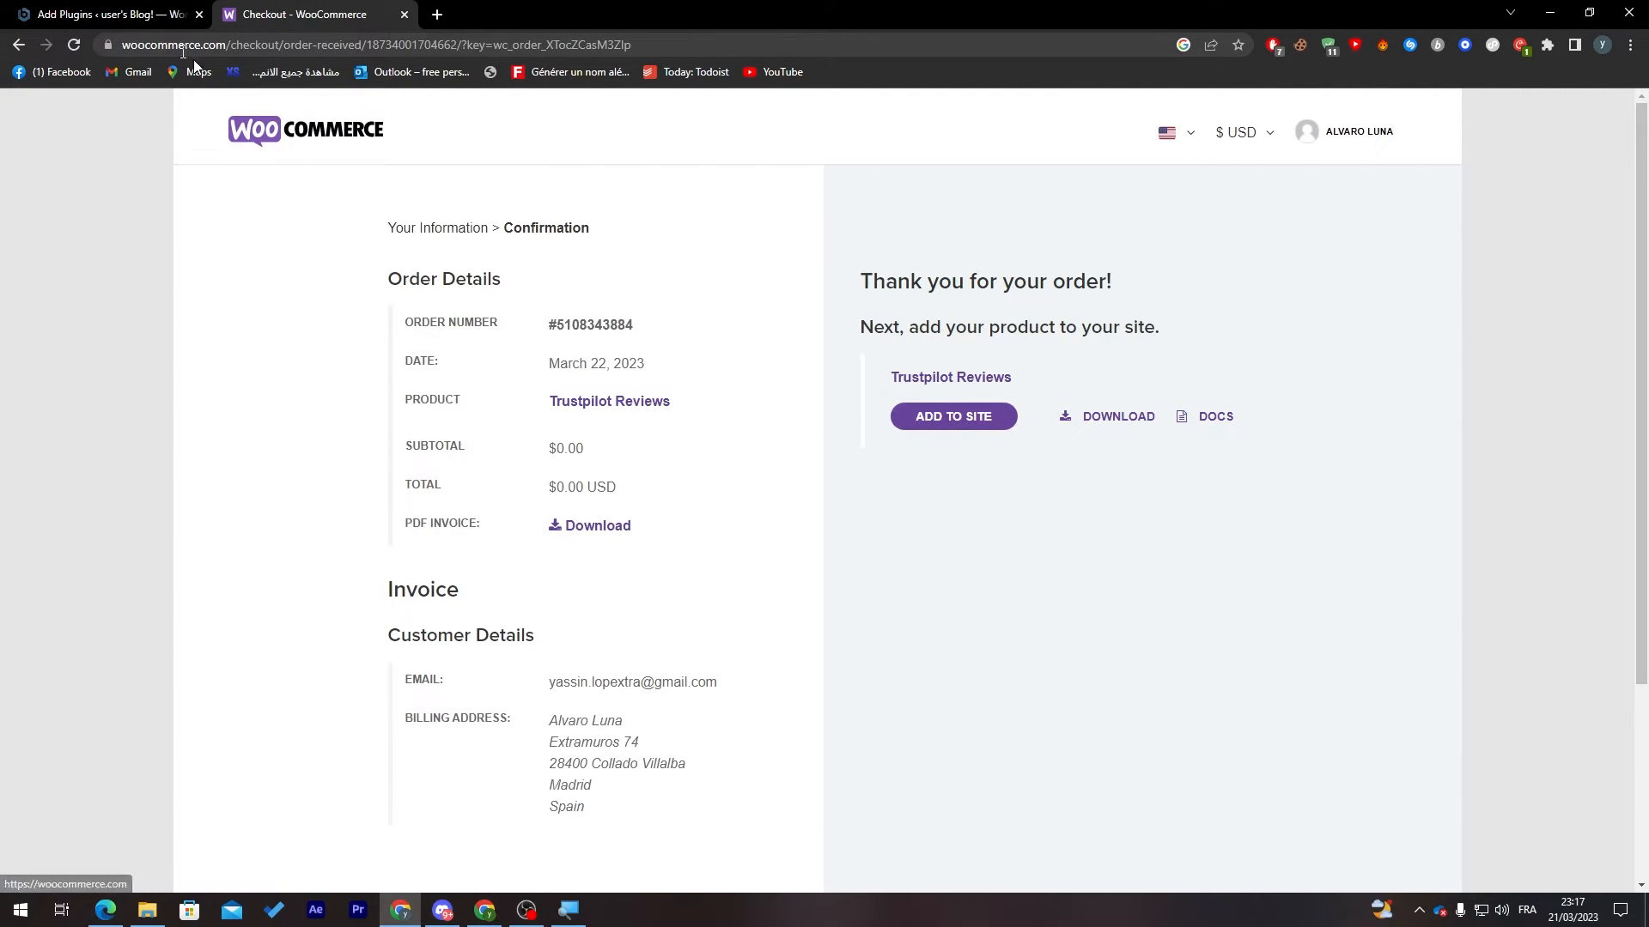
{"action": "left_click", "coordinate": [99, 14]}
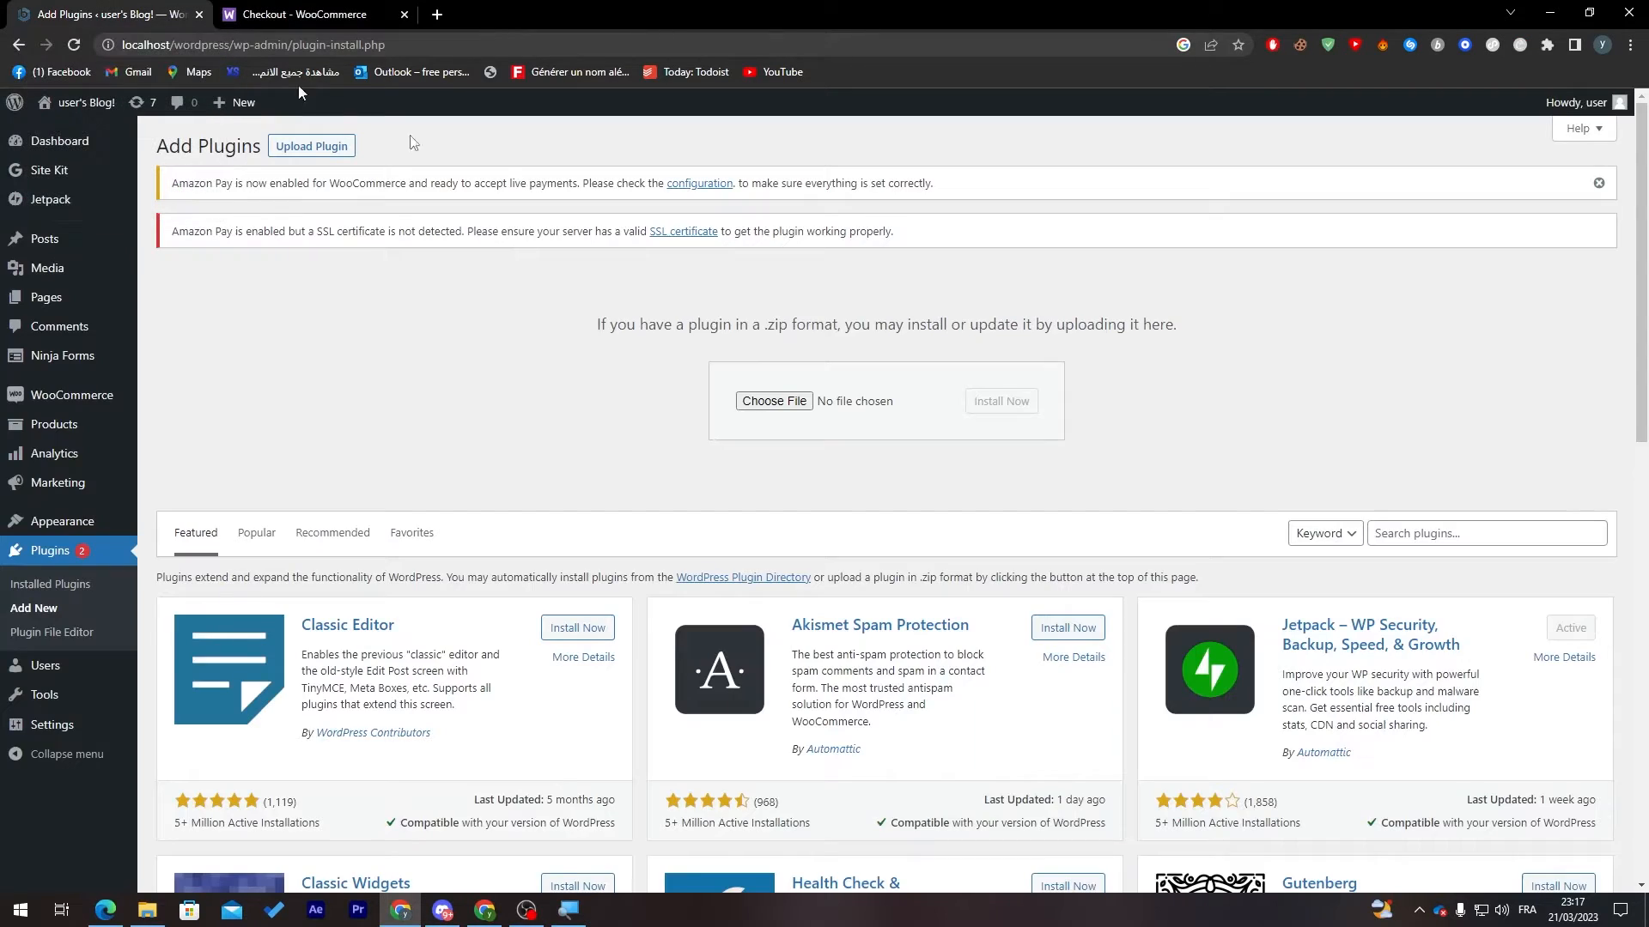
Search plugins for 'trustpilot' and install the Trustpilot Reviews plugin
{"action": "scroll", "scroll_direction": "down", "scroll_amount": 3}
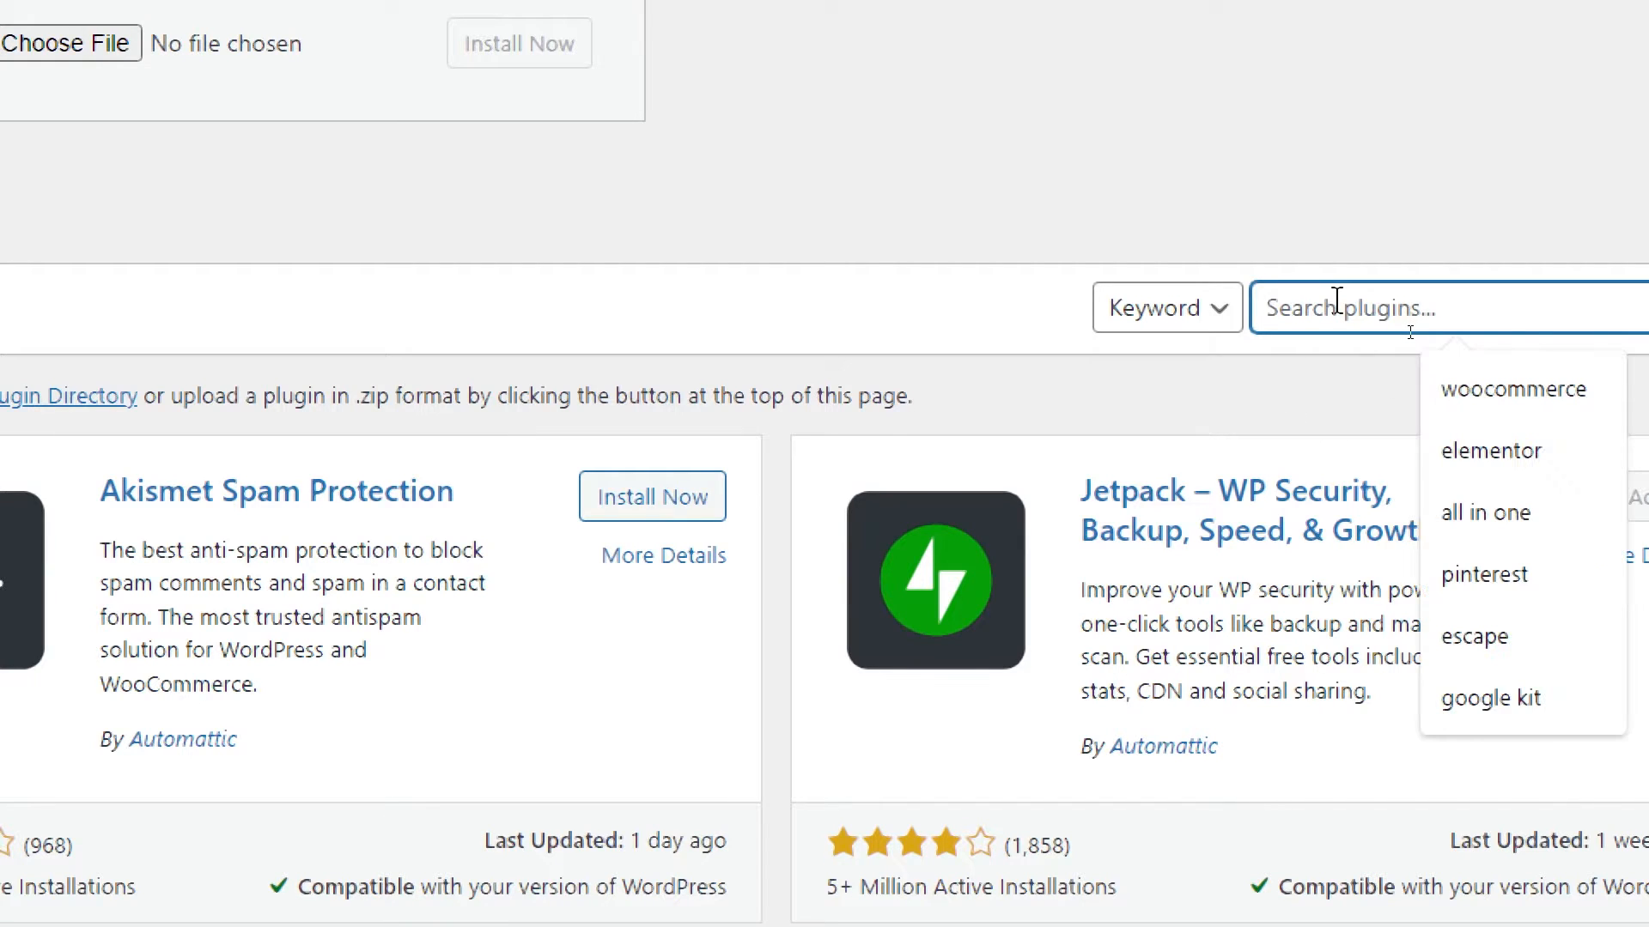
{"action": "type", "text": "trustpilot"}
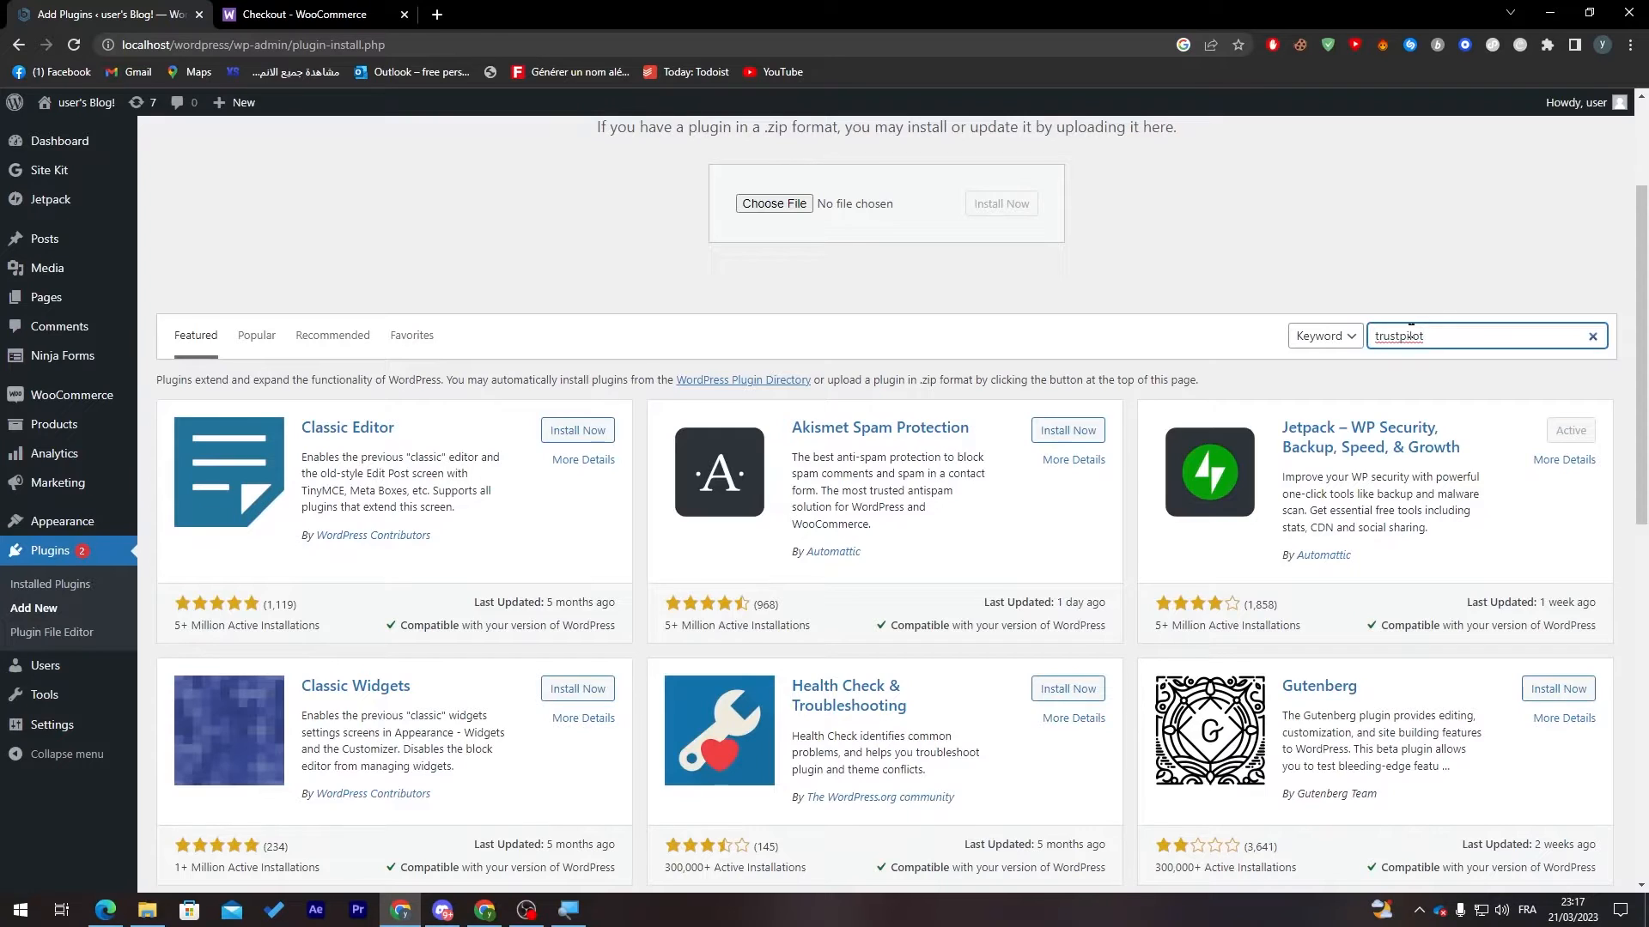
{"action": "key", "text": "Enter"}
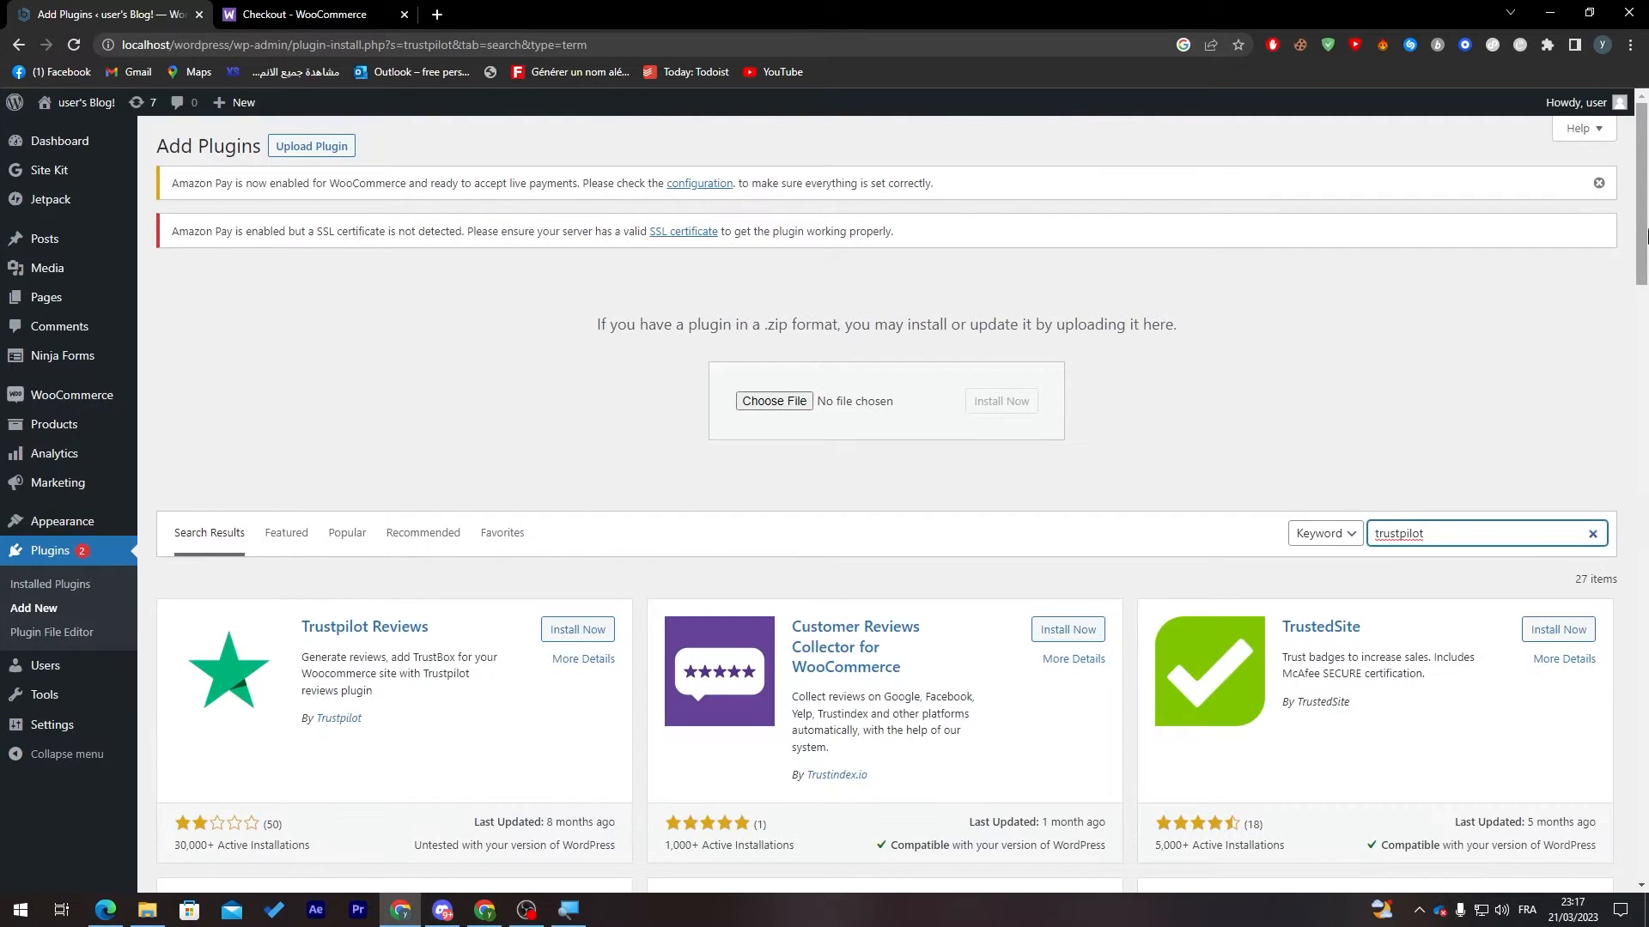
{"action": "scroll", "scroll_direction": "down", "scroll_amount": 3}
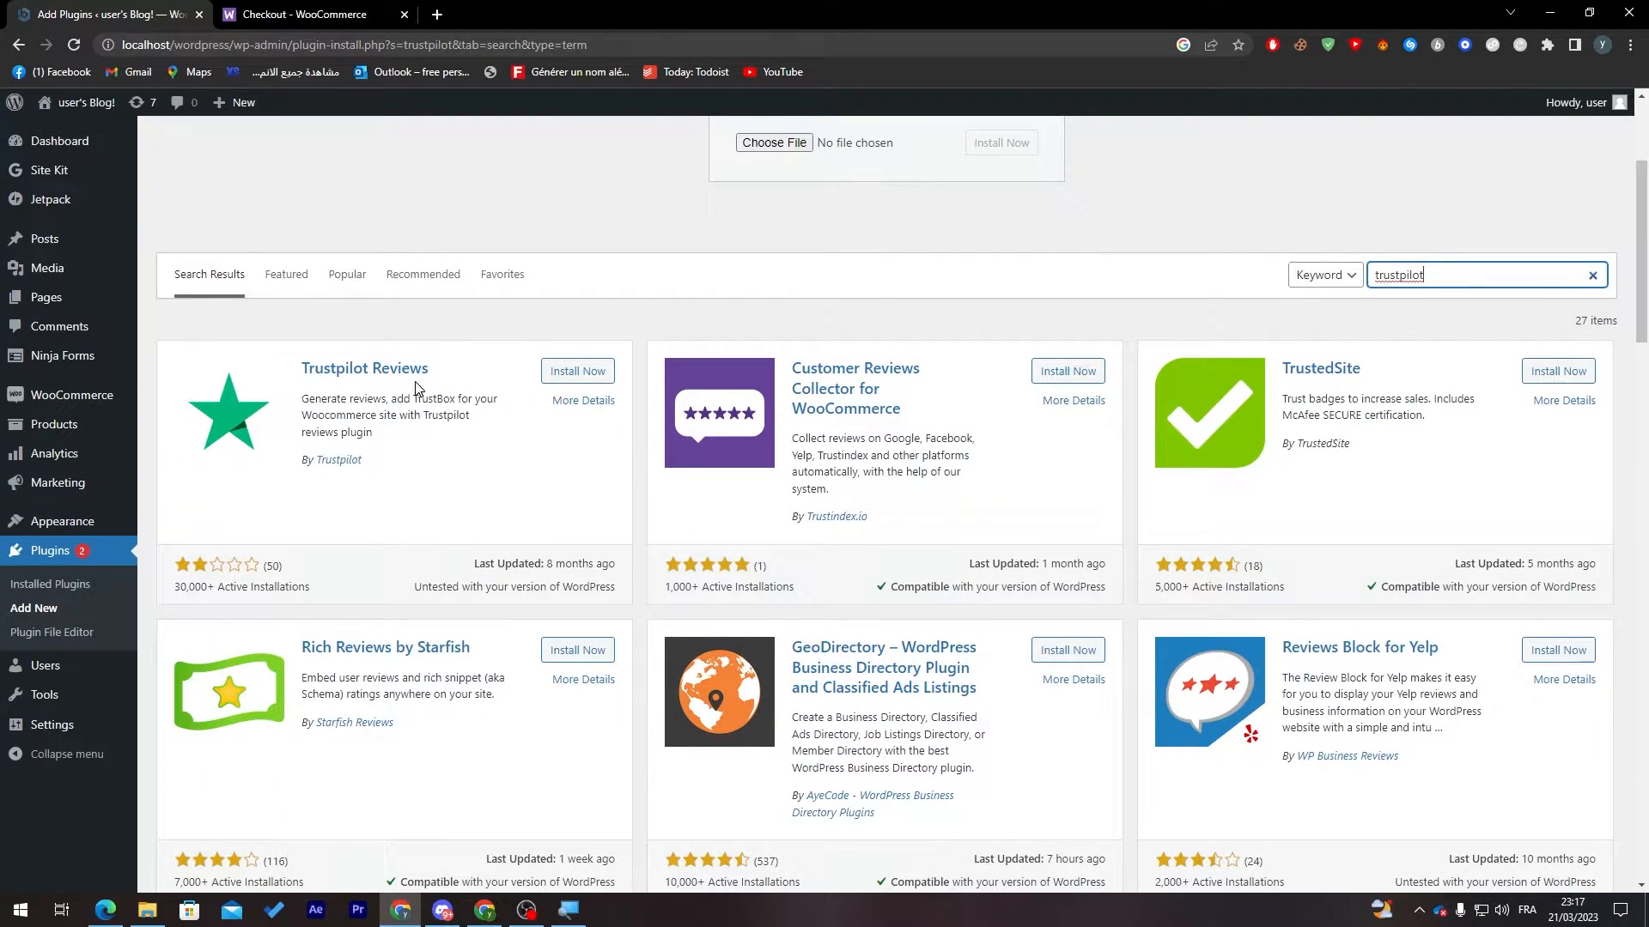
{"action": "mouse_move", "coordinate": [790, 413]}
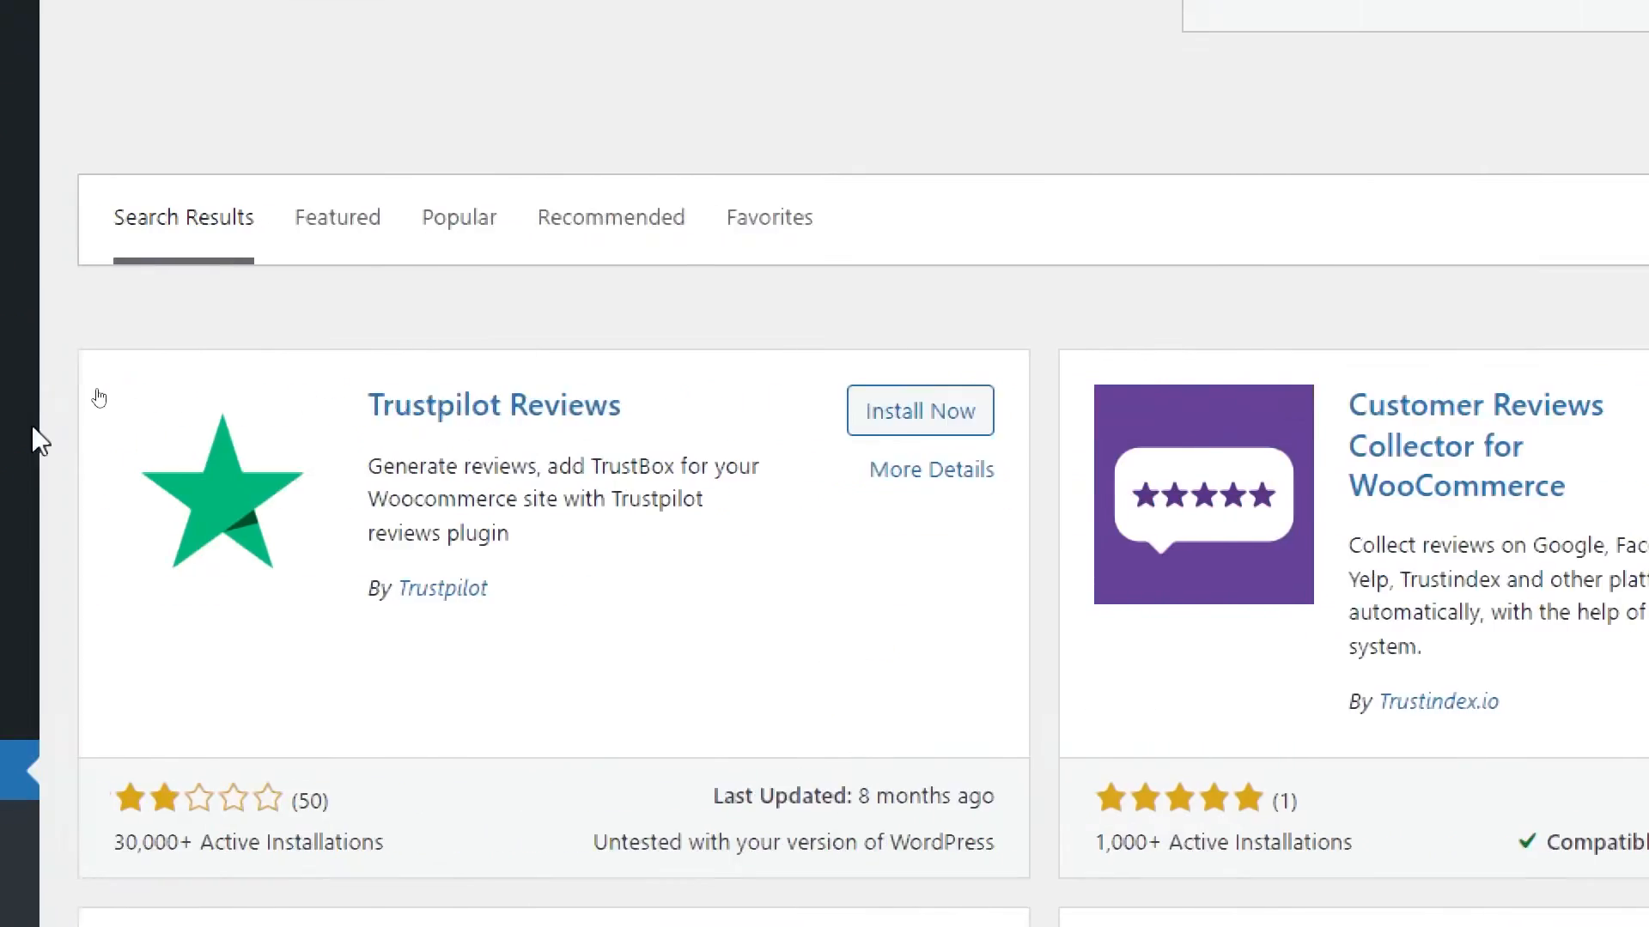
{"action": "left_click", "coordinate": [919, 410]}
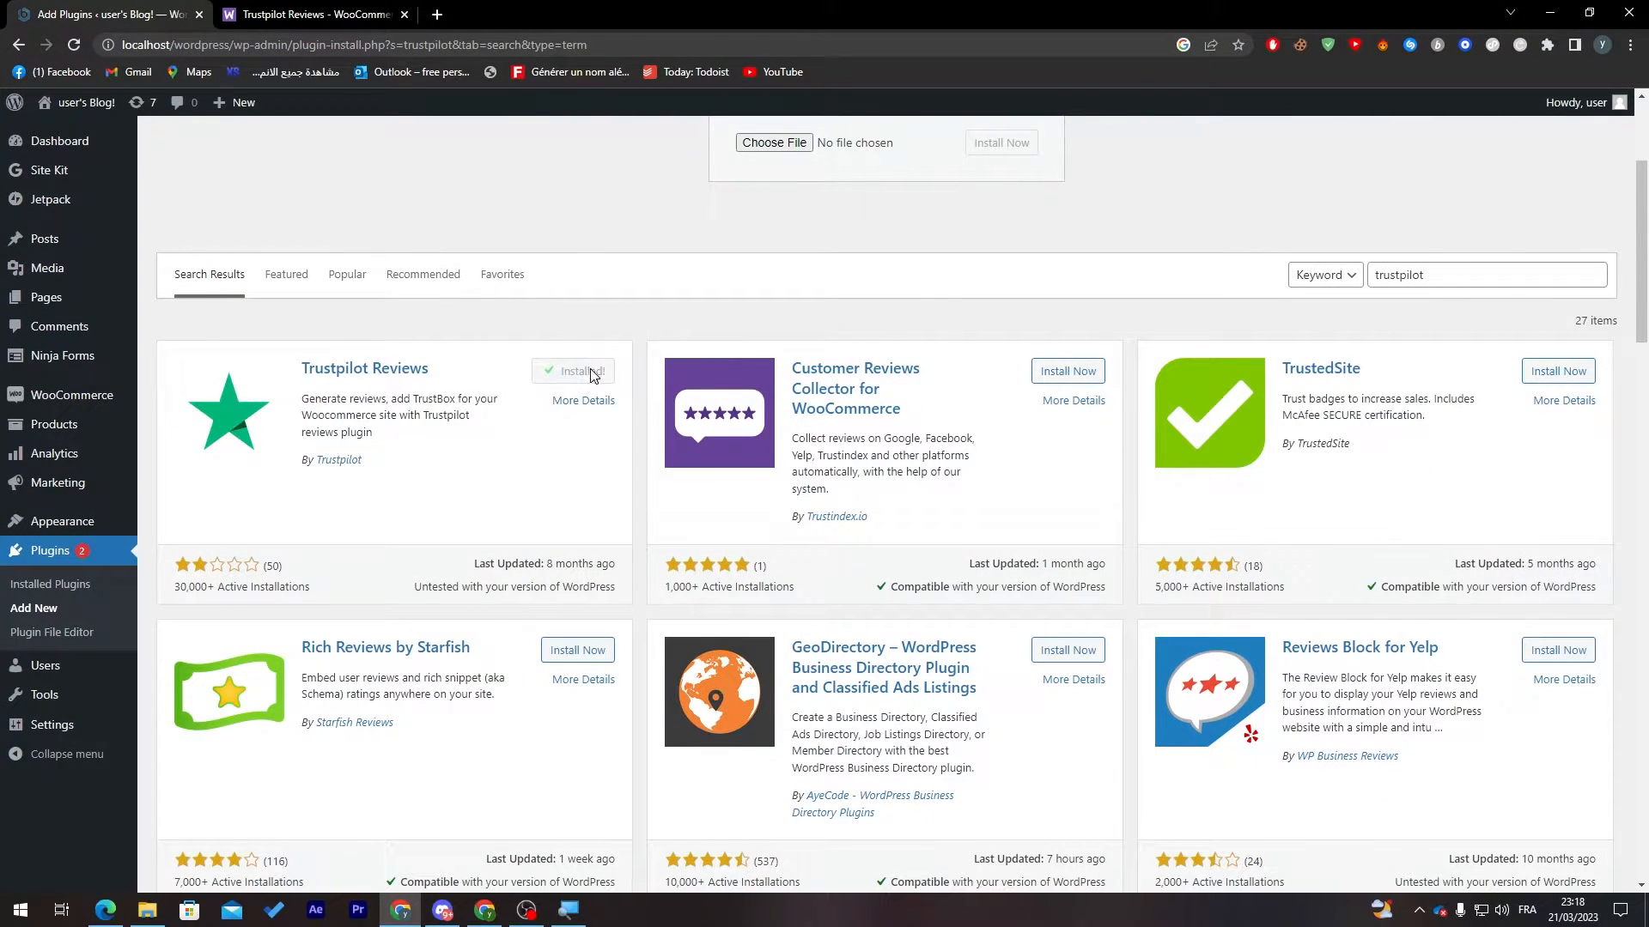
Review the Trustpilot Reviews details overlay, close it, and activate the plugin
{"action": "left_click", "coordinate": [584, 371]}
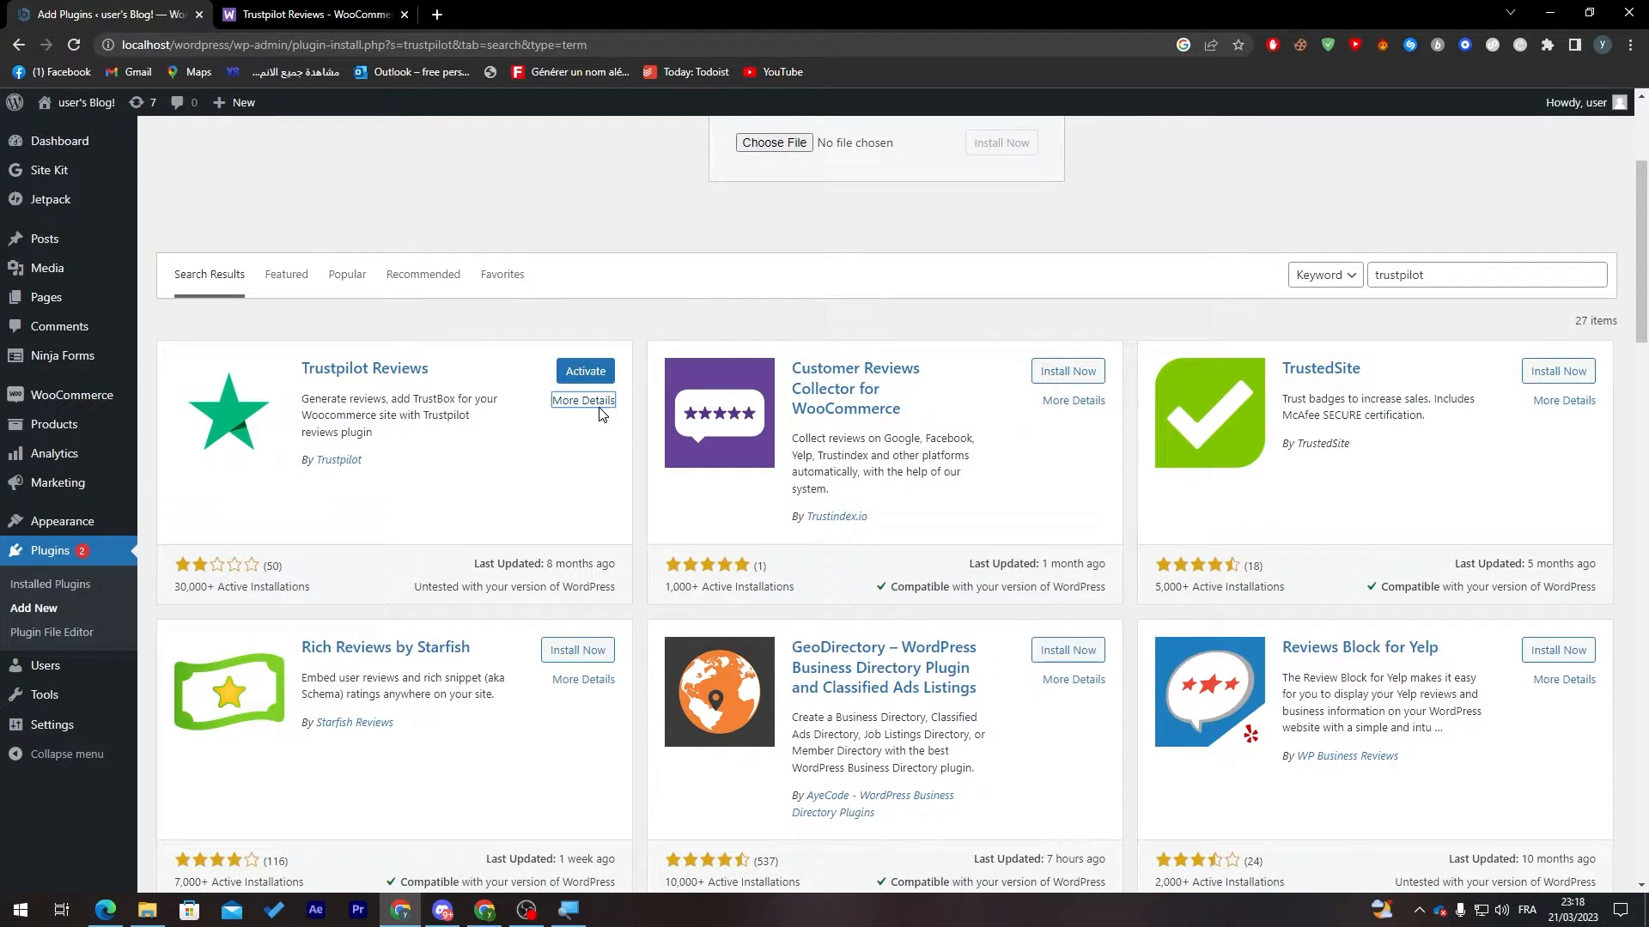
{"action": "left_click", "coordinate": [582, 401]}
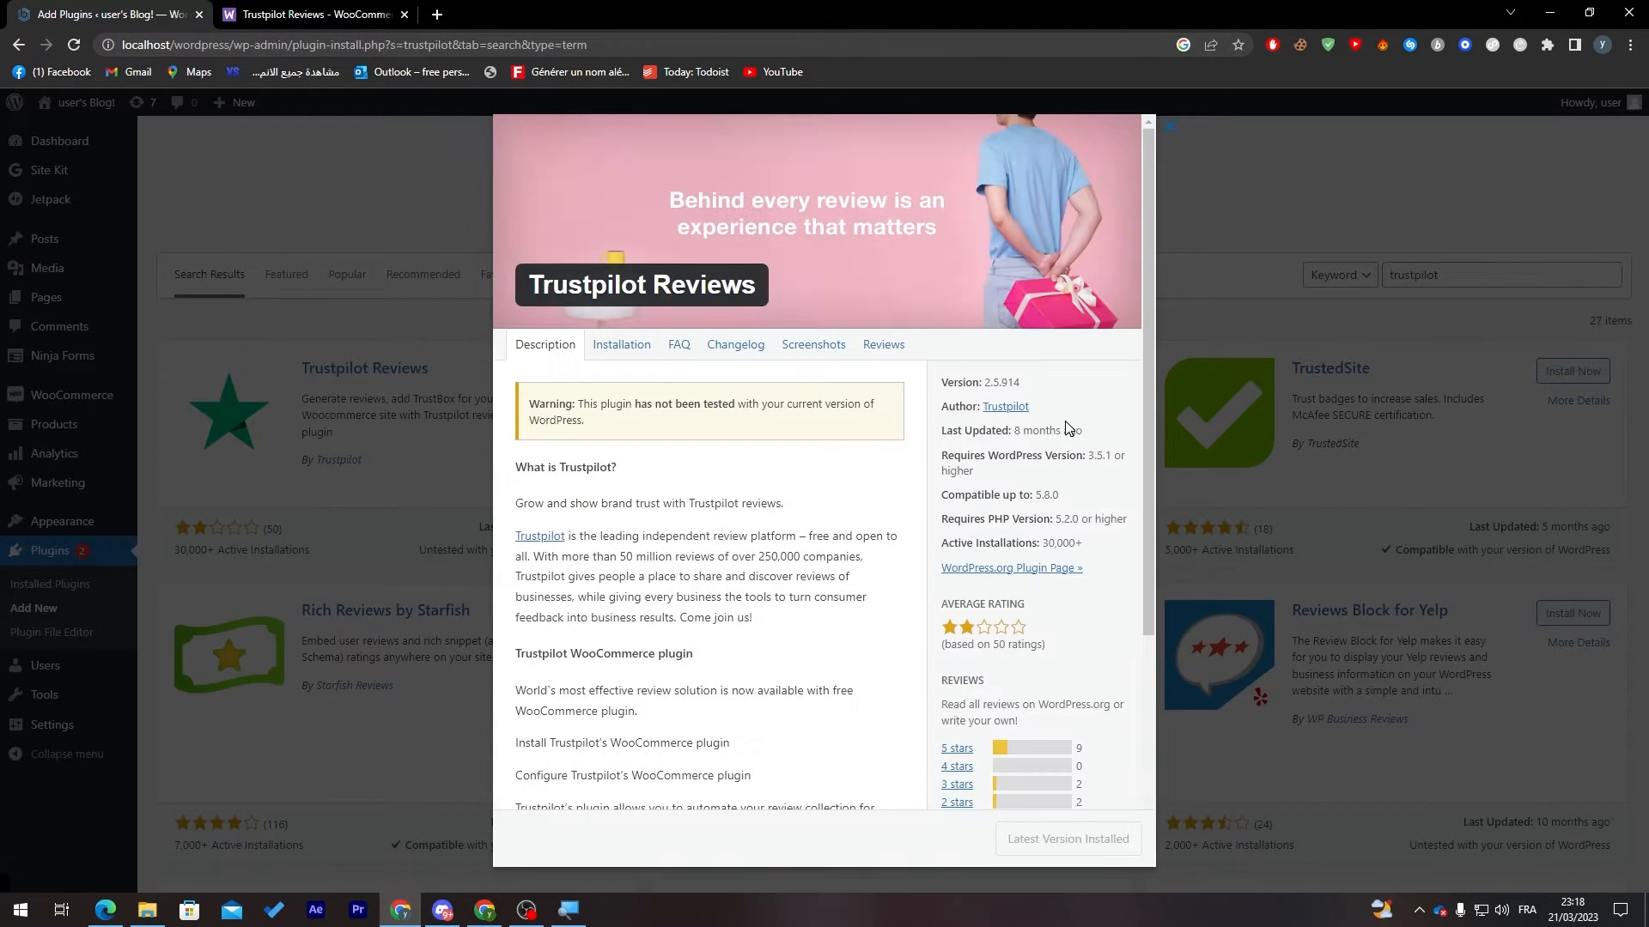
{"action": "scroll", "scroll_direction": "down", "scroll_amount": 3}
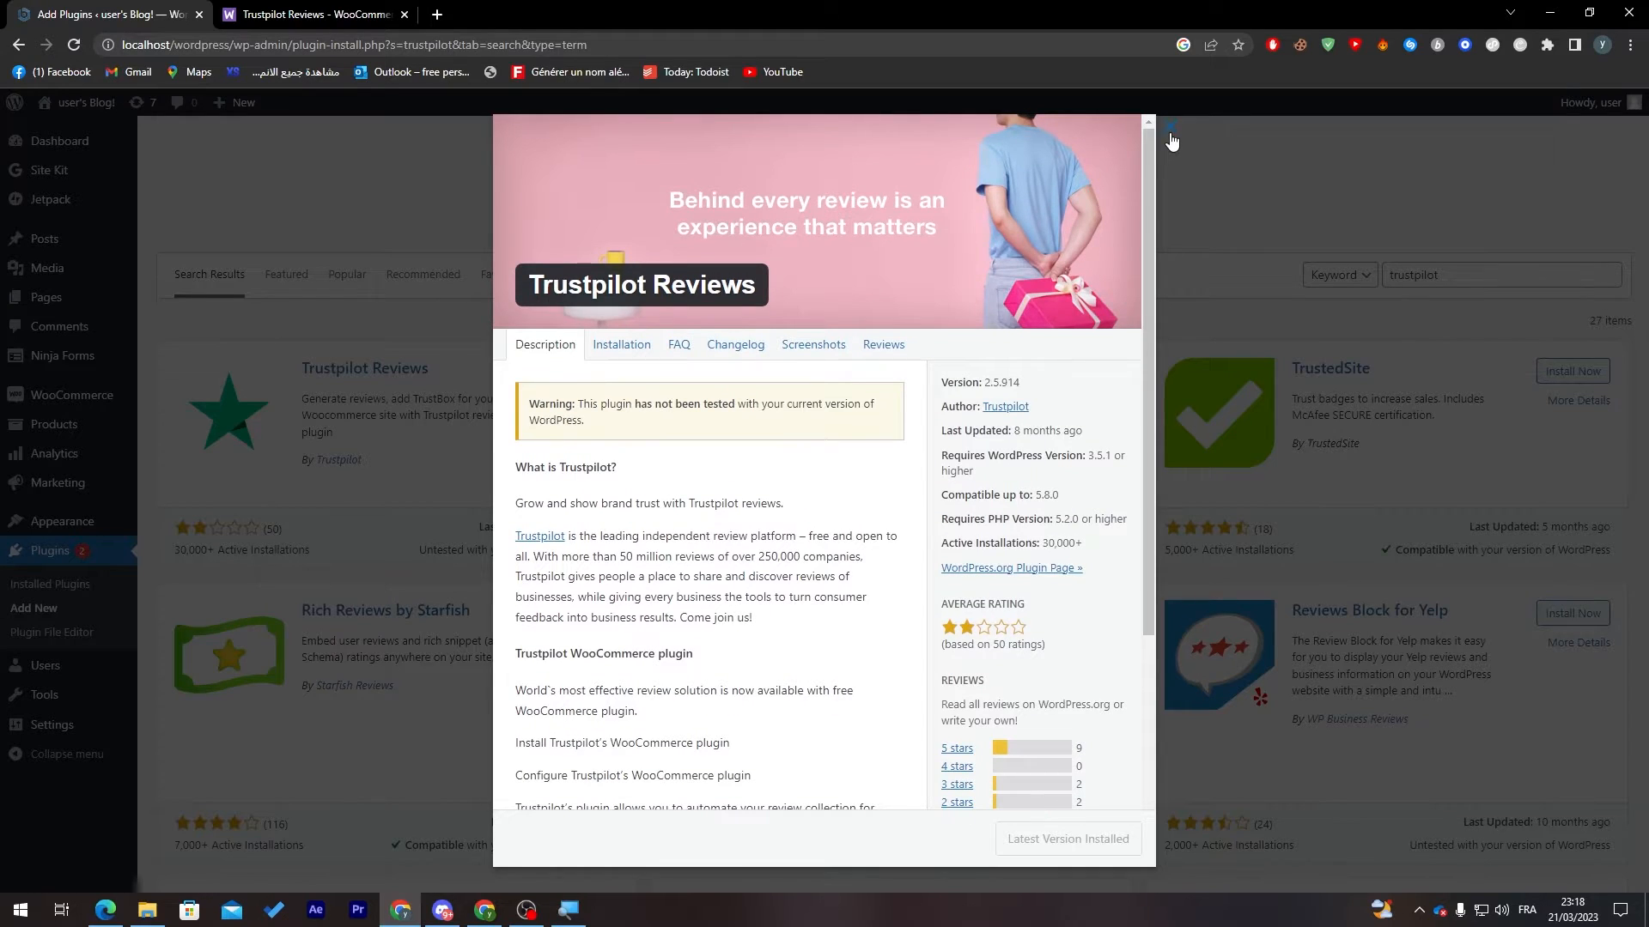
{"action": "left_click", "coordinate": [1171, 126]}
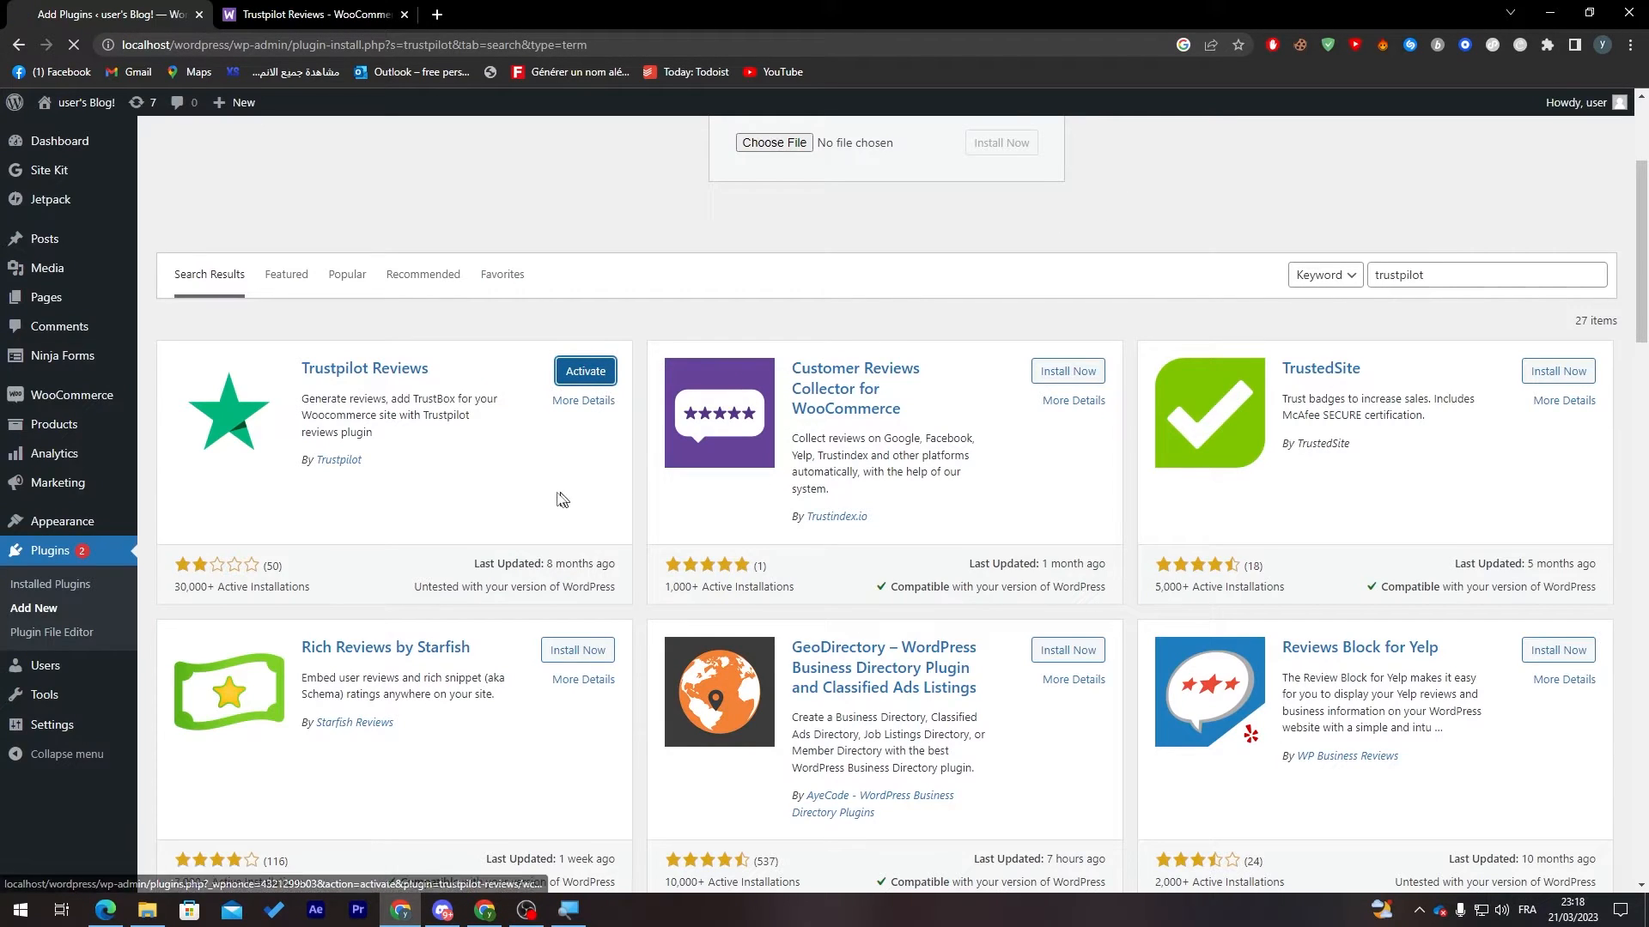
{"action": "left_click", "coordinate": [585, 370]}
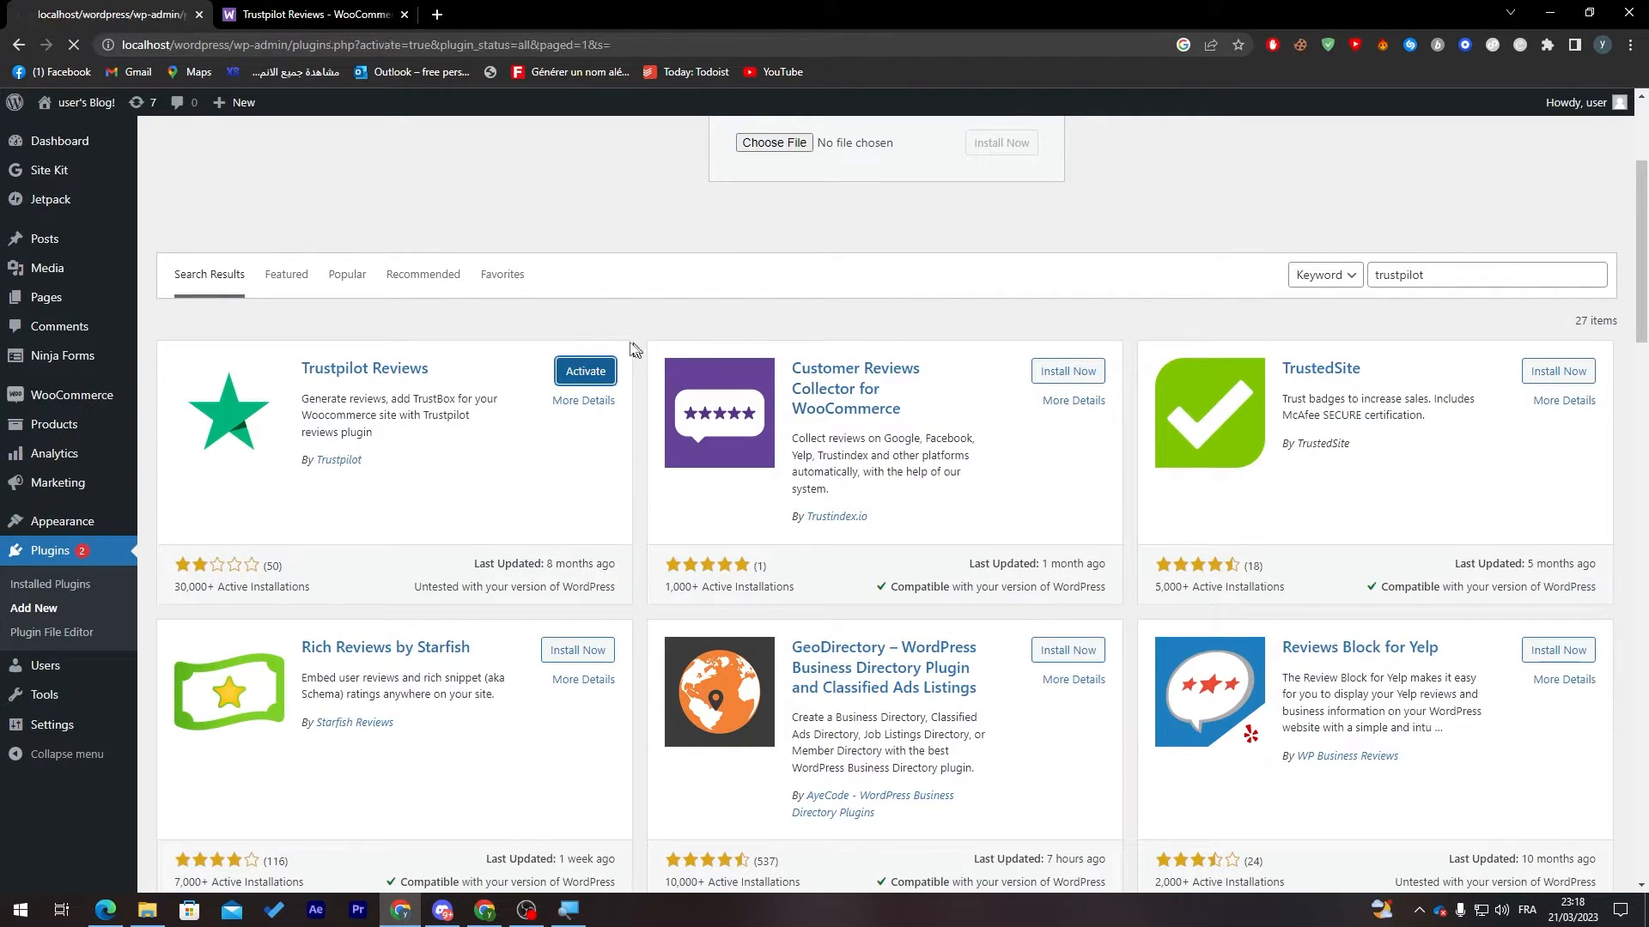
Filter Installed Plugins to Active, find Trustpilot-reviews, and open its settings page
{"action": "left_click", "coordinate": [584, 371]}
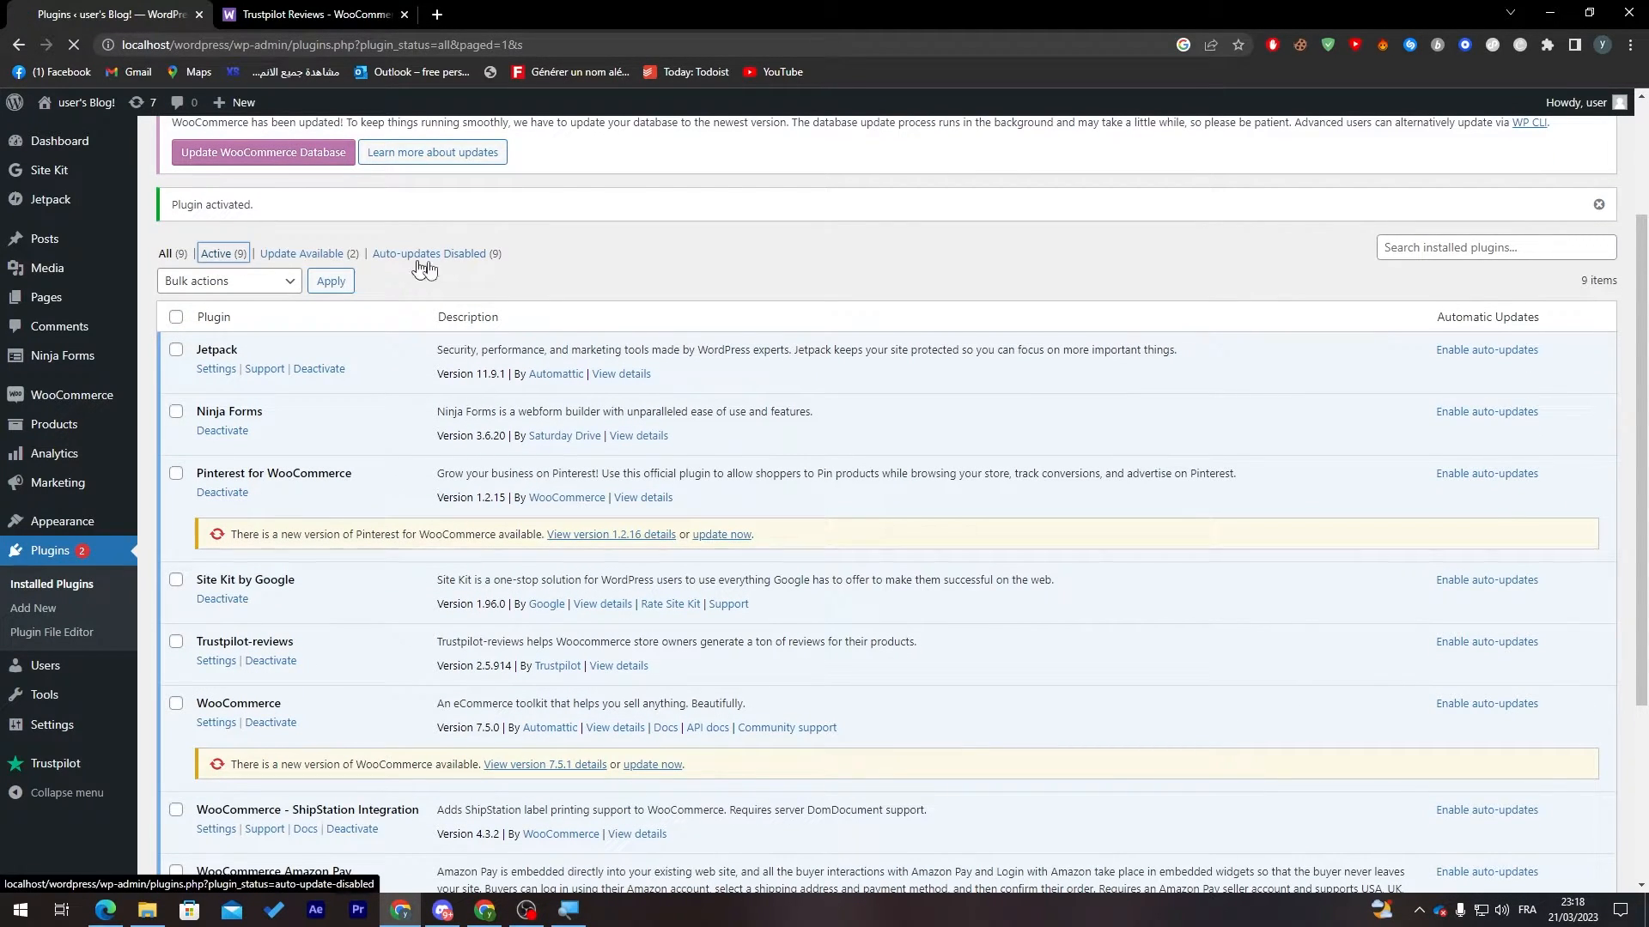
{"action": "left_click", "coordinate": [216, 254]}
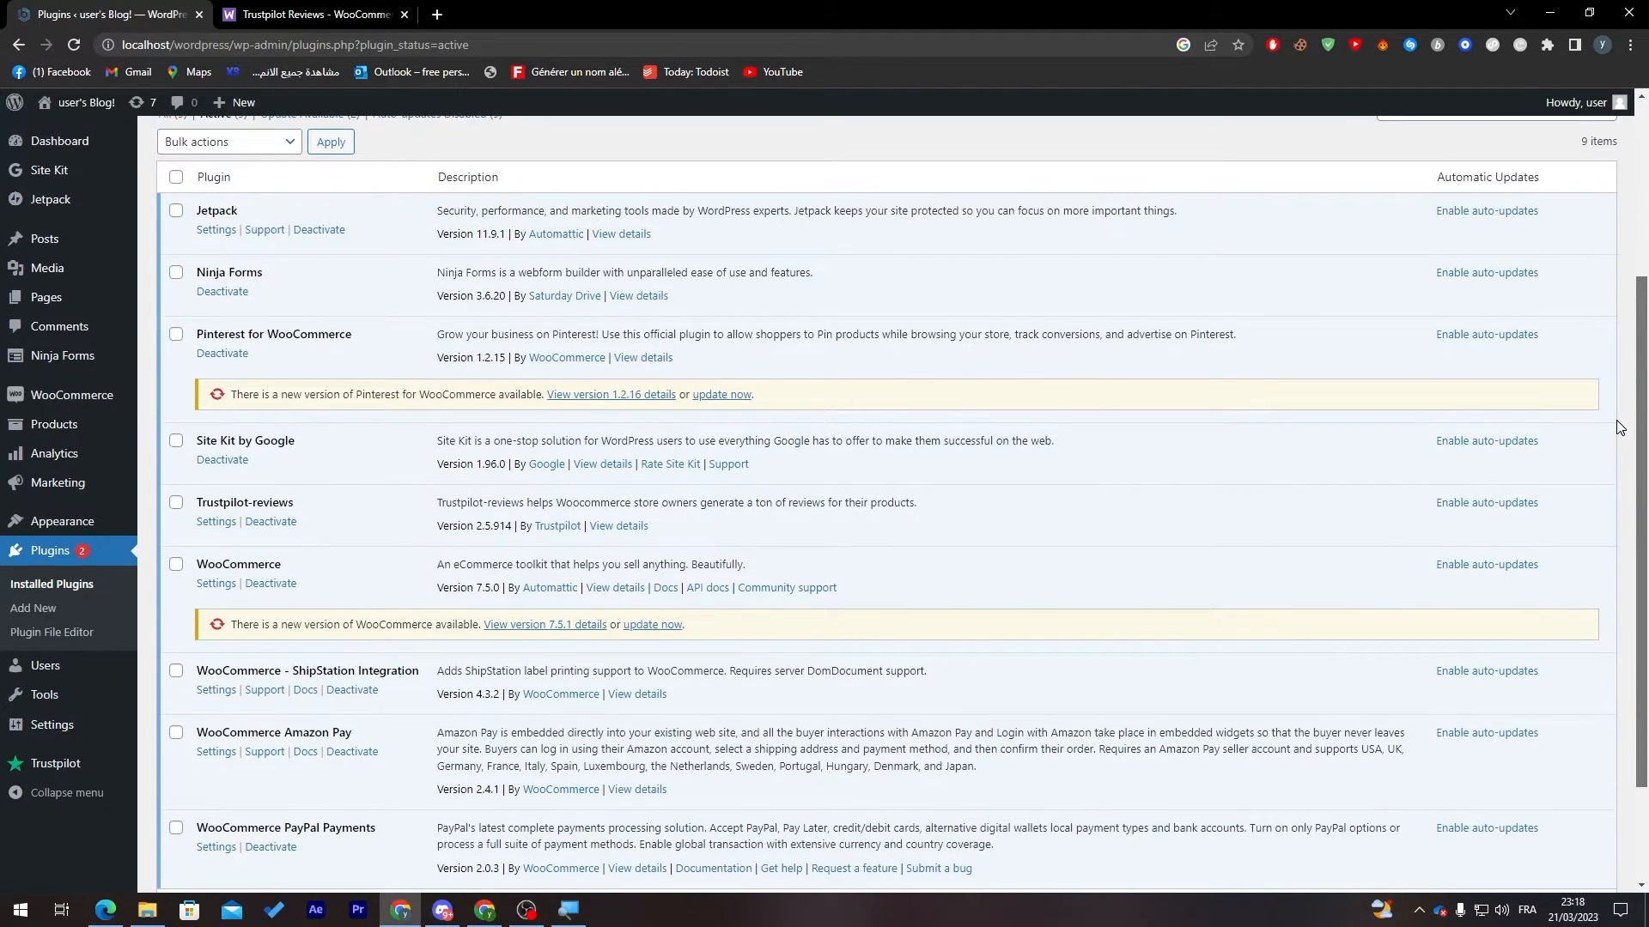
{"action": "scroll", "scroll_direction": "down", "scroll_amount": 3}
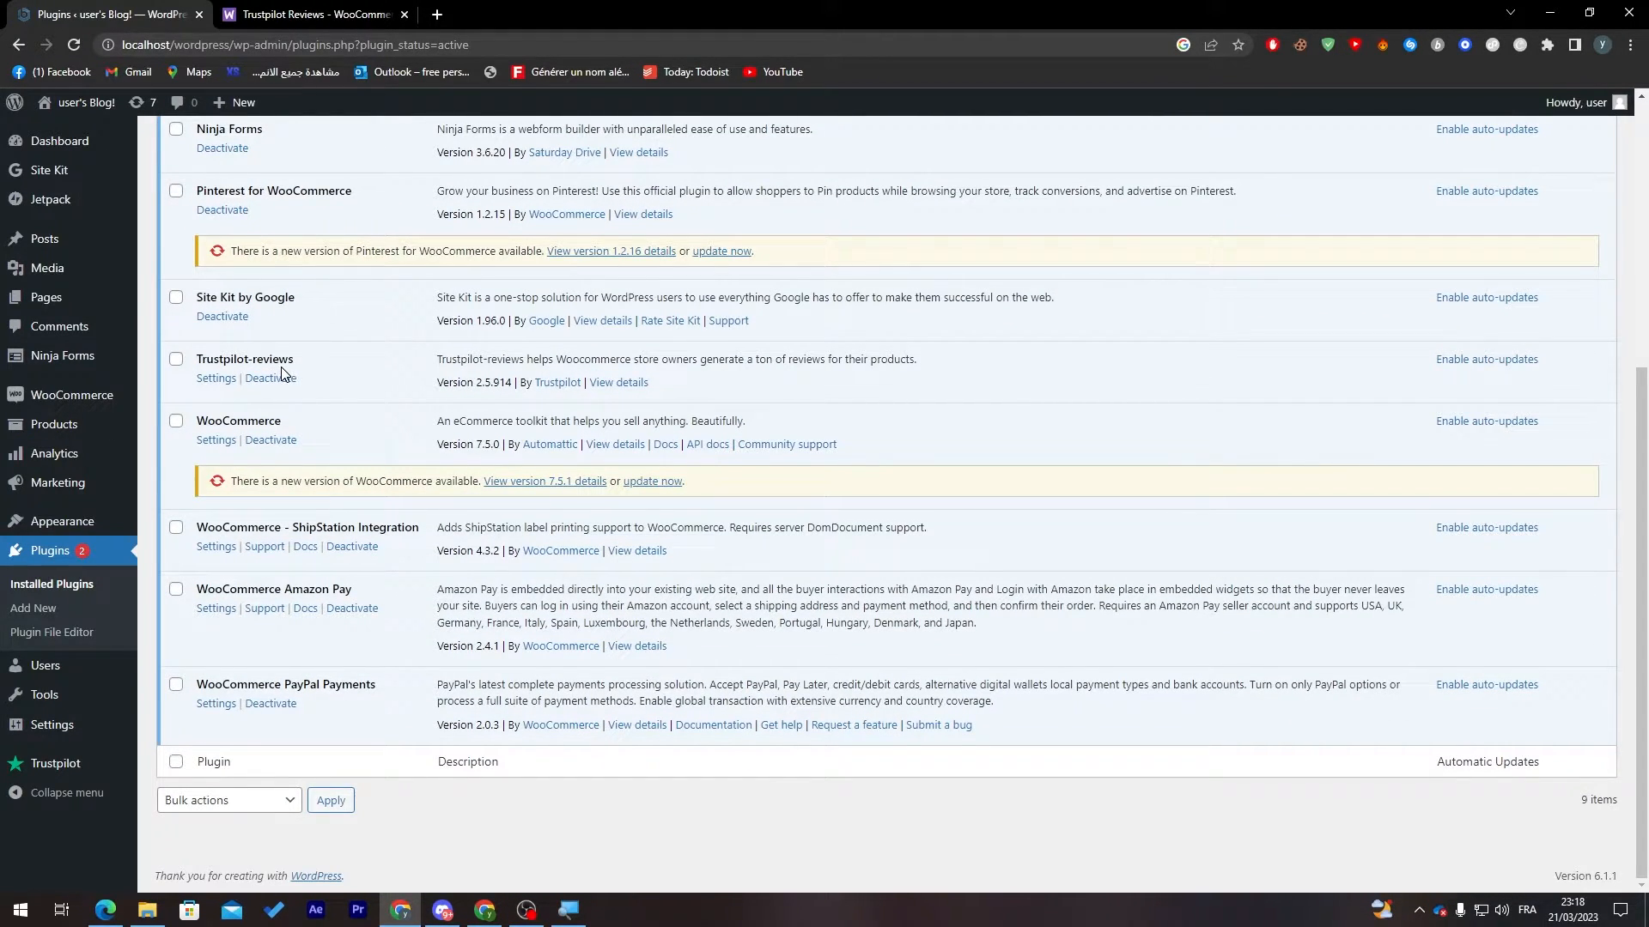
{"action": "mouse_move", "coordinate": [216, 380]}
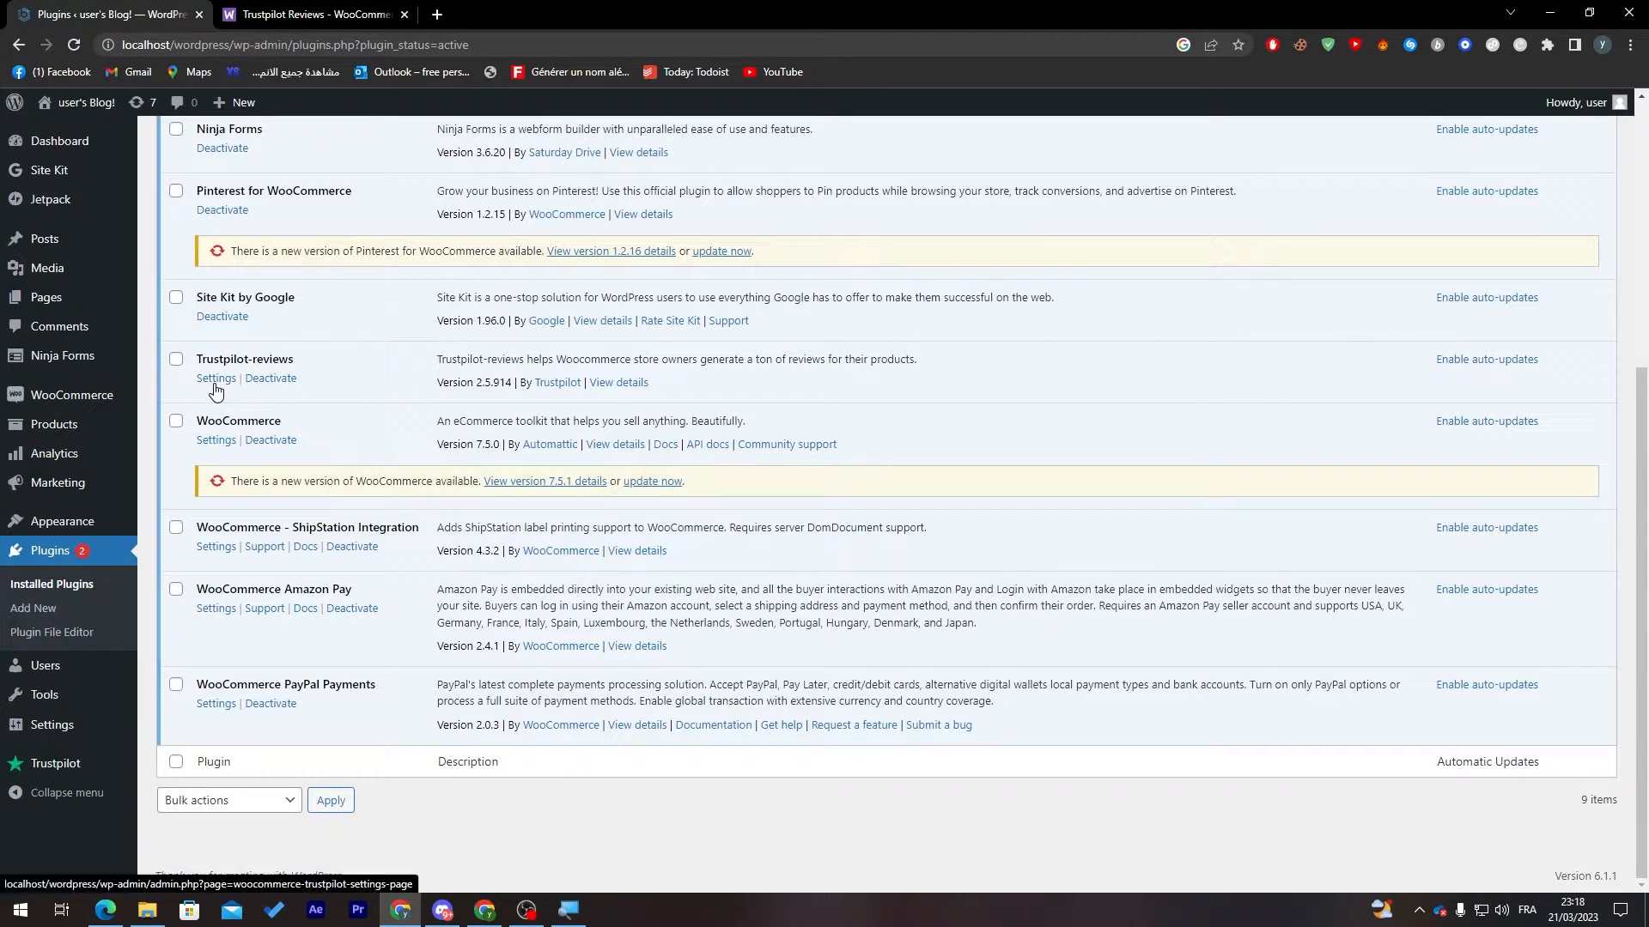
{"action": "mouse_move", "coordinate": [216, 392]}
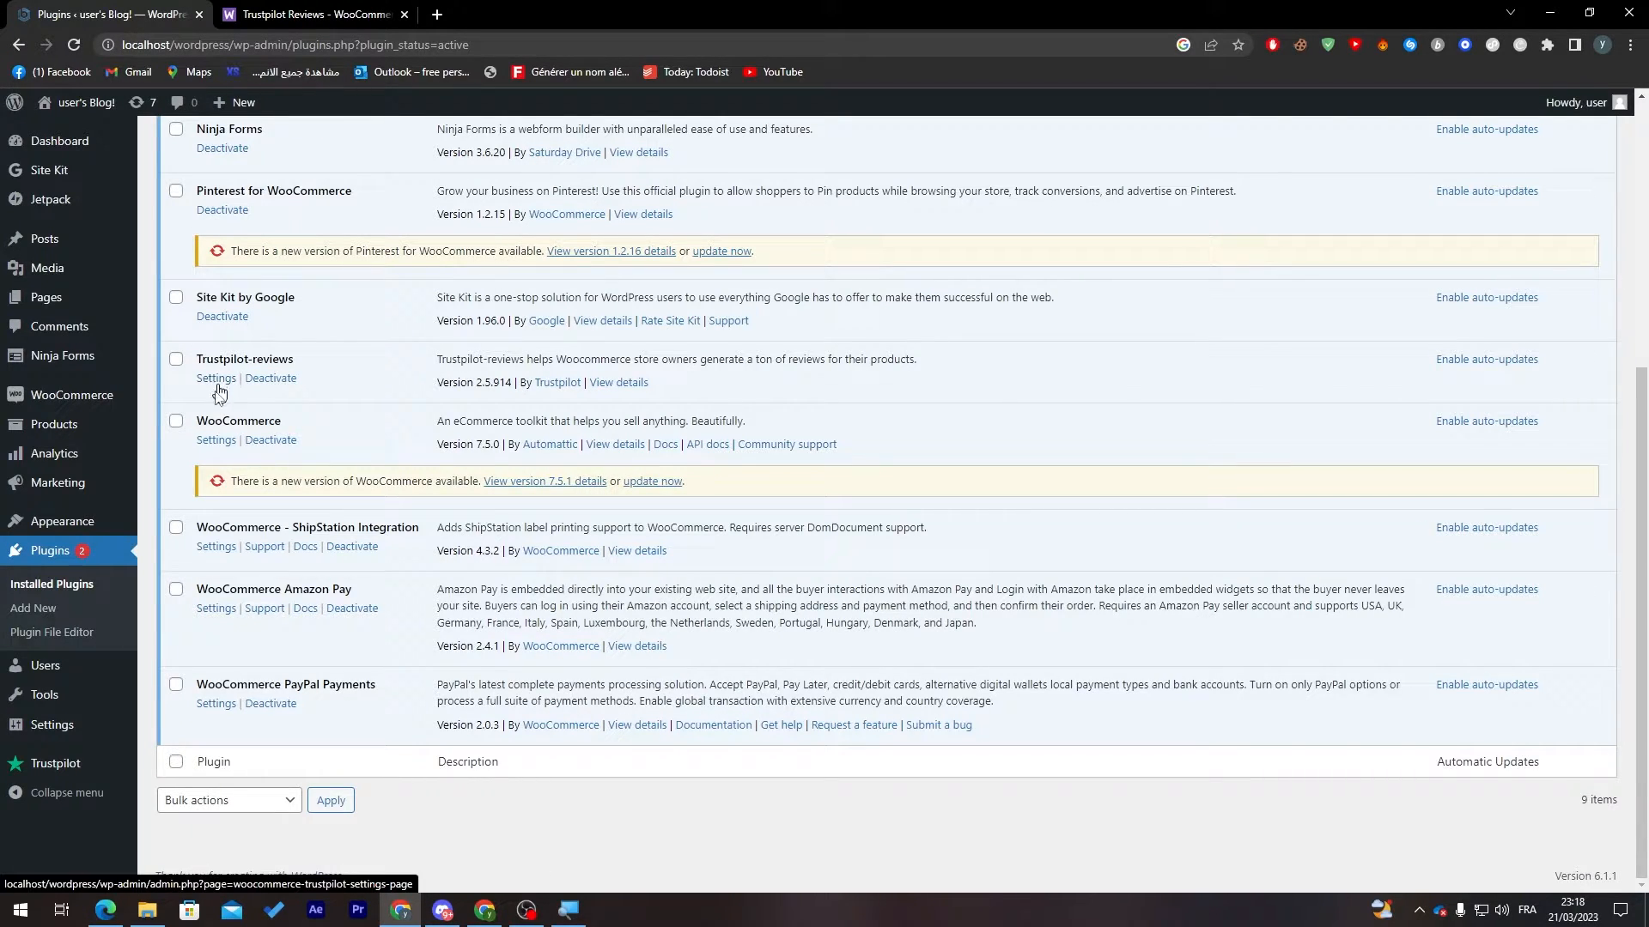
{"action": "mouse_move", "coordinate": [54, 763]}
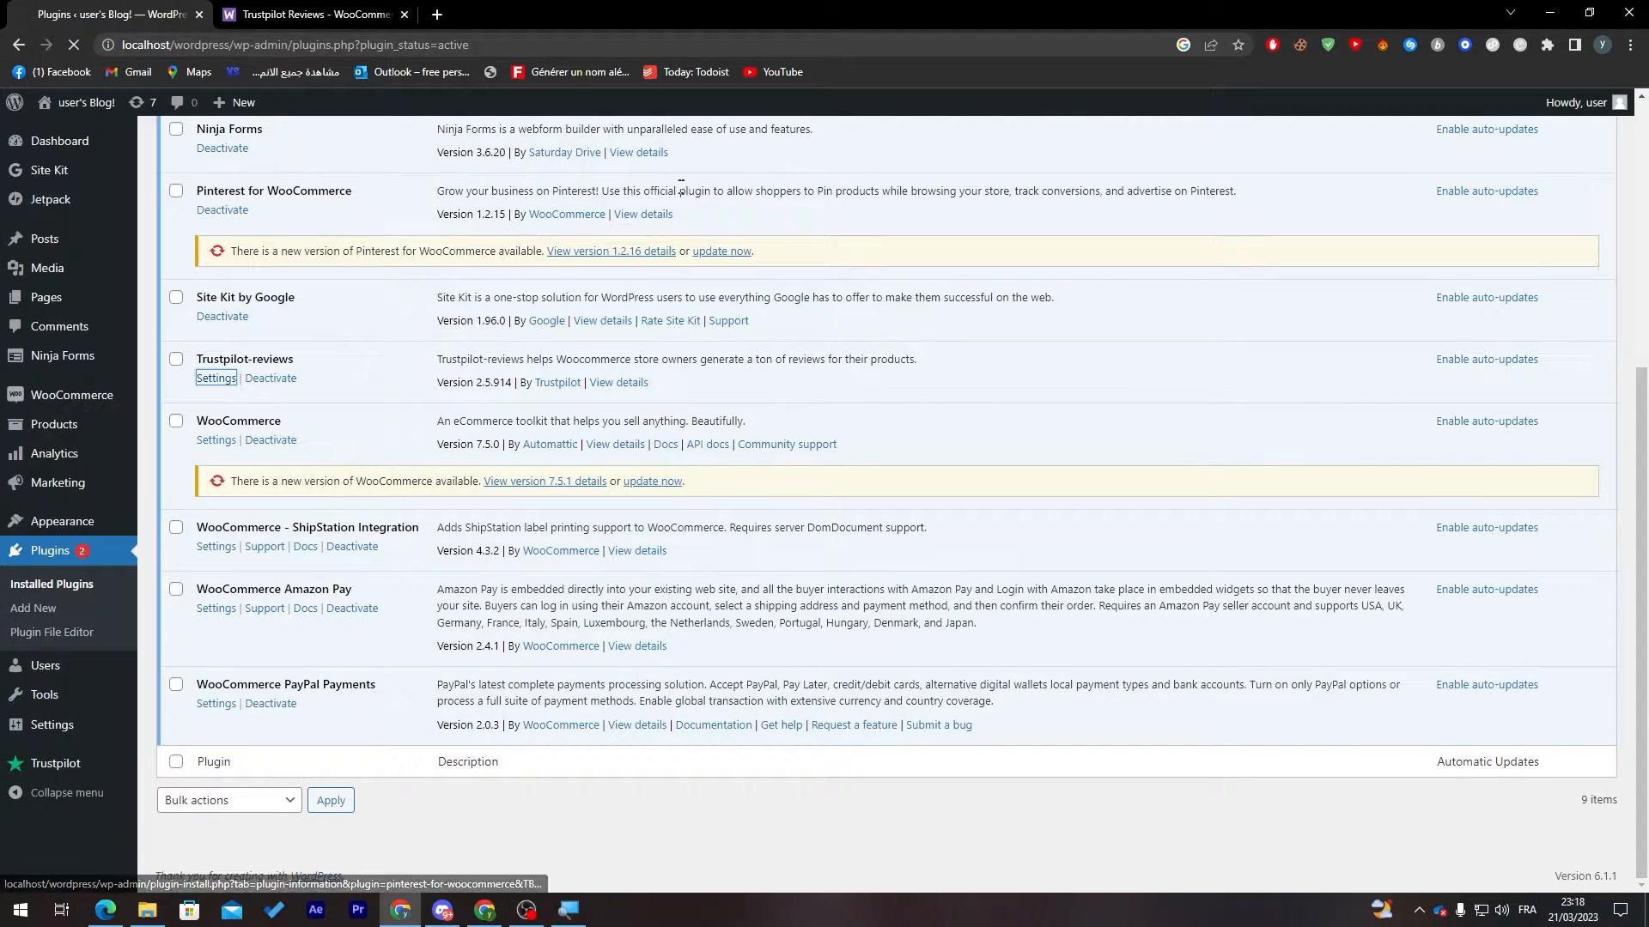
{"action": "left_click", "coordinate": [215, 379]}
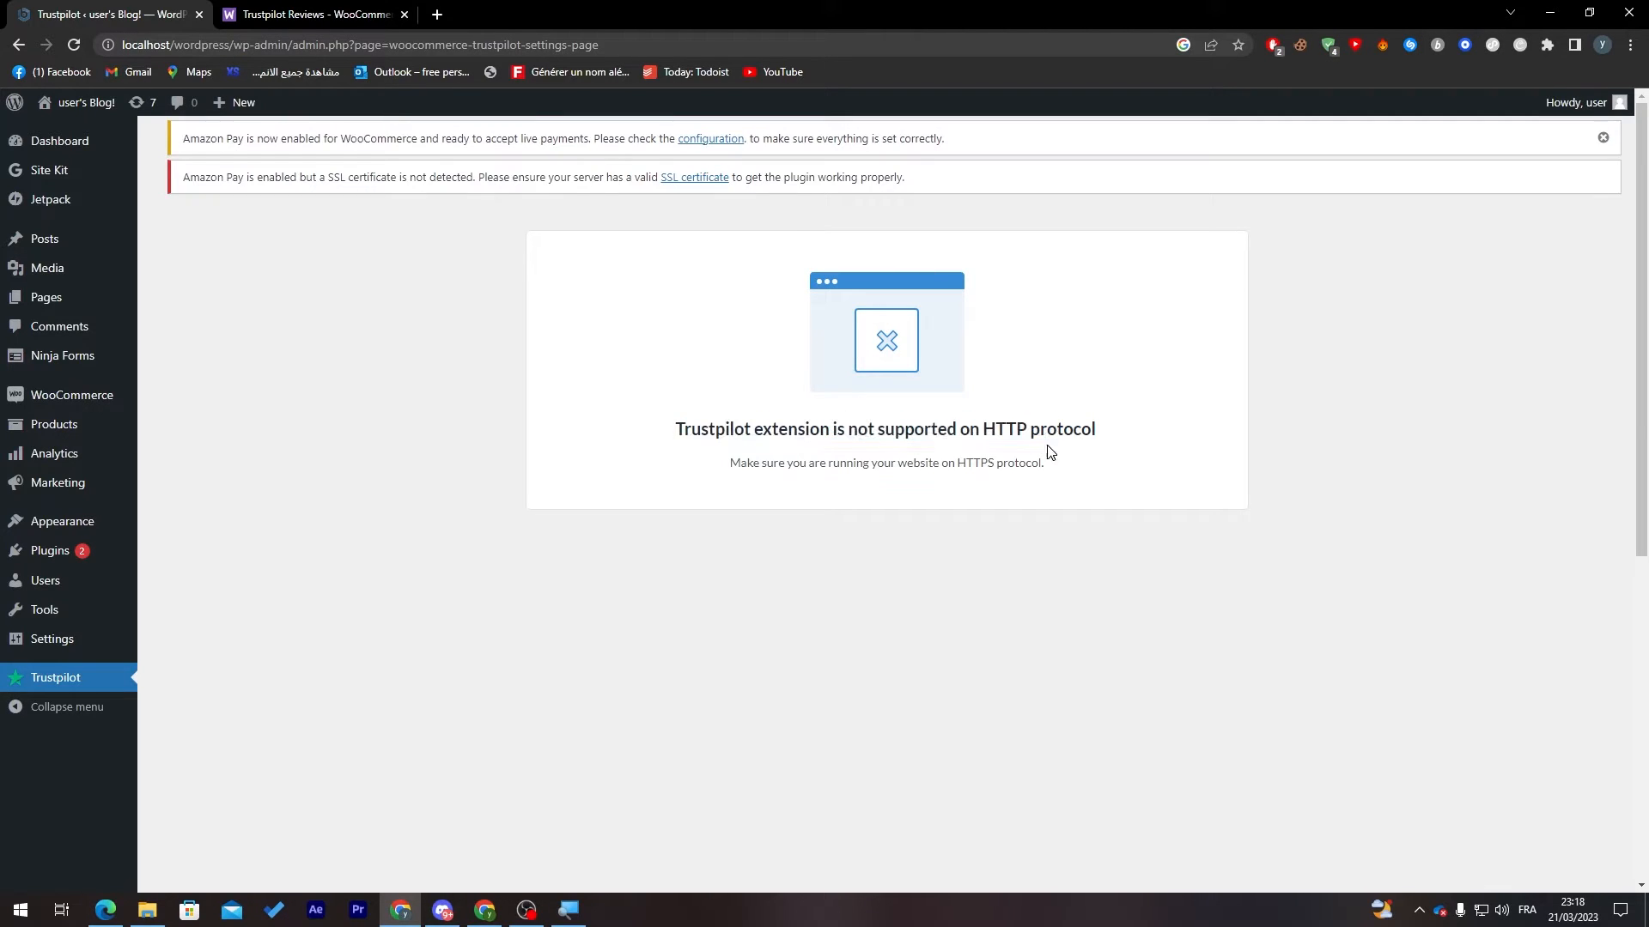
{"action": "double_click", "coordinate": [967, 430]}
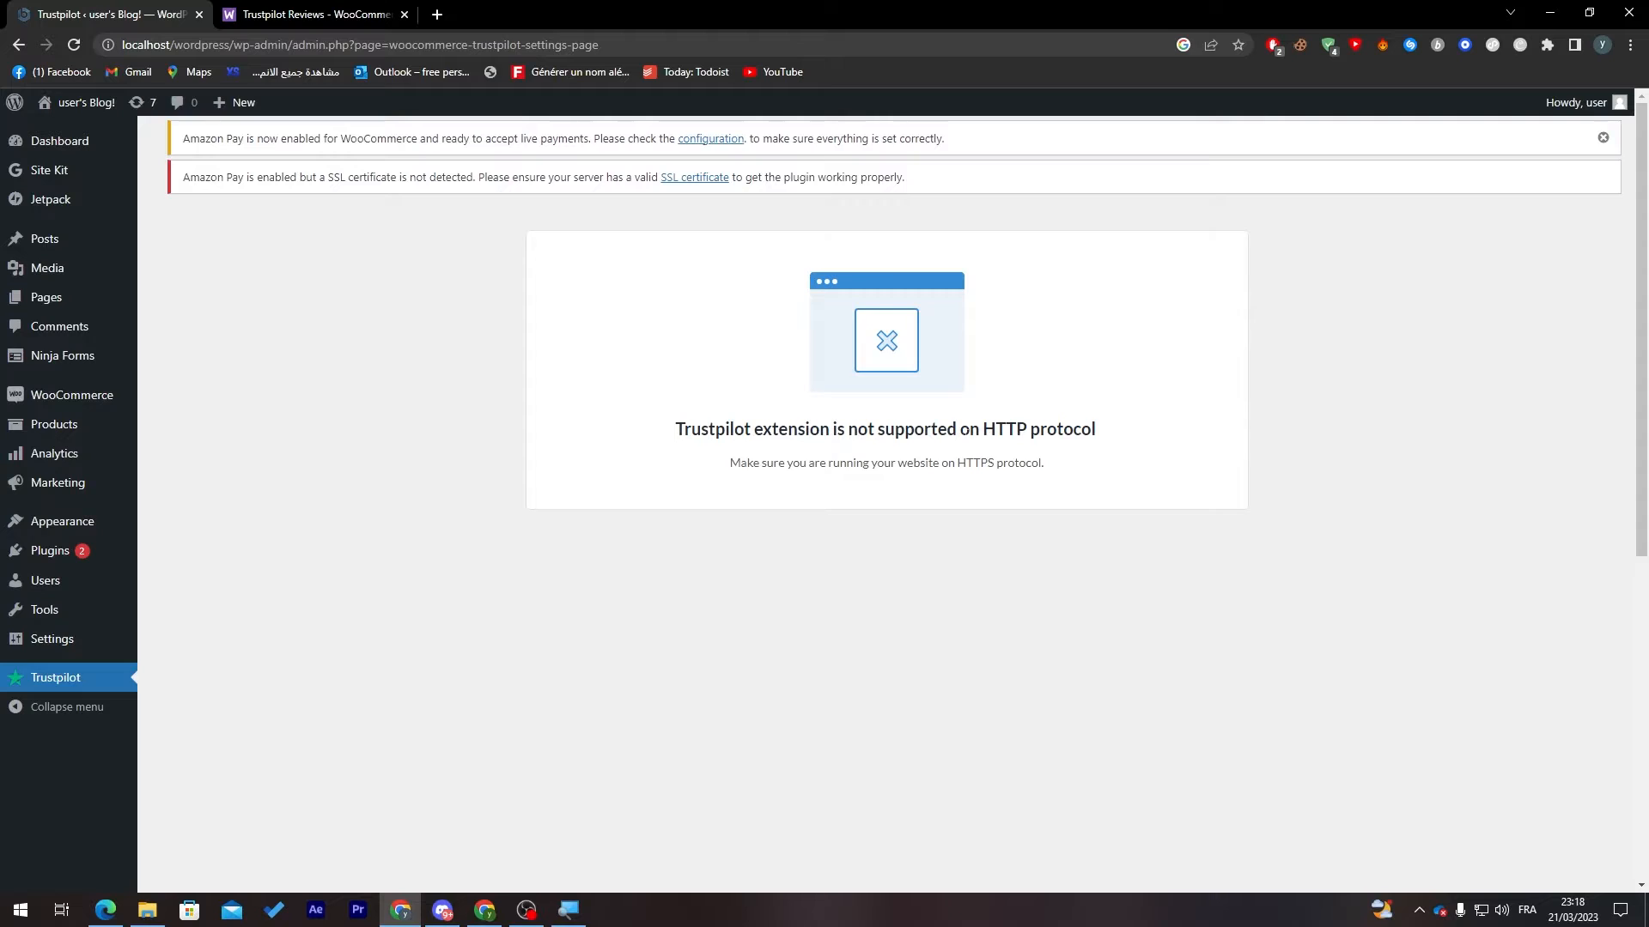
{"action": "left_click", "coordinate": [357, 44]}
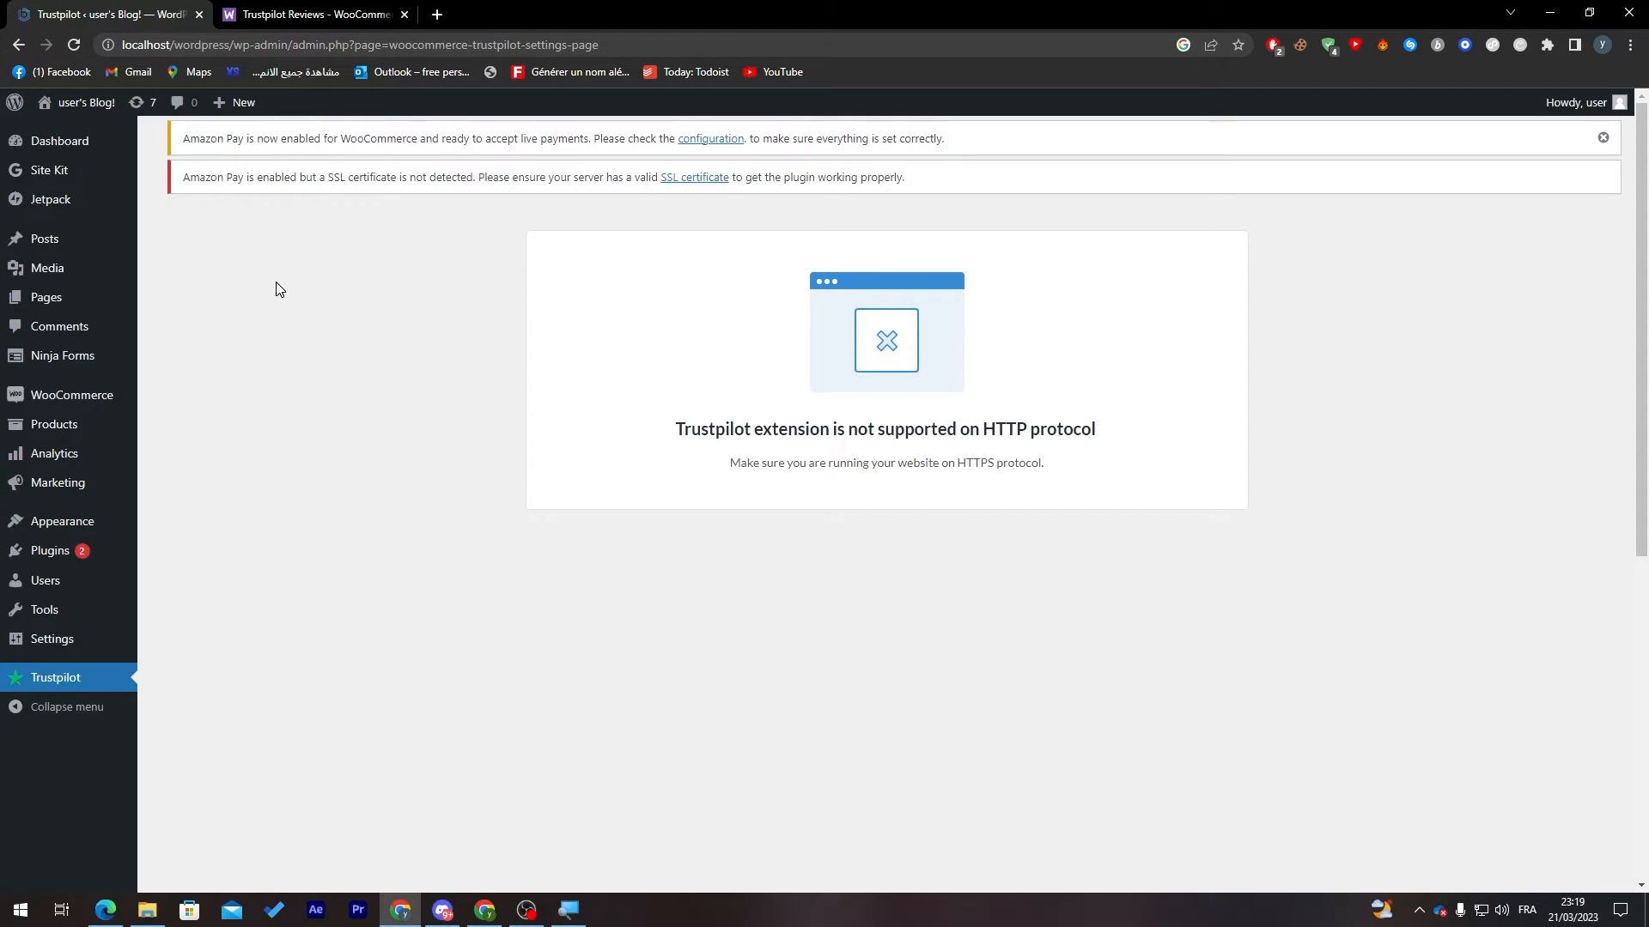
{"action": "mouse_move", "coordinate": [951, 370]}
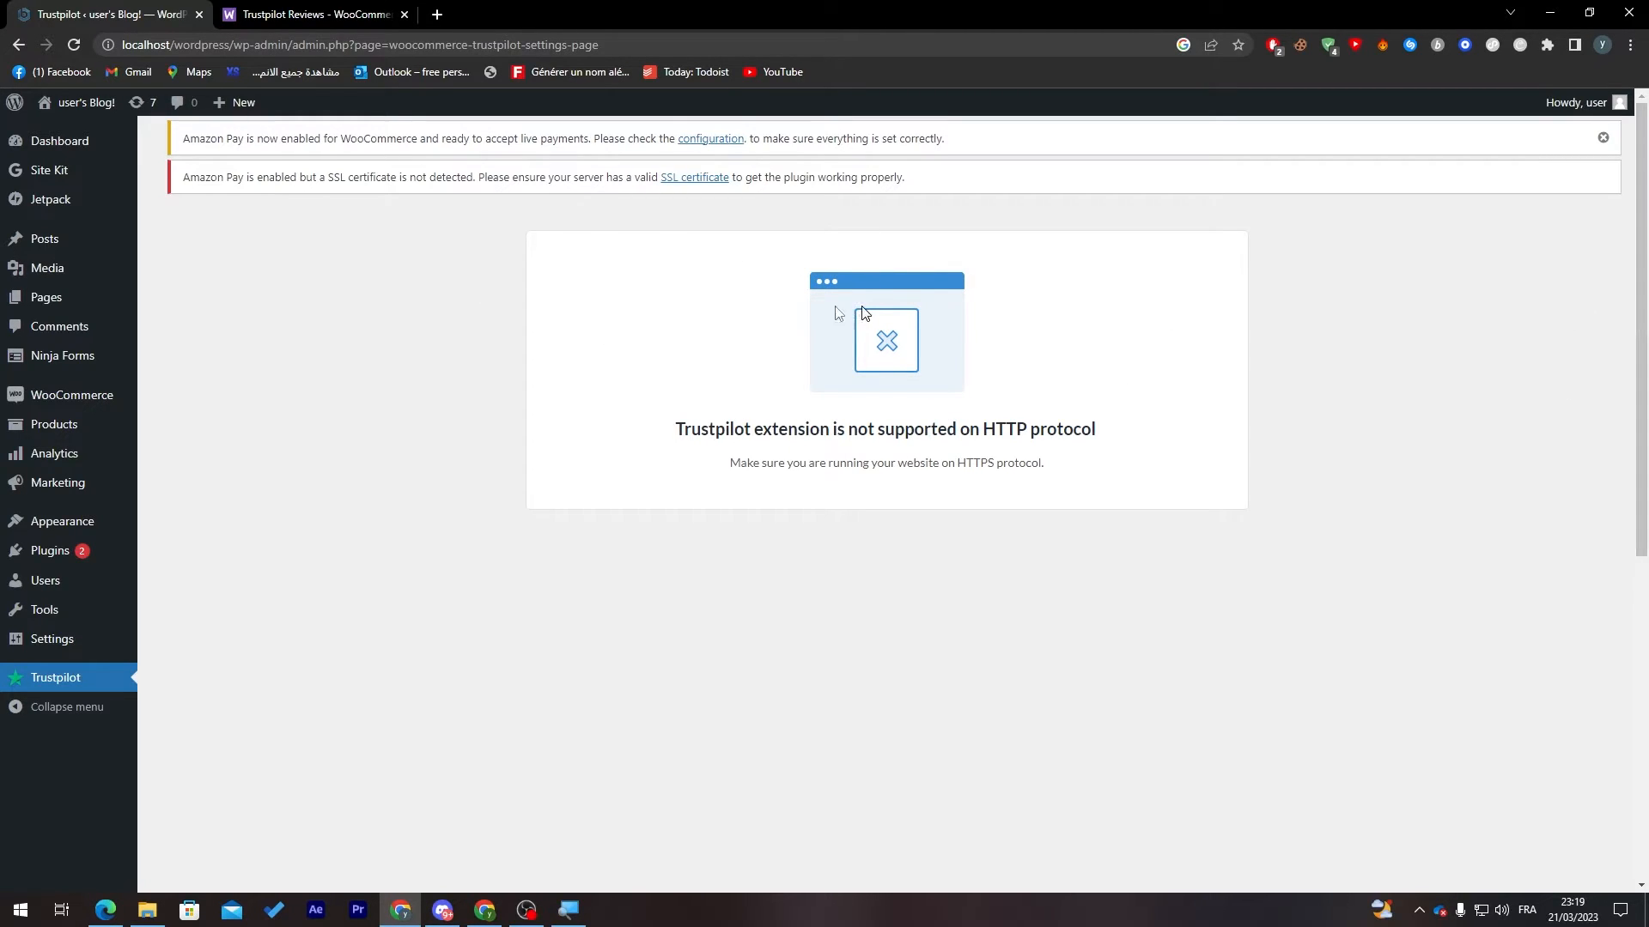
{"action": "mouse_move", "coordinate": [898, 448]}
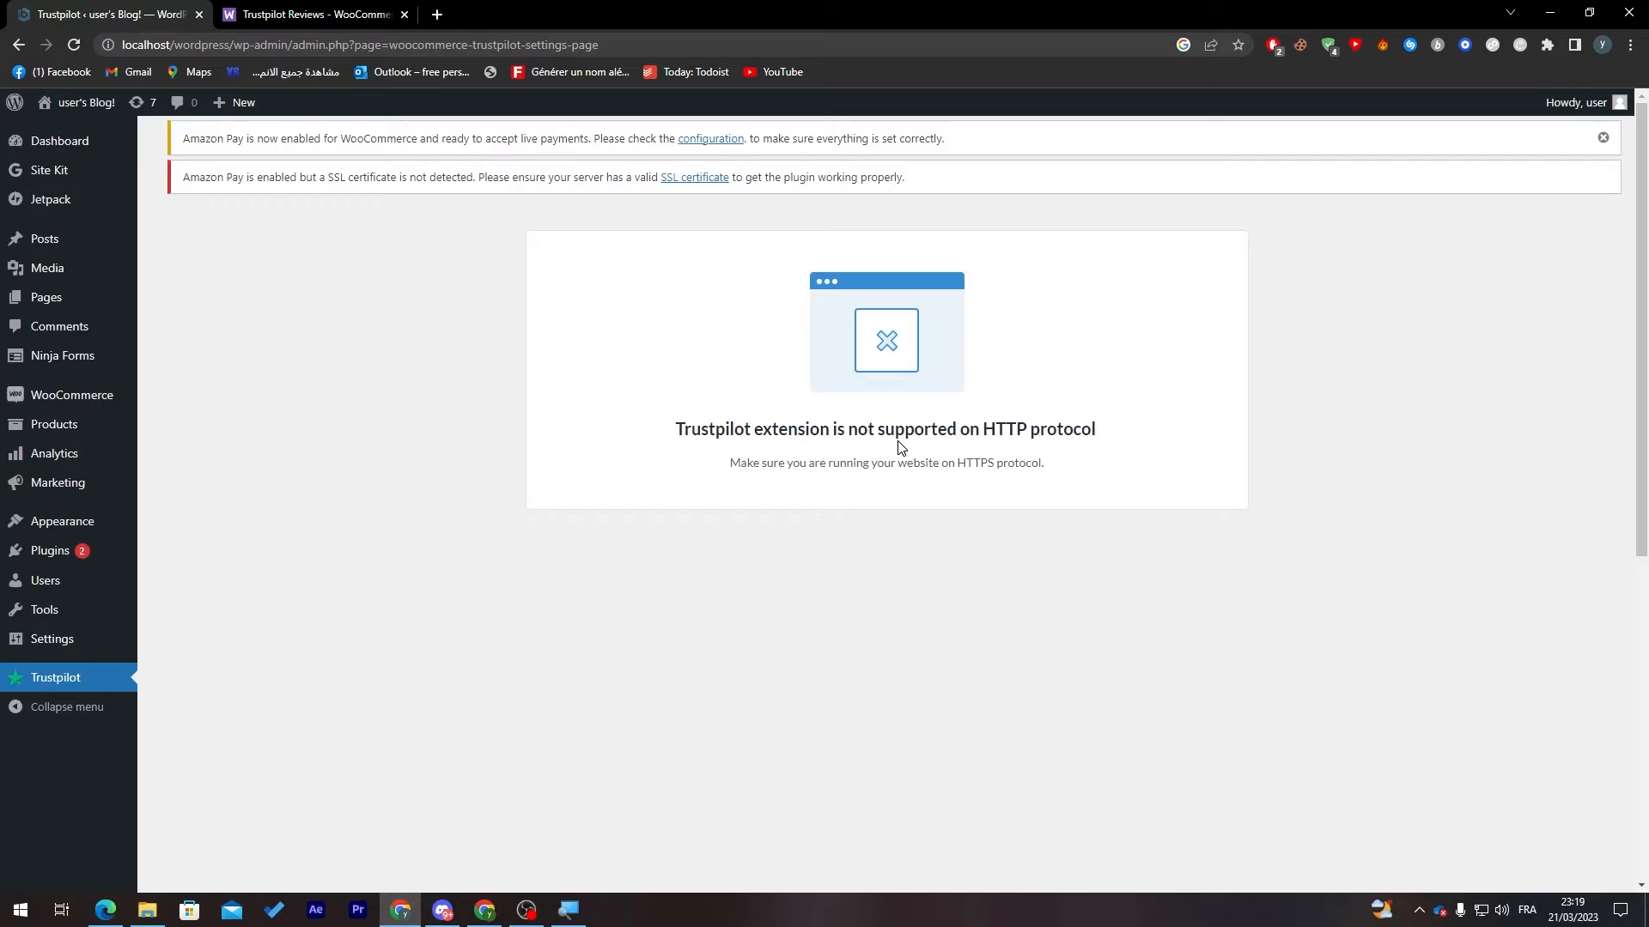
{"action": "mouse_move", "coordinate": [661, 603]}
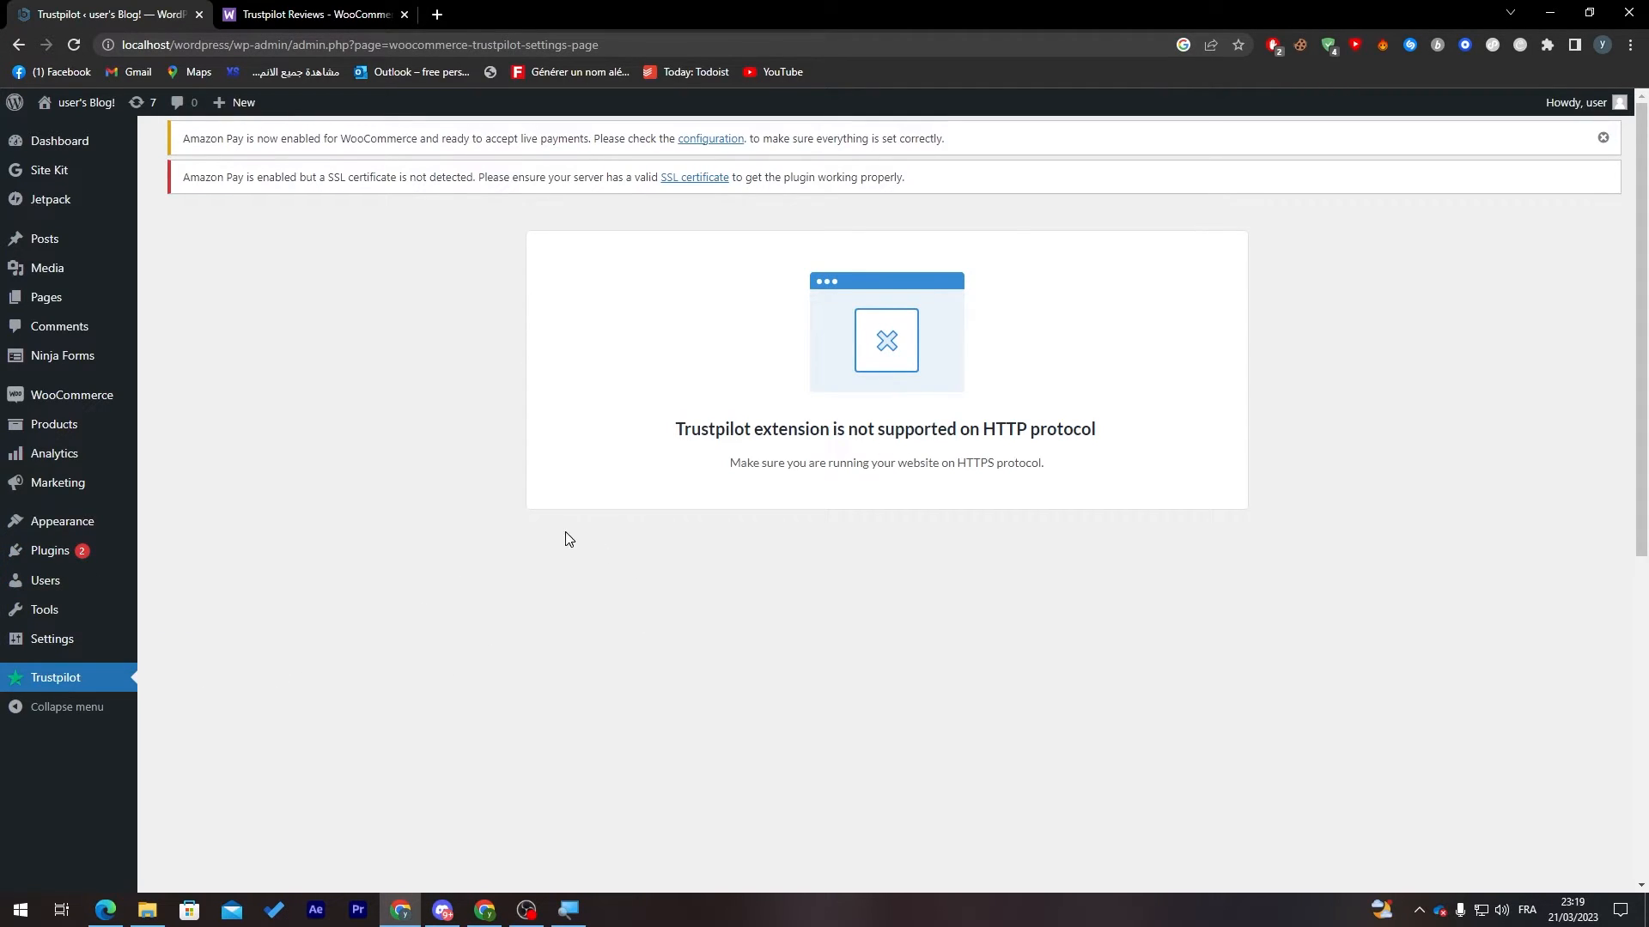
{"action": "mouse_move", "coordinate": [601, 295]}
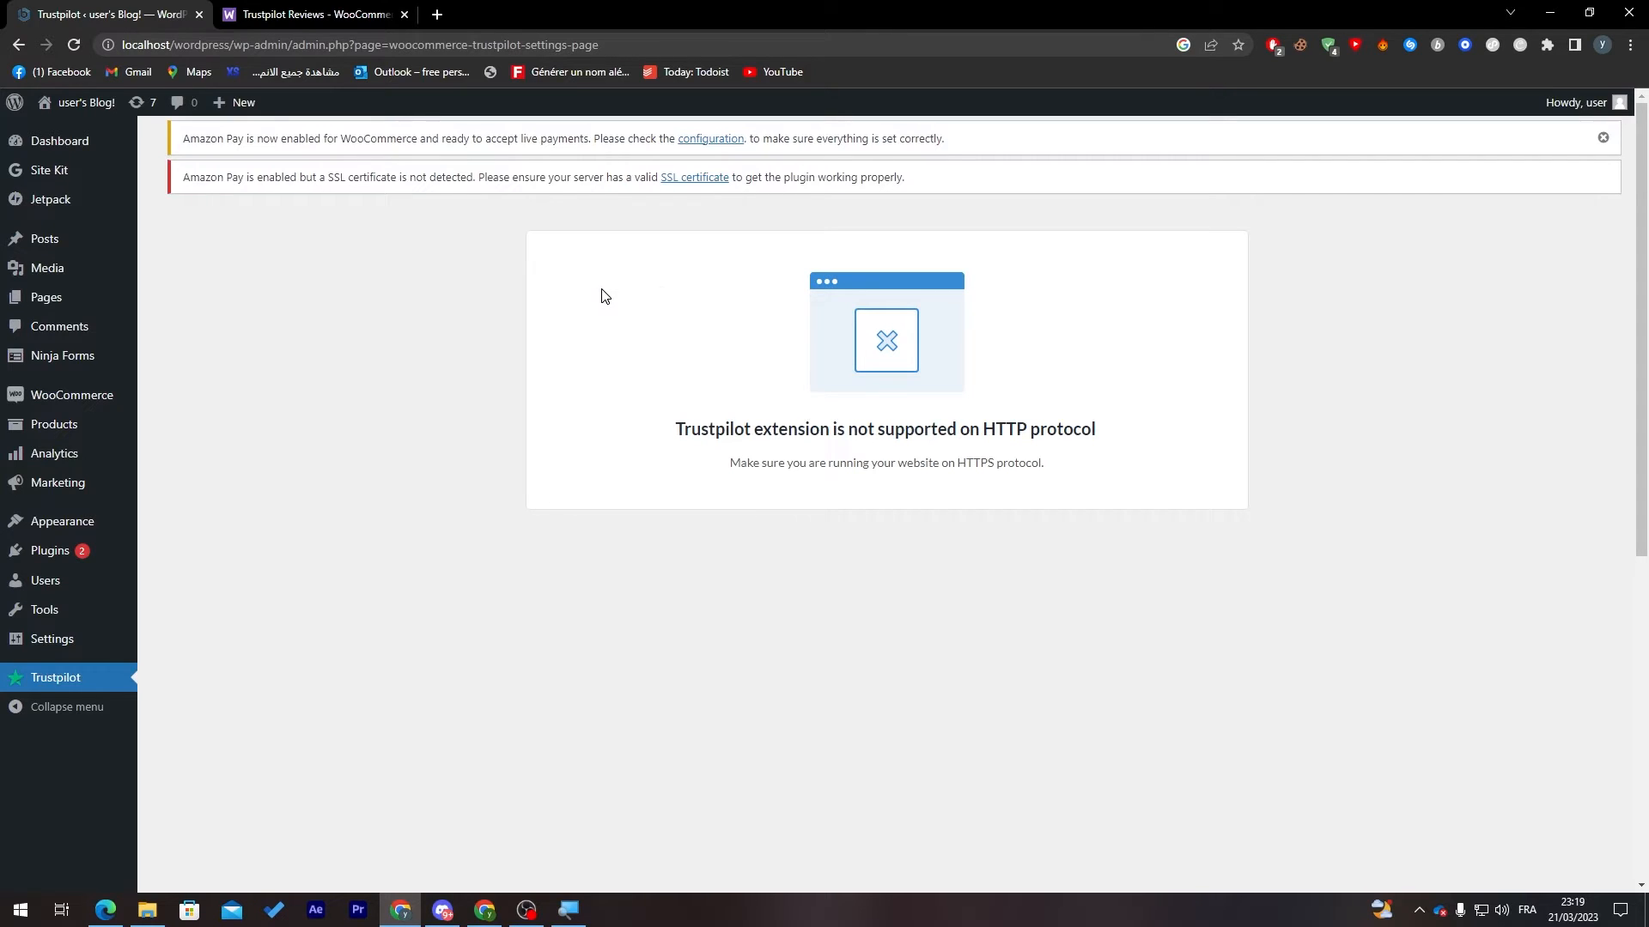
Go back to the WooCommerce.com Trustpilot Reviews page and scroll through its feature sections
{"action": "left_click", "coordinate": [312, 14]}
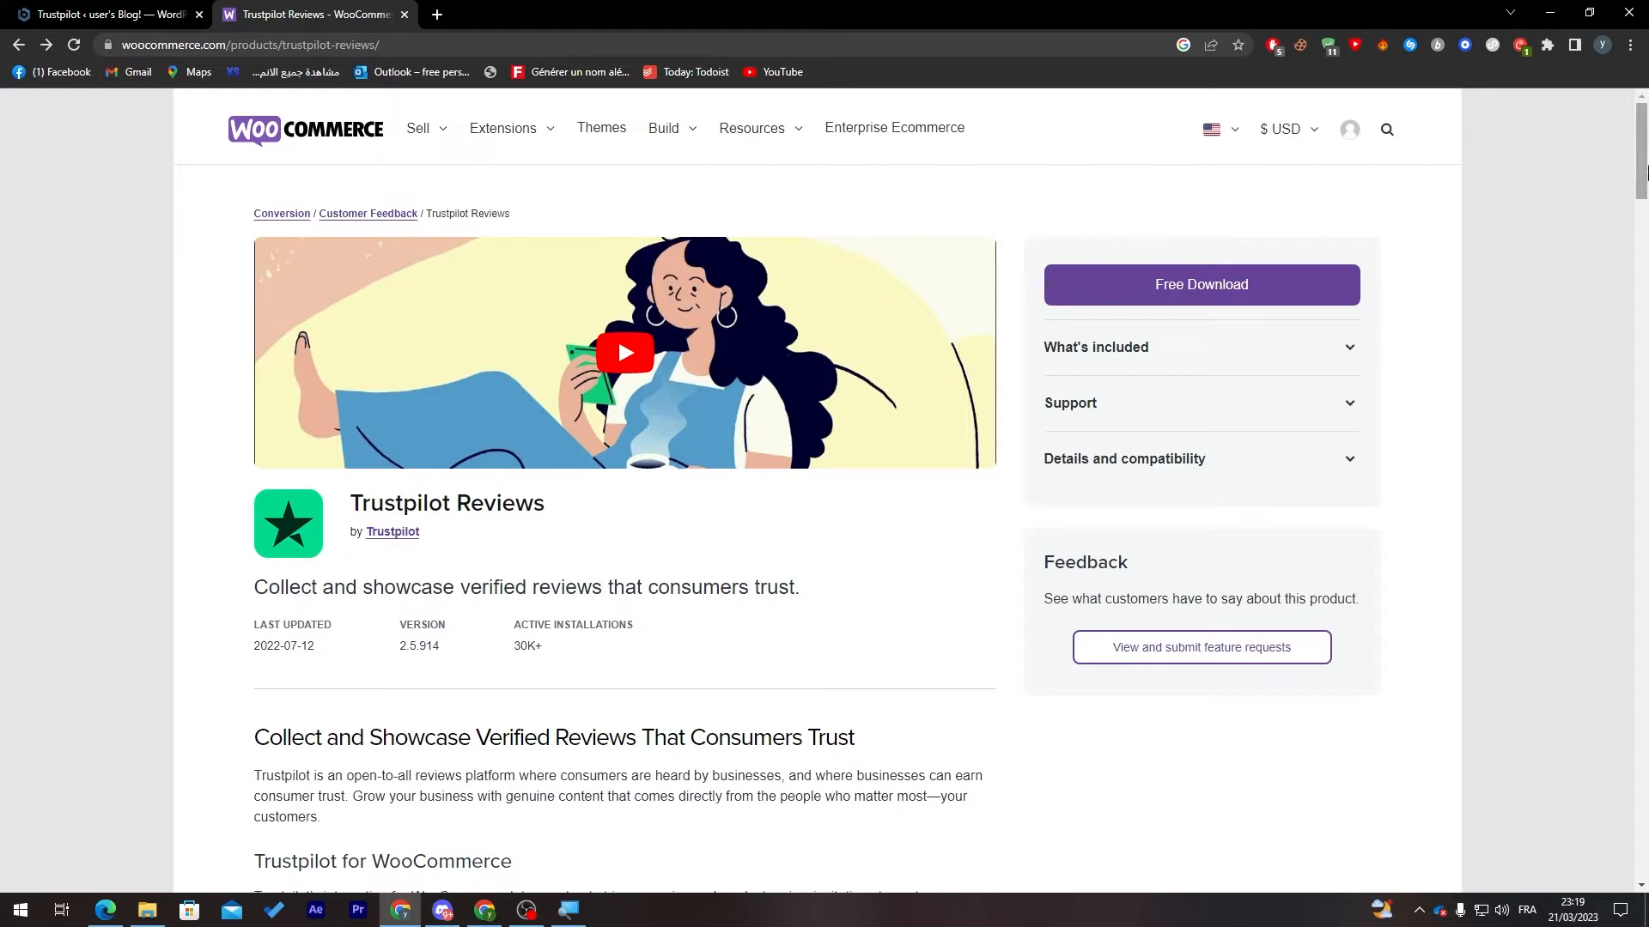
{"action": "scroll", "scroll_direction": "down", "scroll_amount": 3}
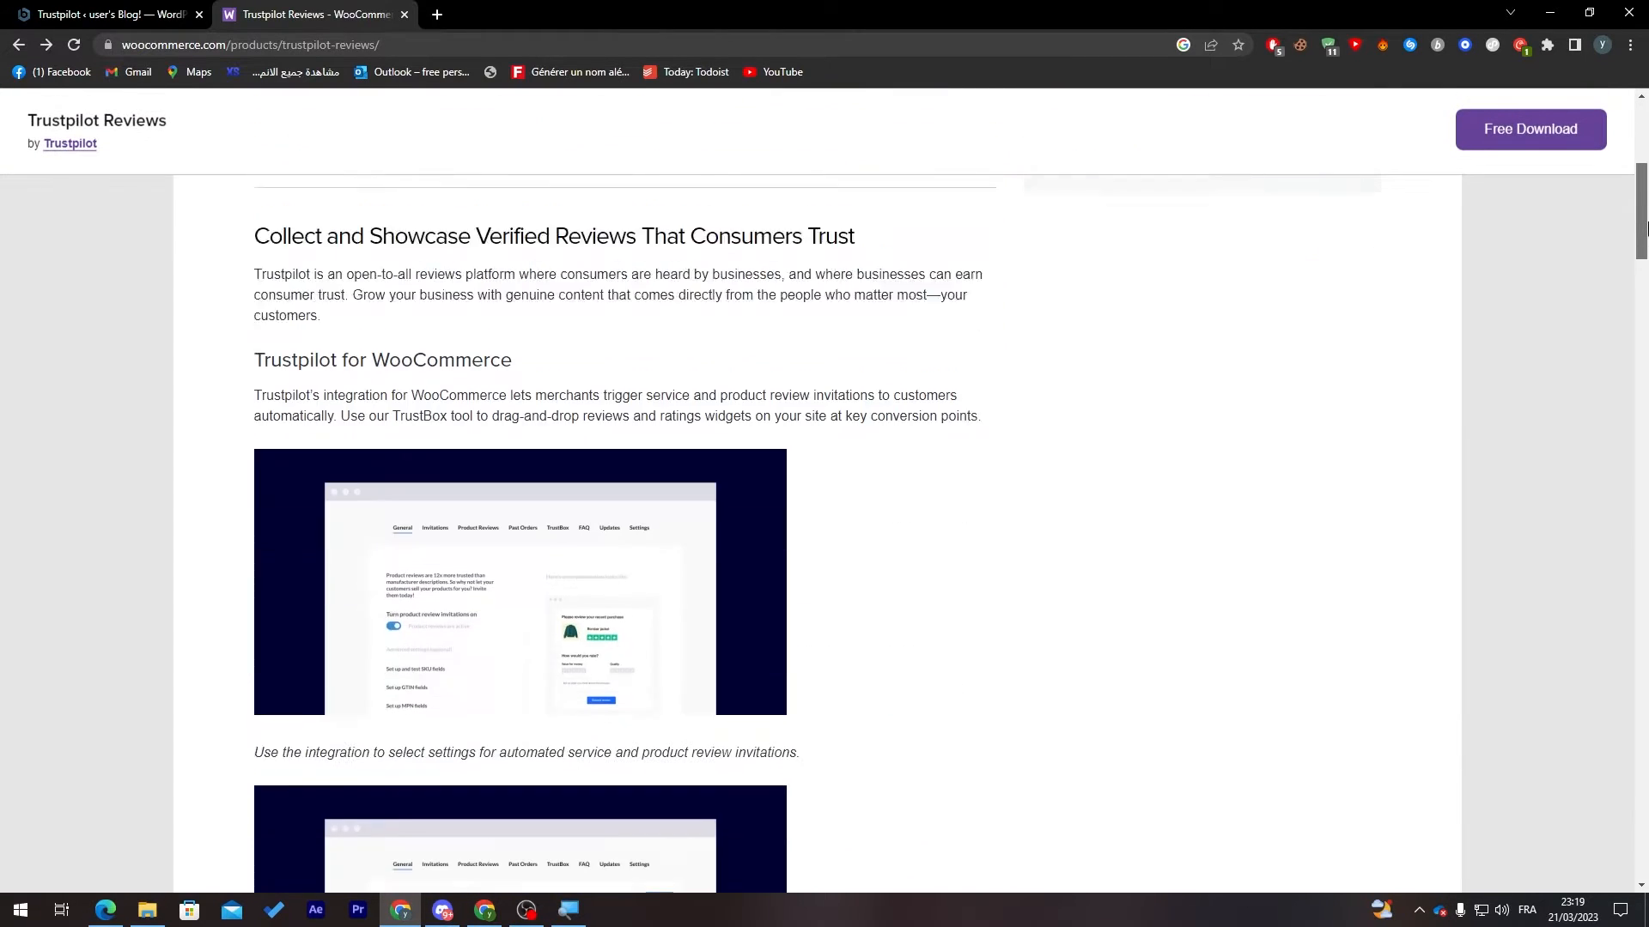
{"action": "scroll", "scroll_direction": "down", "scroll_amount": 3}
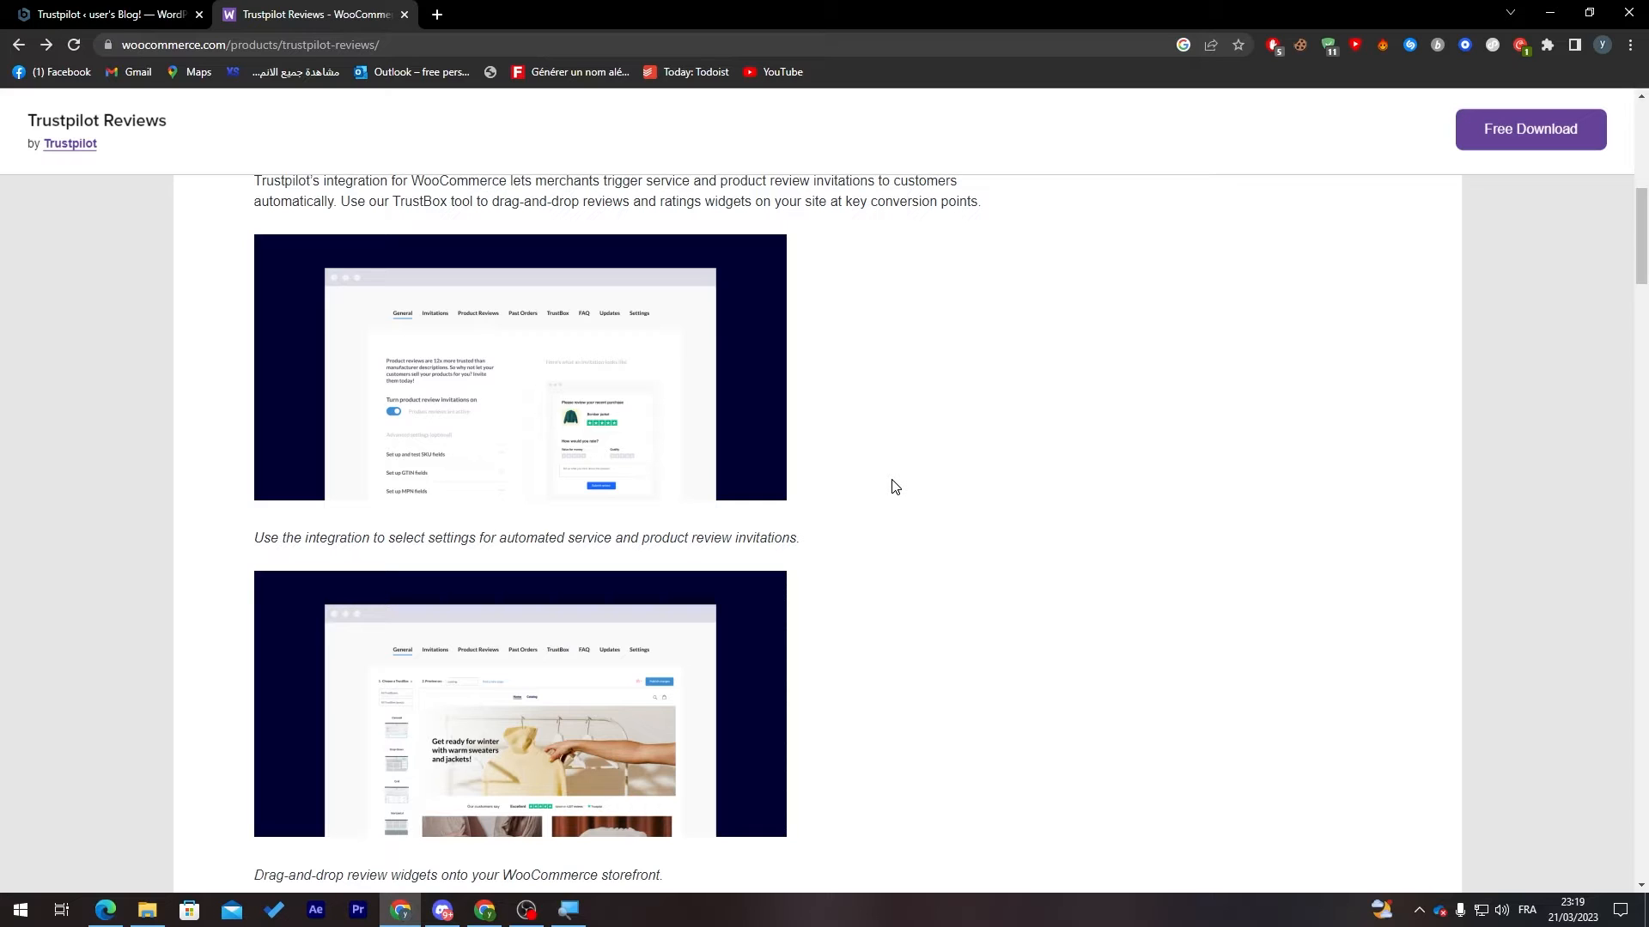
{"action": "scroll", "scroll_direction": "down", "scroll_amount": 3}
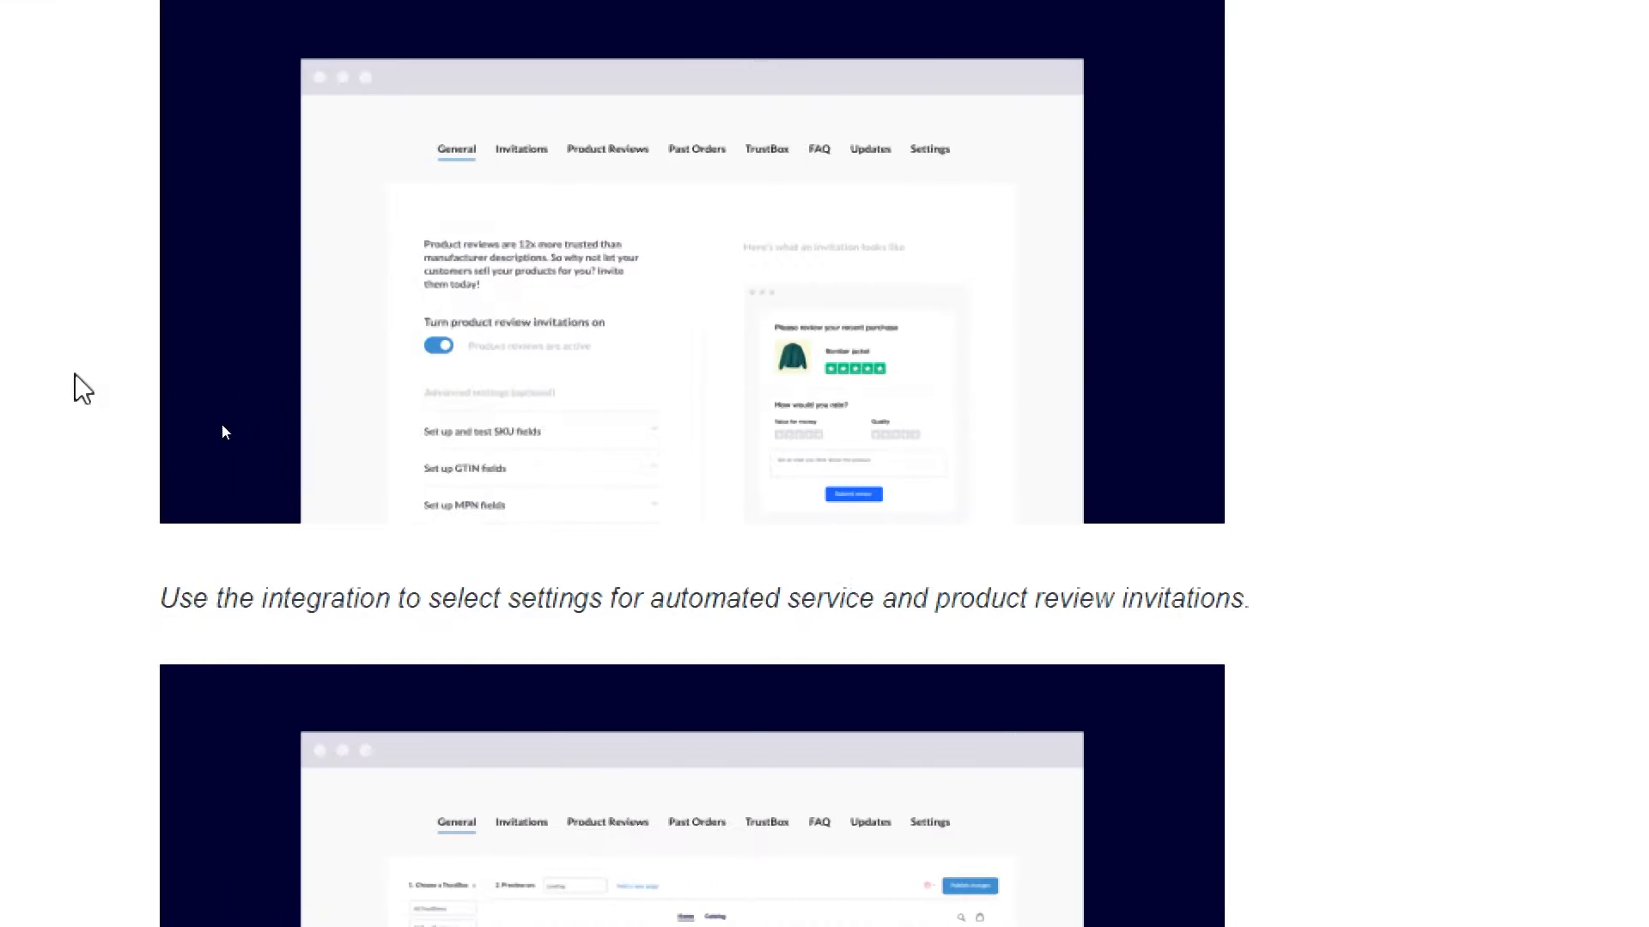
{"action": "mouse_move", "coordinate": [841, 361]}
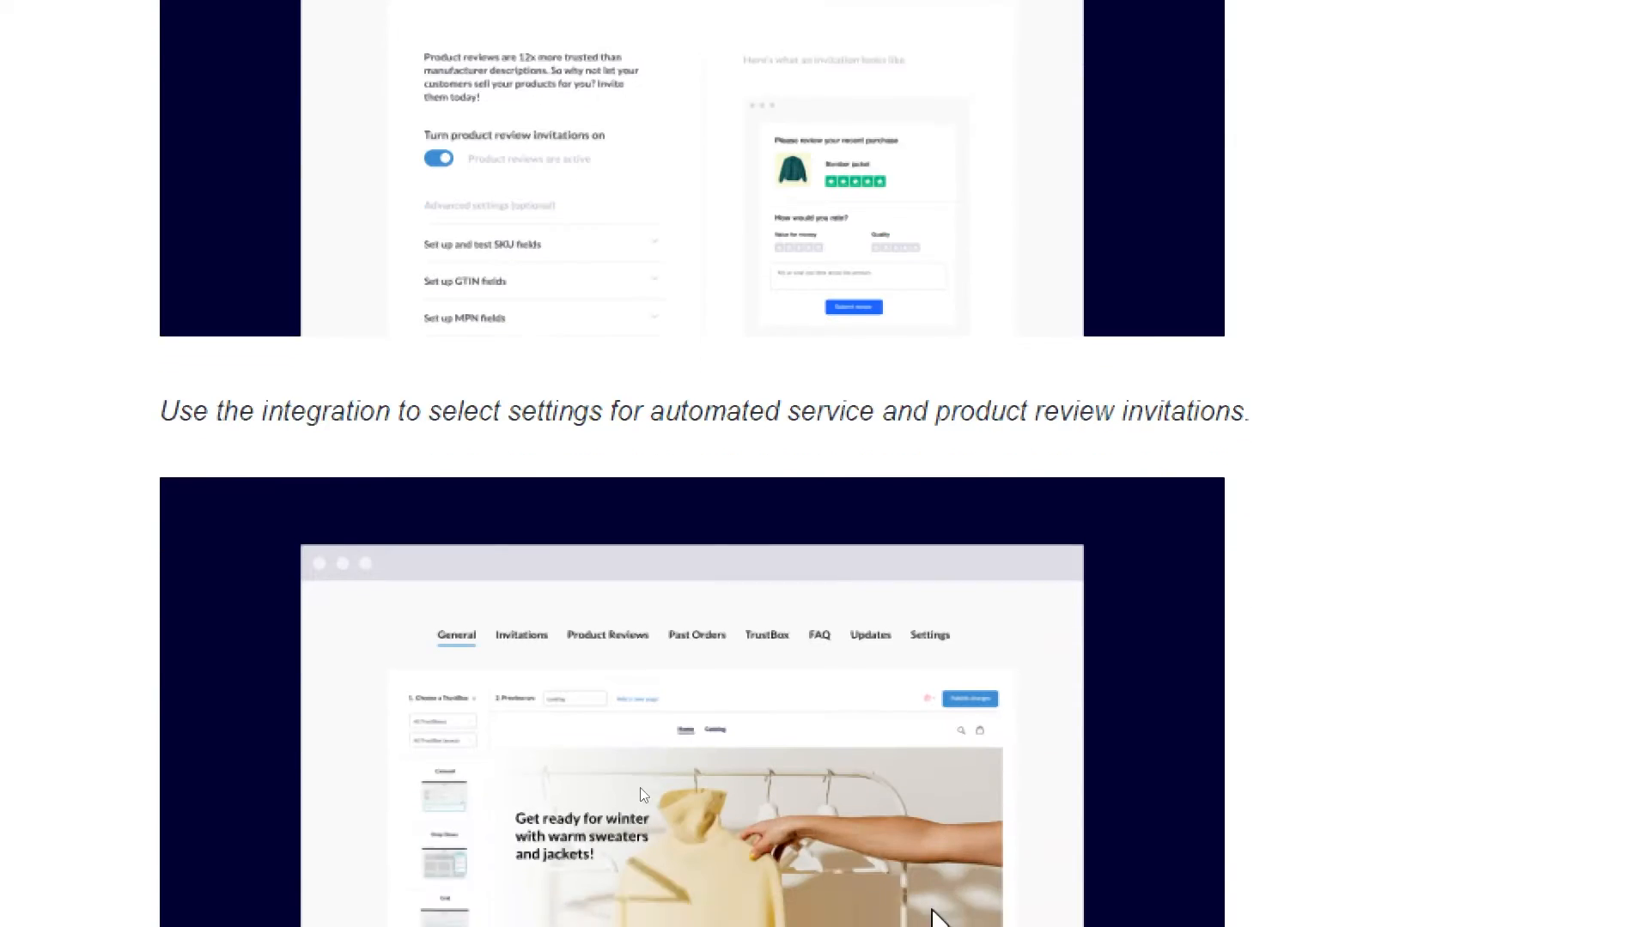
{"action": "scroll", "scroll_direction": "down", "scroll_amount": 3}
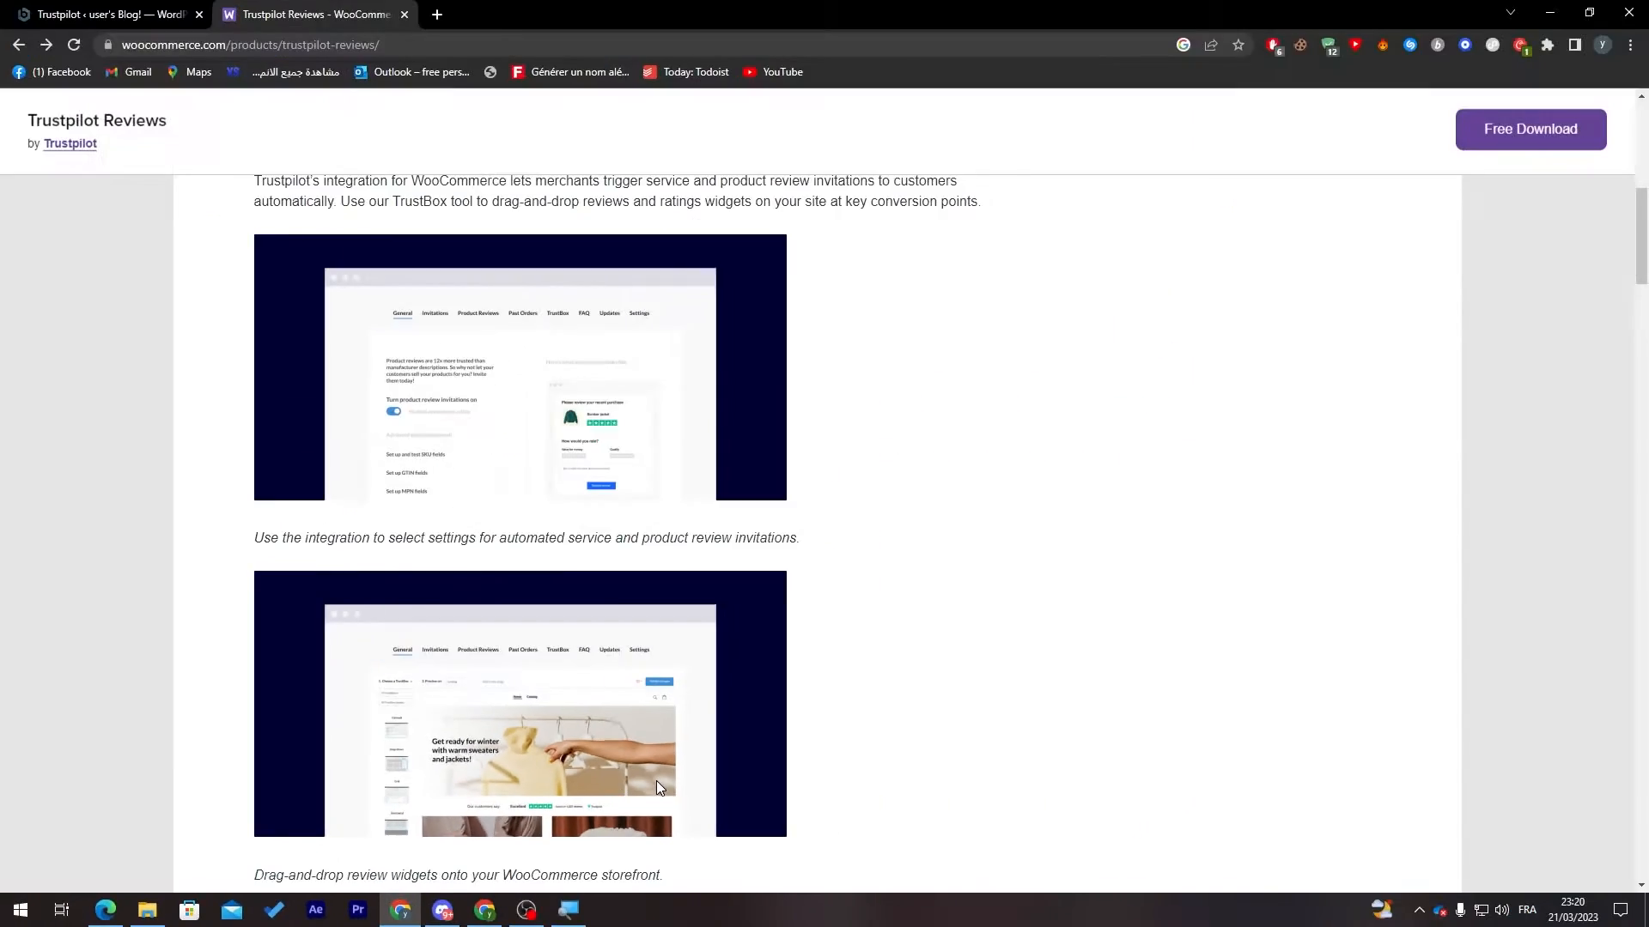
{"action": "scroll", "scroll_direction": "down", "scroll_amount": 3}
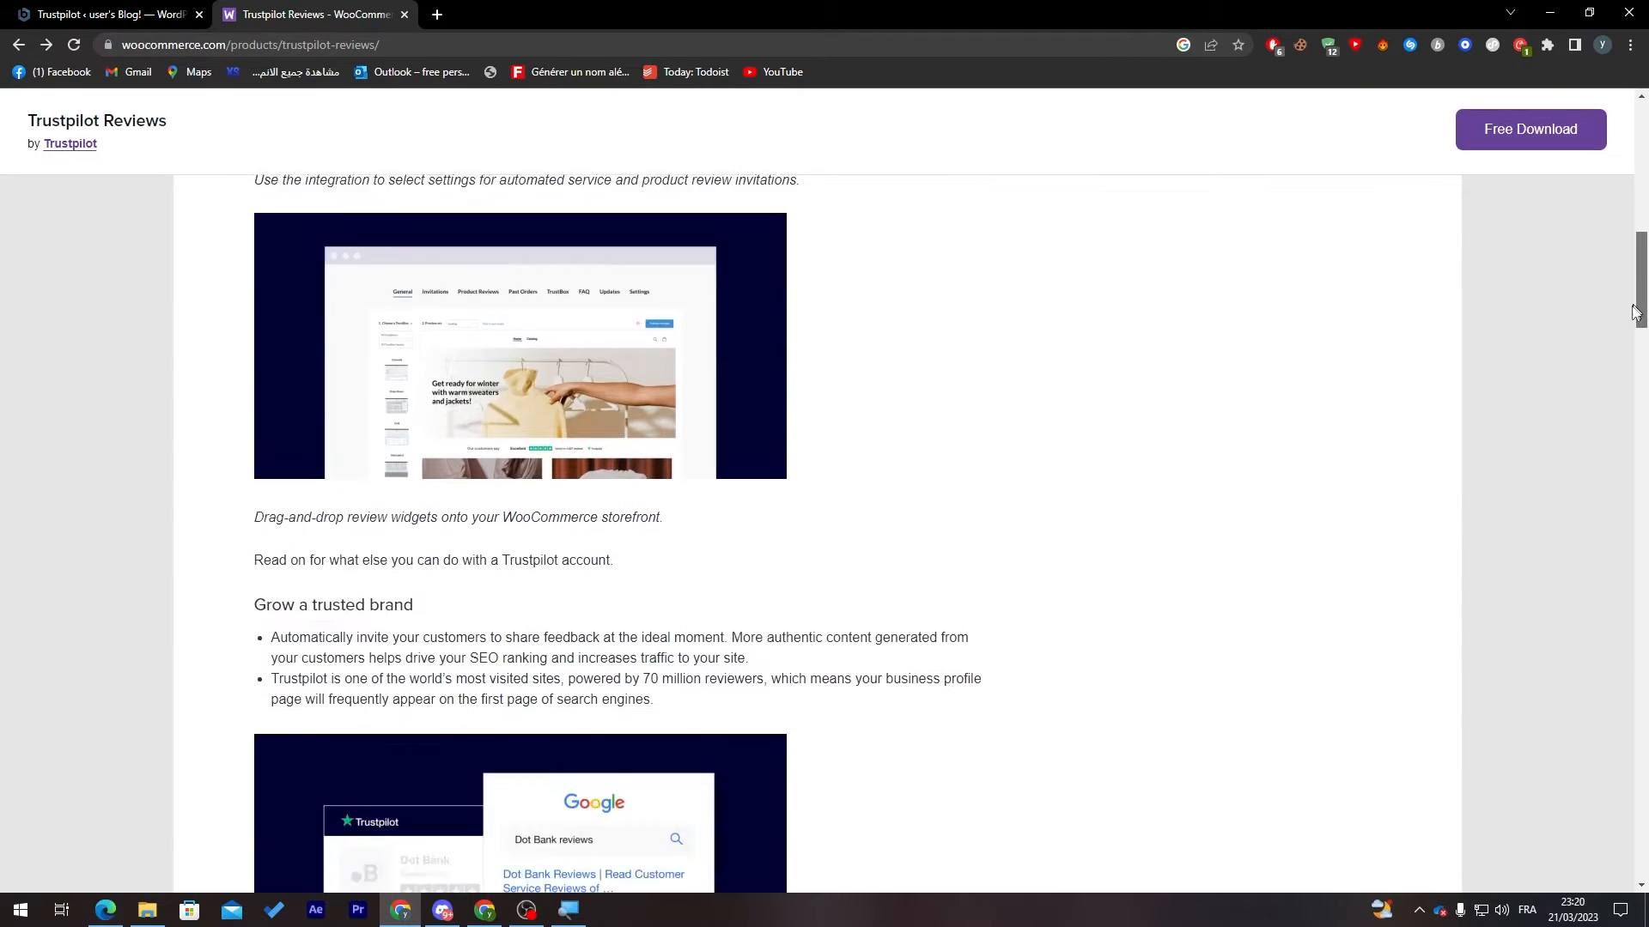
{"action": "scroll", "scroll_direction": "down", "scroll_amount": 3}
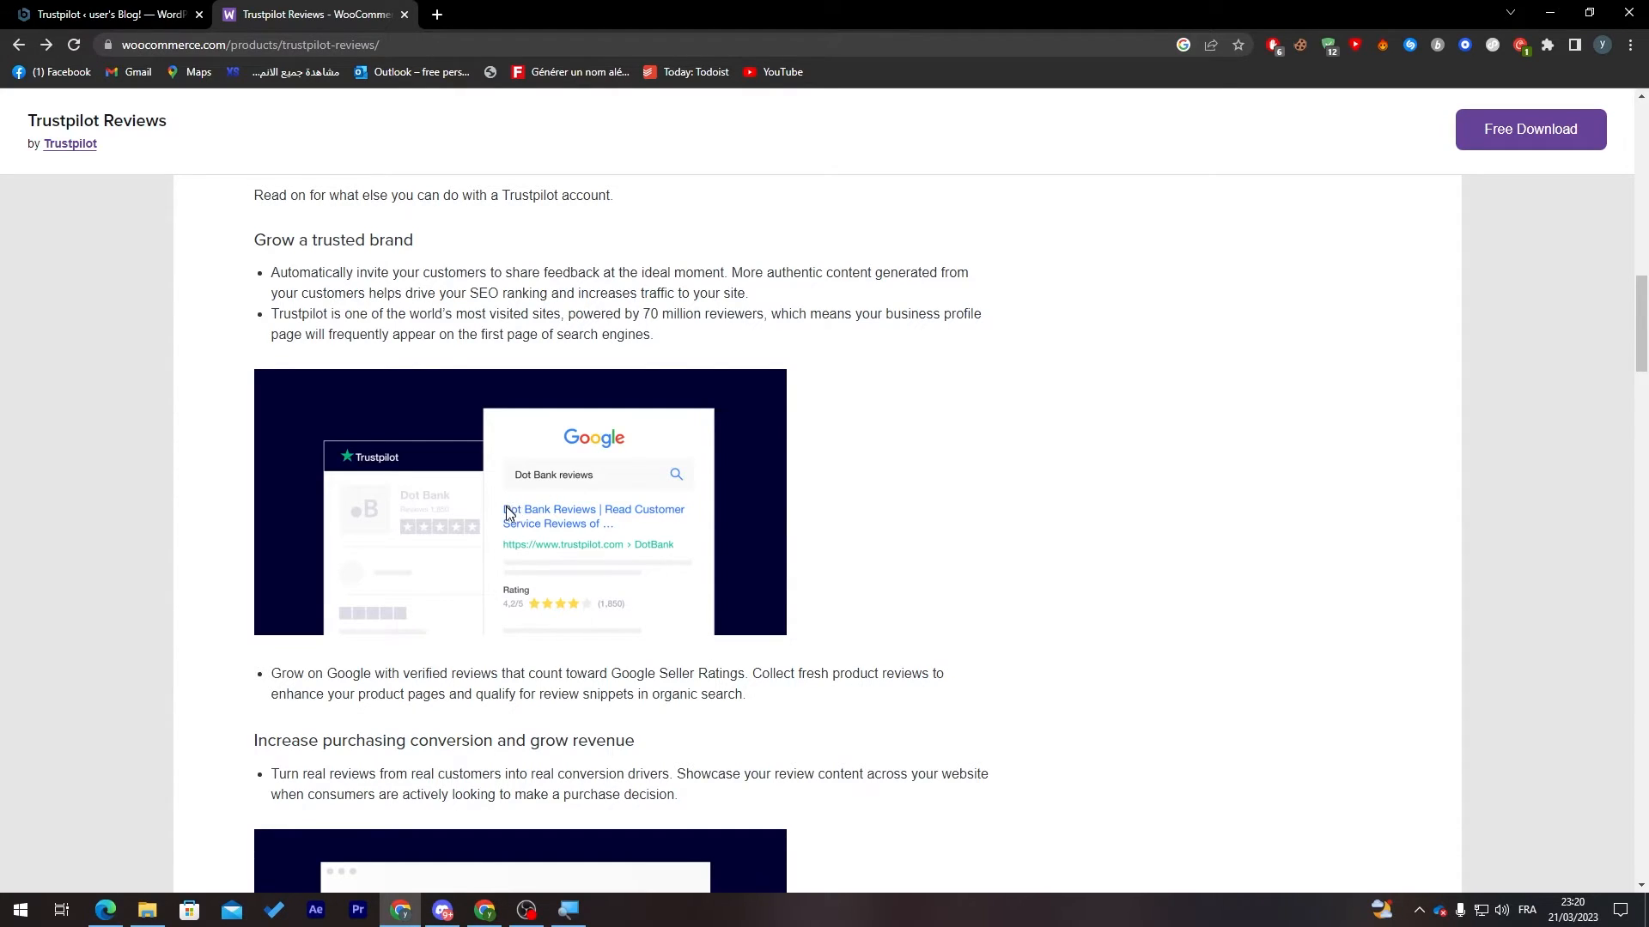
{"action": "mouse_move", "coordinate": [577, 525]}
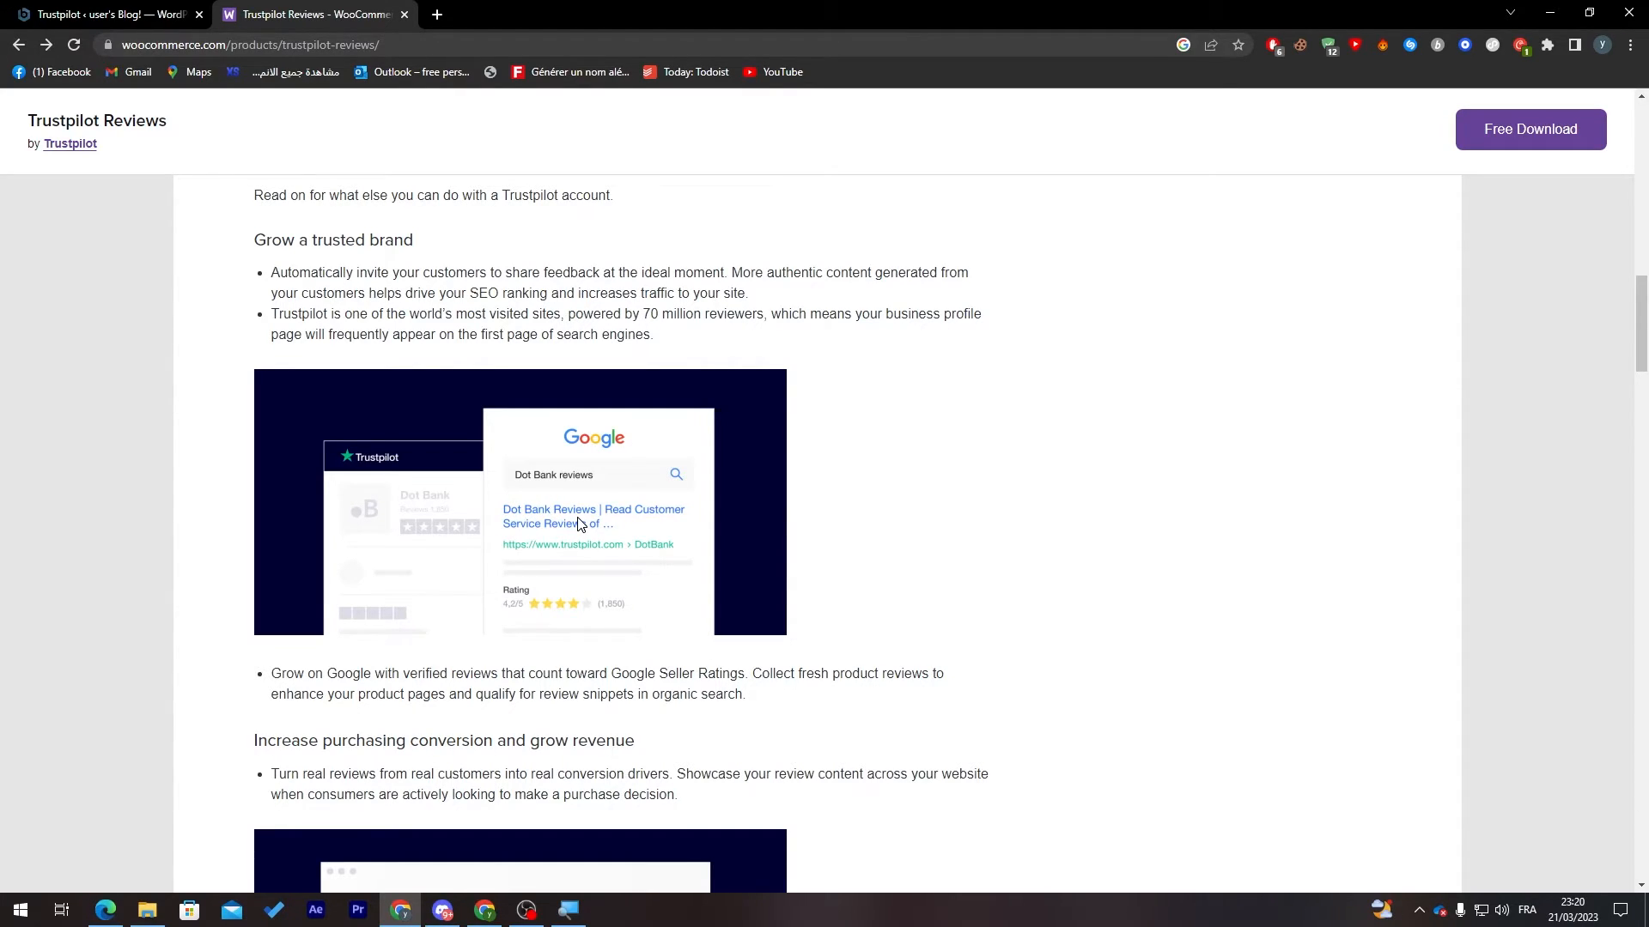
{"action": "mouse_move", "coordinate": [544, 601]}
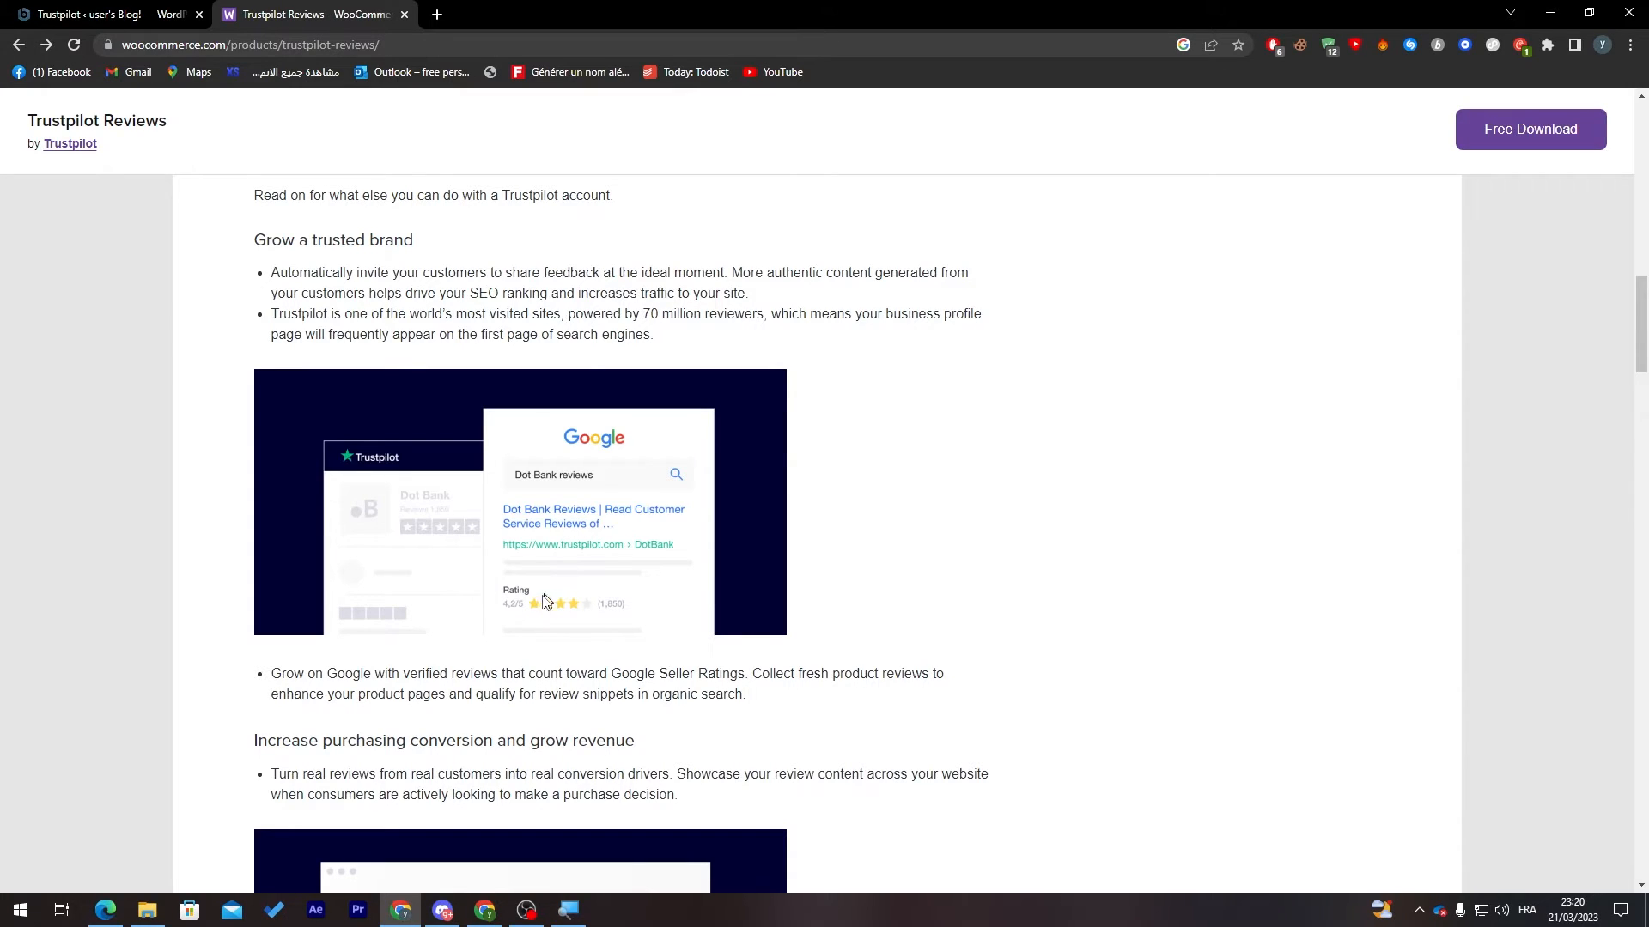
{"action": "mouse_move", "coordinate": [617, 599]}
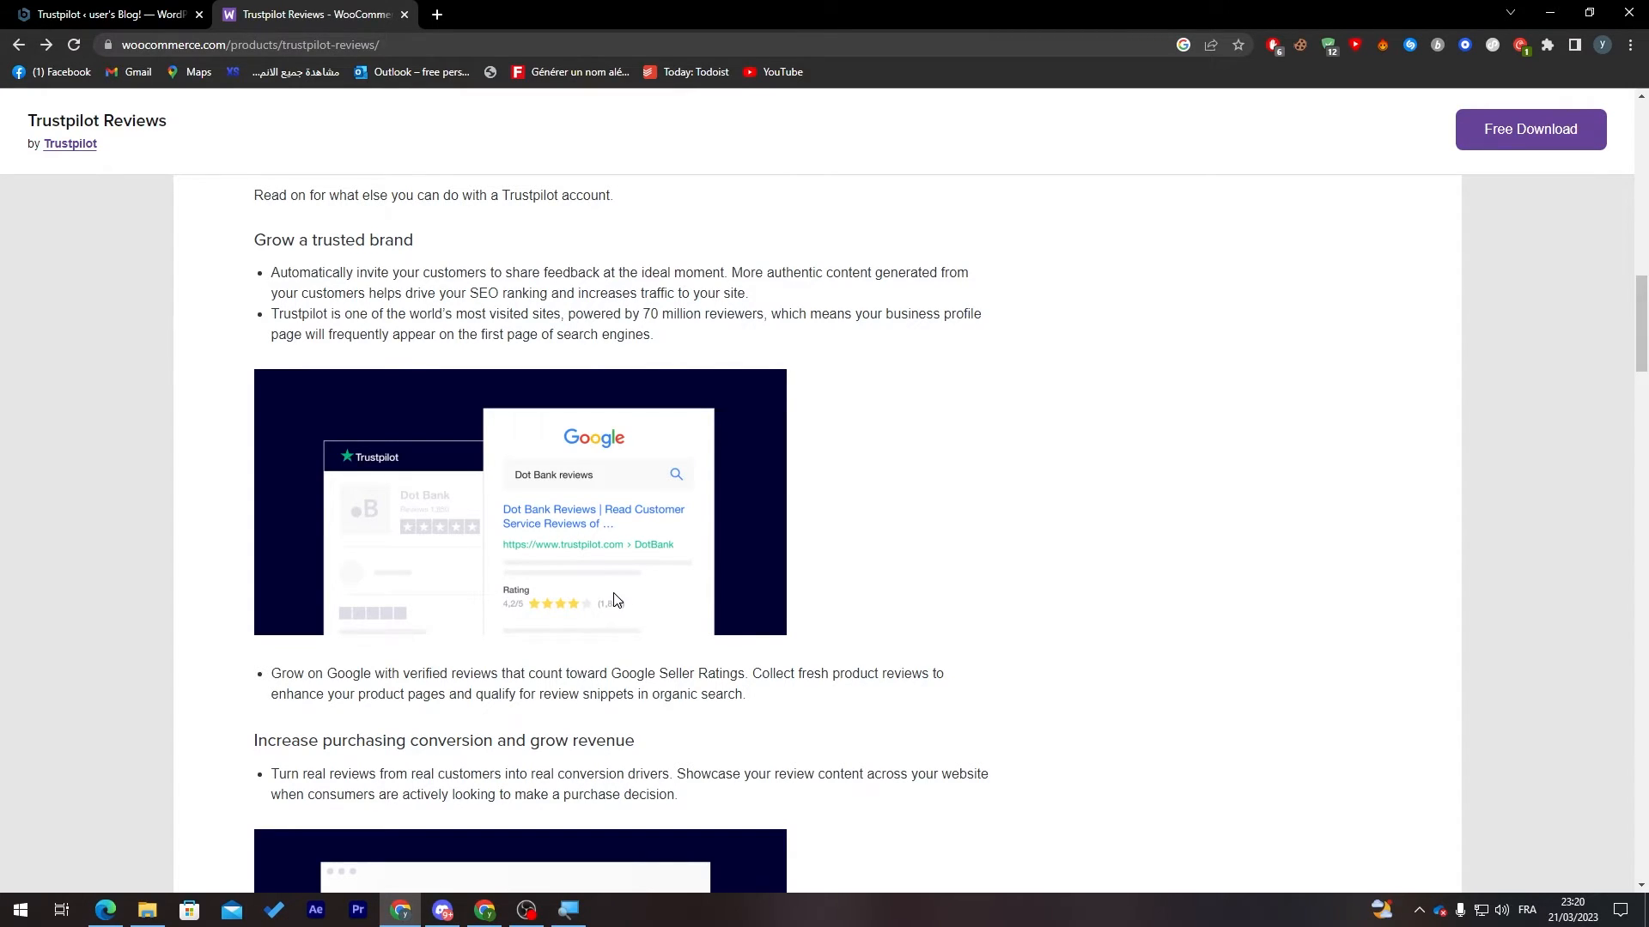
Scroll the Trustpilot Reviews page past conversion and 'Increase customer retention and maximize LTV'
{"action": "scroll", "scroll_direction": "down", "scroll_amount": 3}
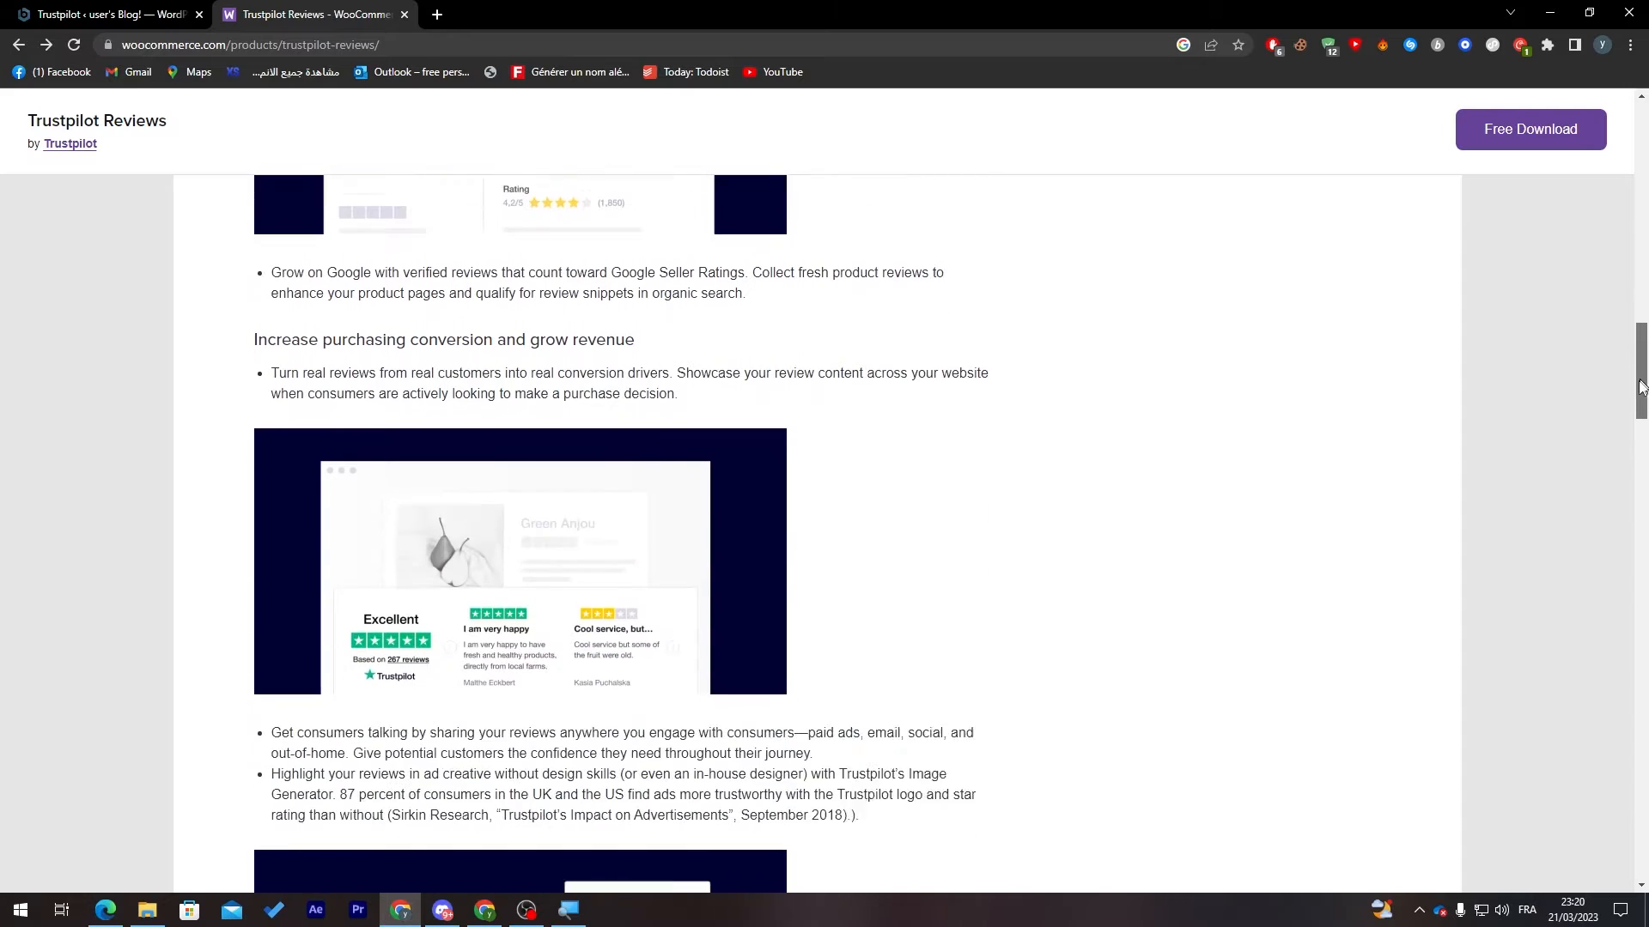
{"action": "scroll", "scroll_direction": "down", "scroll_amount": 3}
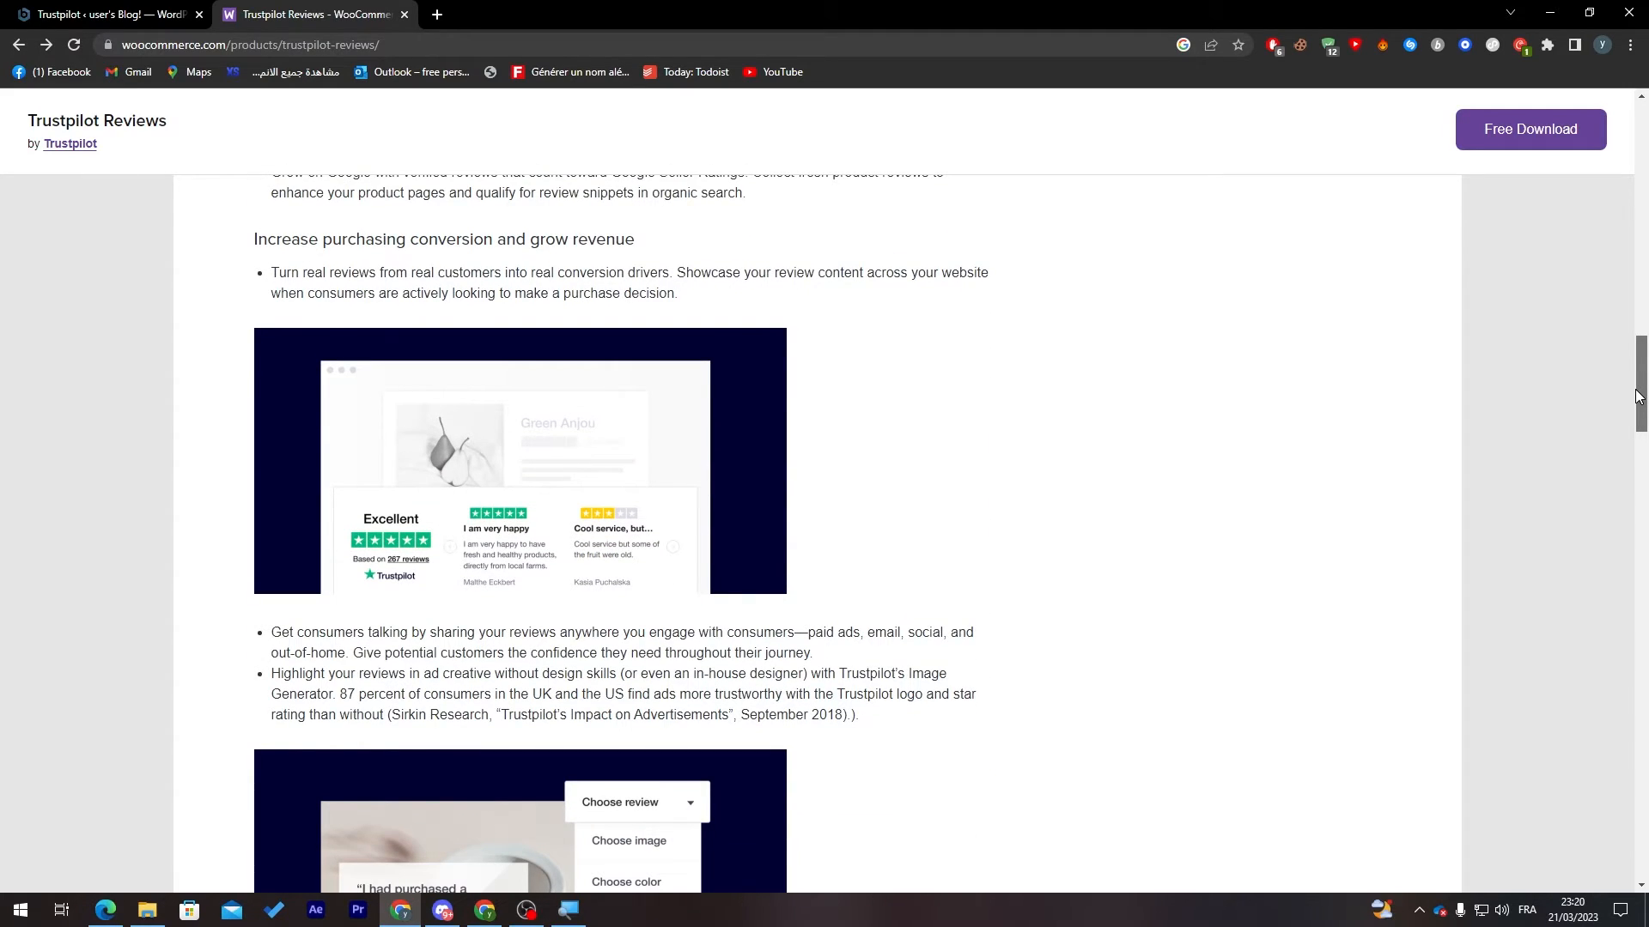
{"action": "scroll", "scroll_direction": "down", "scroll_amount": 3}
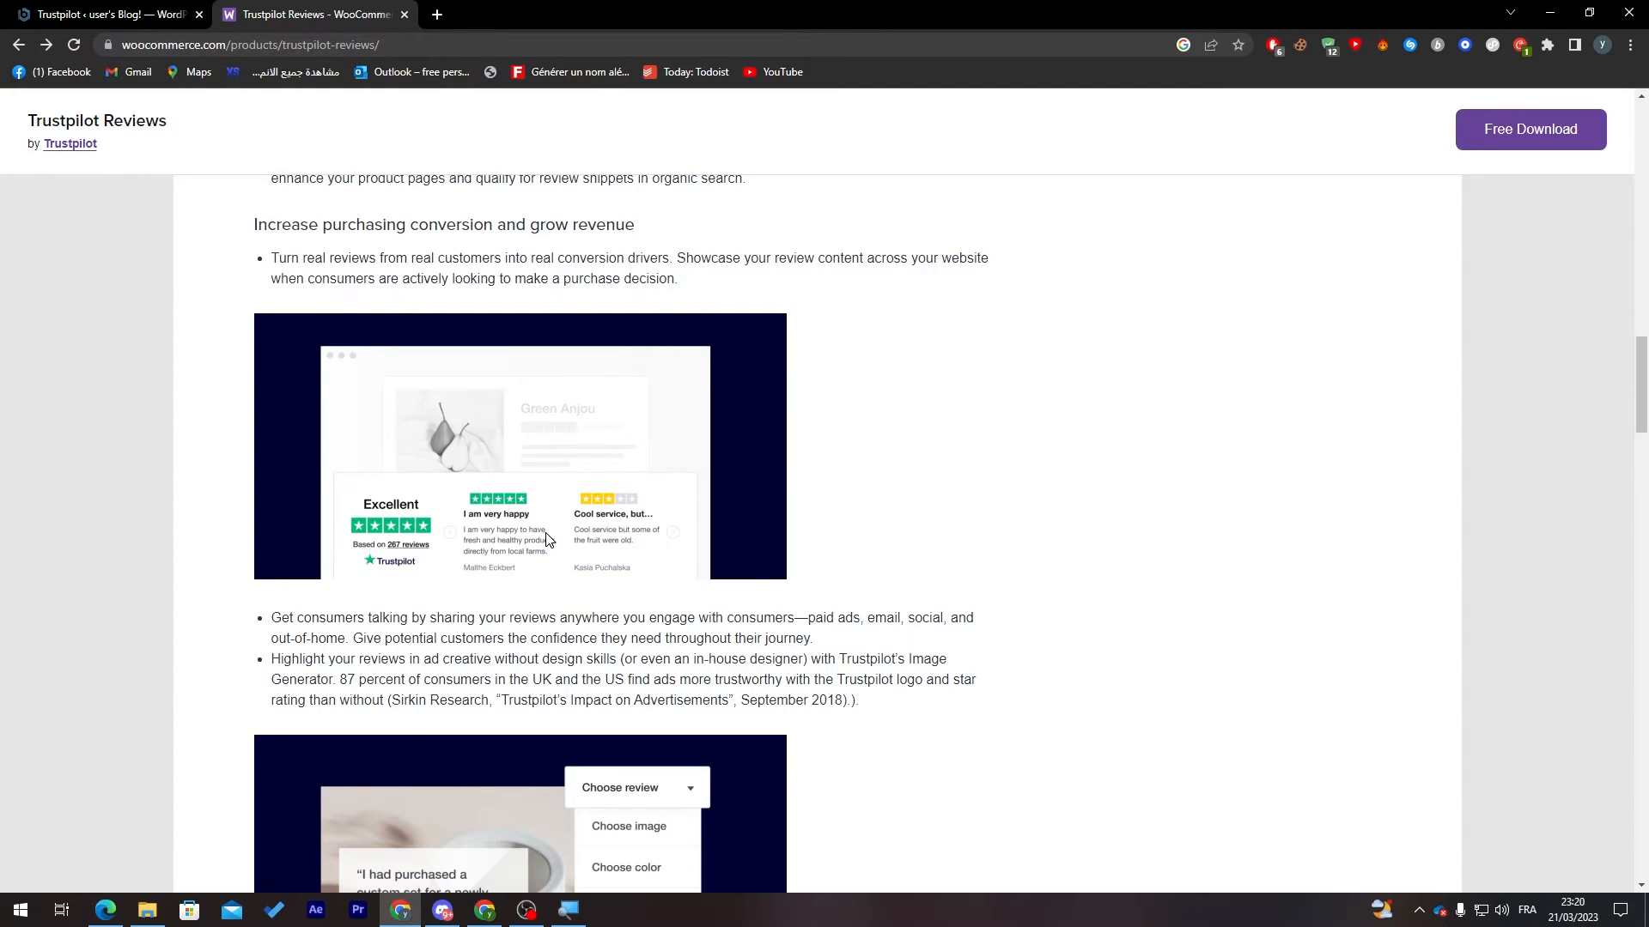
{"action": "mouse_move", "coordinate": [632, 523]}
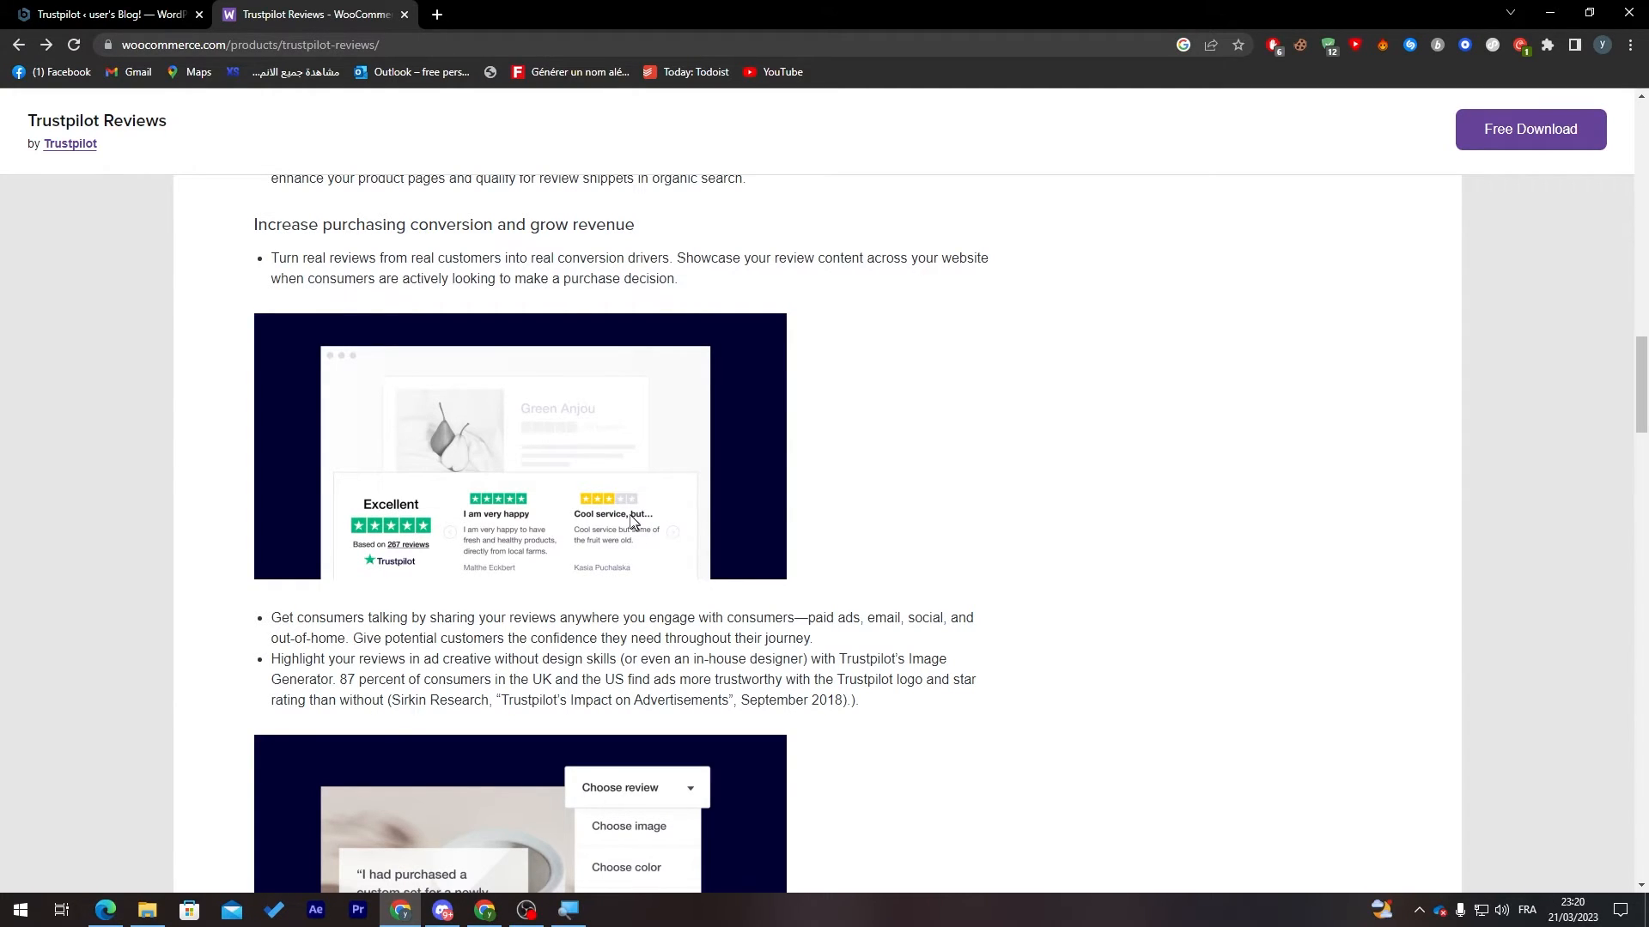
{"action": "mouse_move", "coordinate": [1565, 397]}
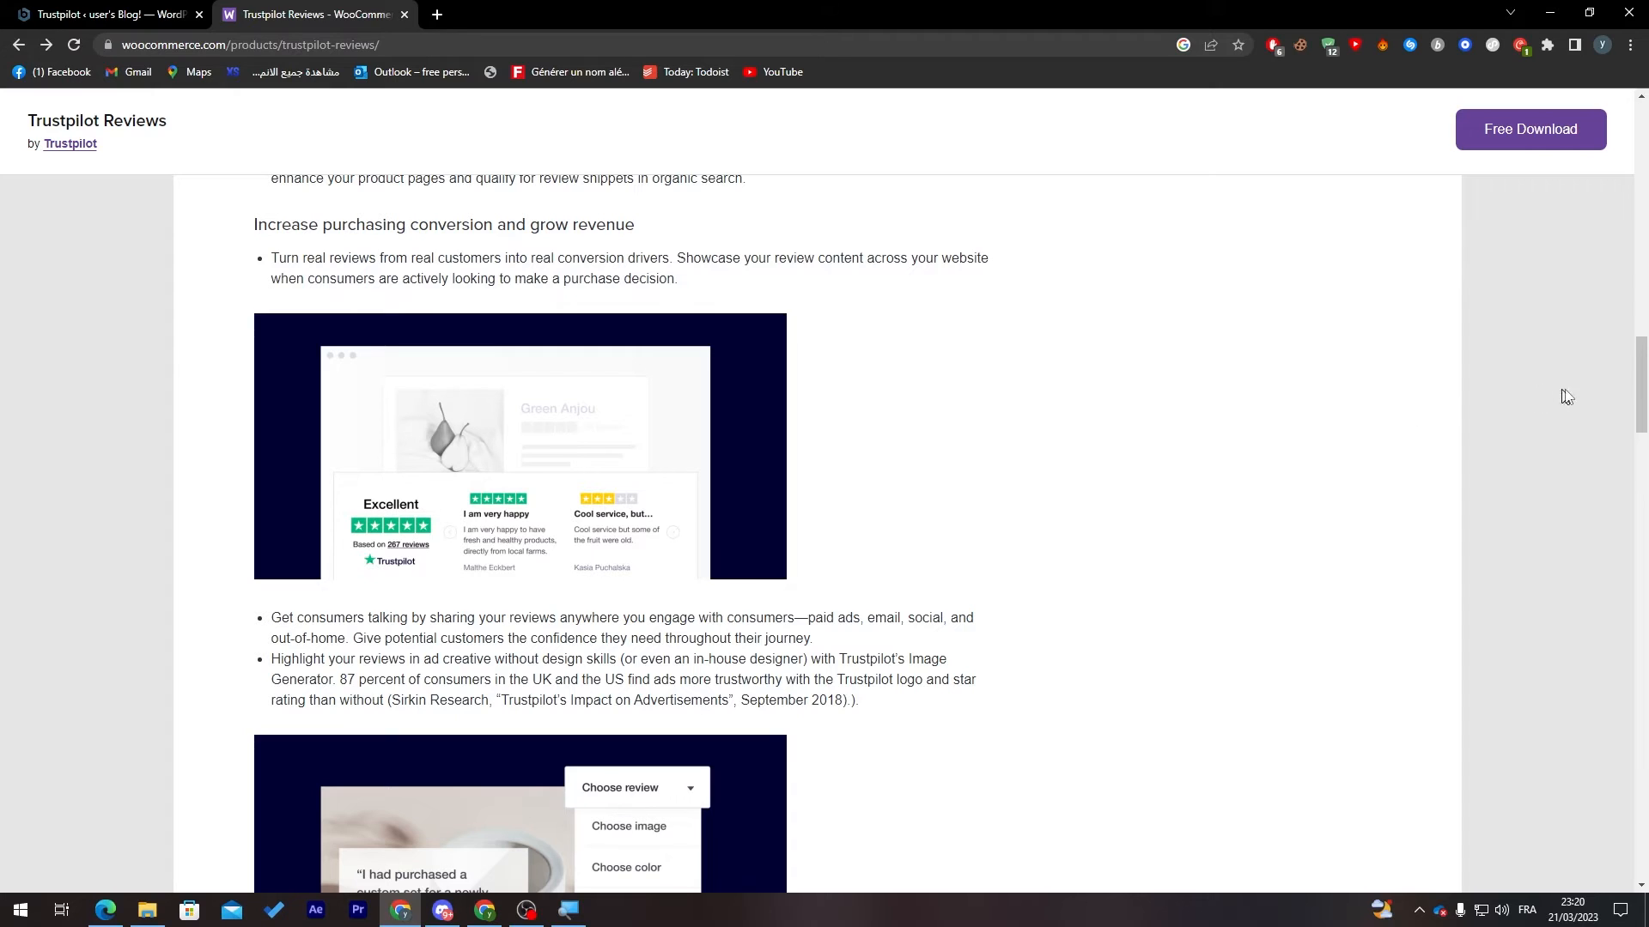
{"action": "scroll", "scroll_direction": "down", "scroll_amount": 3}
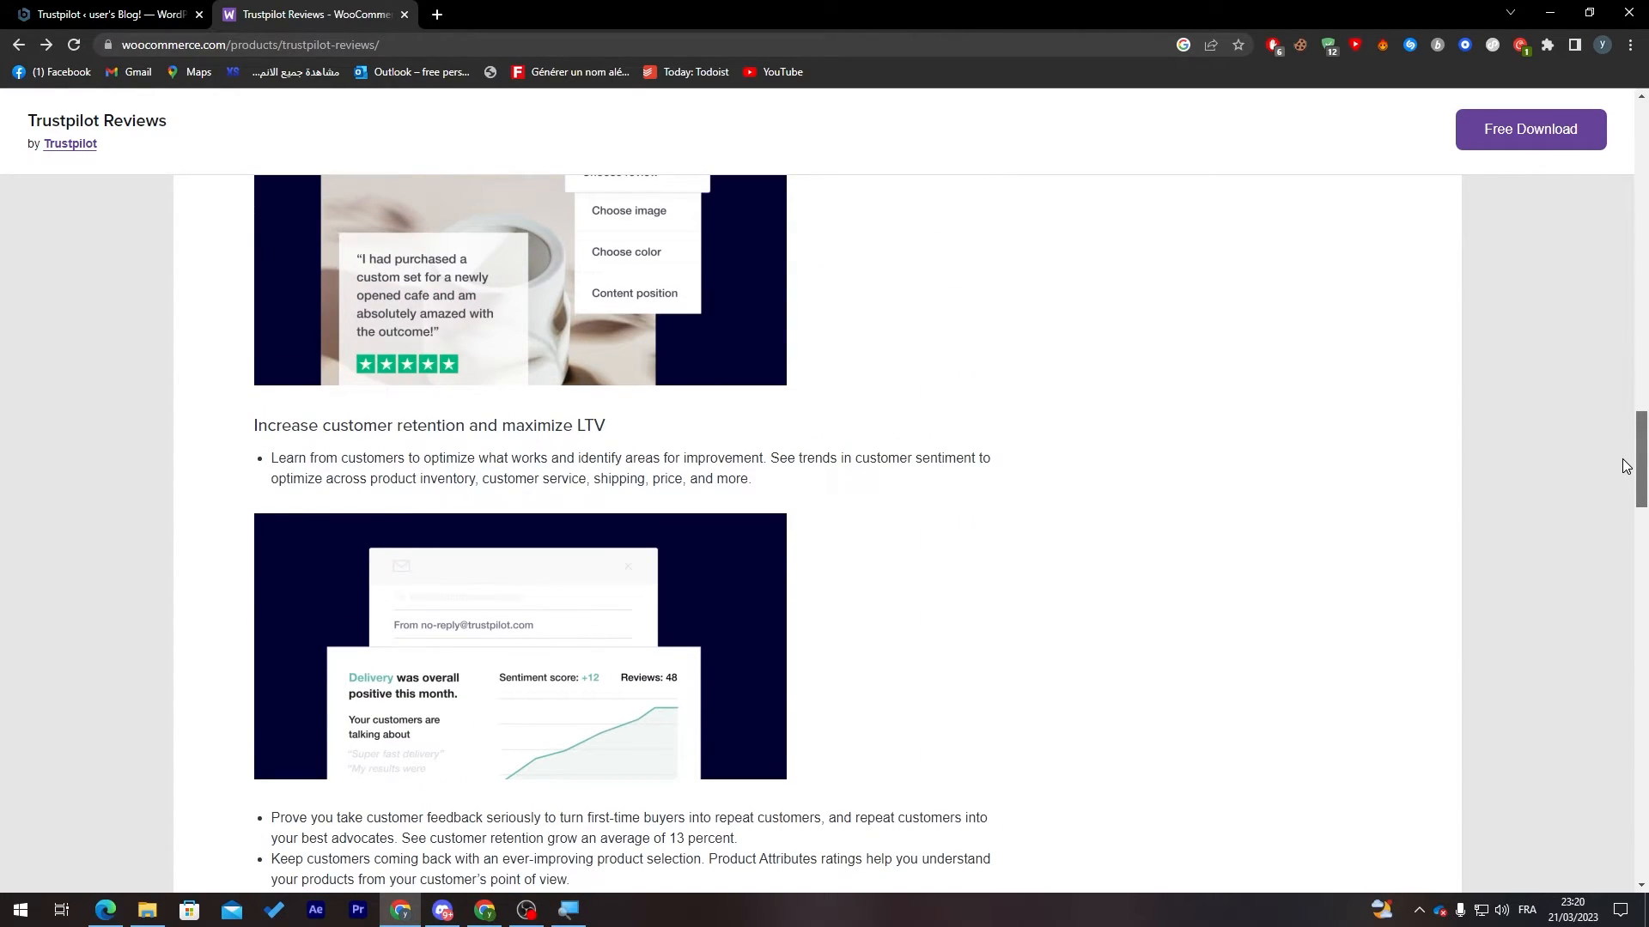
{"action": "scroll", "scroll_direction": "down", "scroll_amount": 3}
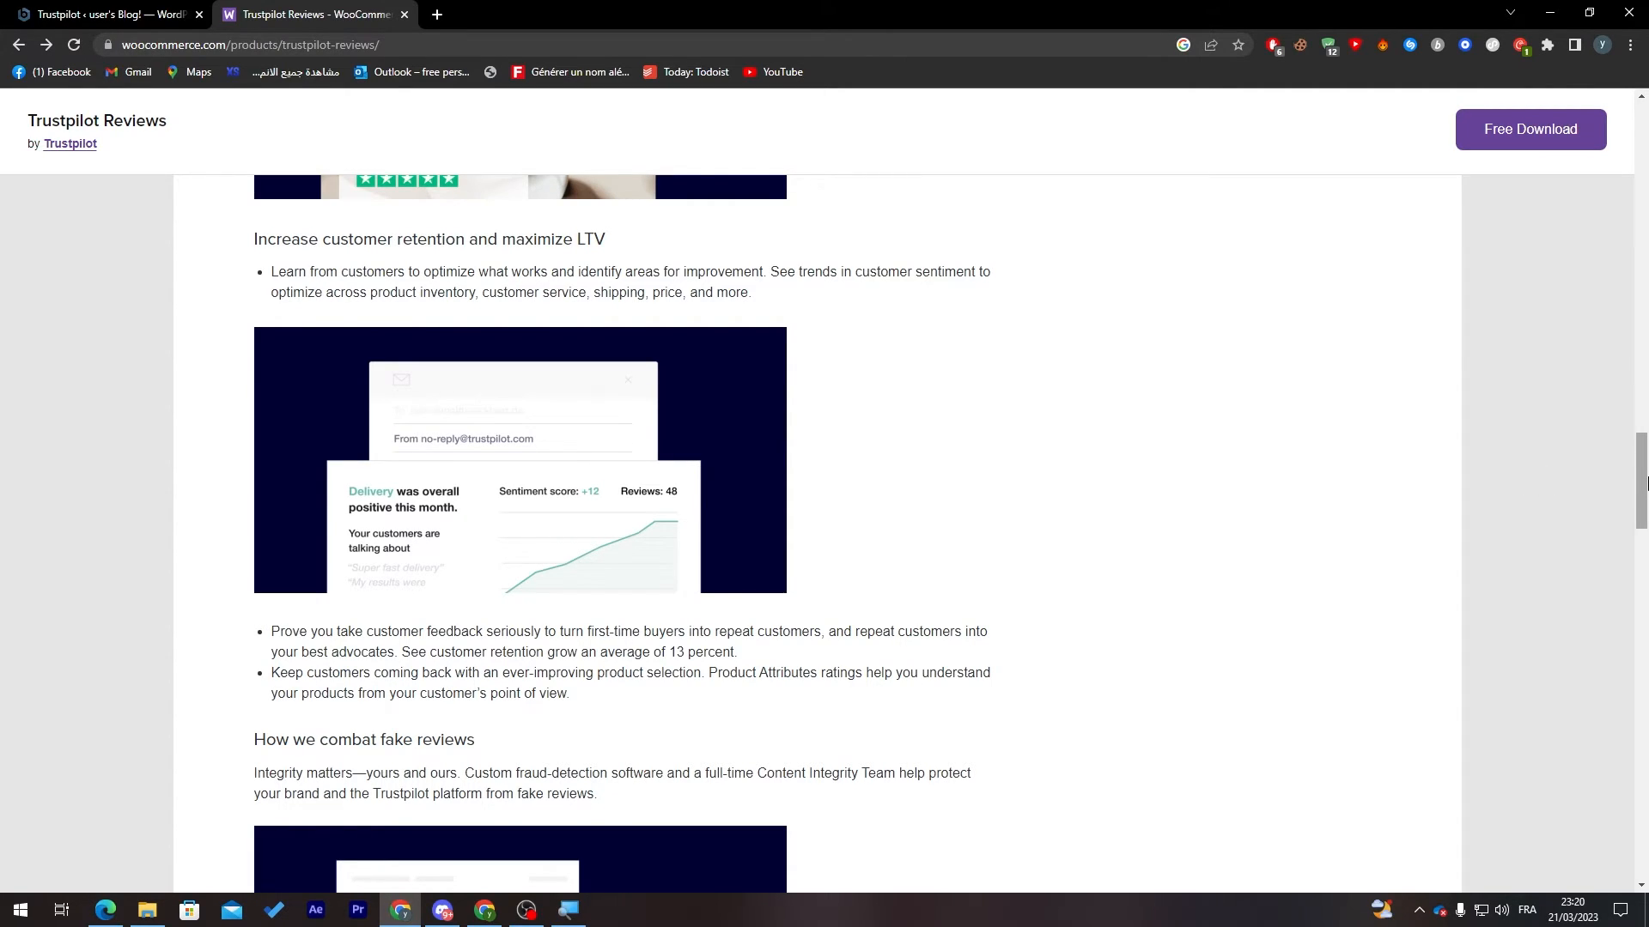
{"action": "scroll", "scroll_direction": "down", "scroll_amount": 3}
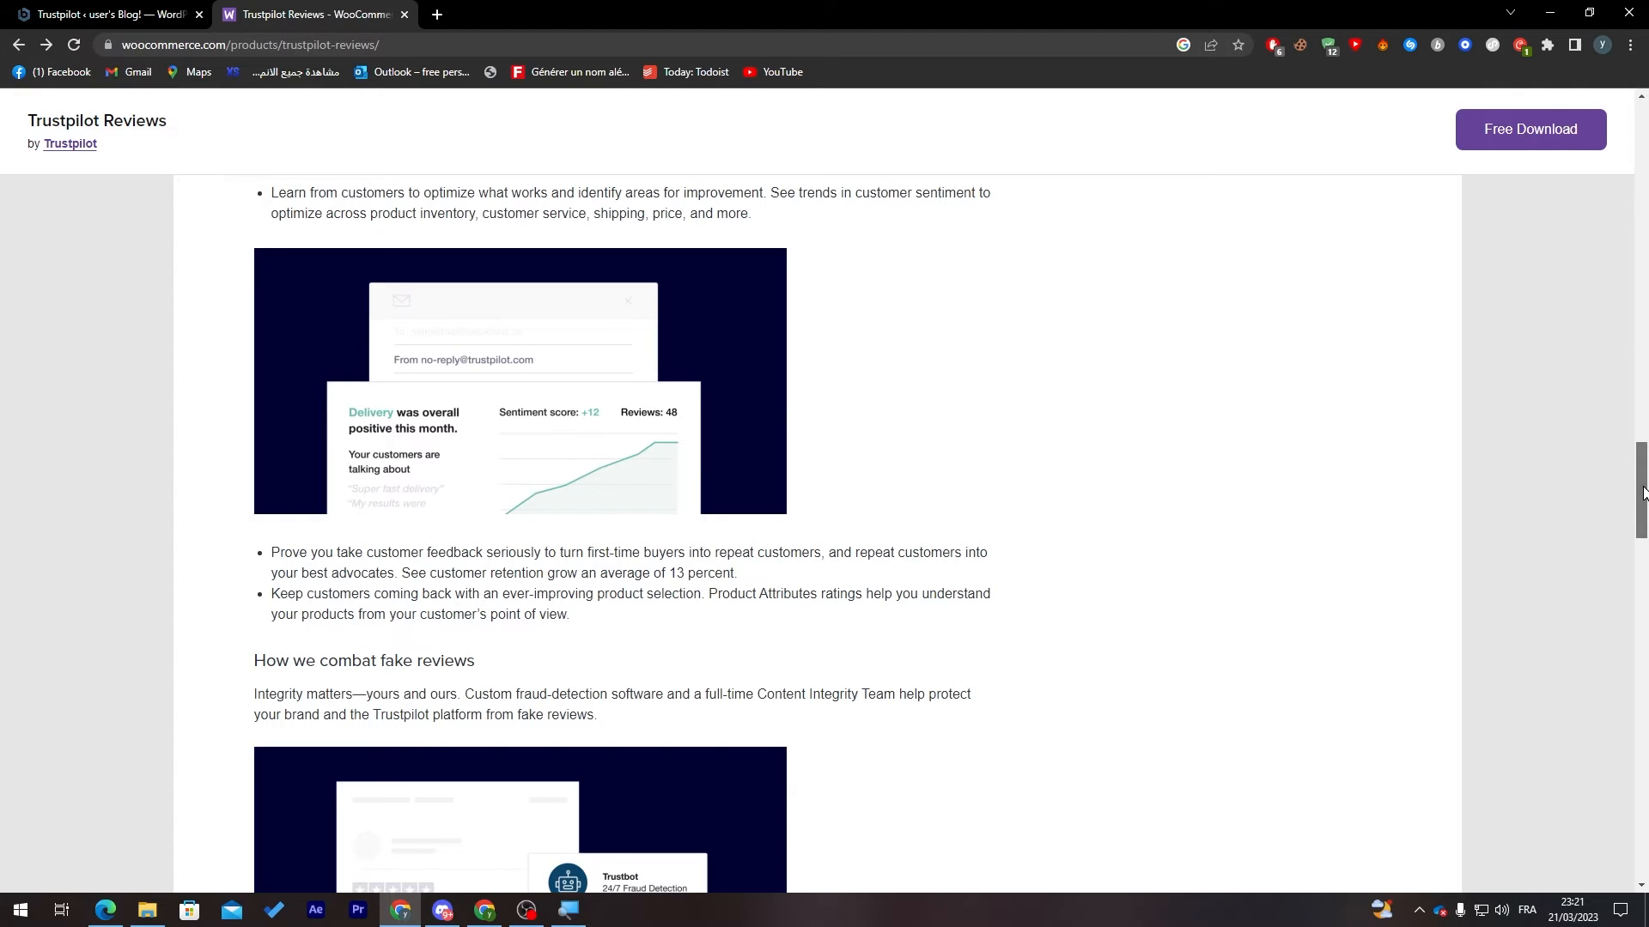
Scroll past 'How we combat fake reviews' to 'Get started with a free account'
{"action": "scroll", "scroll_direction": "down", "scroll_amount": 3}
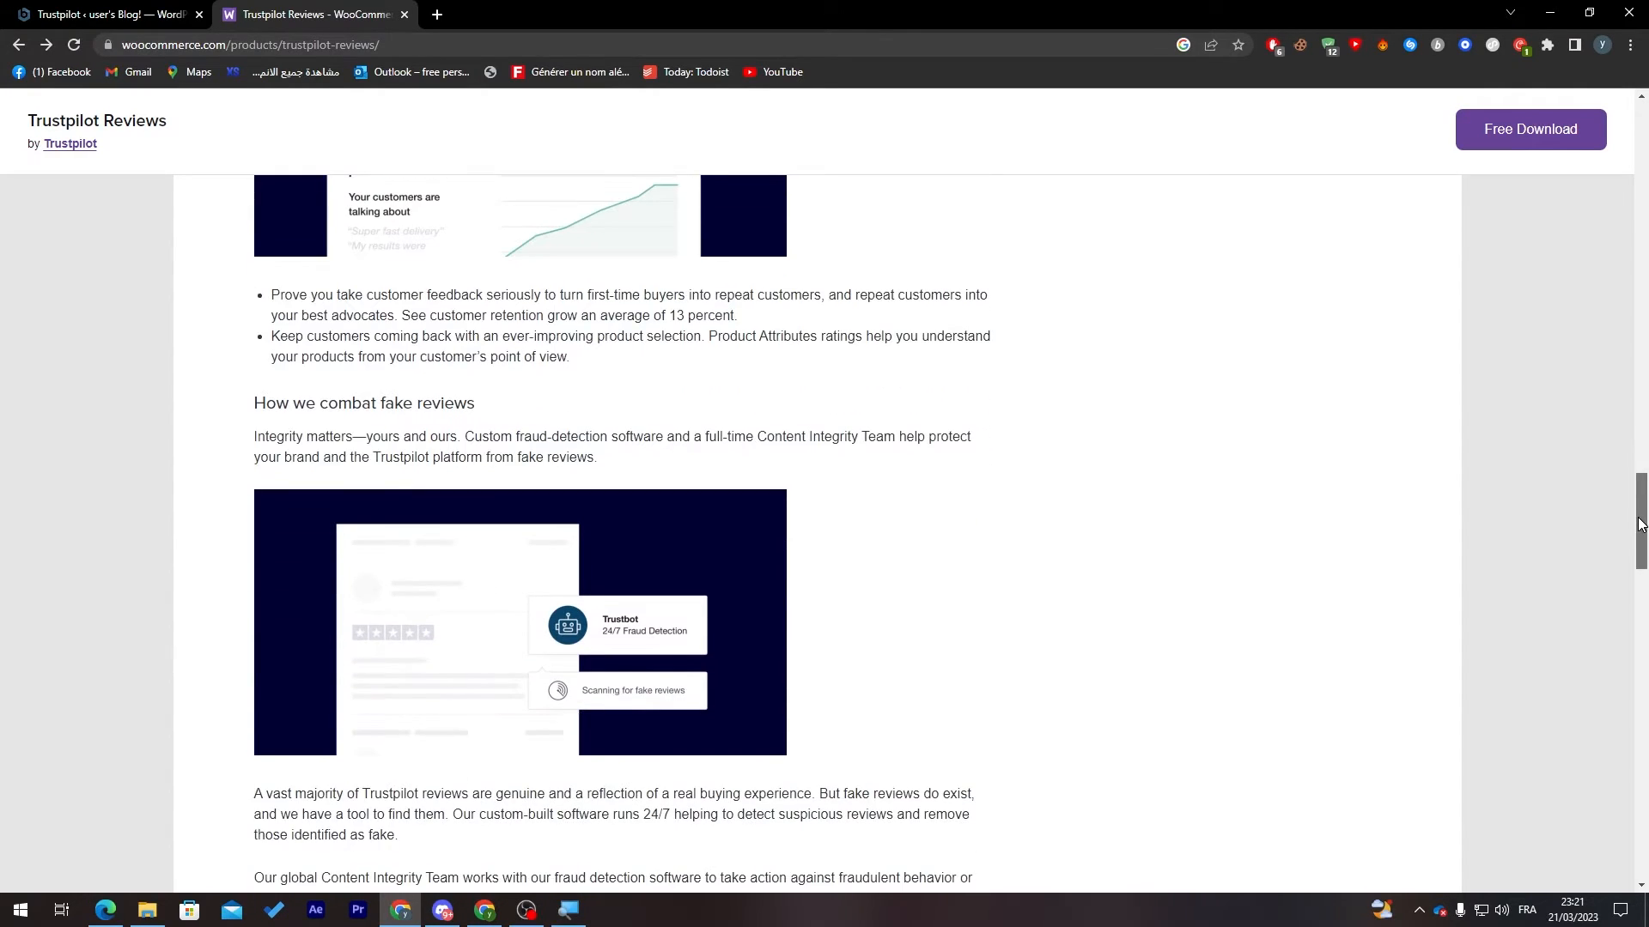
{"action": "mouse_move", "coordinate": [1104, 567]}
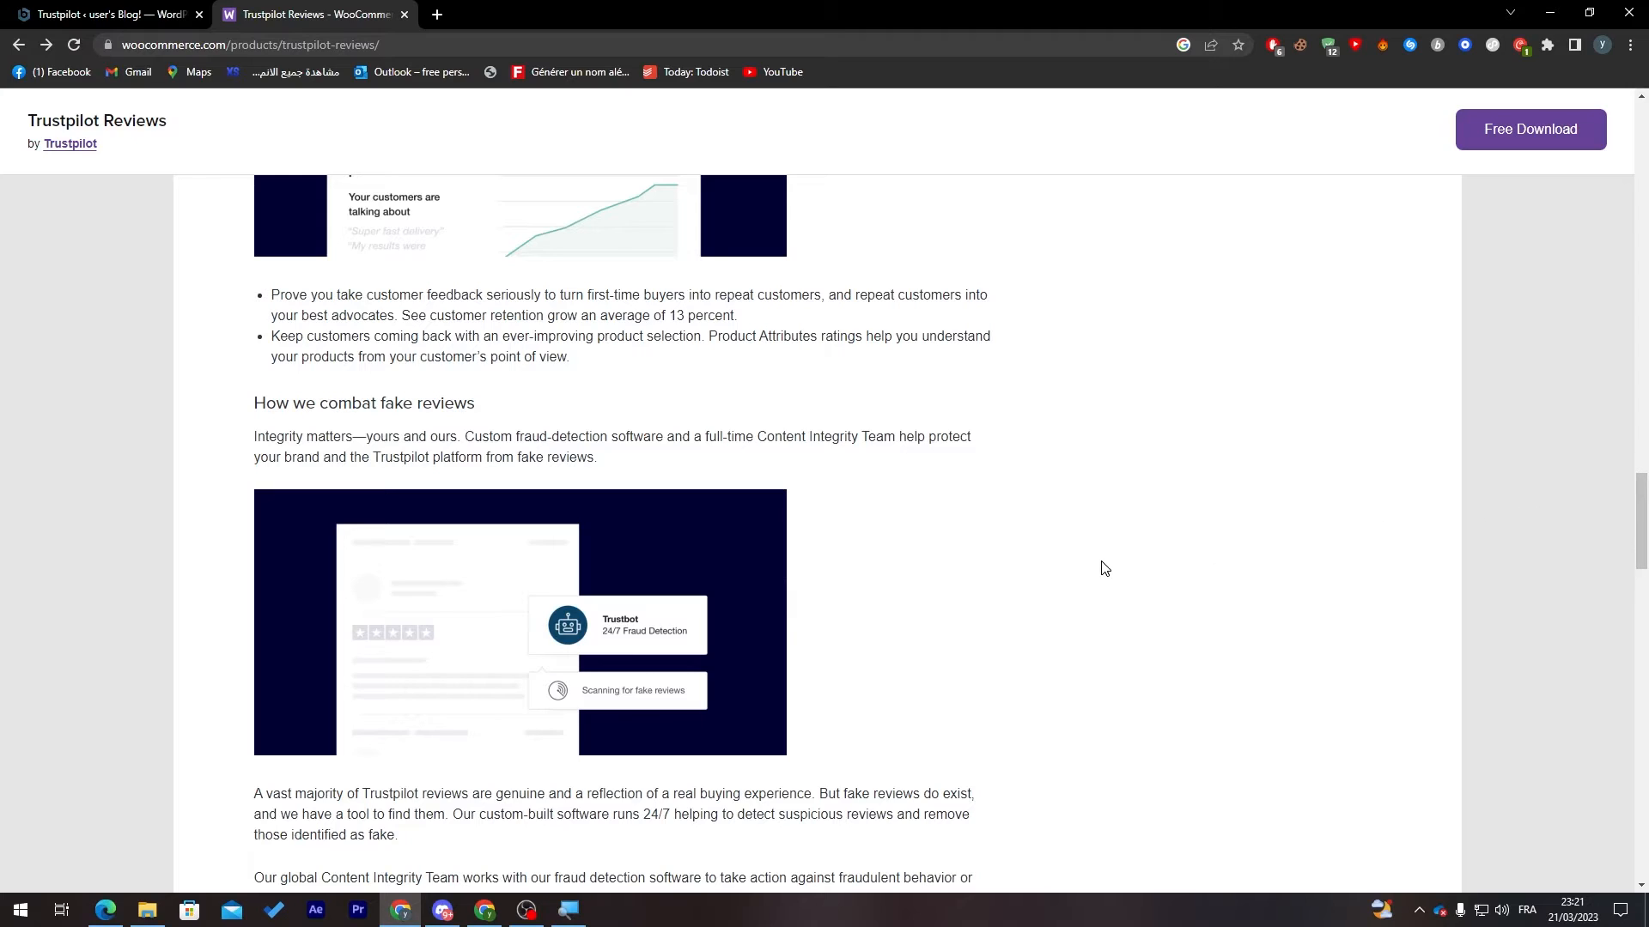
{"action": "mouse_move", "coordinate": [1063, 554]}
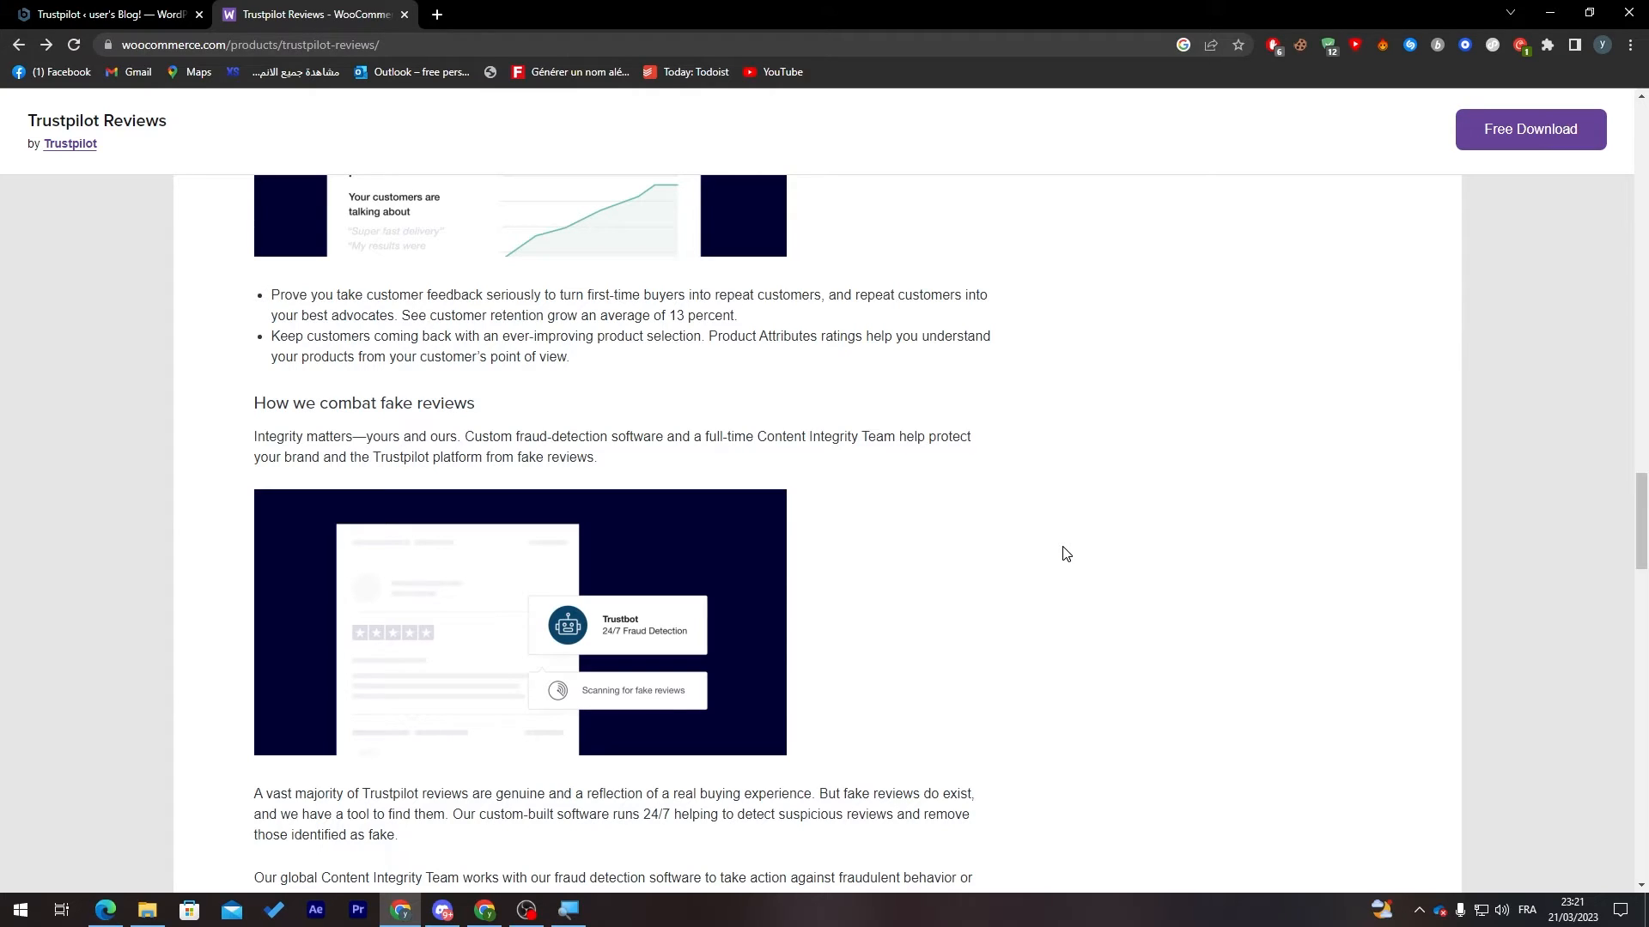
{"action": "mouse_move", "coordinate": [1007, 538]}
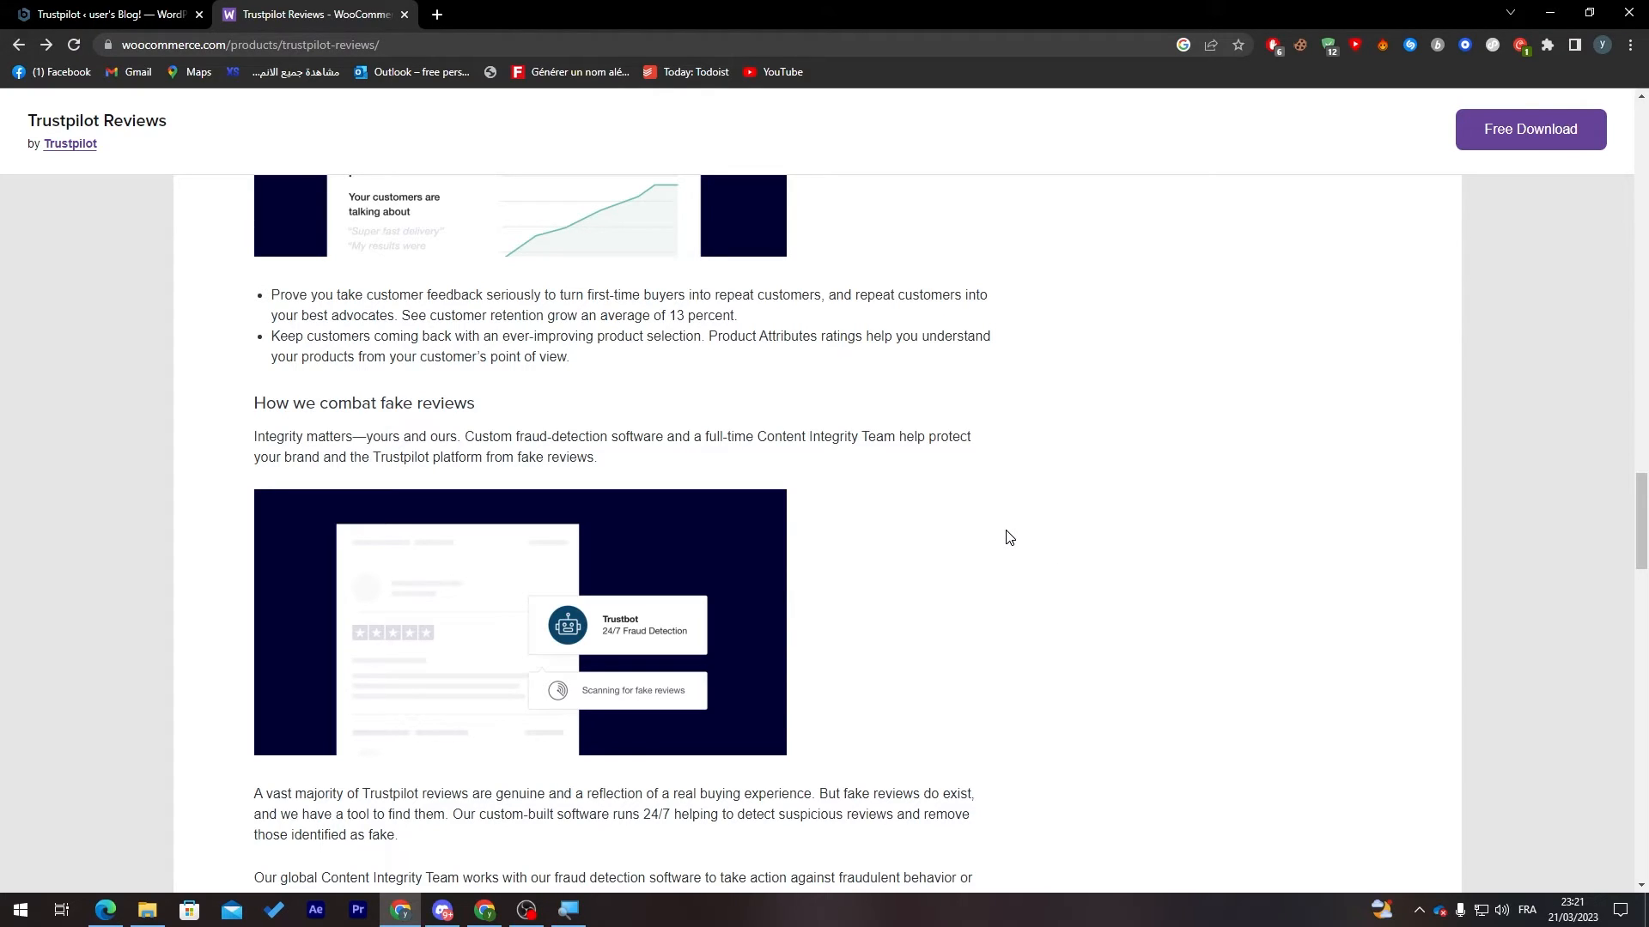
{"action": "mouse_move", "coordinate": [1039, 536]}
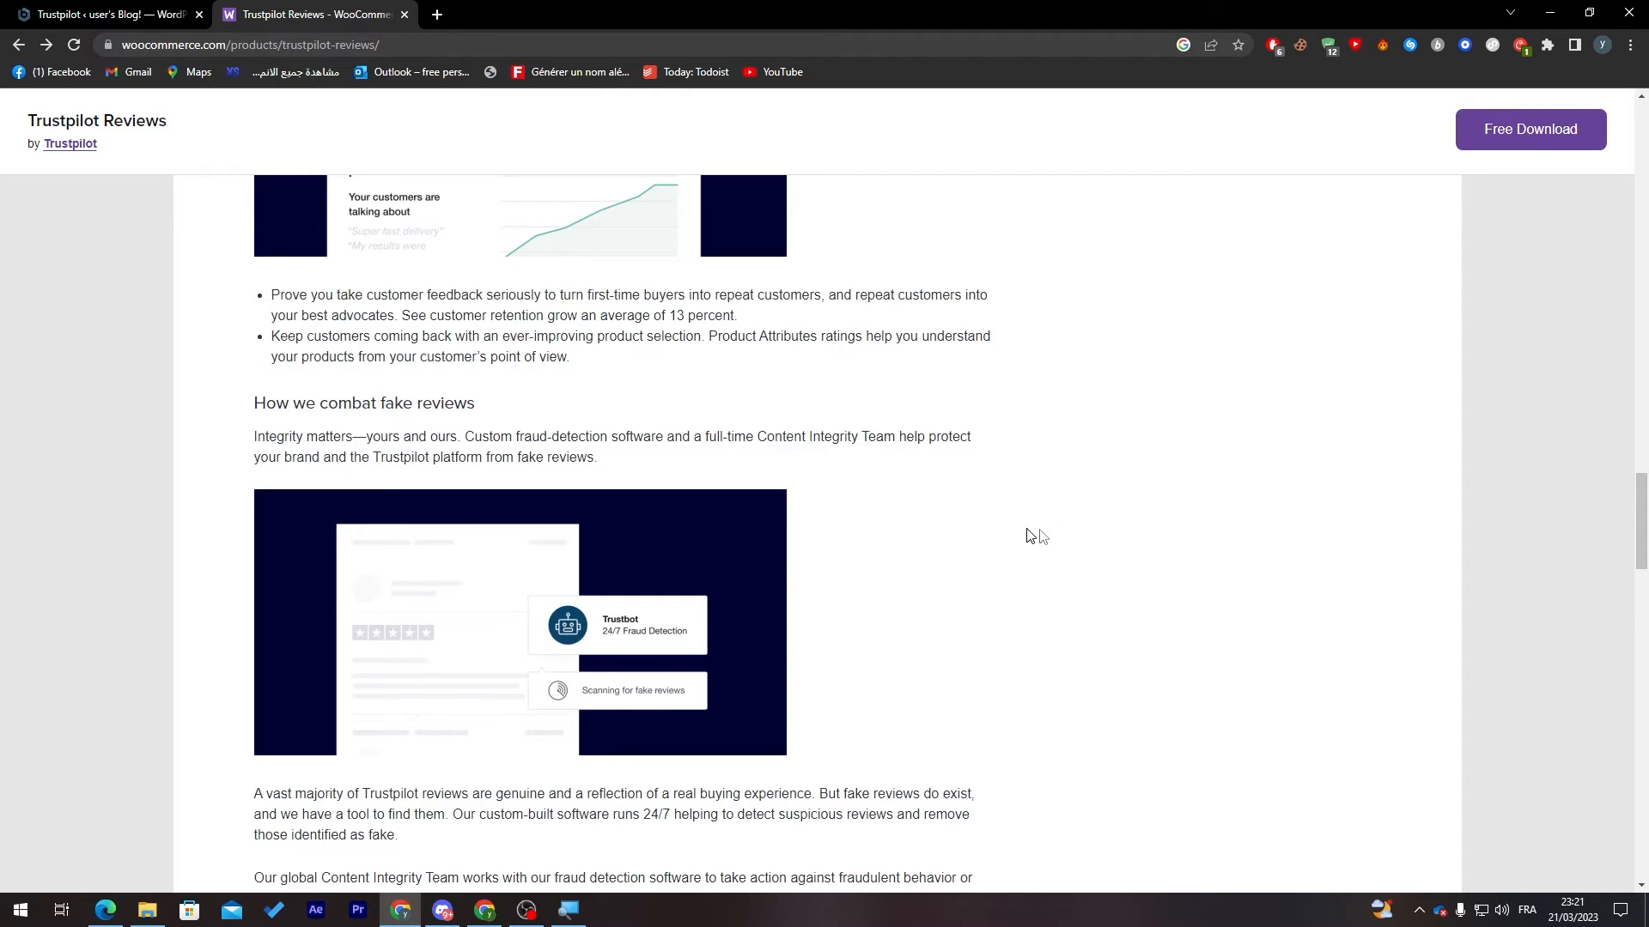
{"action": "mouse_move", "coordinate": [639, 542]}
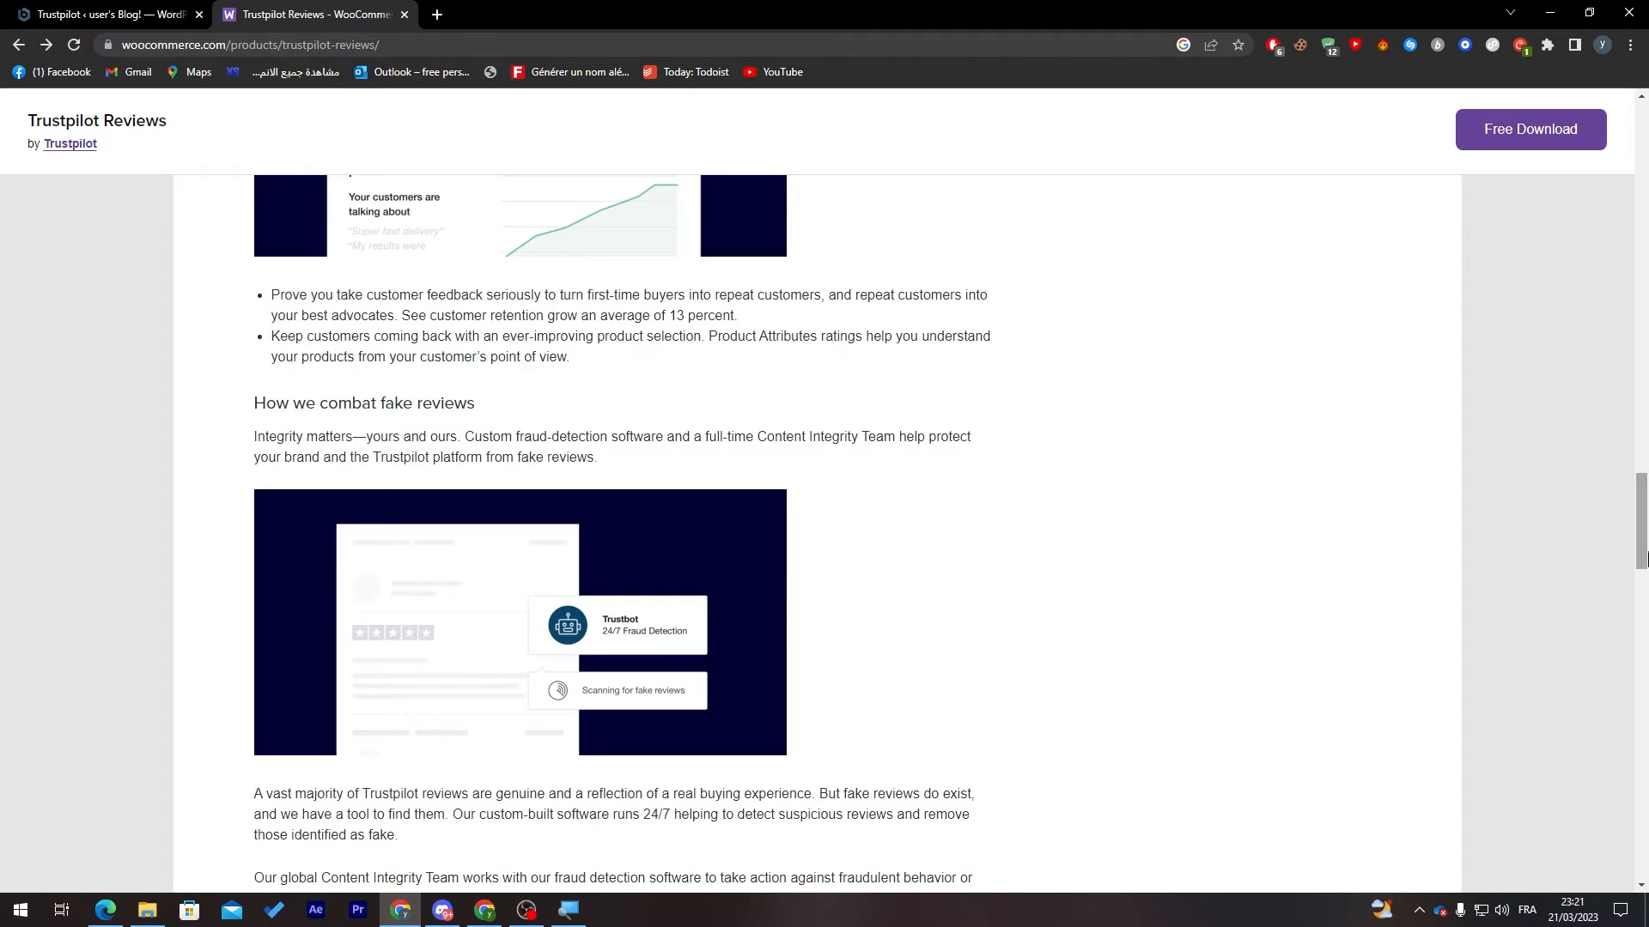
{"action": "scroll", "scroll_direction": "down", "scroll_amount": 3}
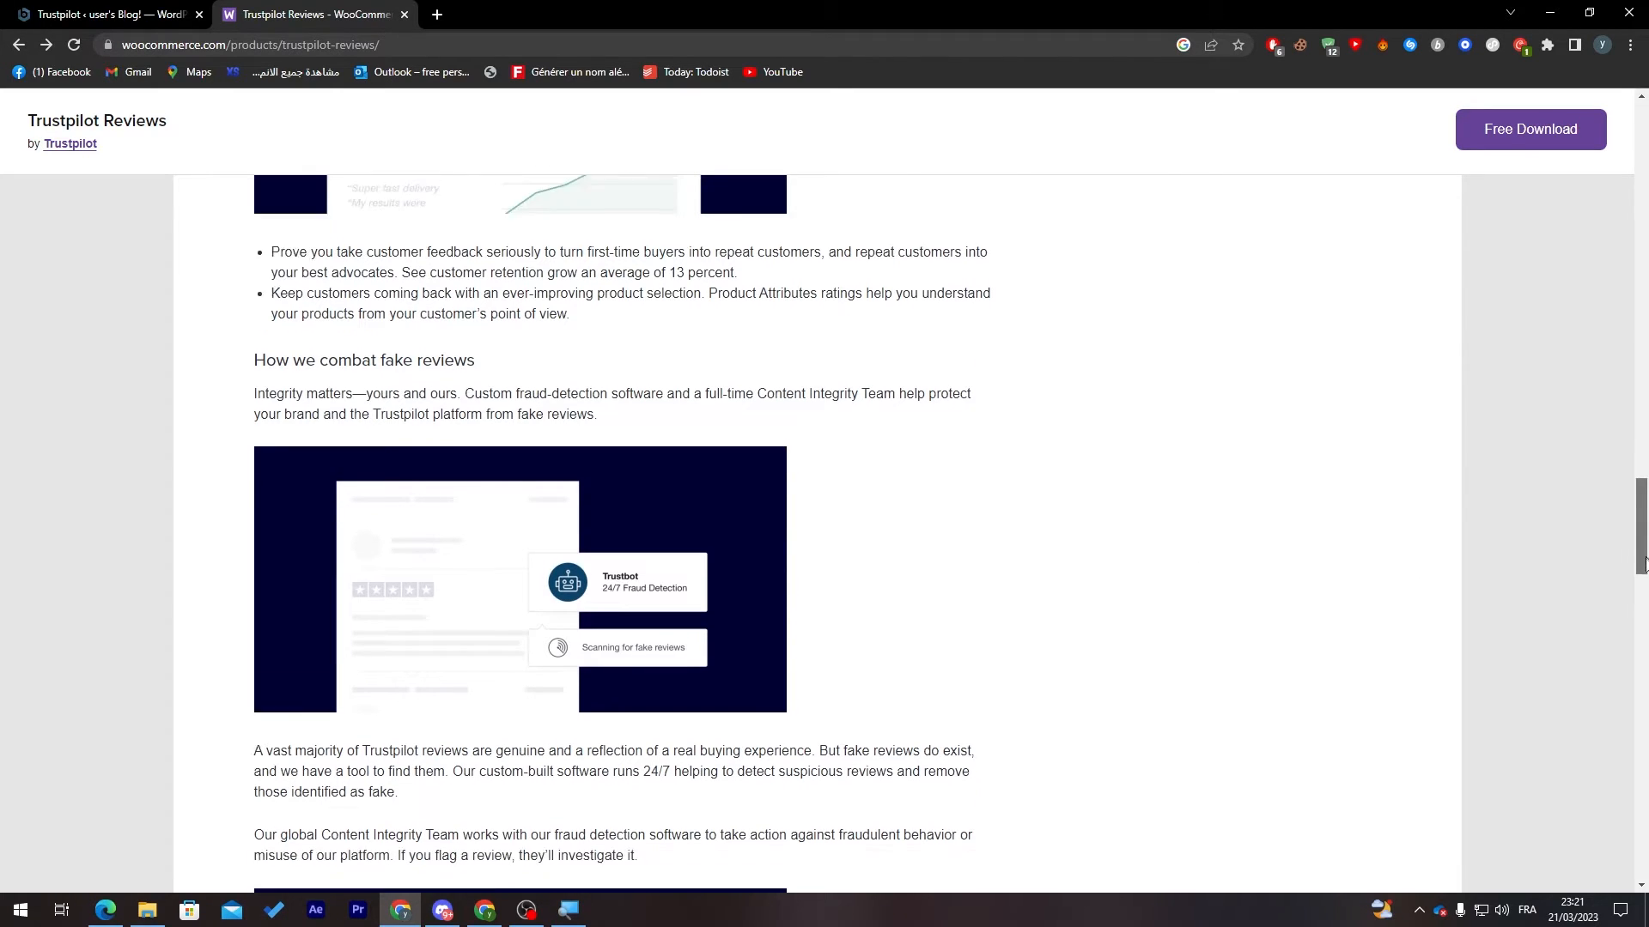
{"action": "scroll", "scroll_direction": "down", "scroll_amount": 3}
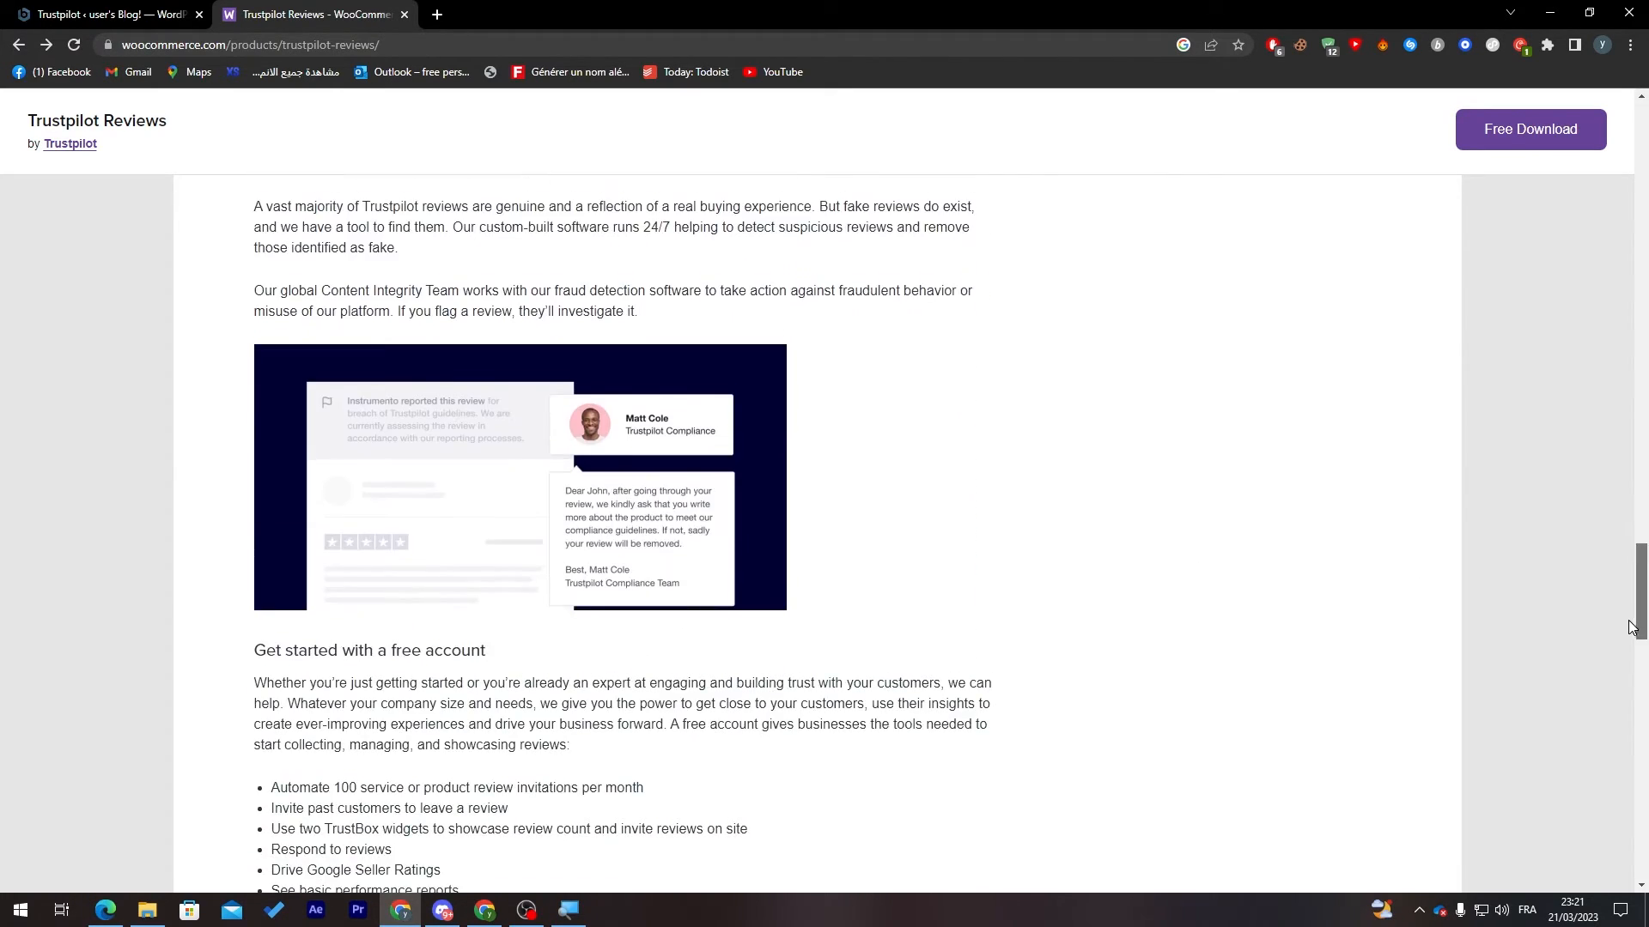
{"action": "scroll", "scroll_direction": "down", "scroll_amount": 3}
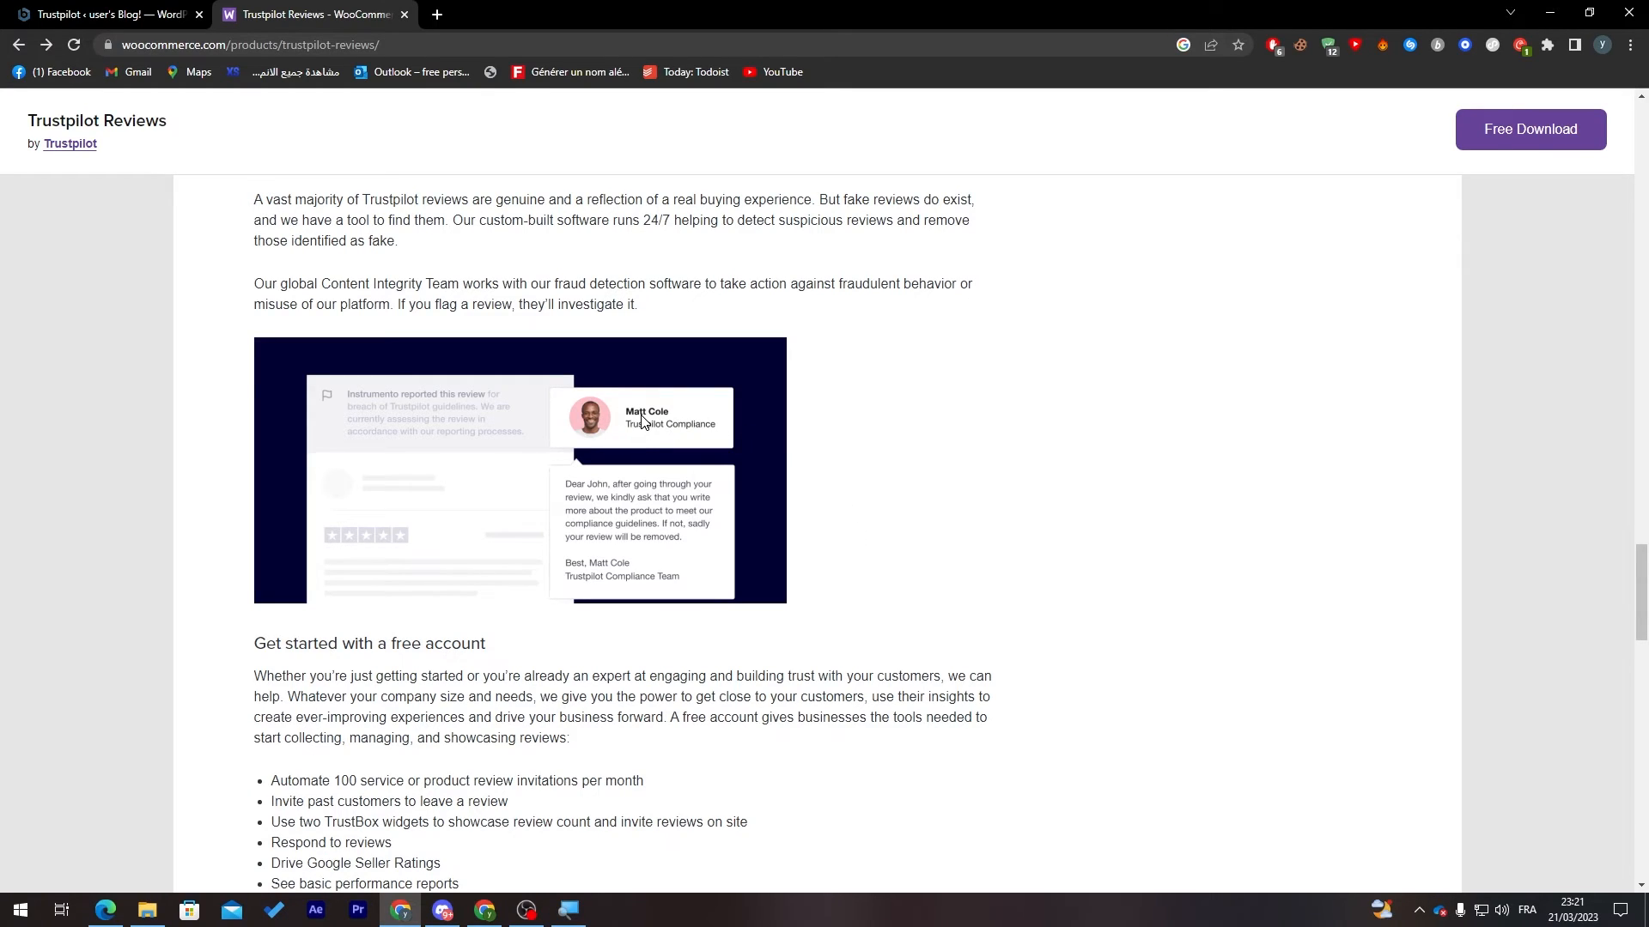
{"action": "mouse_move", "coordinate": [651, 423]}
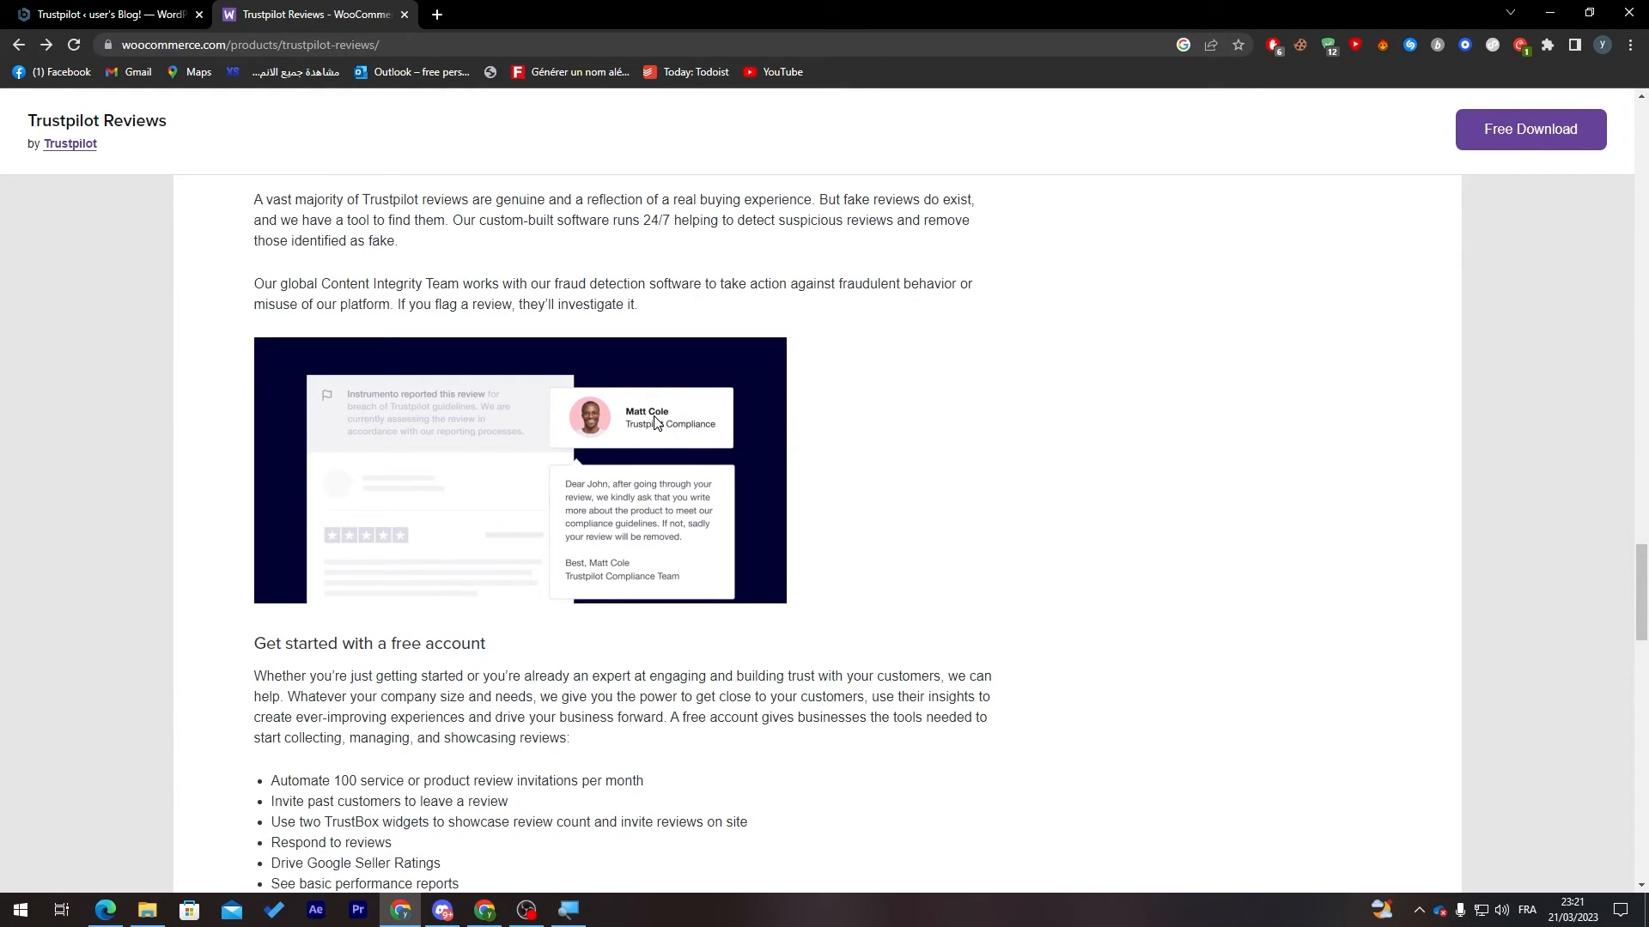
{"action": "mouse_move", "coordinate": [577, 501]}
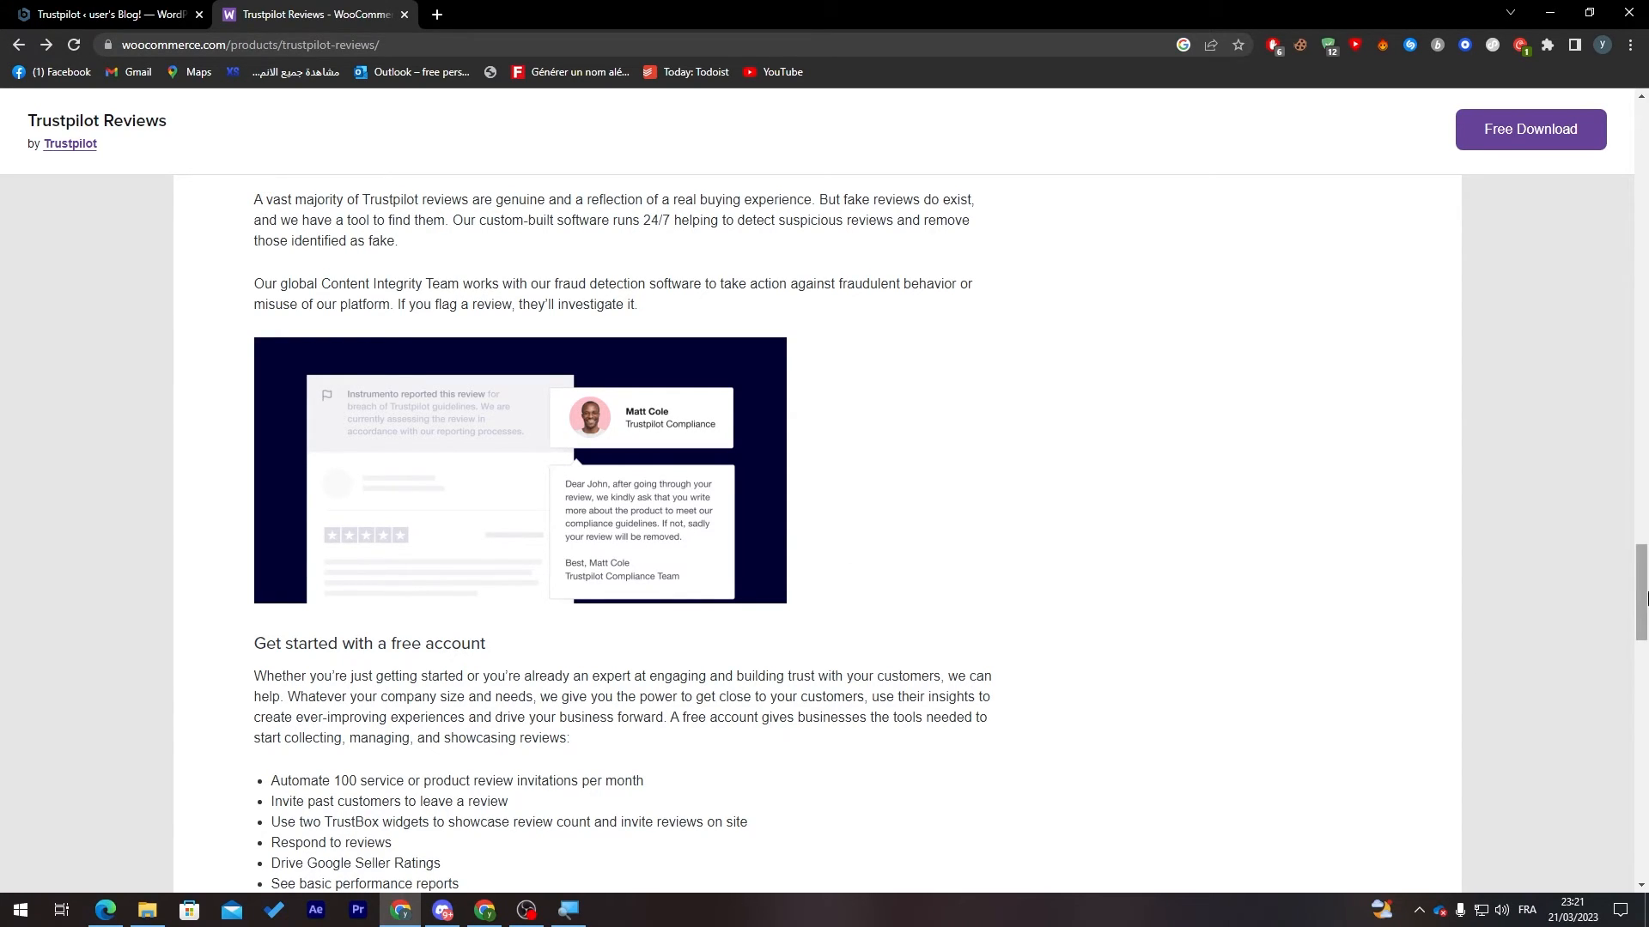
Read 'Installing the integration is easy', then return to the WordPress Trustpilot tab
{"action": "scroll", "scroll_direction": "down", "scroll_amount": 3}
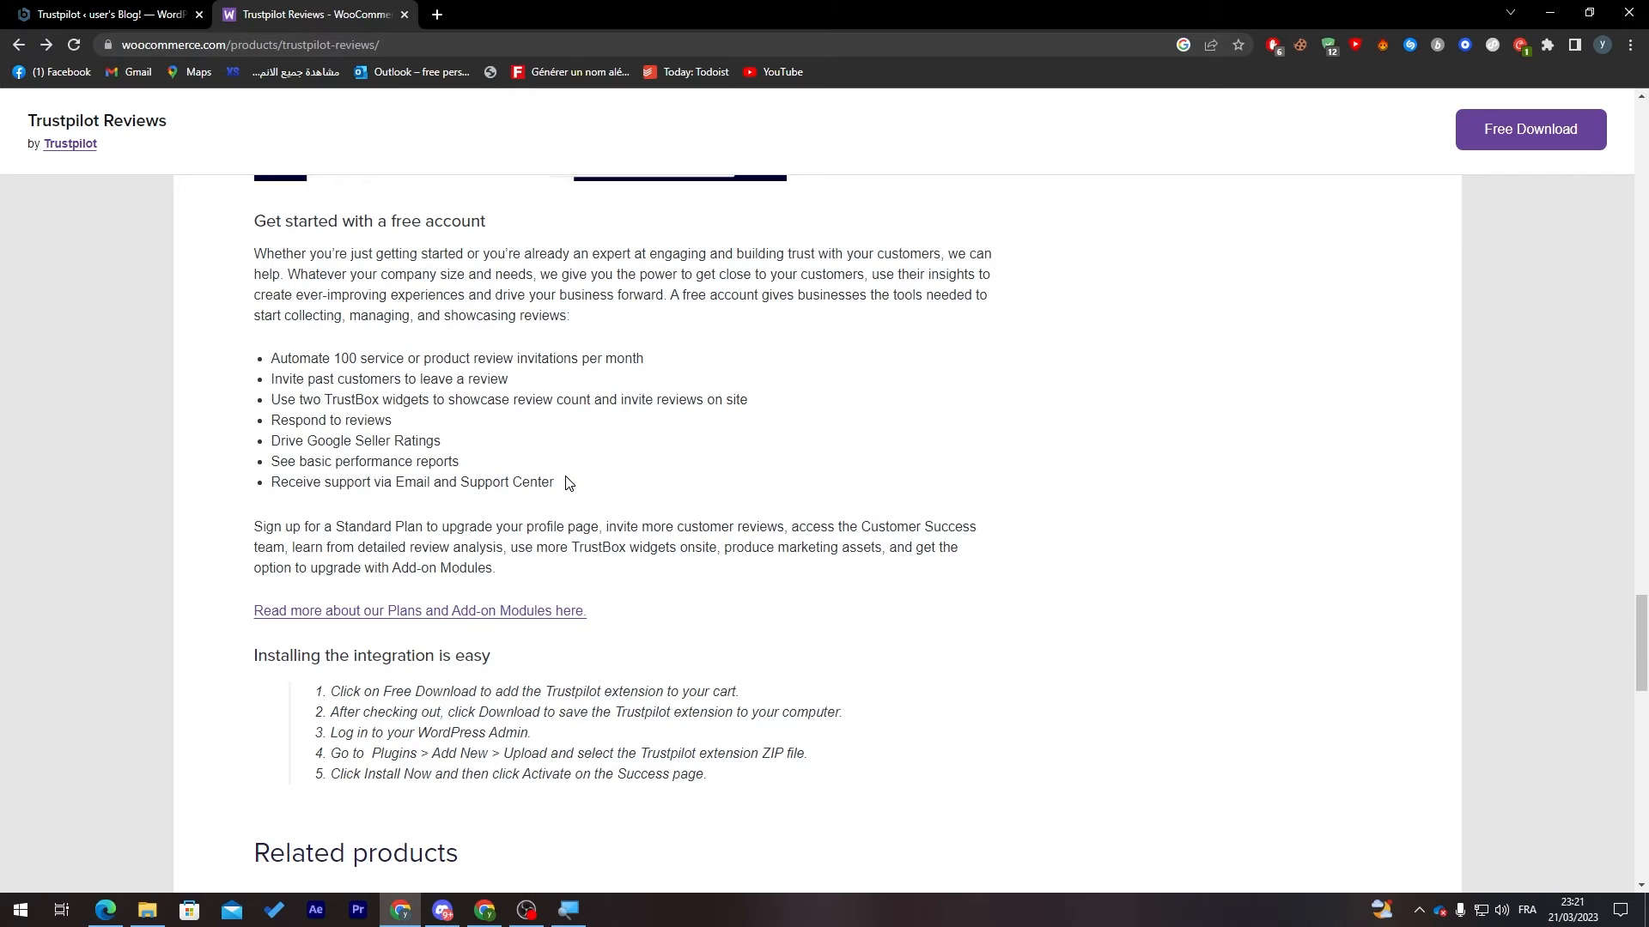
{"action": "mouse_move", "coordinate": [807, 524]}
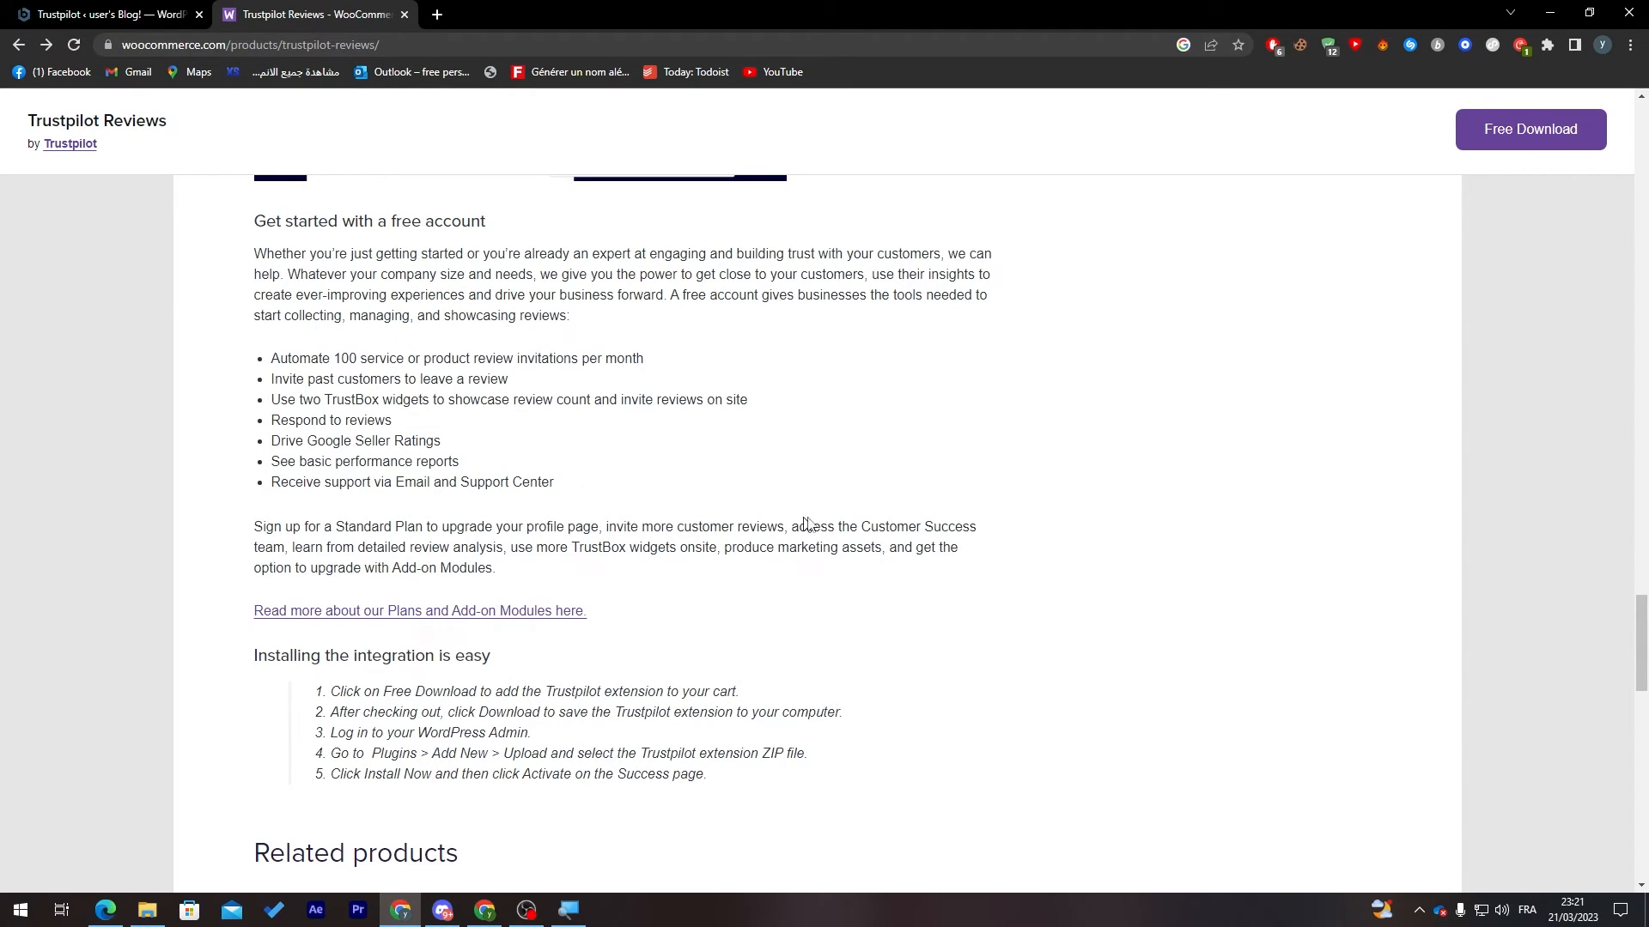
{"action": "mouse_move", "coordinate": [839, 524]}
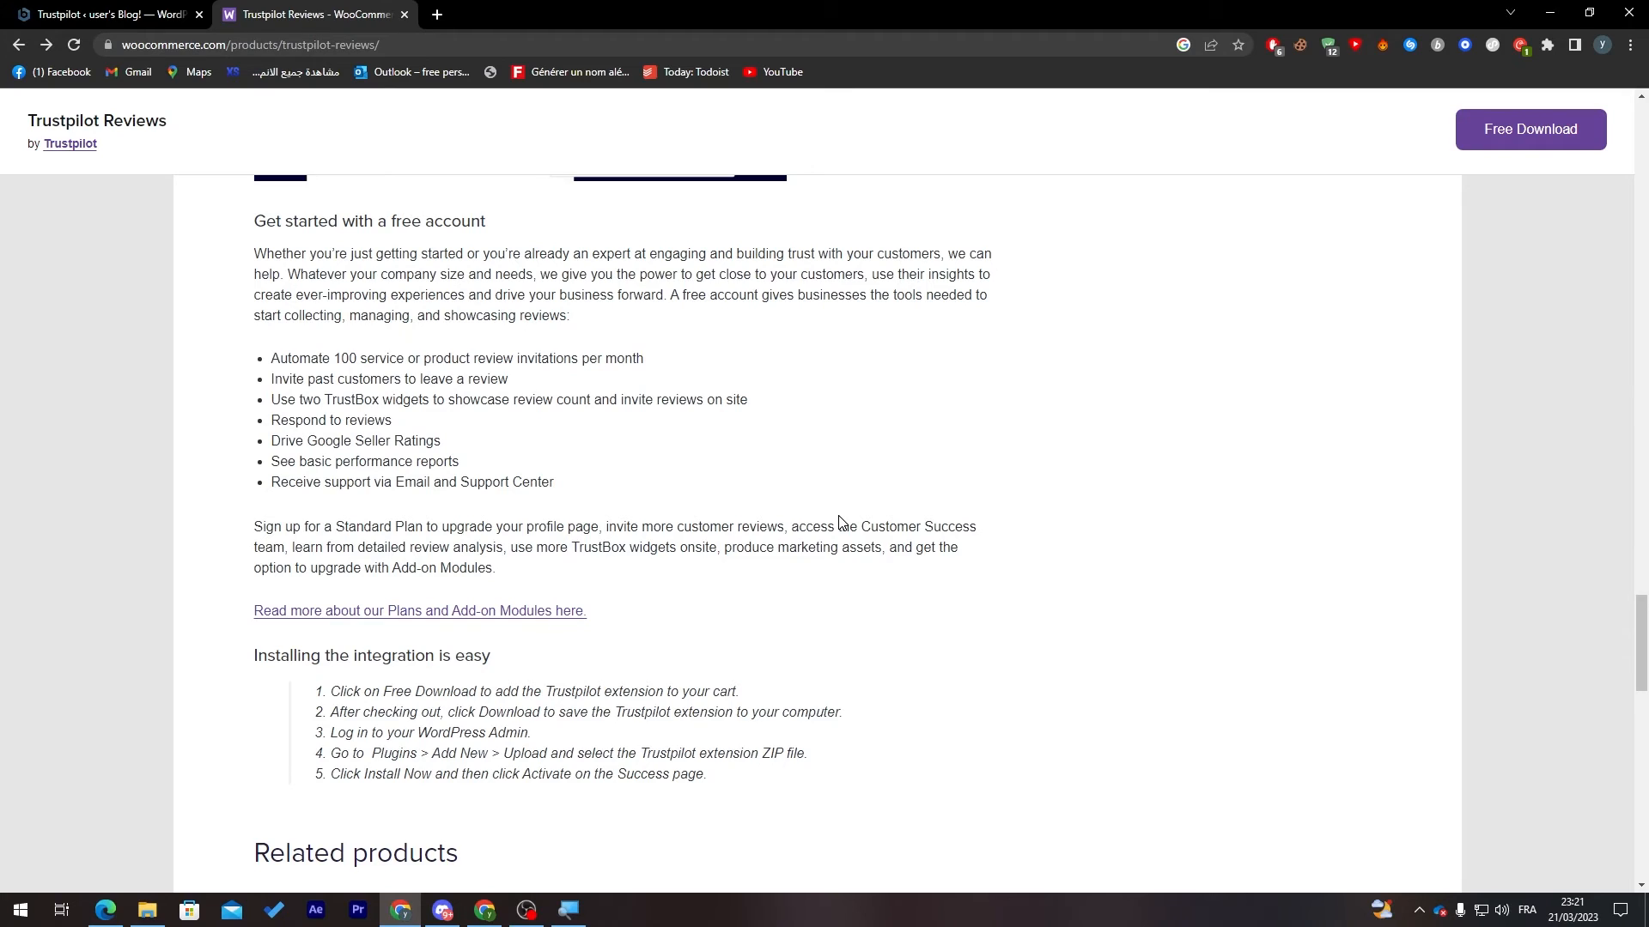
{"action": "mouse_move", "coordinate": [863, 525]}
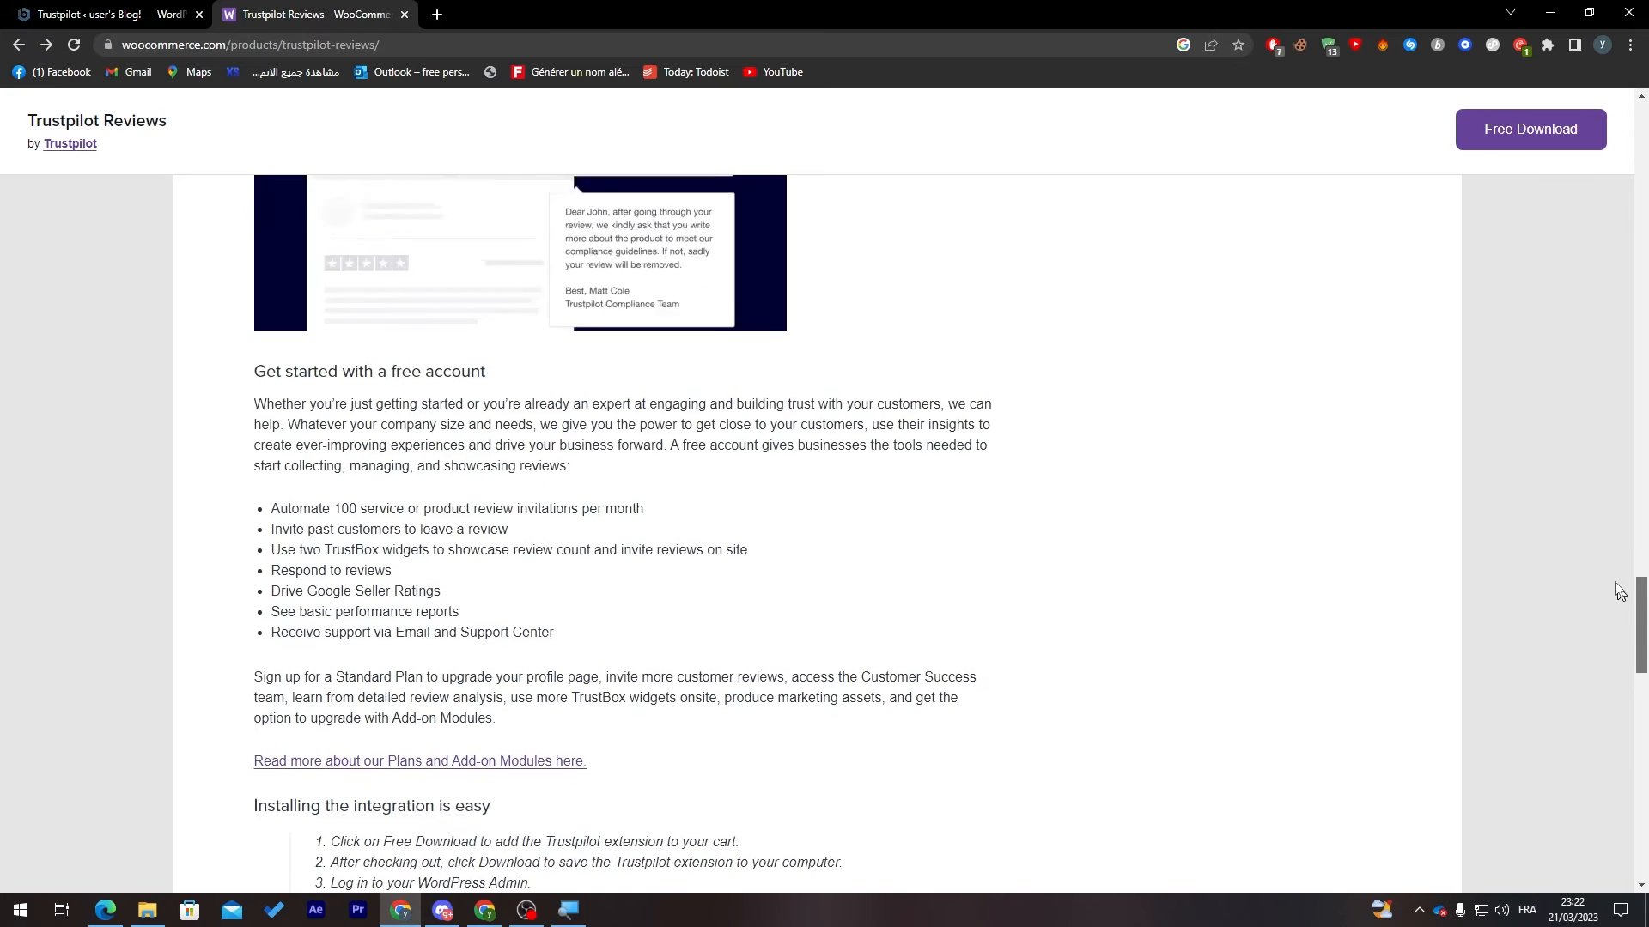
{"action": "left_click", "coordinate": [100, 13]}
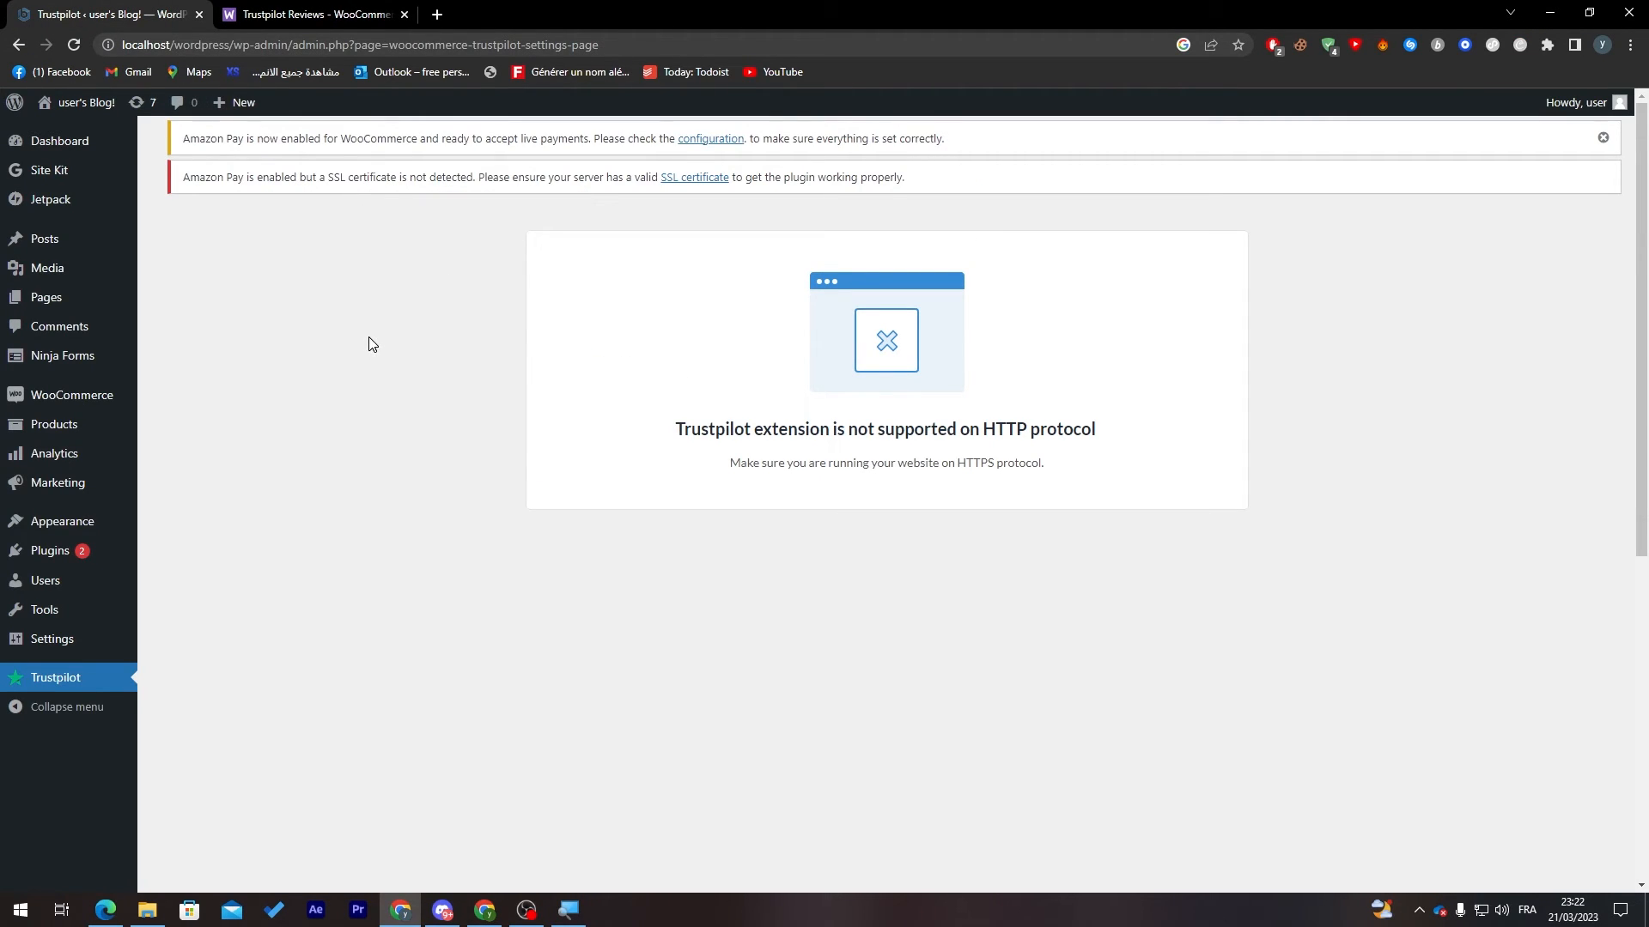
Filter installed plugins to Active and find Trustpilot-reviews in the list
{"action": "left_click", "coordinate": [49, 549]}
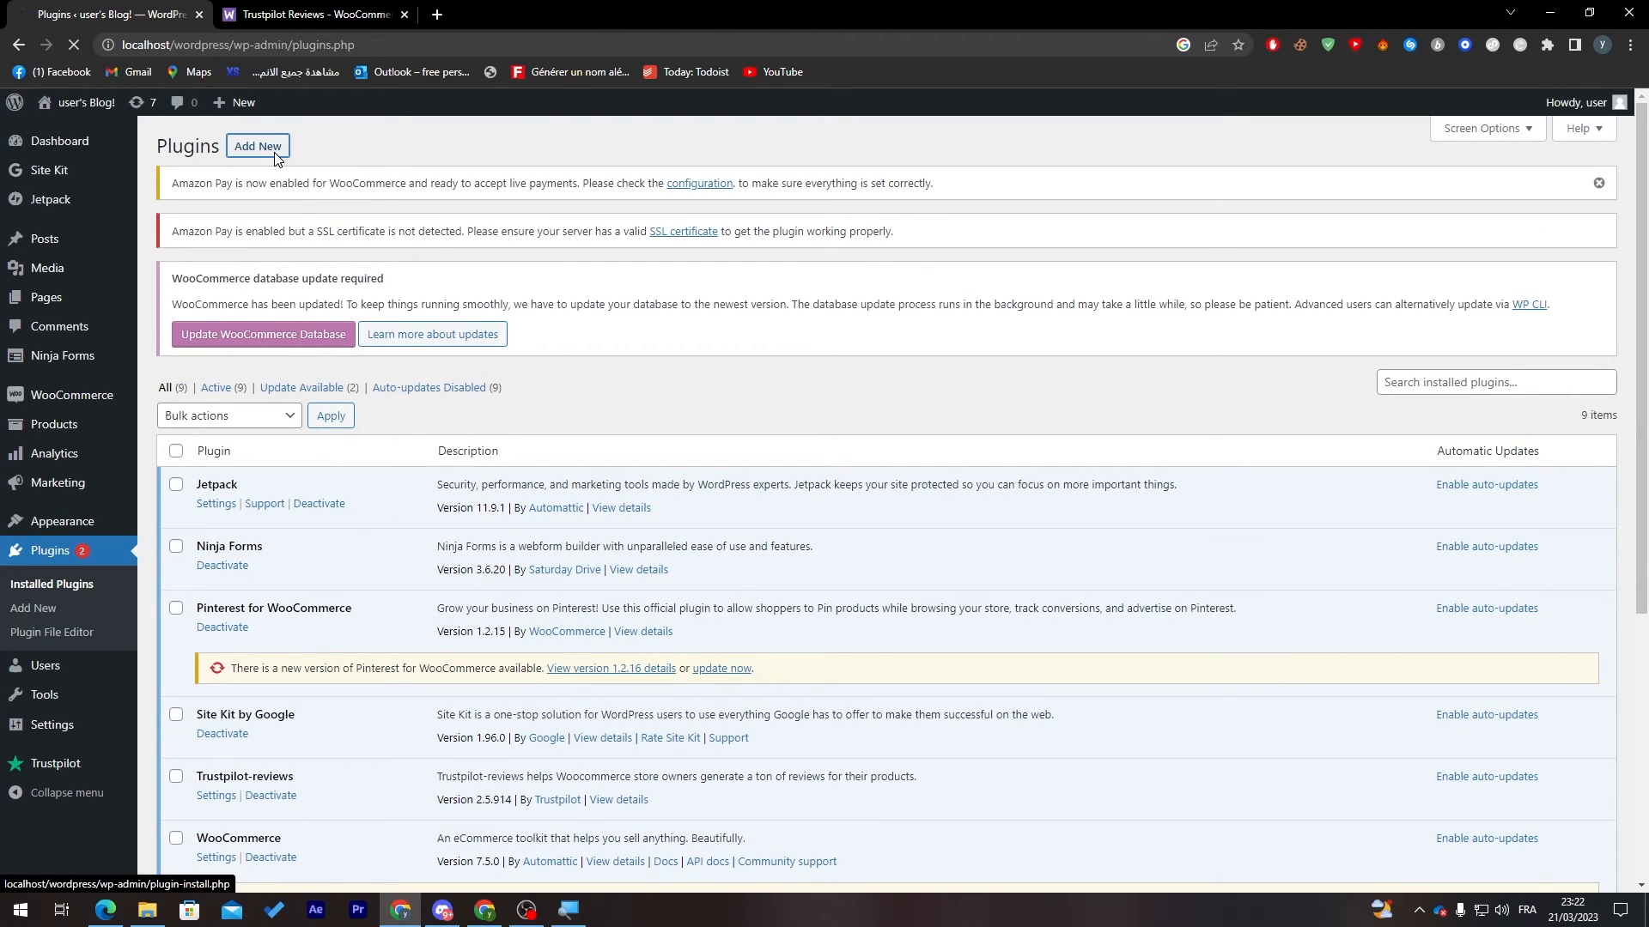
{"action": "left_click", "coordinate": [256, 146]}
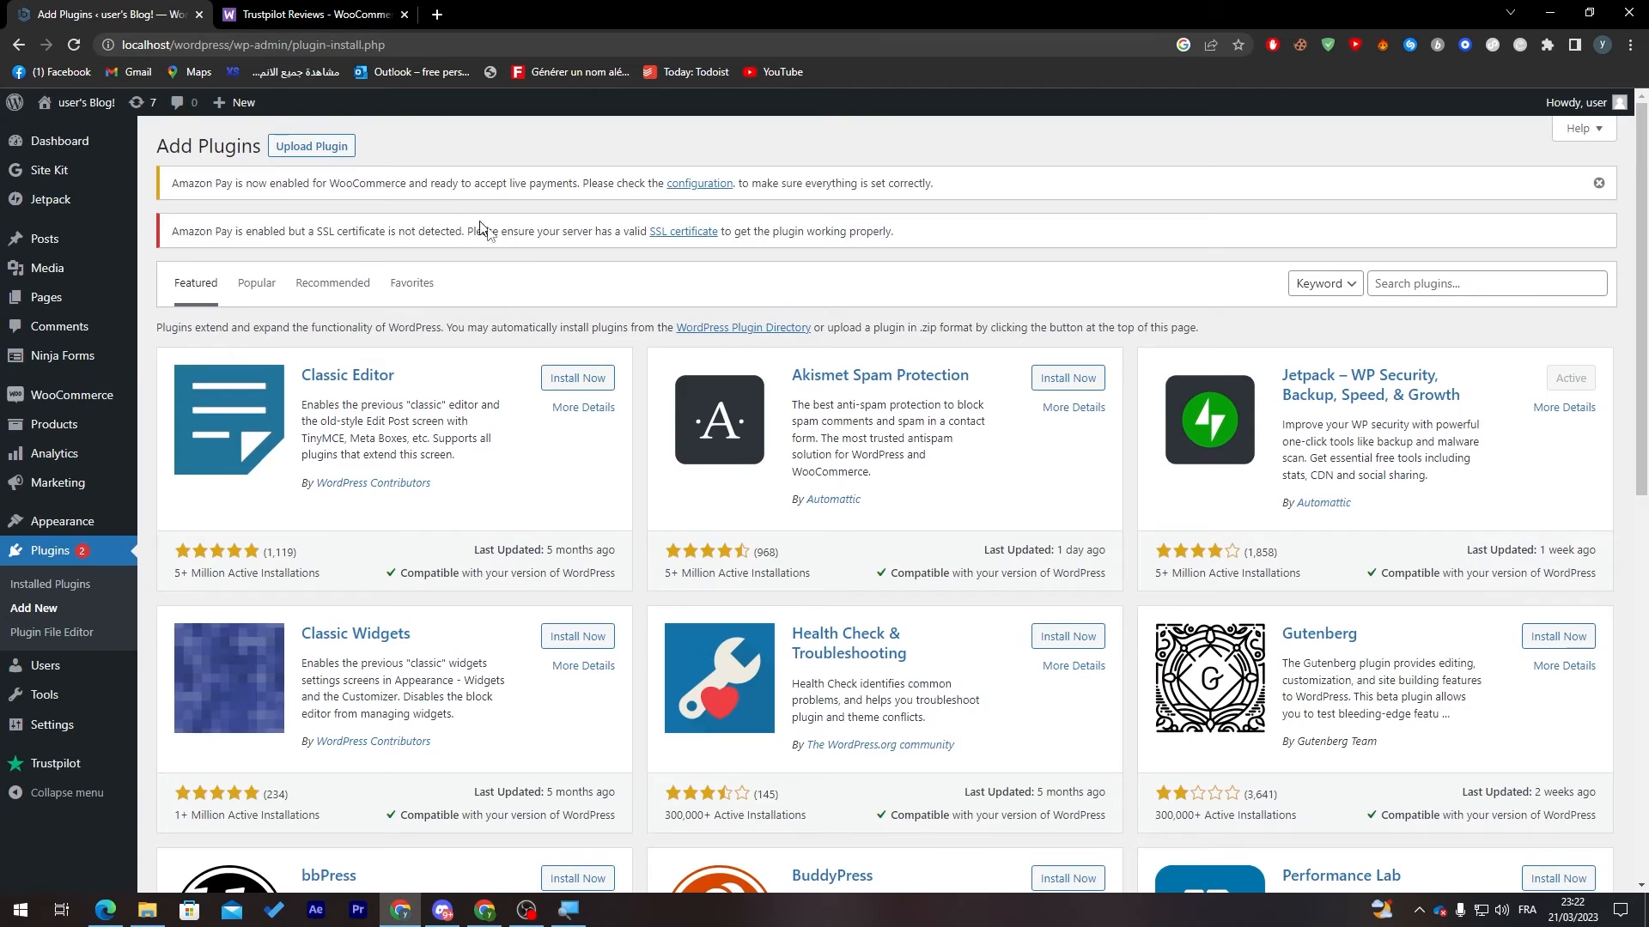
{"action": "mouse_move", "coordinate": [1039, 340]}
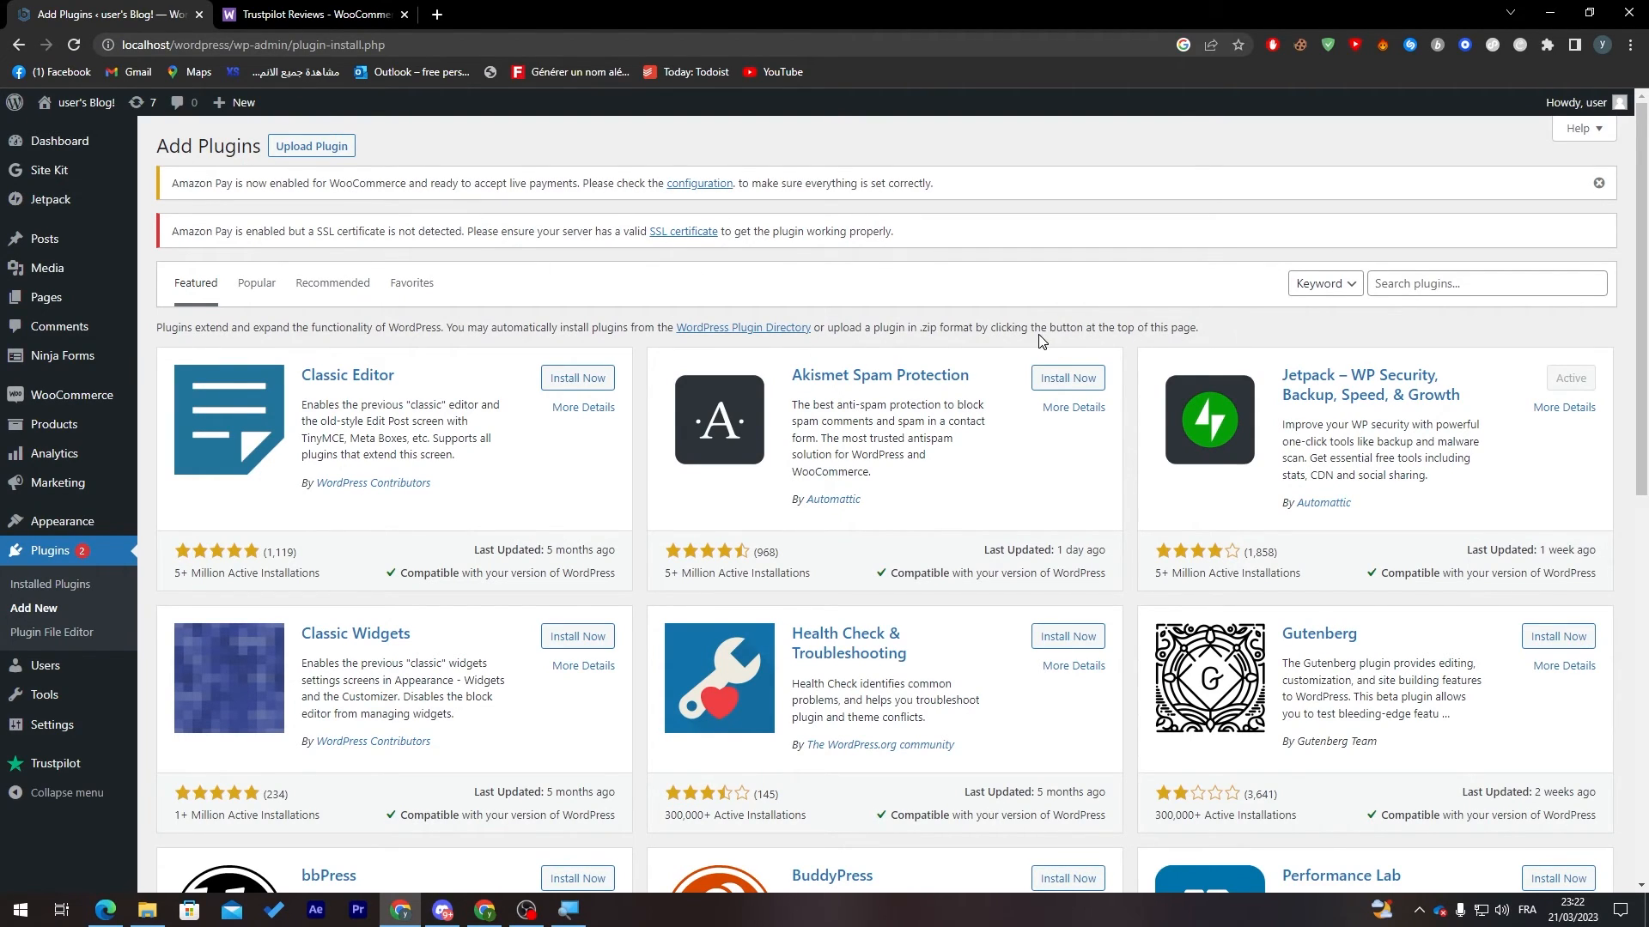
{"action": "left_click", "coordinate": [48, 585]}
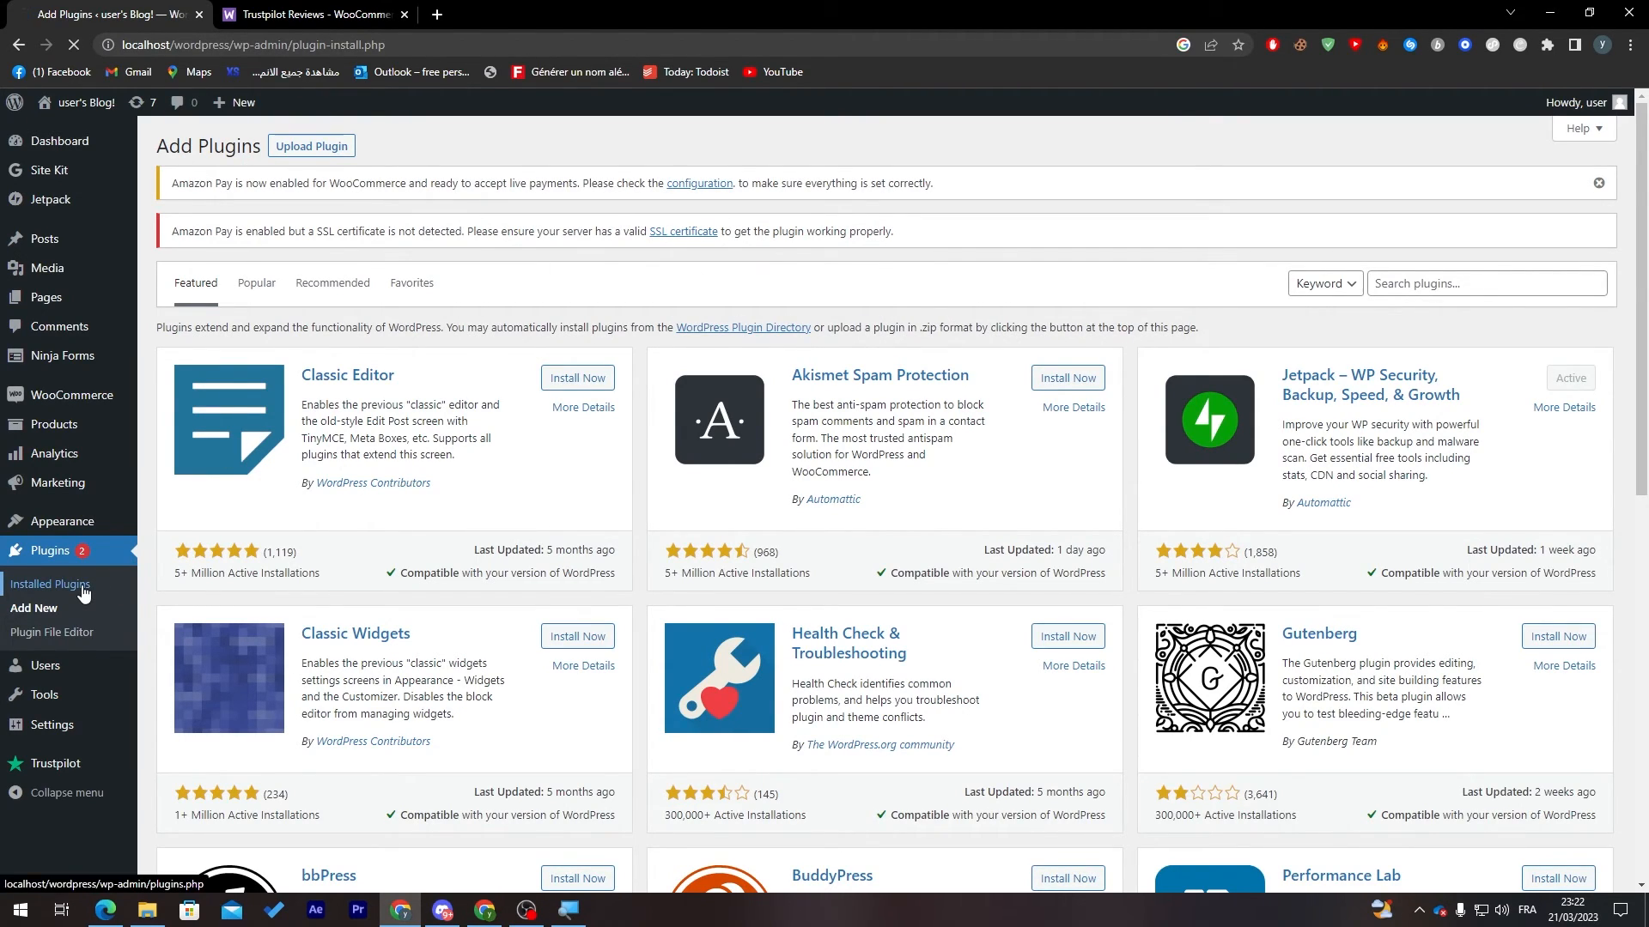
{"action": "left_click", "coordinate": [48, 586]}
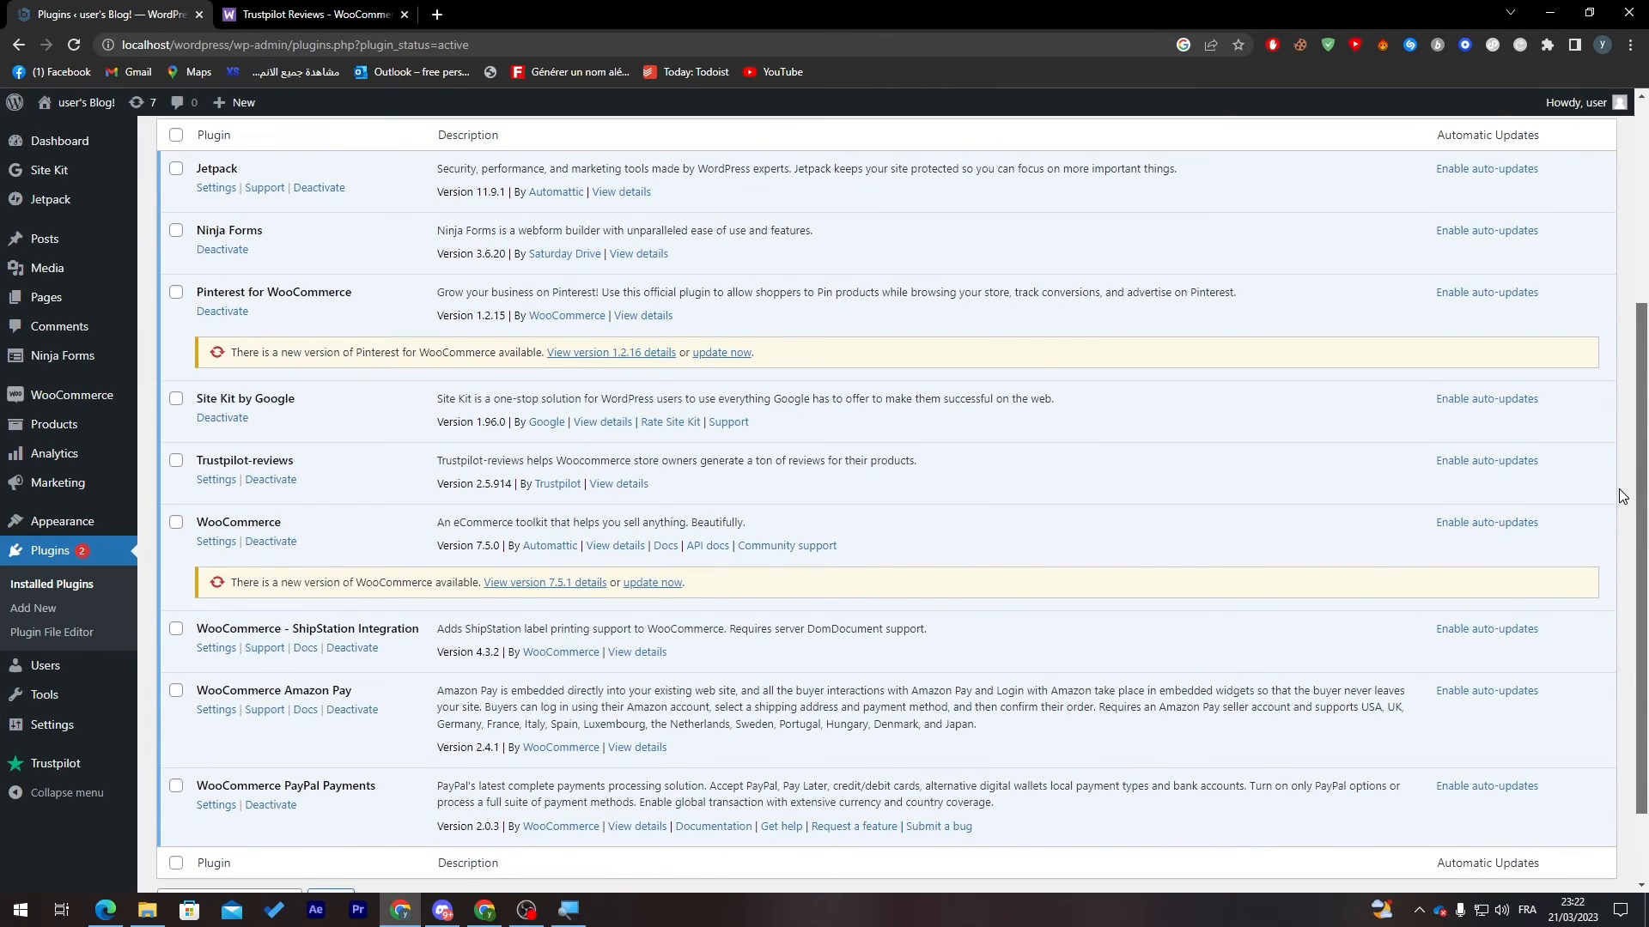
{"action": "scroll", "scroll_direction": "up", "scroll_amount": 3}
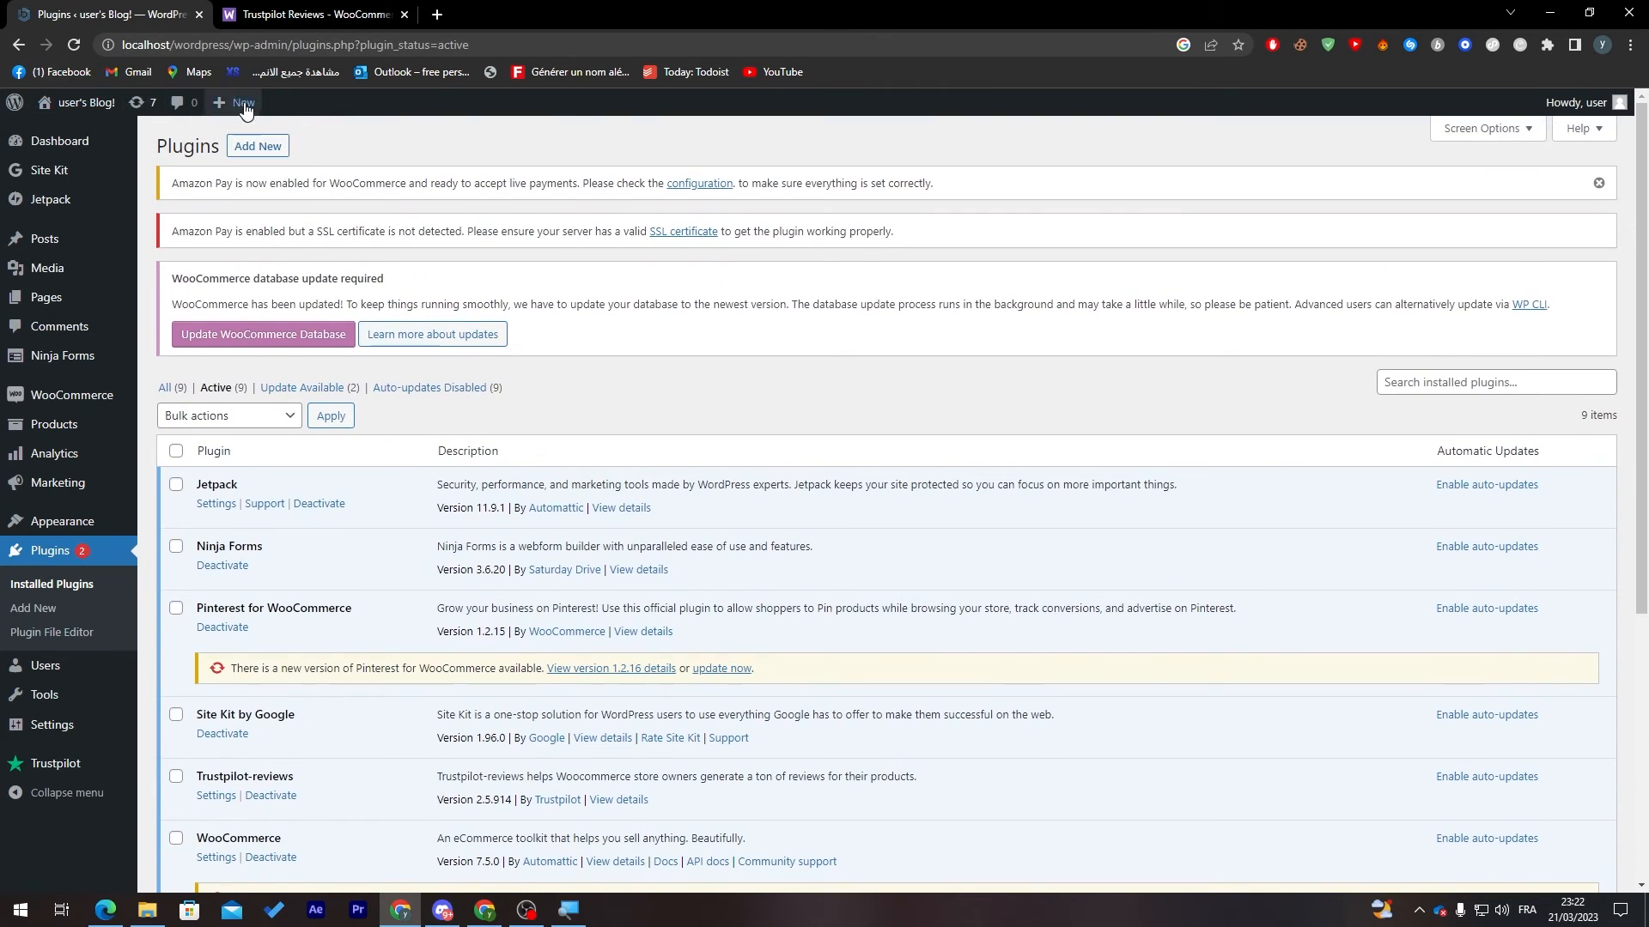
{"action": "mouse_move", "coordinate": [408, 169]}
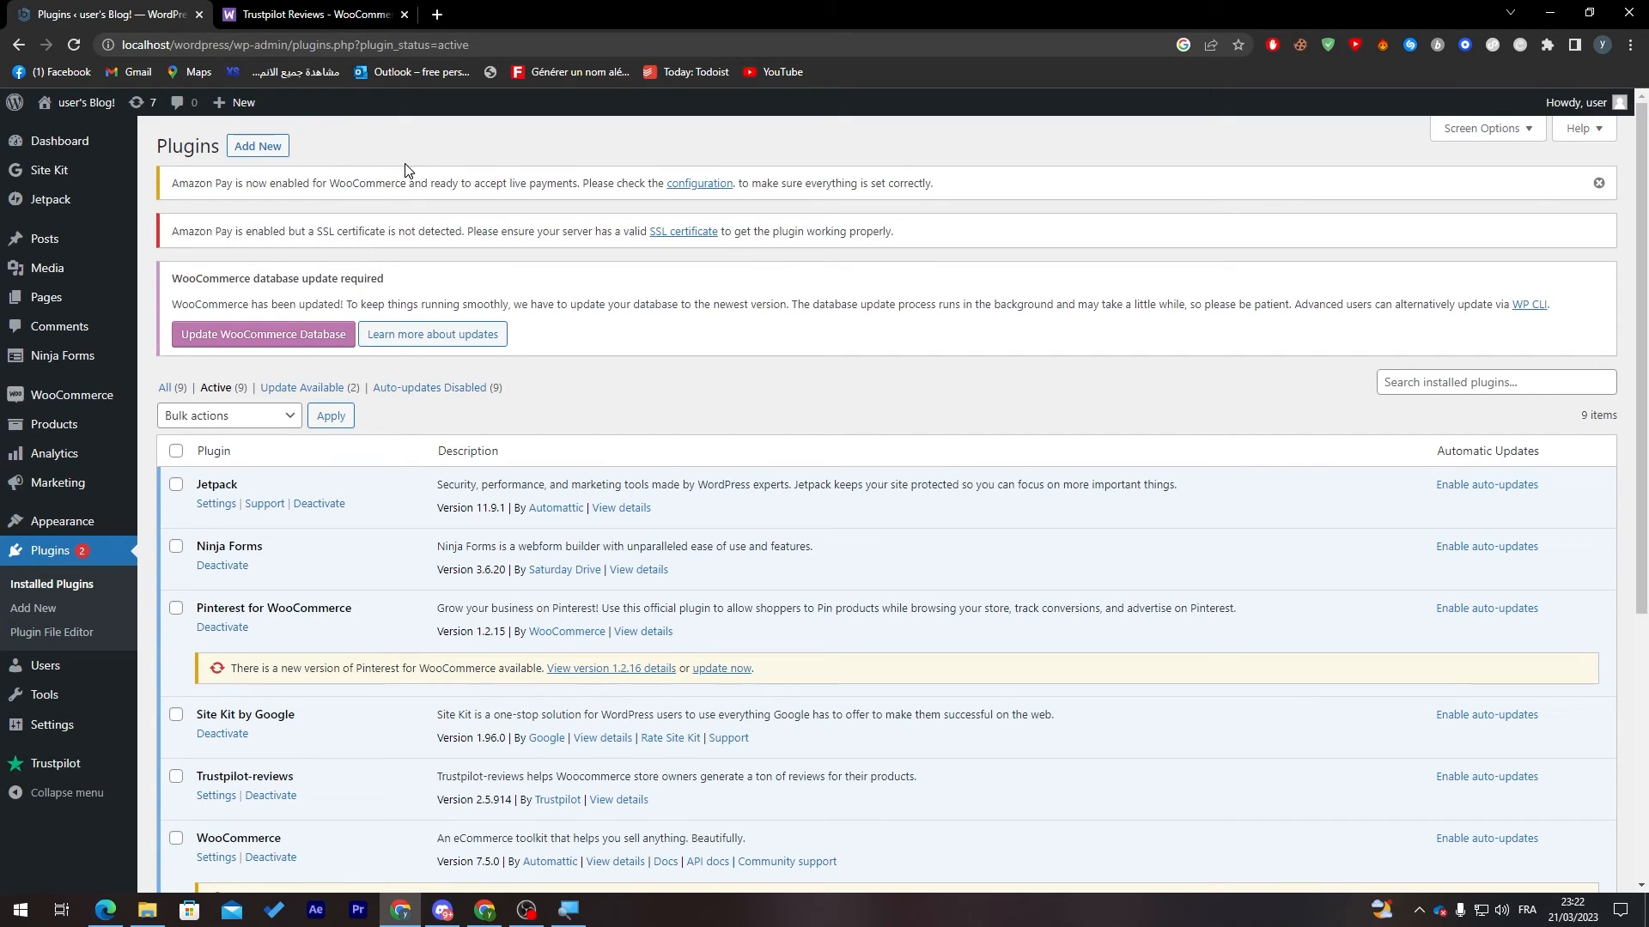